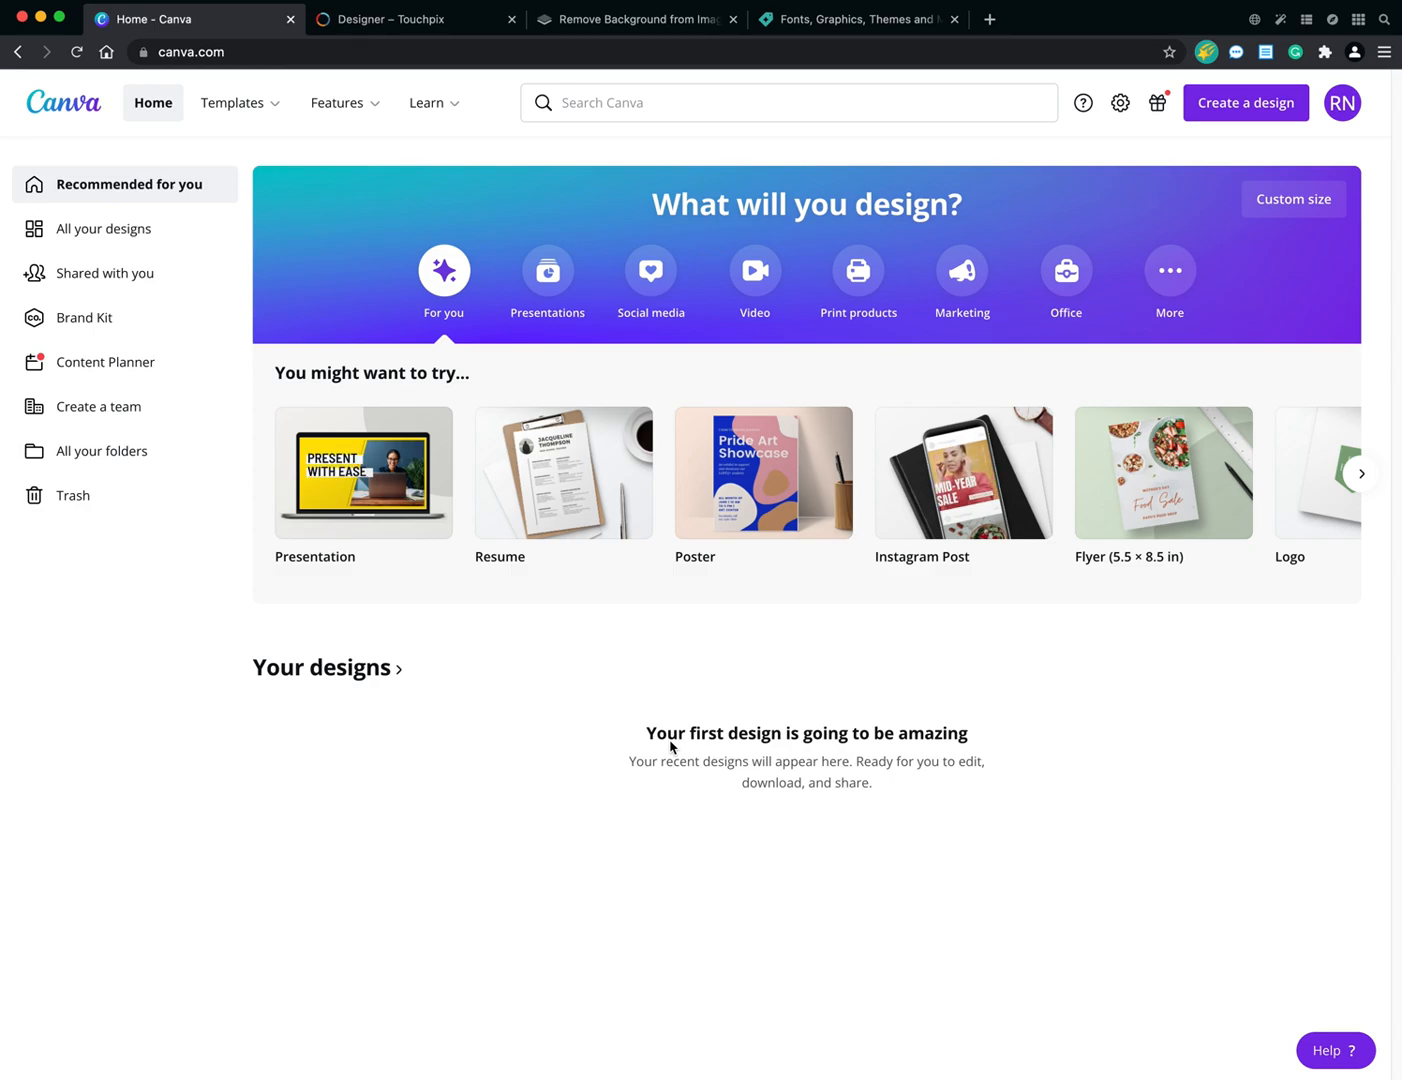
pyautogui.moveTo(435, 162)
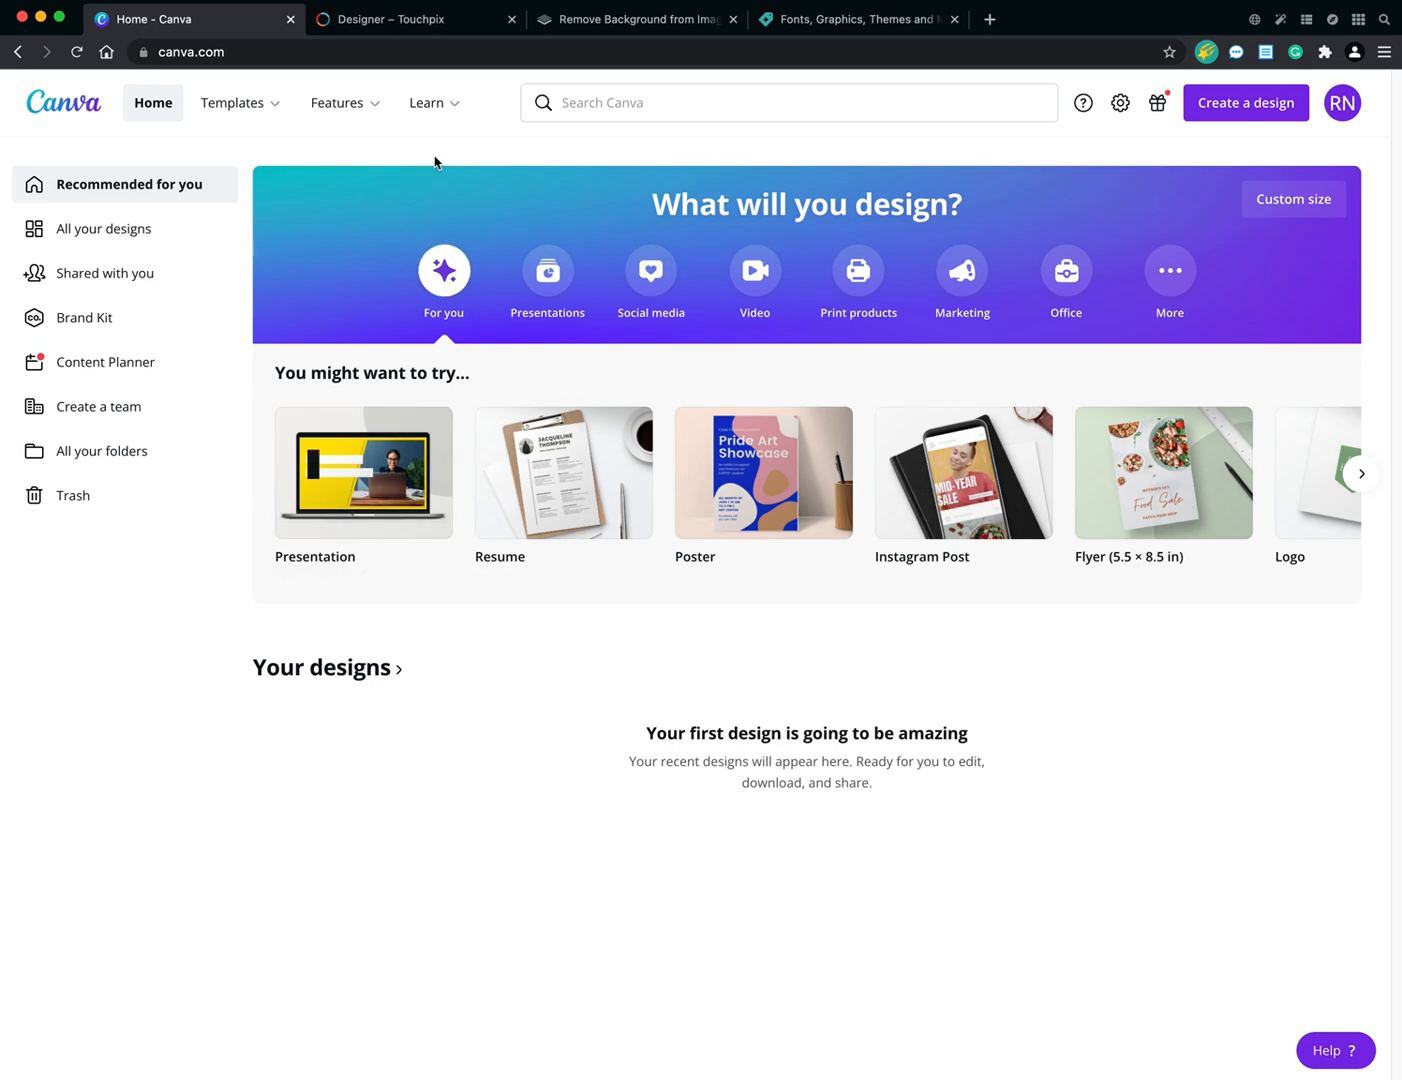
# Switch to the Touchpix designer showing the six-frame photo layout template.
pyautogui.click(414, 19)
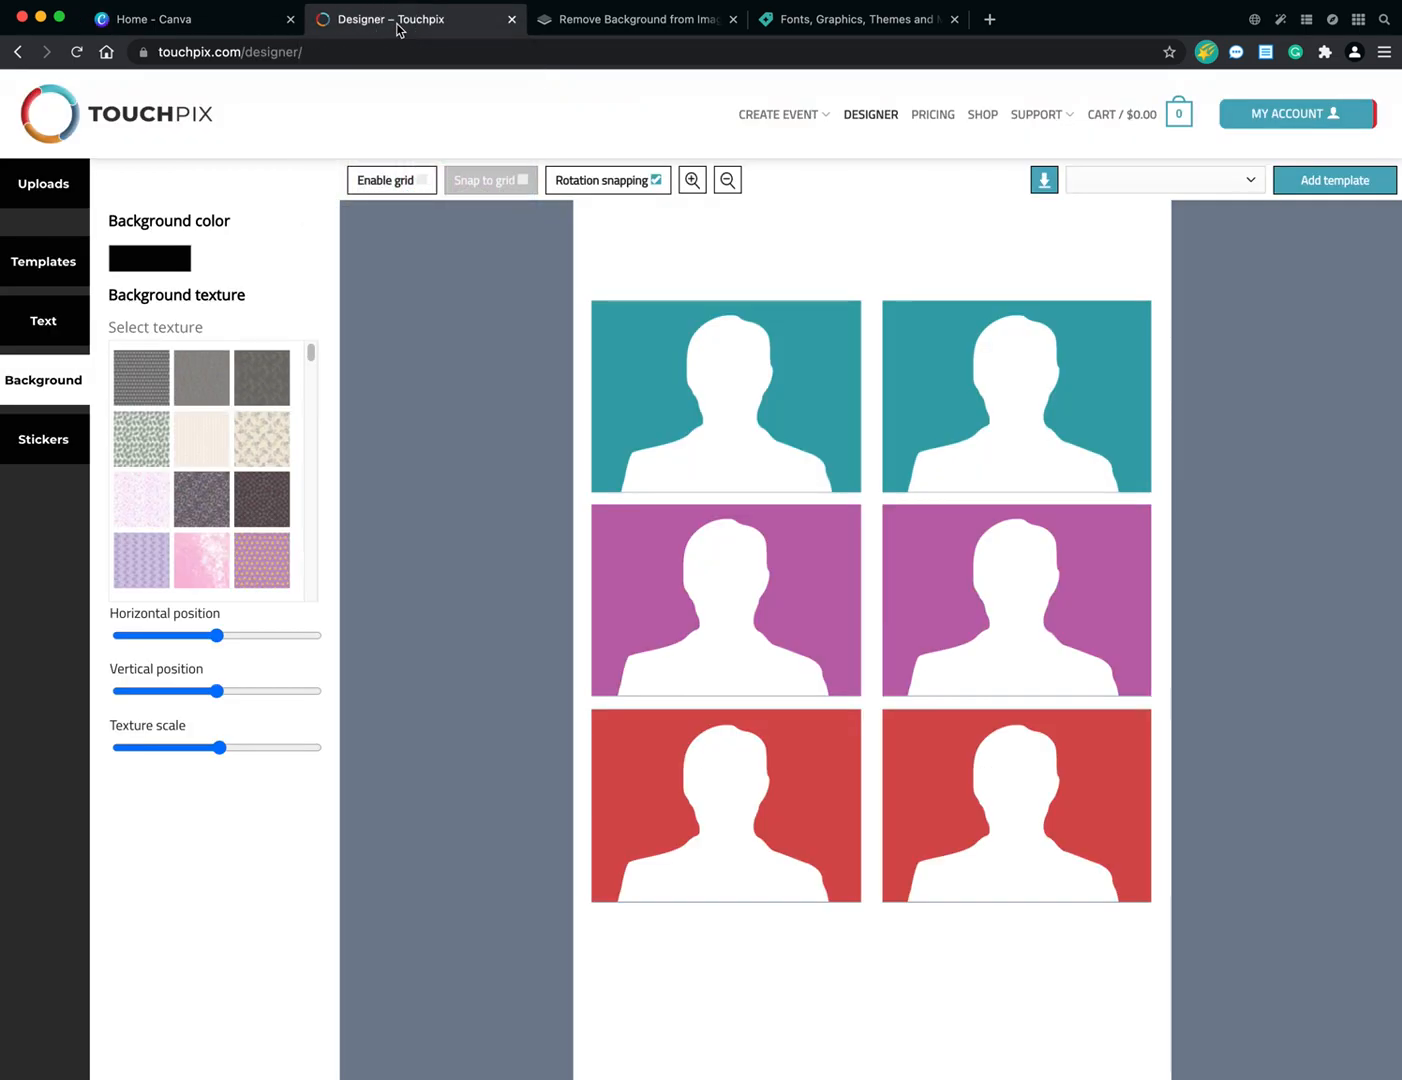
pyautogui.click(778, 114)
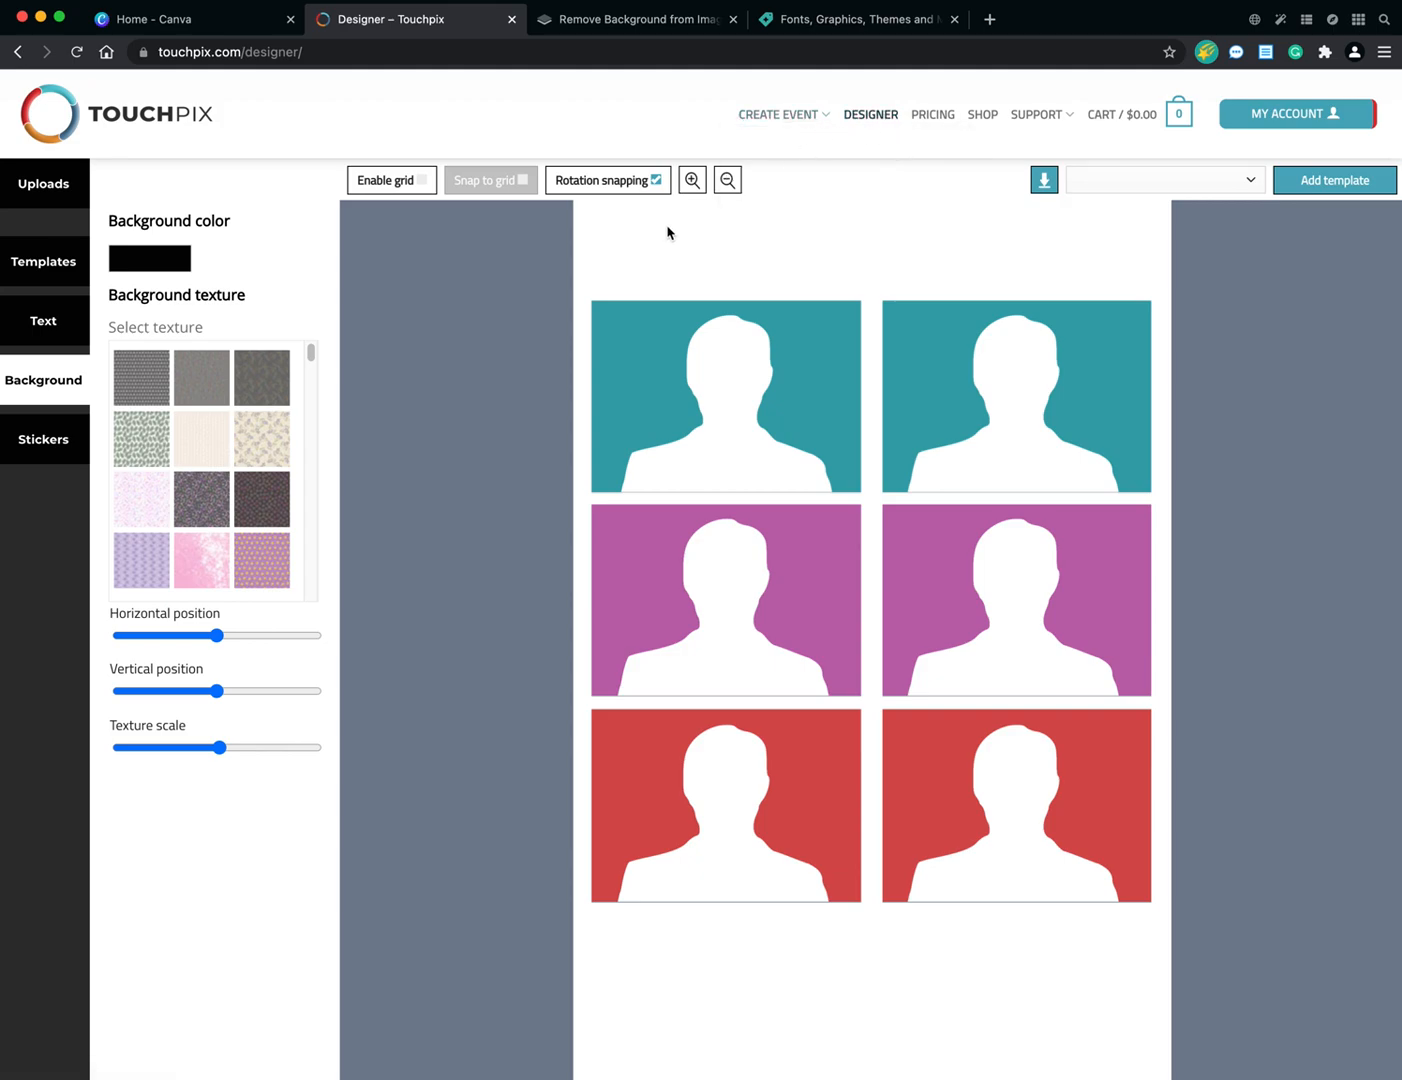
pyautogui.moveTo(492, 355)
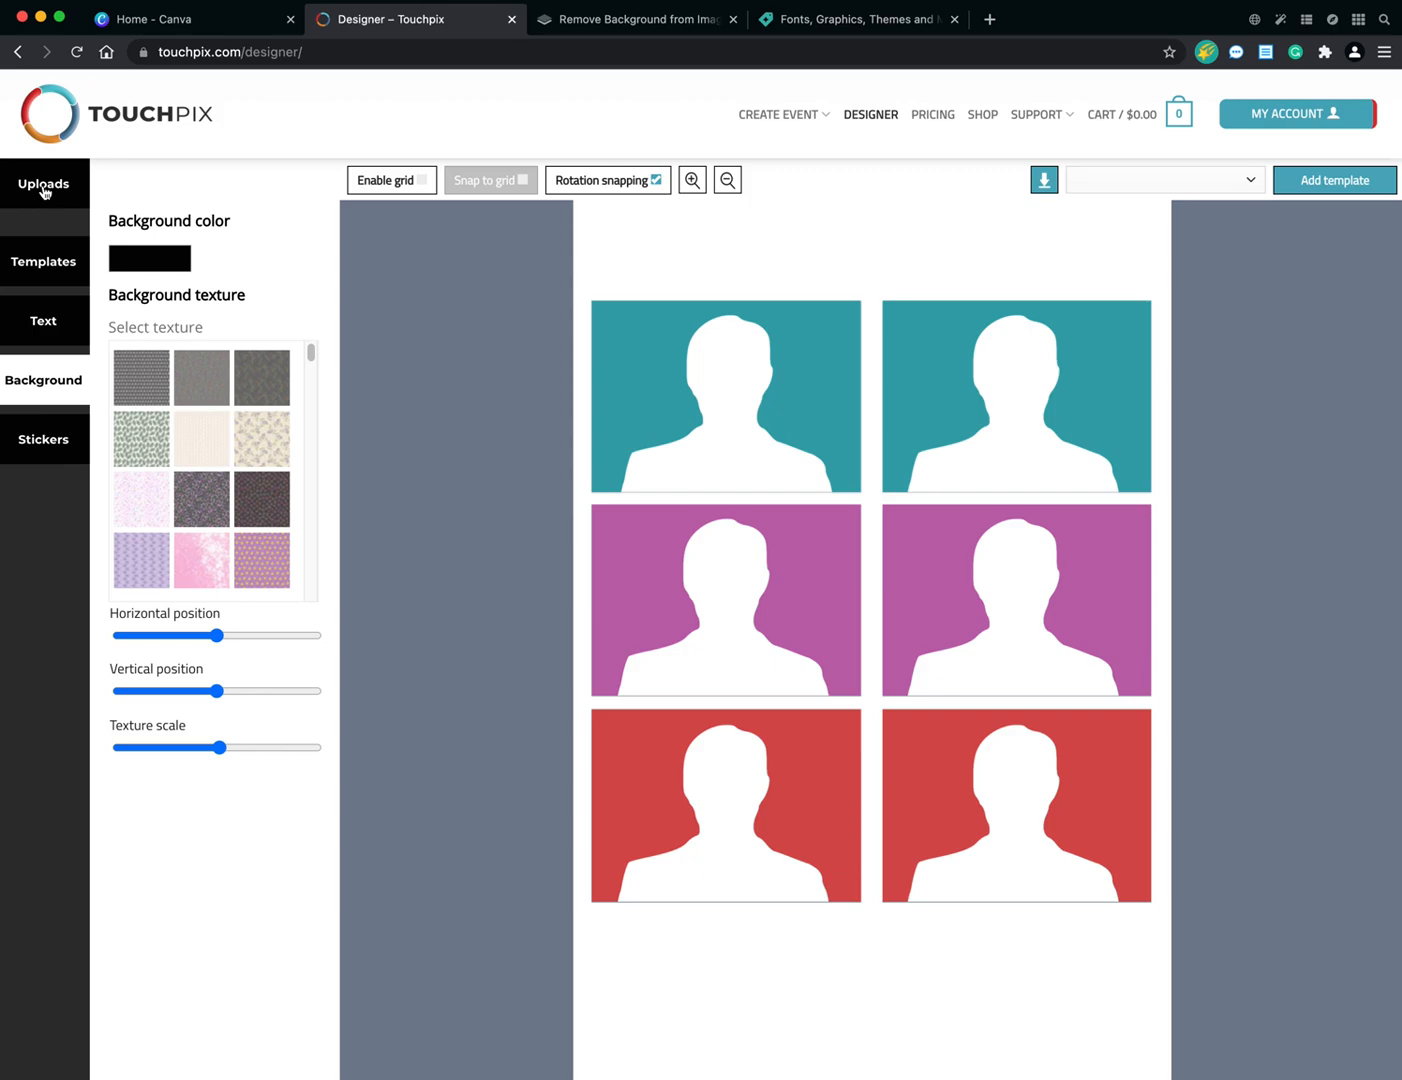
# Open Touchpix Uploads for custom sticker, background texture and overlay upload options.
pyautogui.click(43, 184)
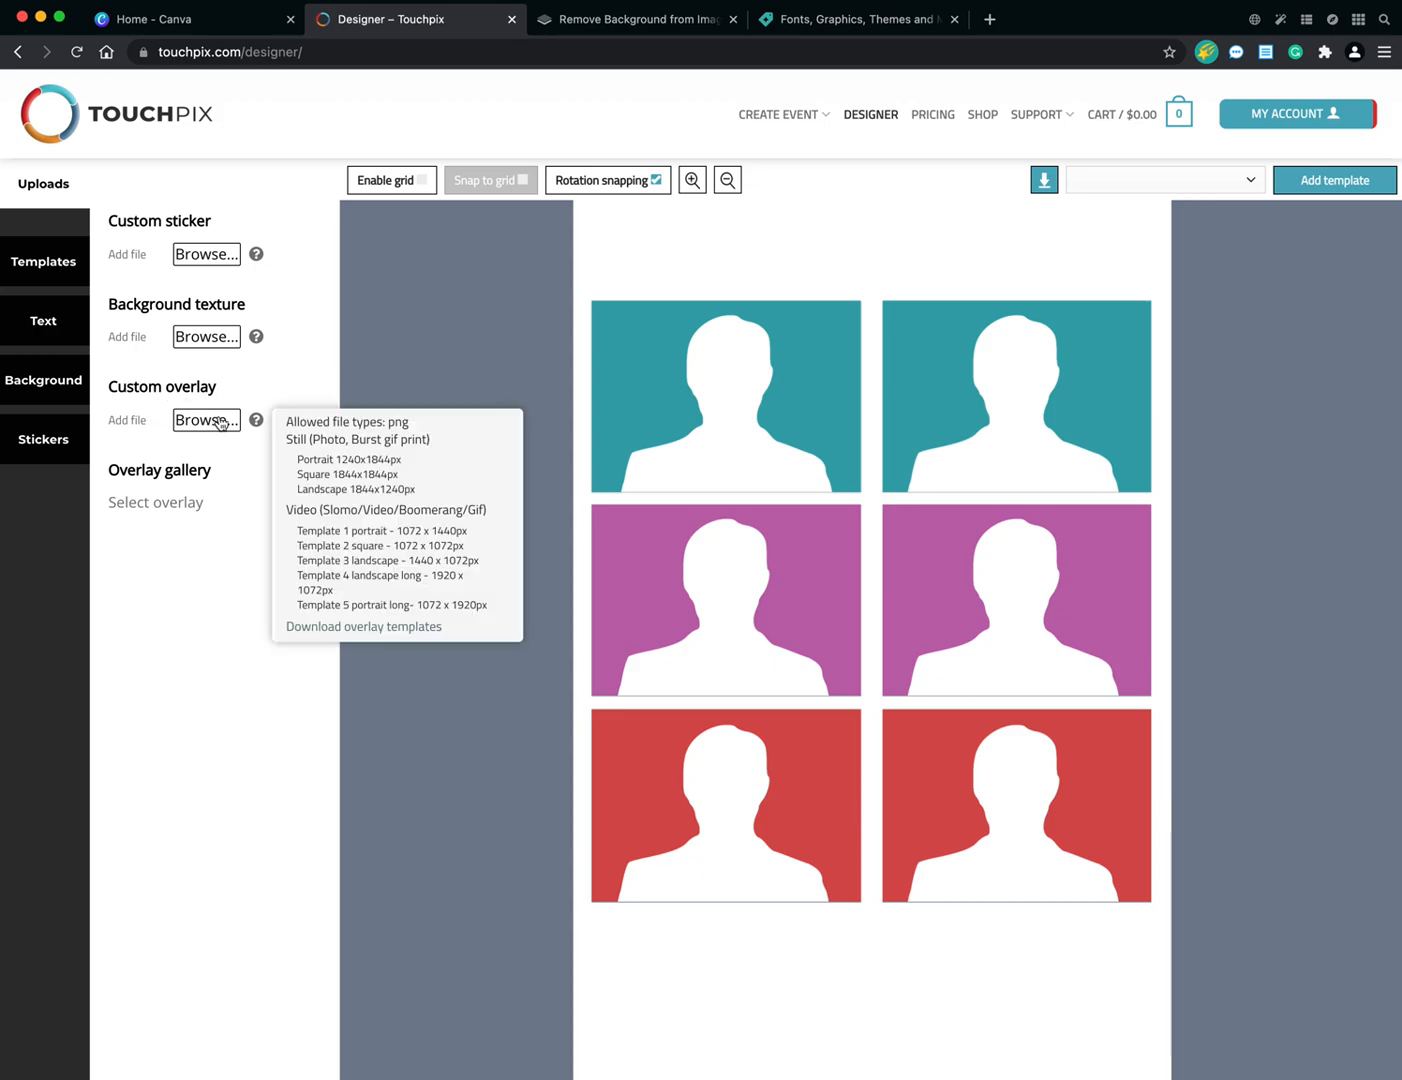
pyautogui.moveTo(256, 423)
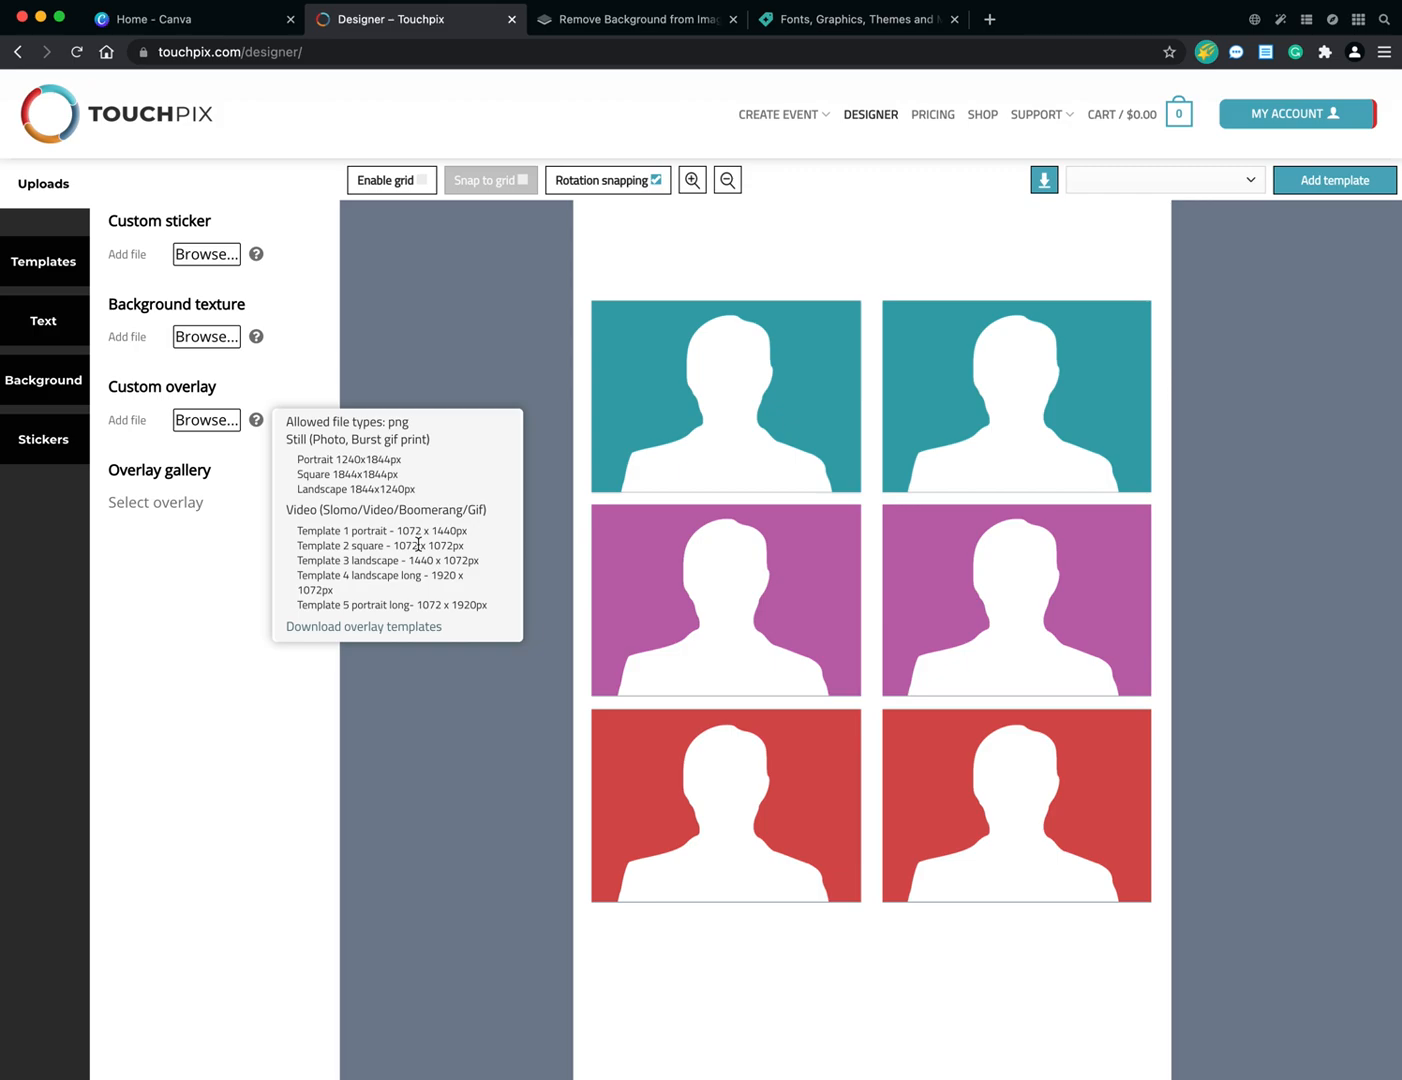
pyautogui.moveTo(425, 612)
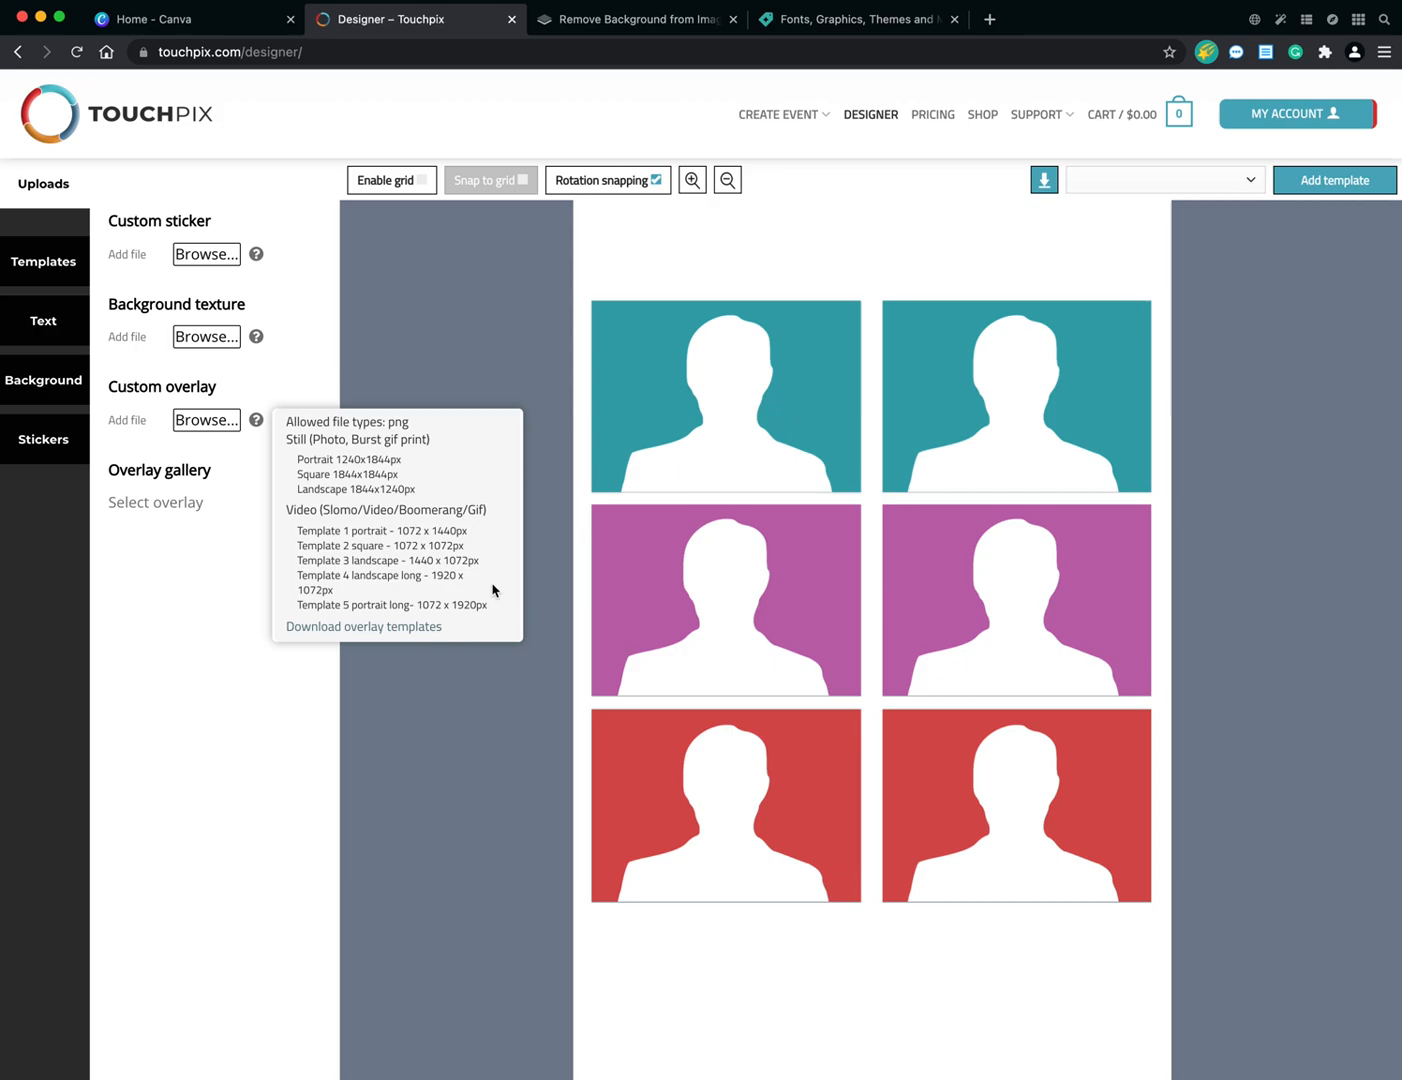
pyautogui.moveTo(489, 584)
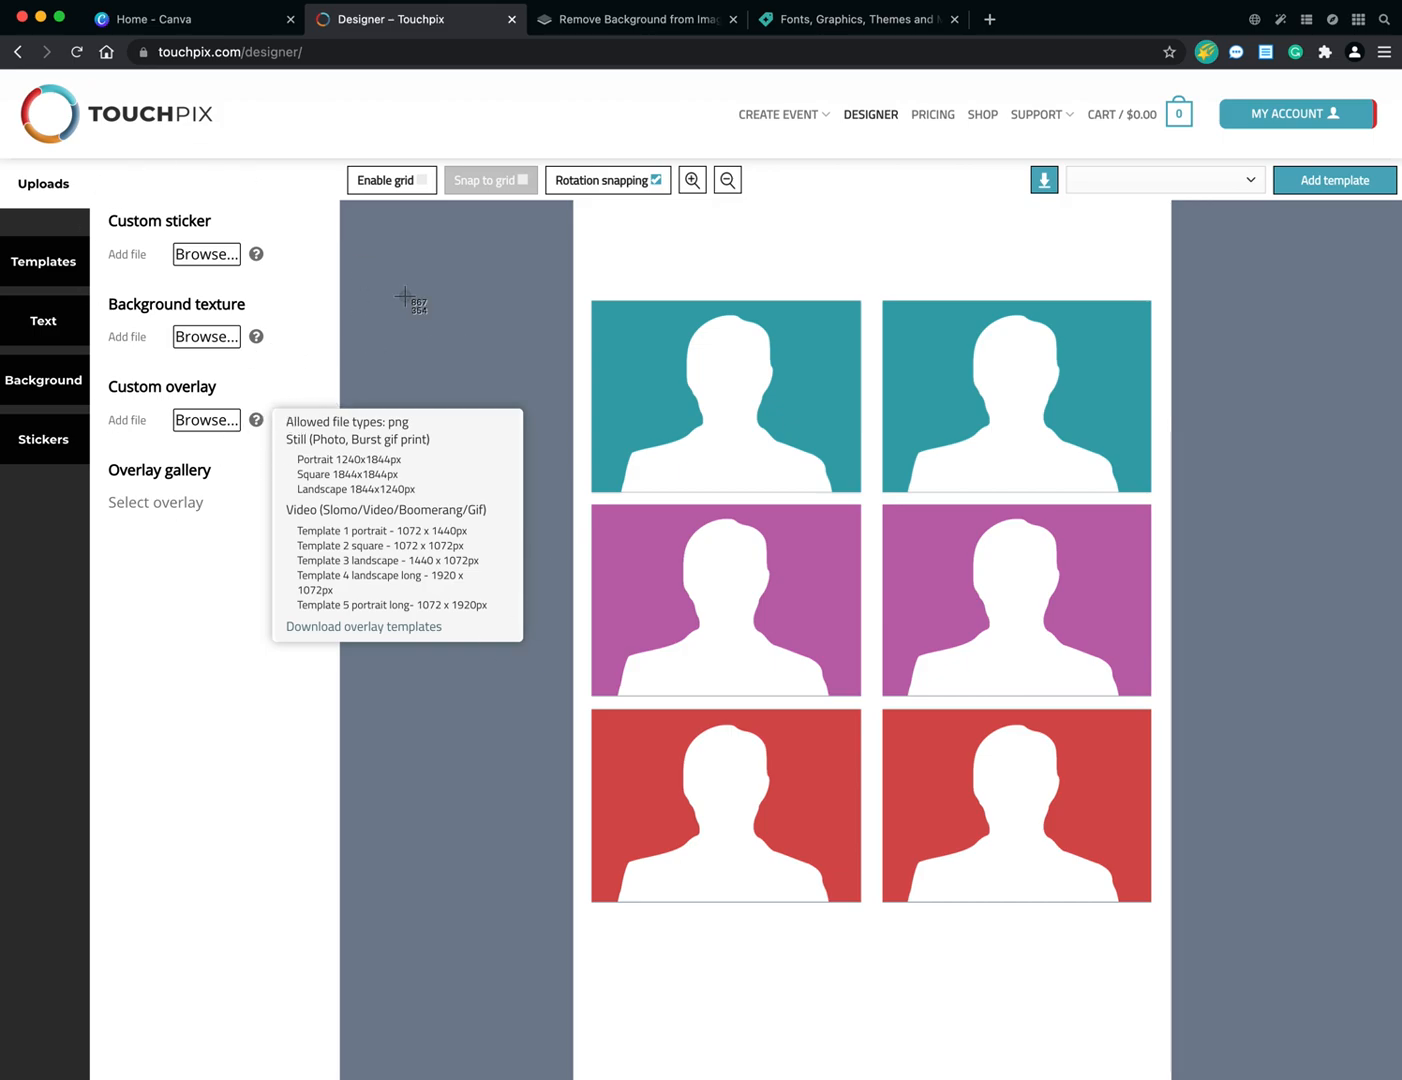
pyautogui.moveTo(277, 417)
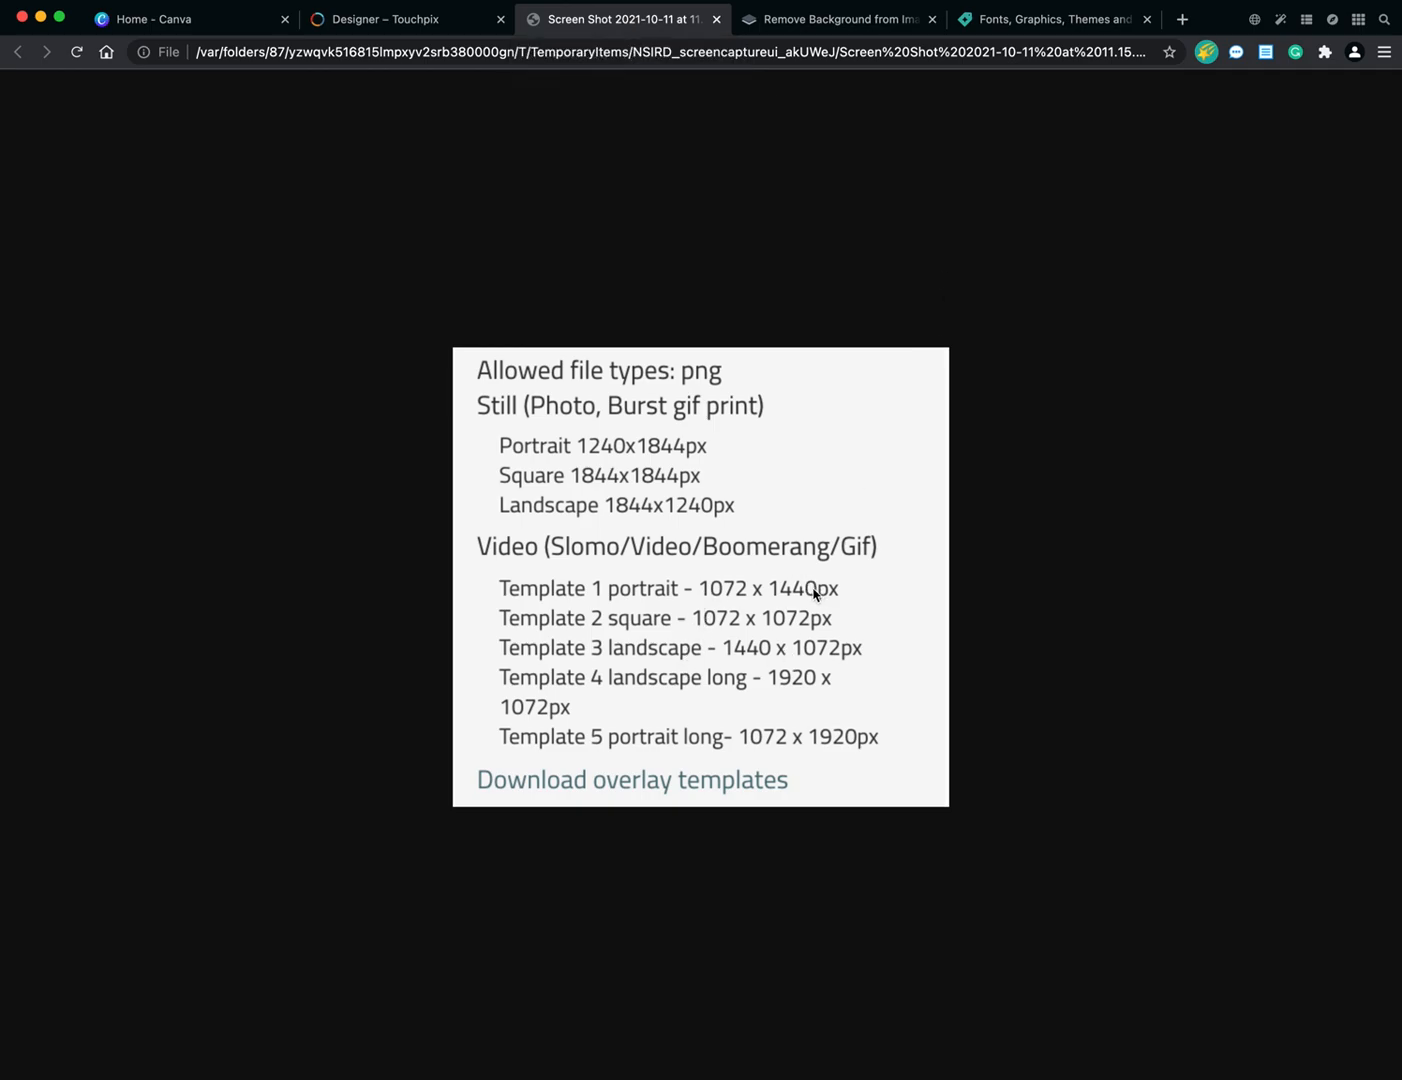
pyautogui.moveTo(789, 601)
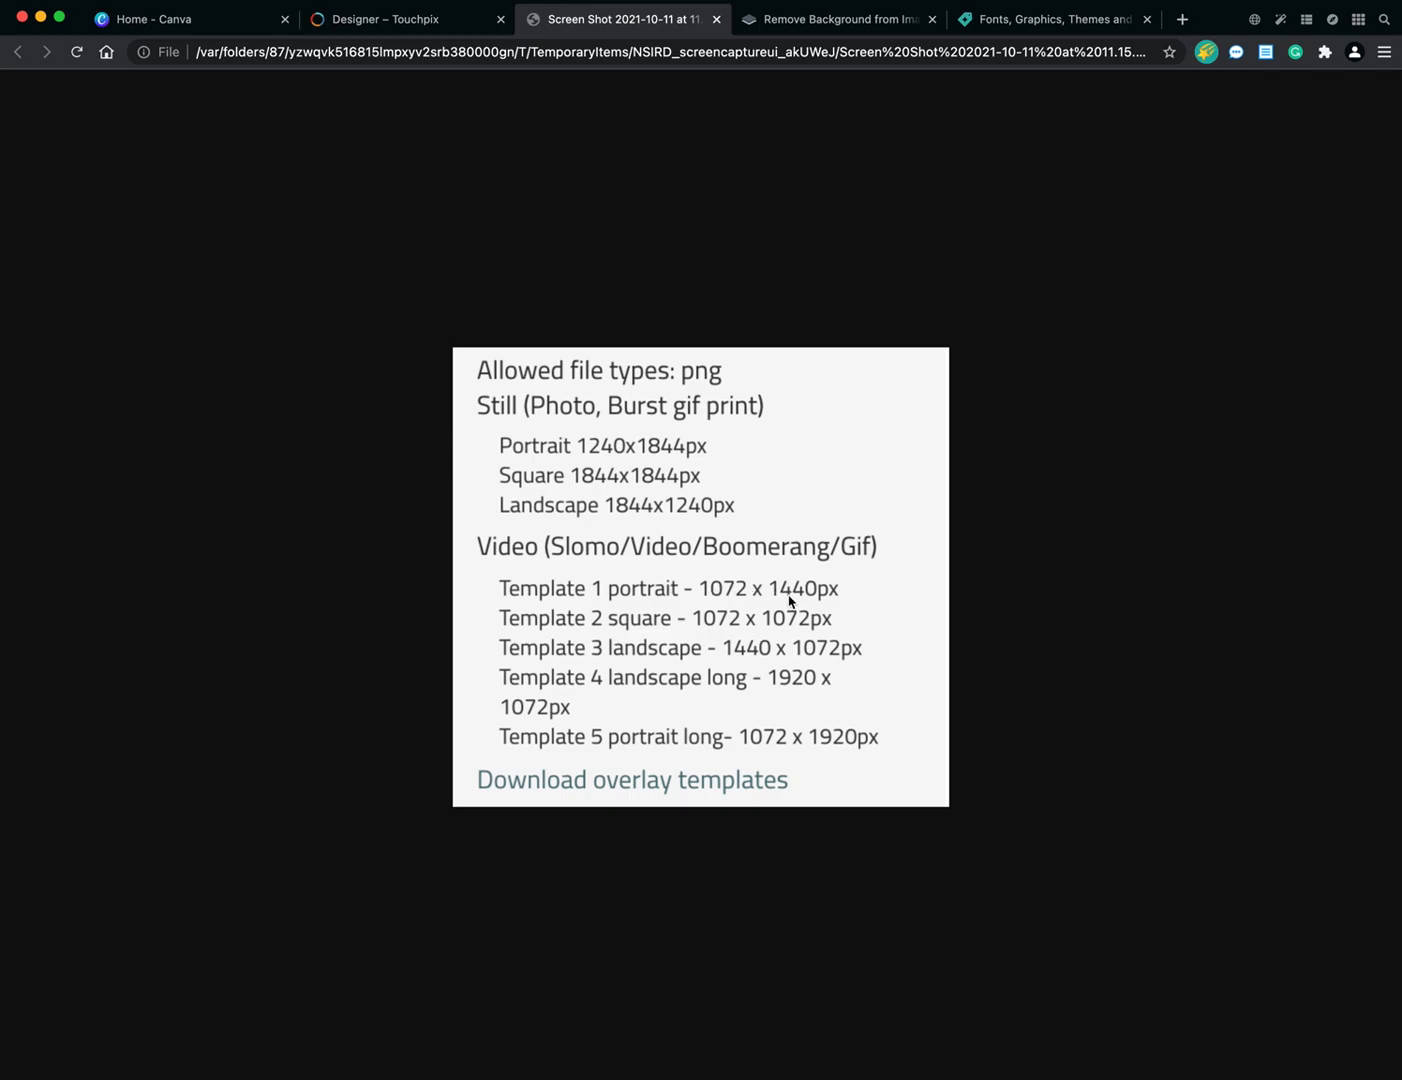
pyautogui.moveTo(808, 591)
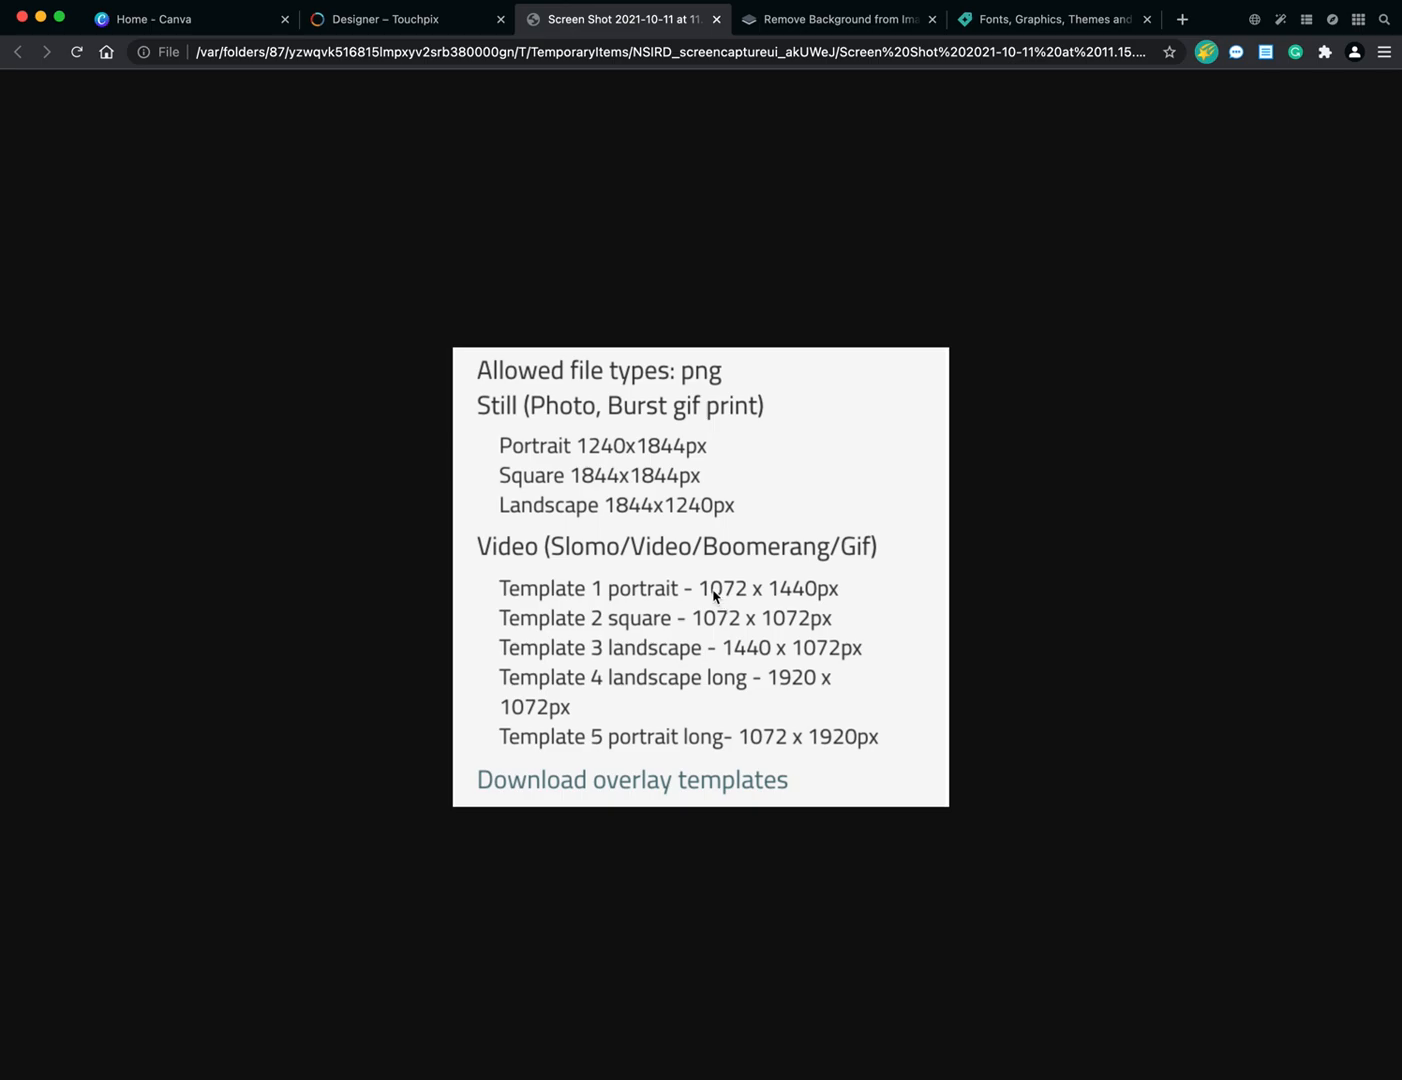
pyautogui.moveTo(671, 602)
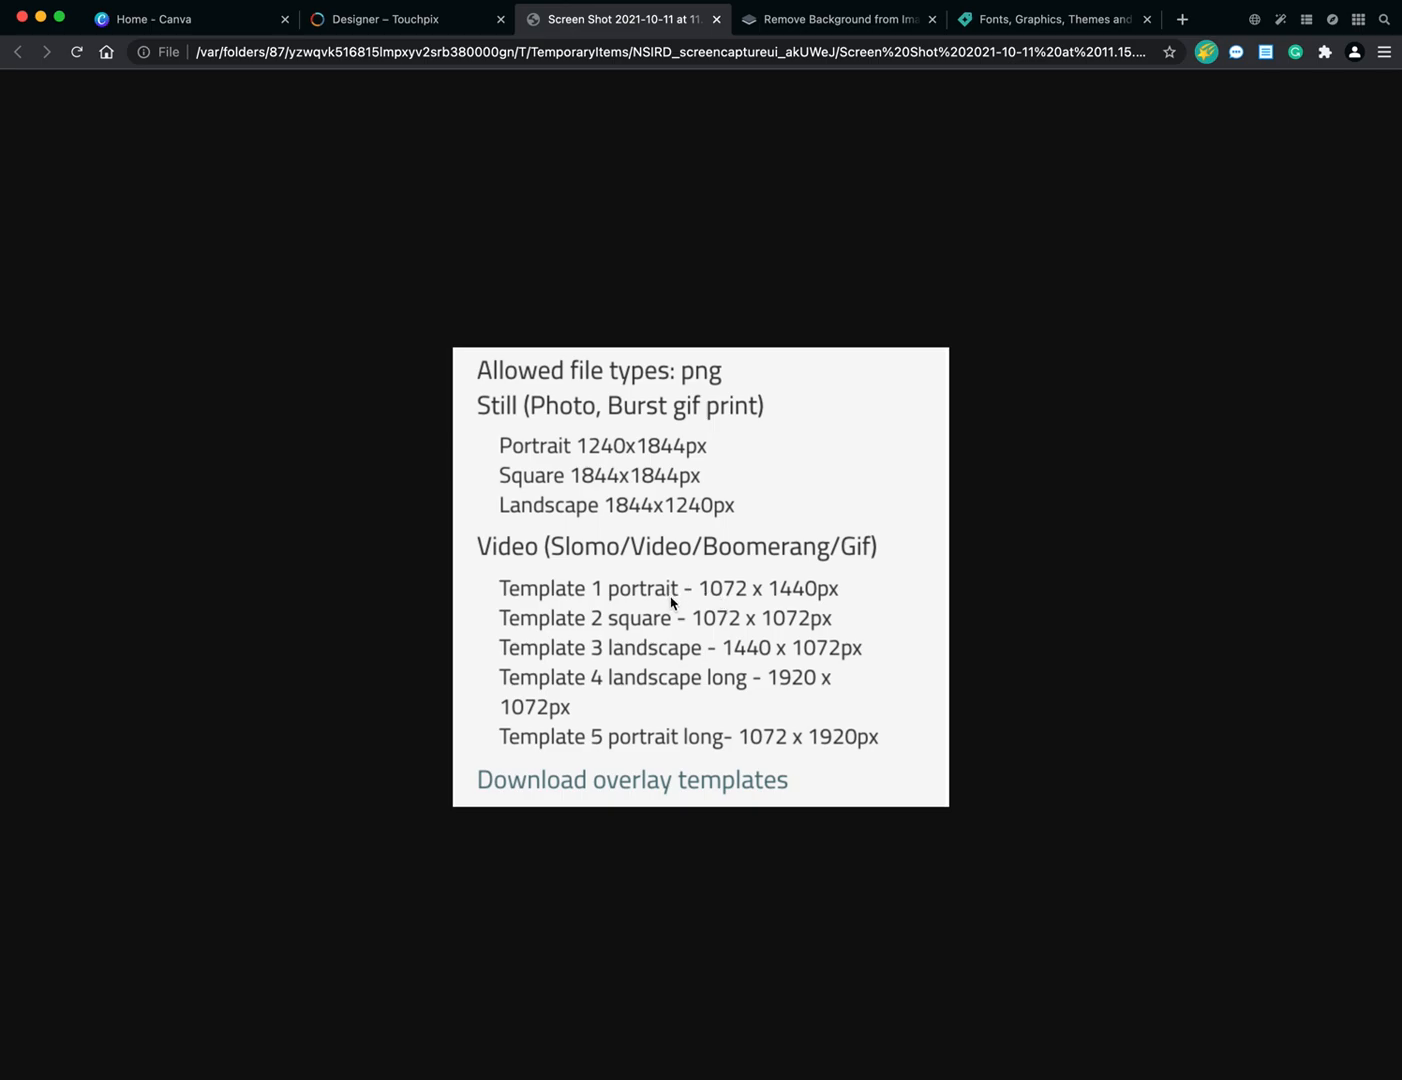
pyautogui.moveTo(693, 592)
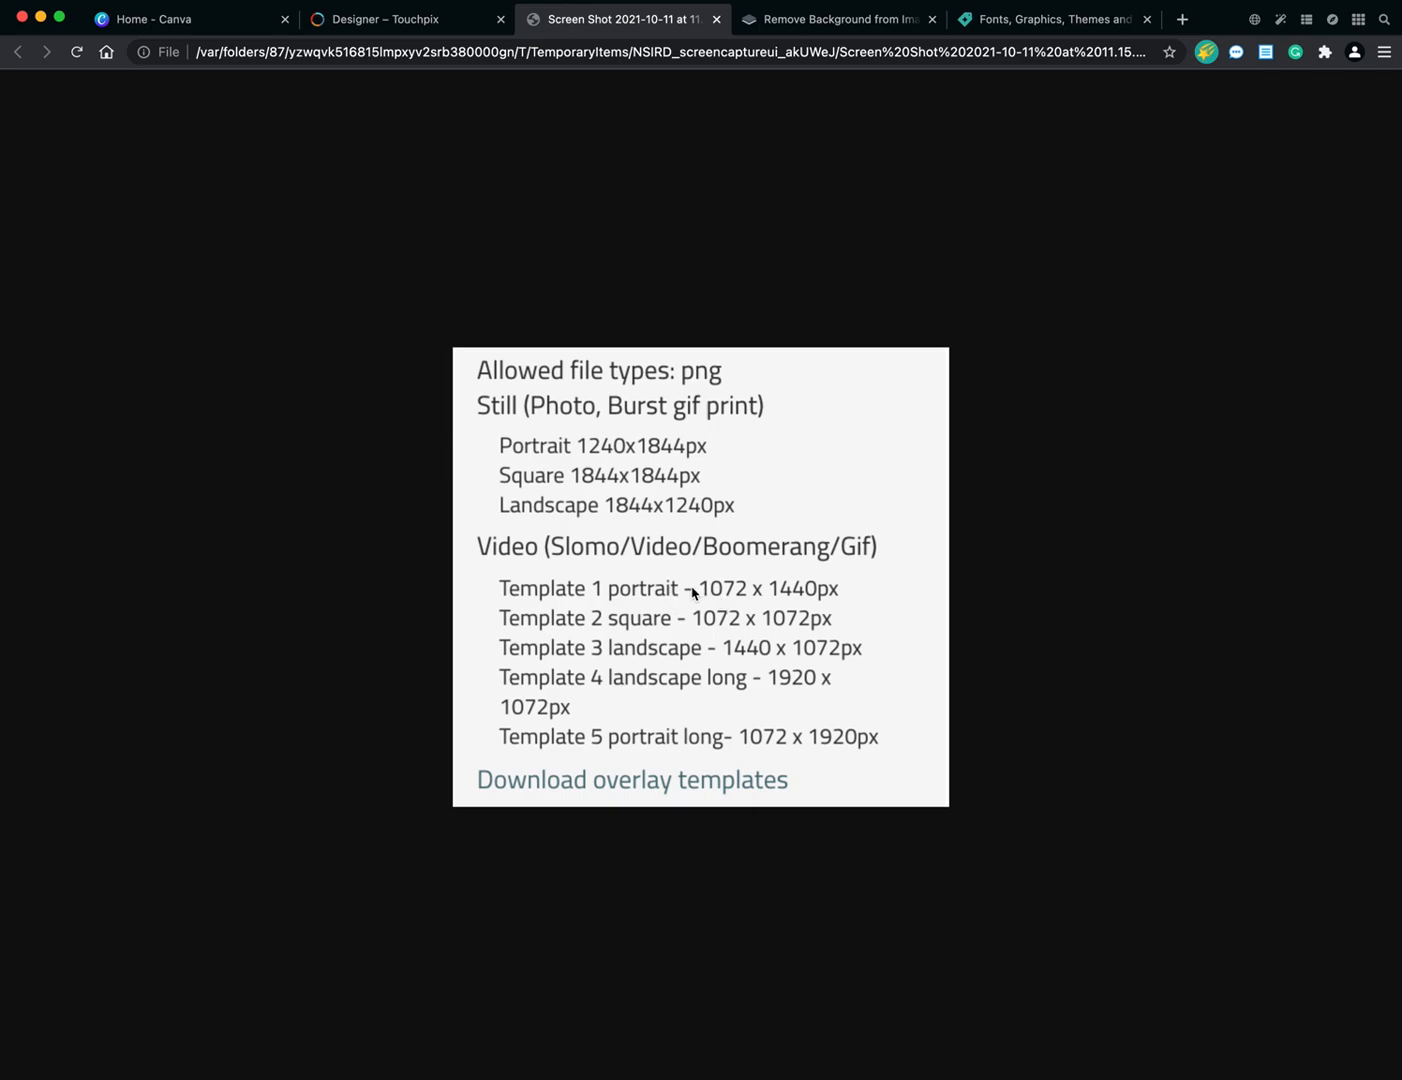
pyautogui.moveTo(596, 588)
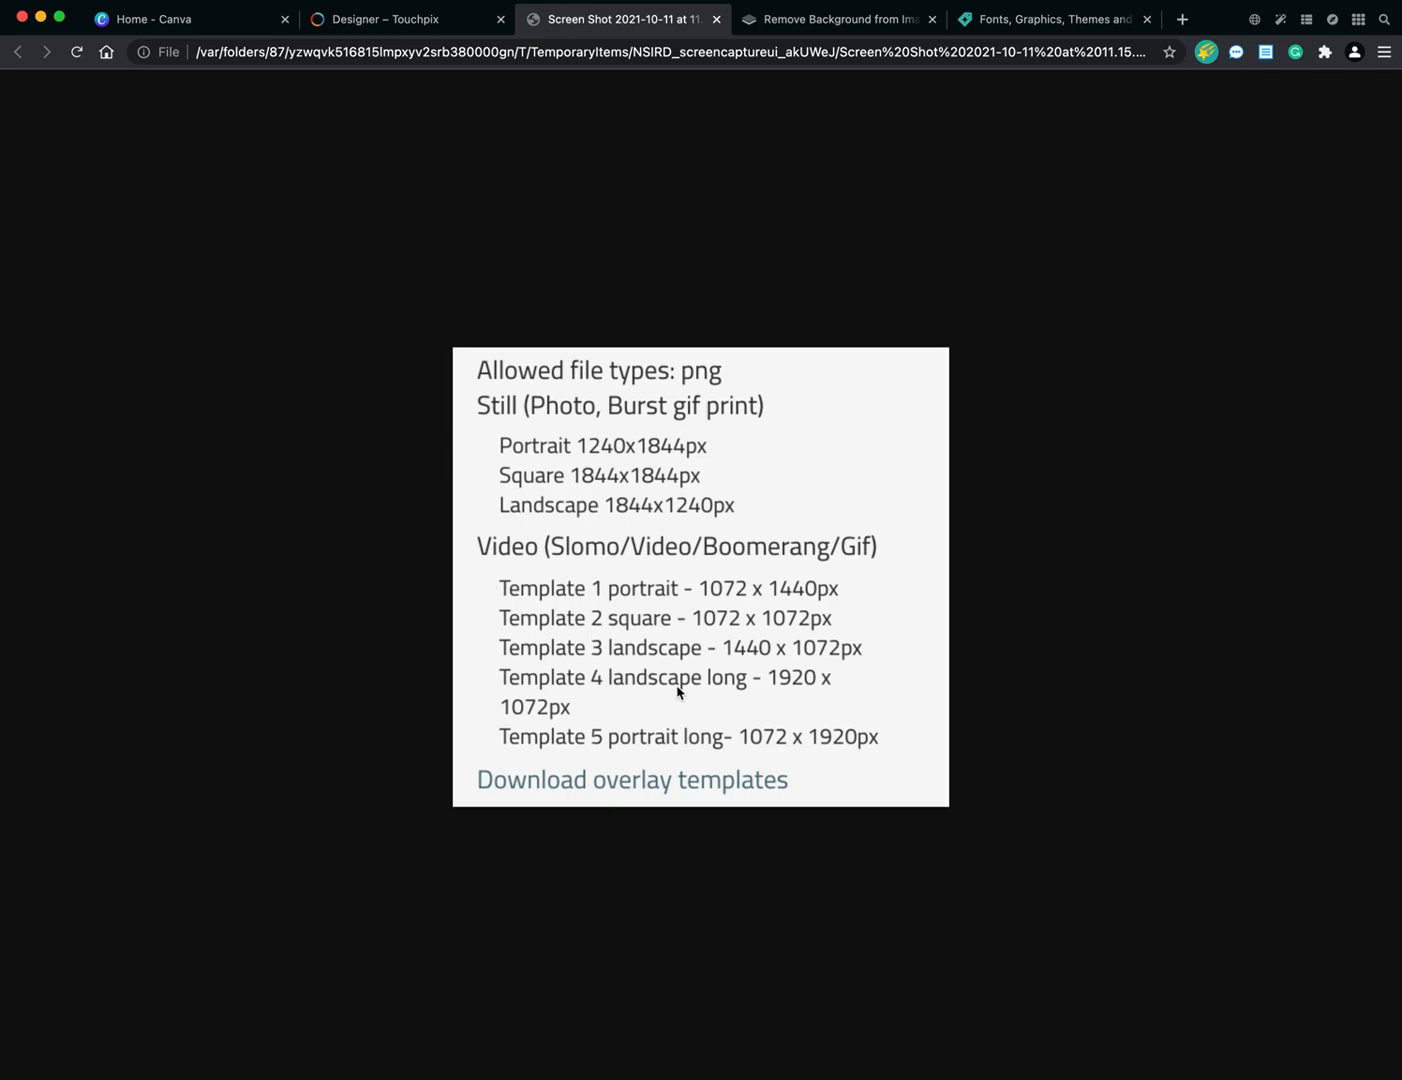
pyautogui.moveTo(615, 596)
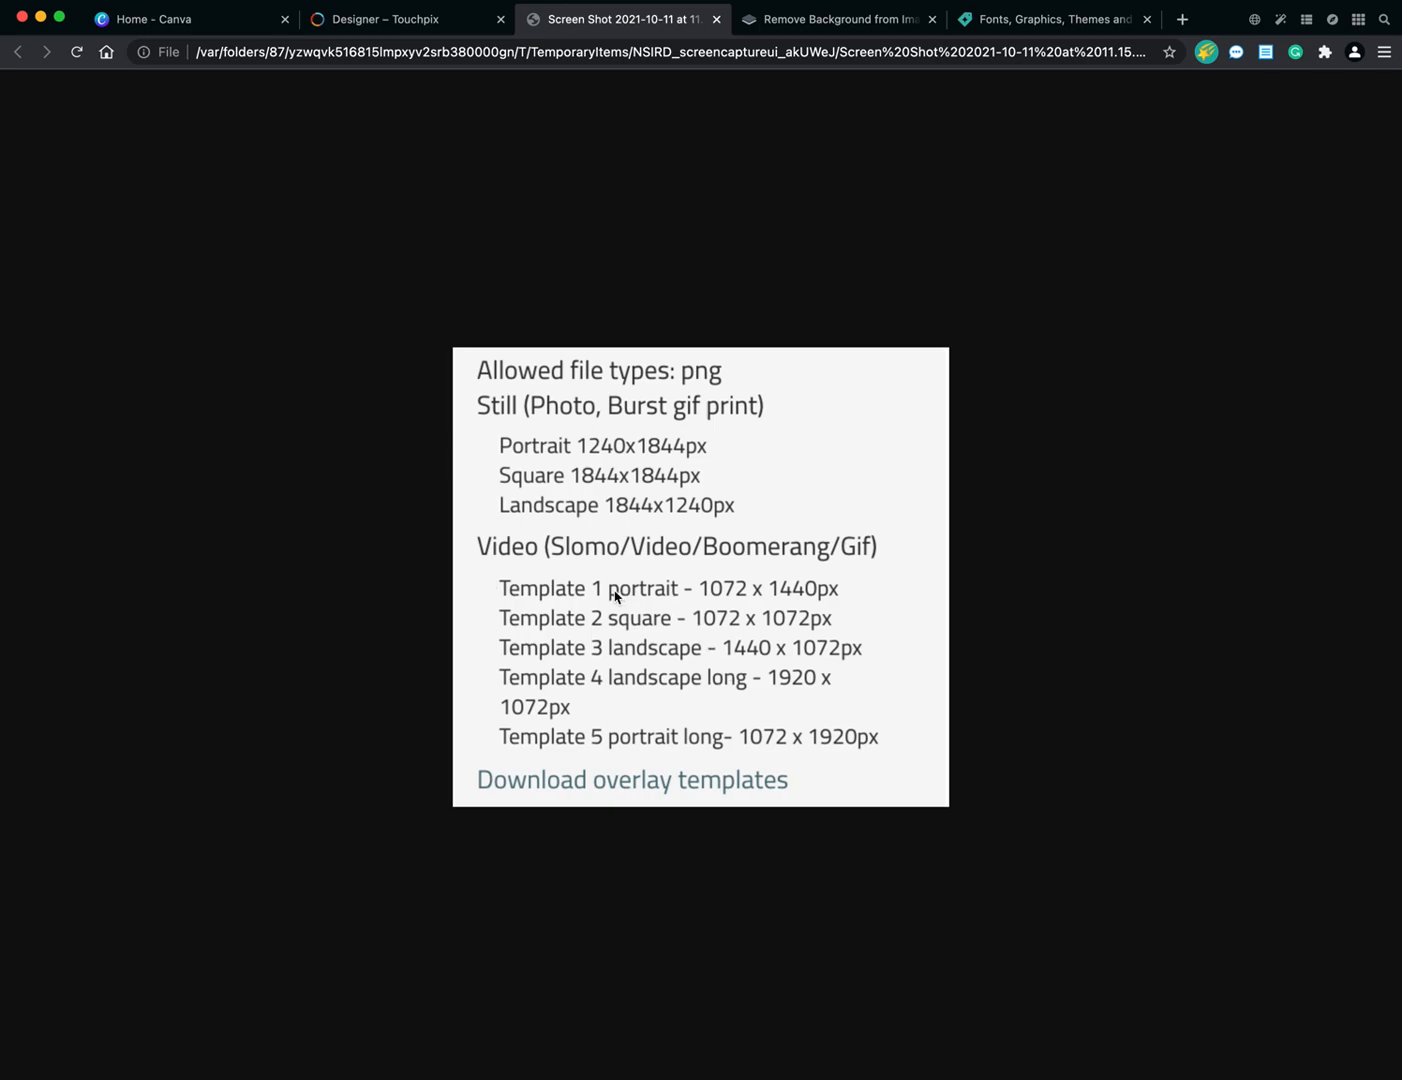
pyautogui.moveTo(712, 596)
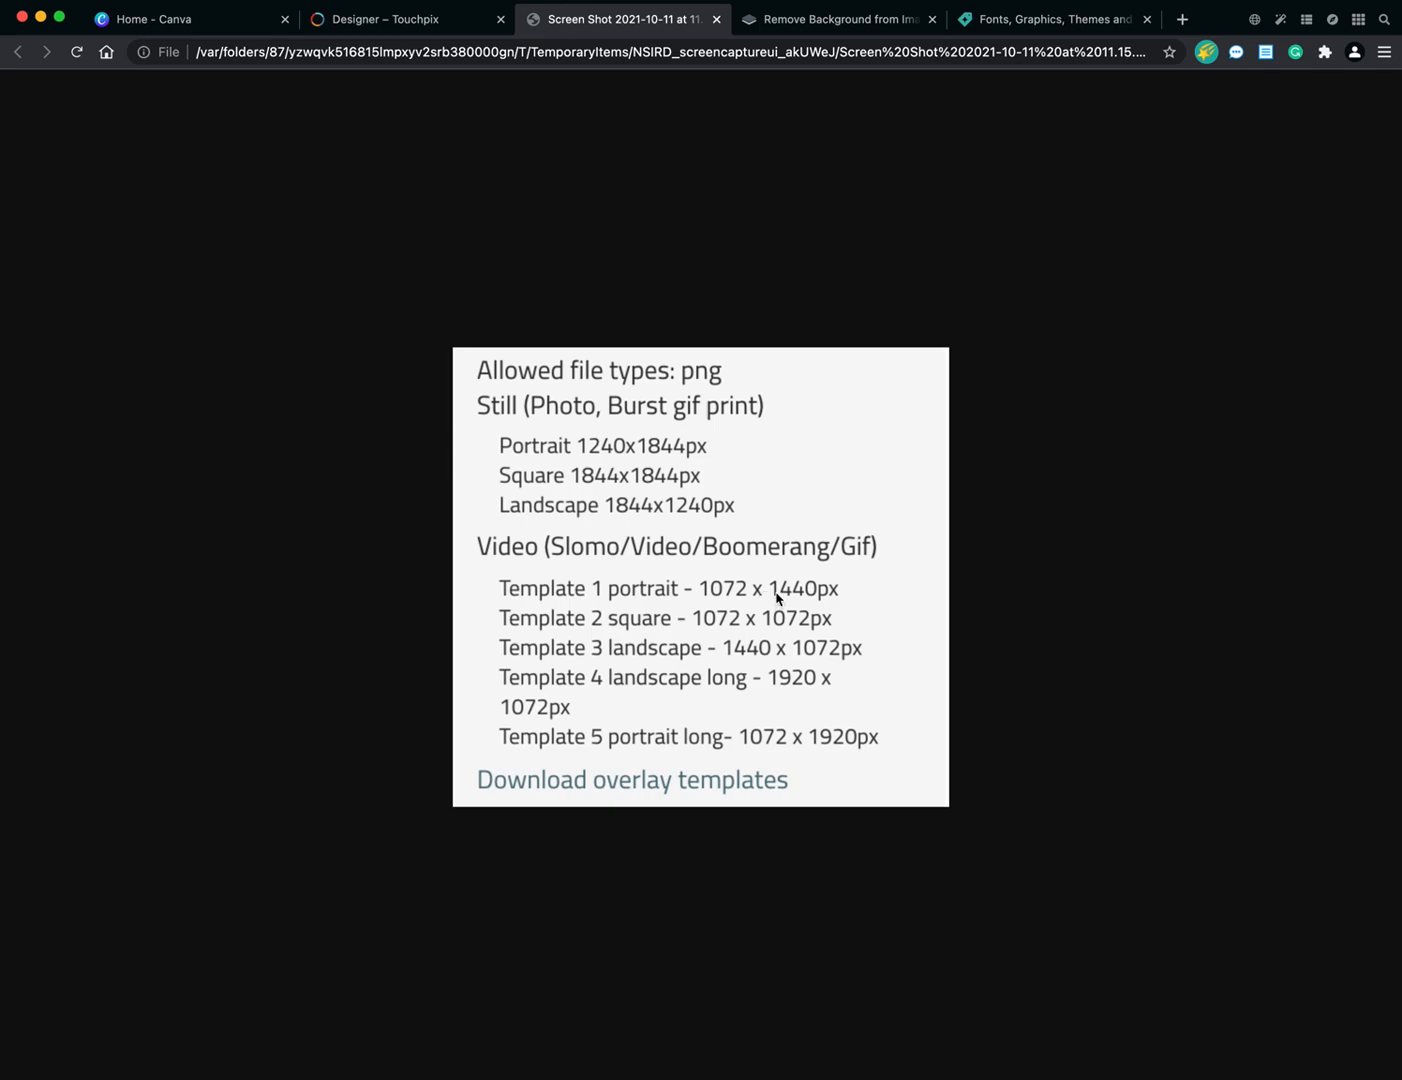
pyautogui.moveTo(833, 597)
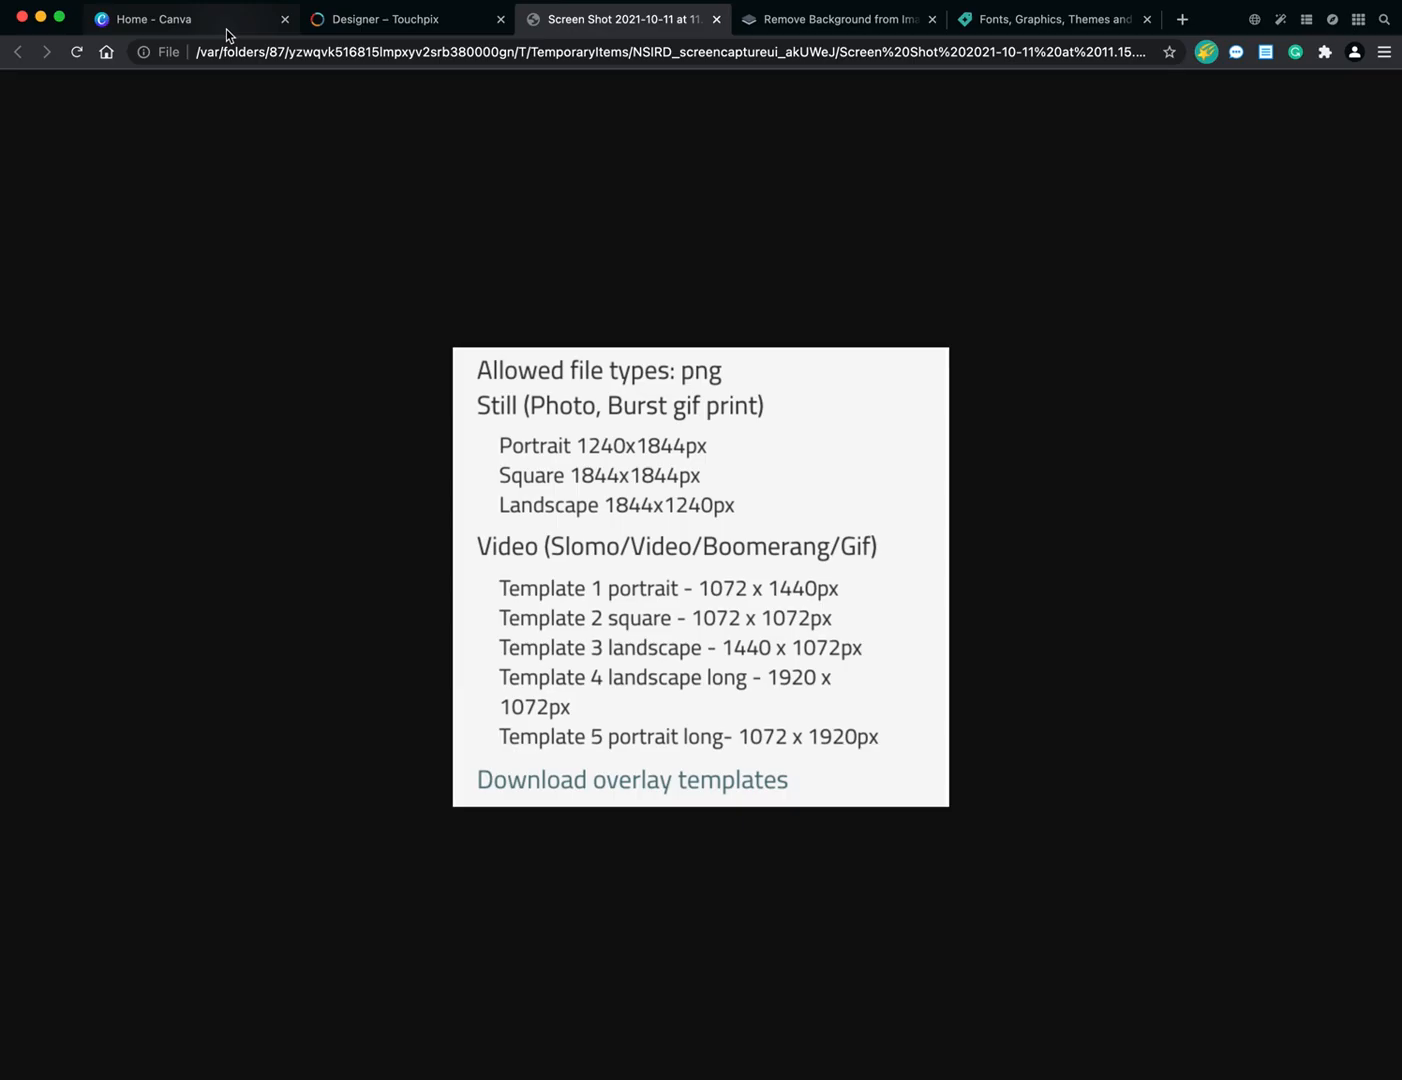
# Return to Canva home and browse the Create a design format list.
pyautogui.click(190, 19)
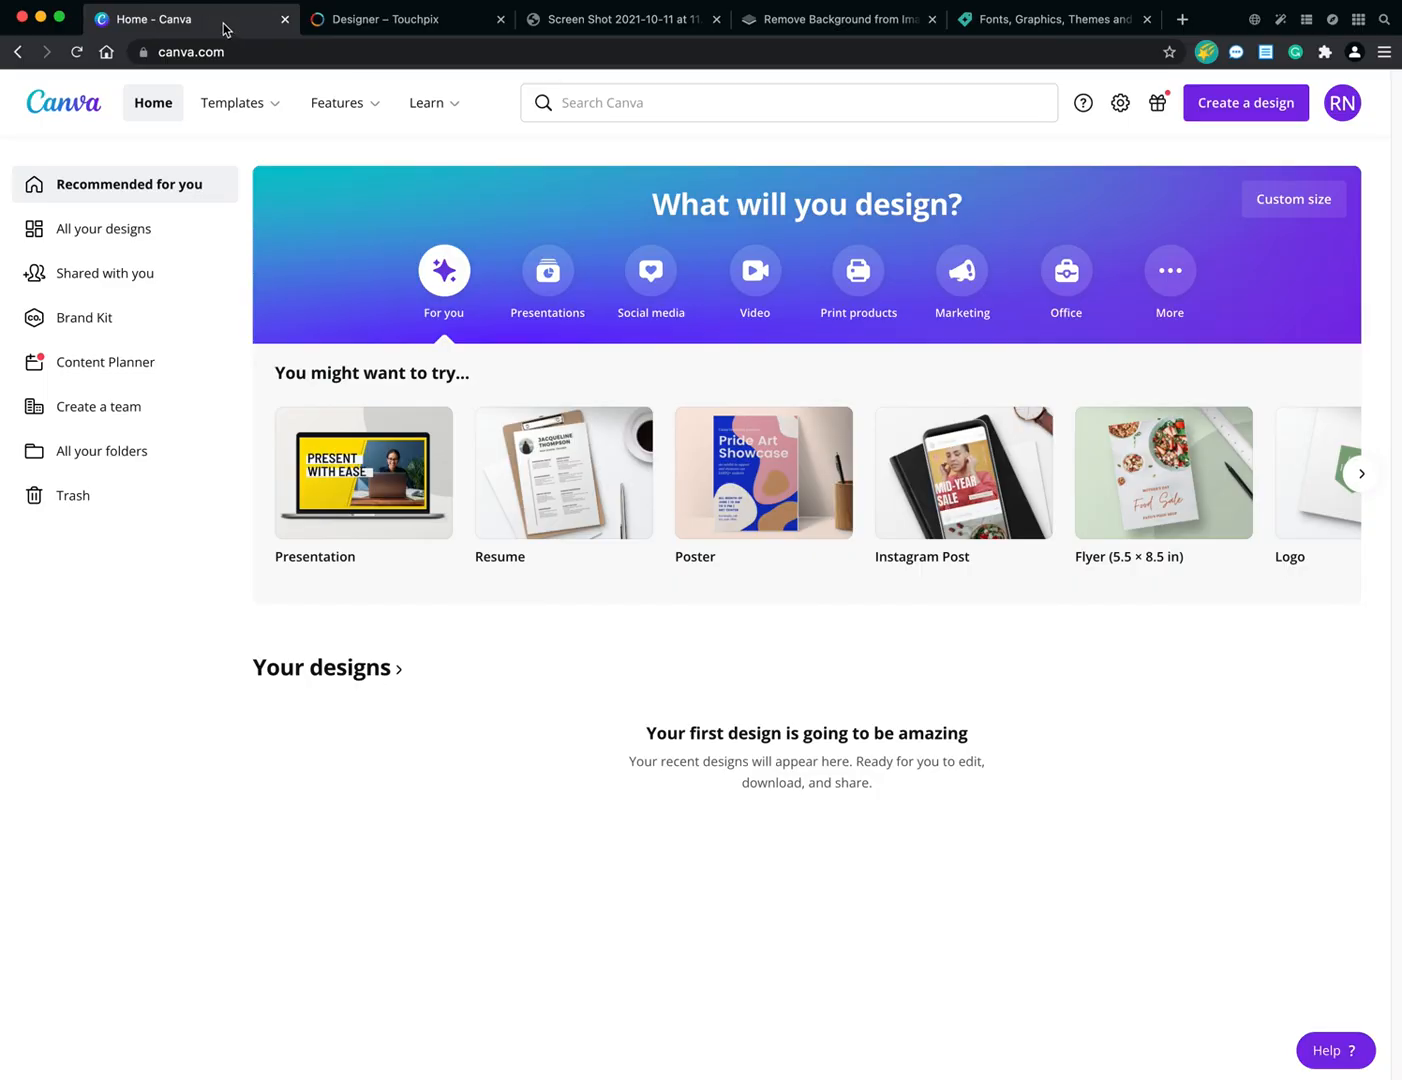
pyautogui.moveTo(798, 702)
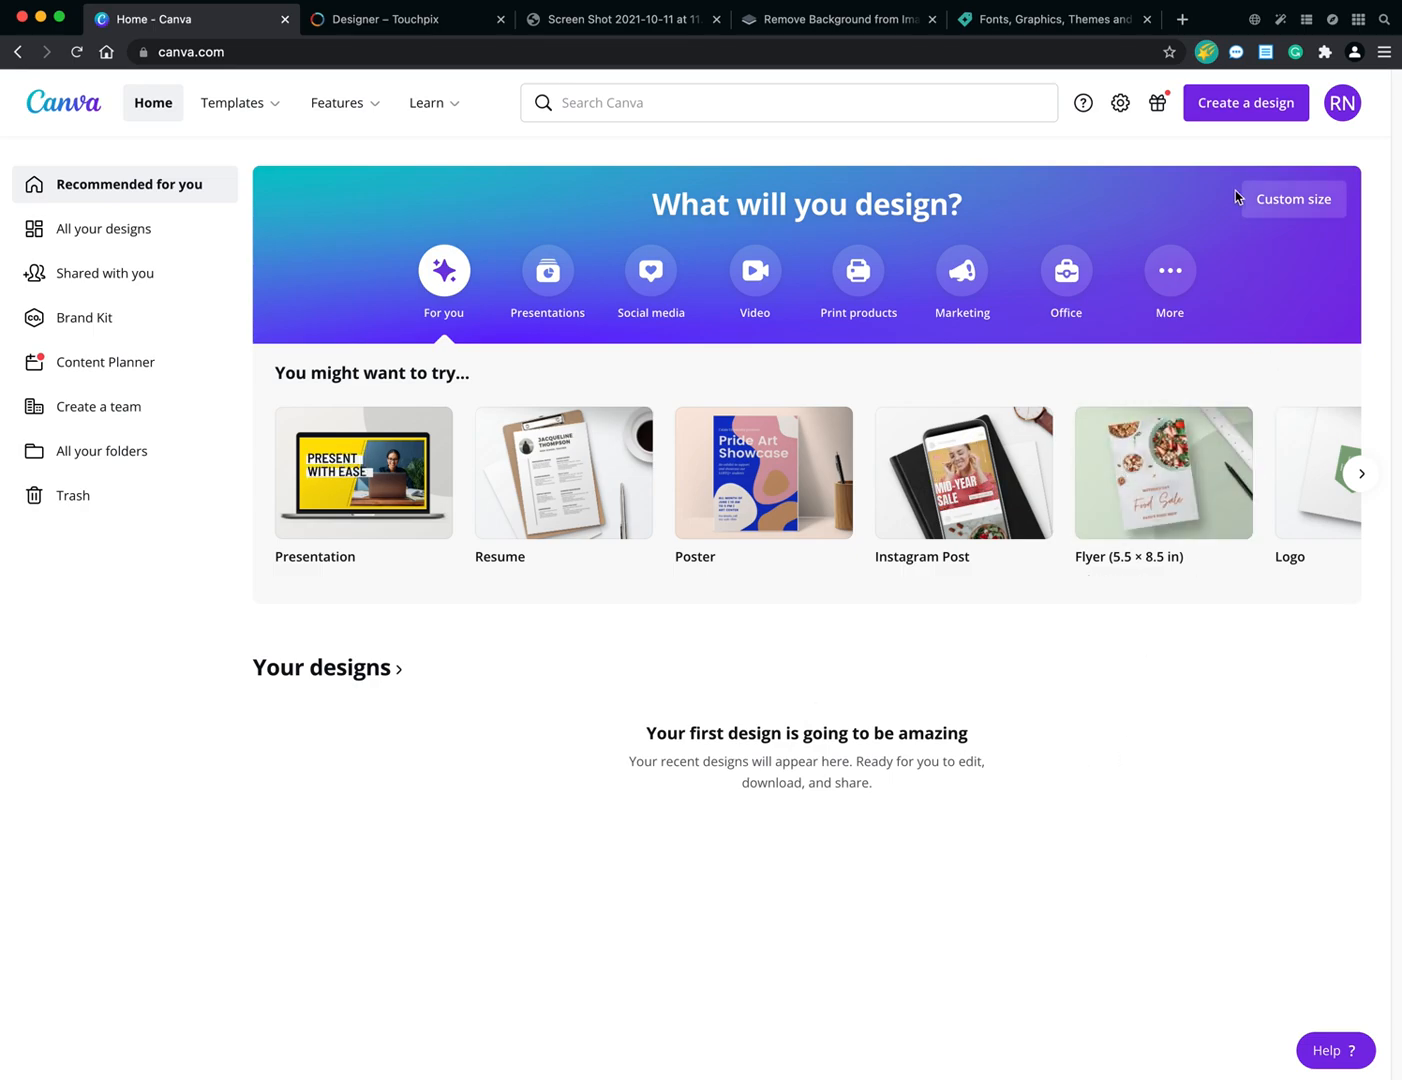
pyautogui.click(1245, 102)
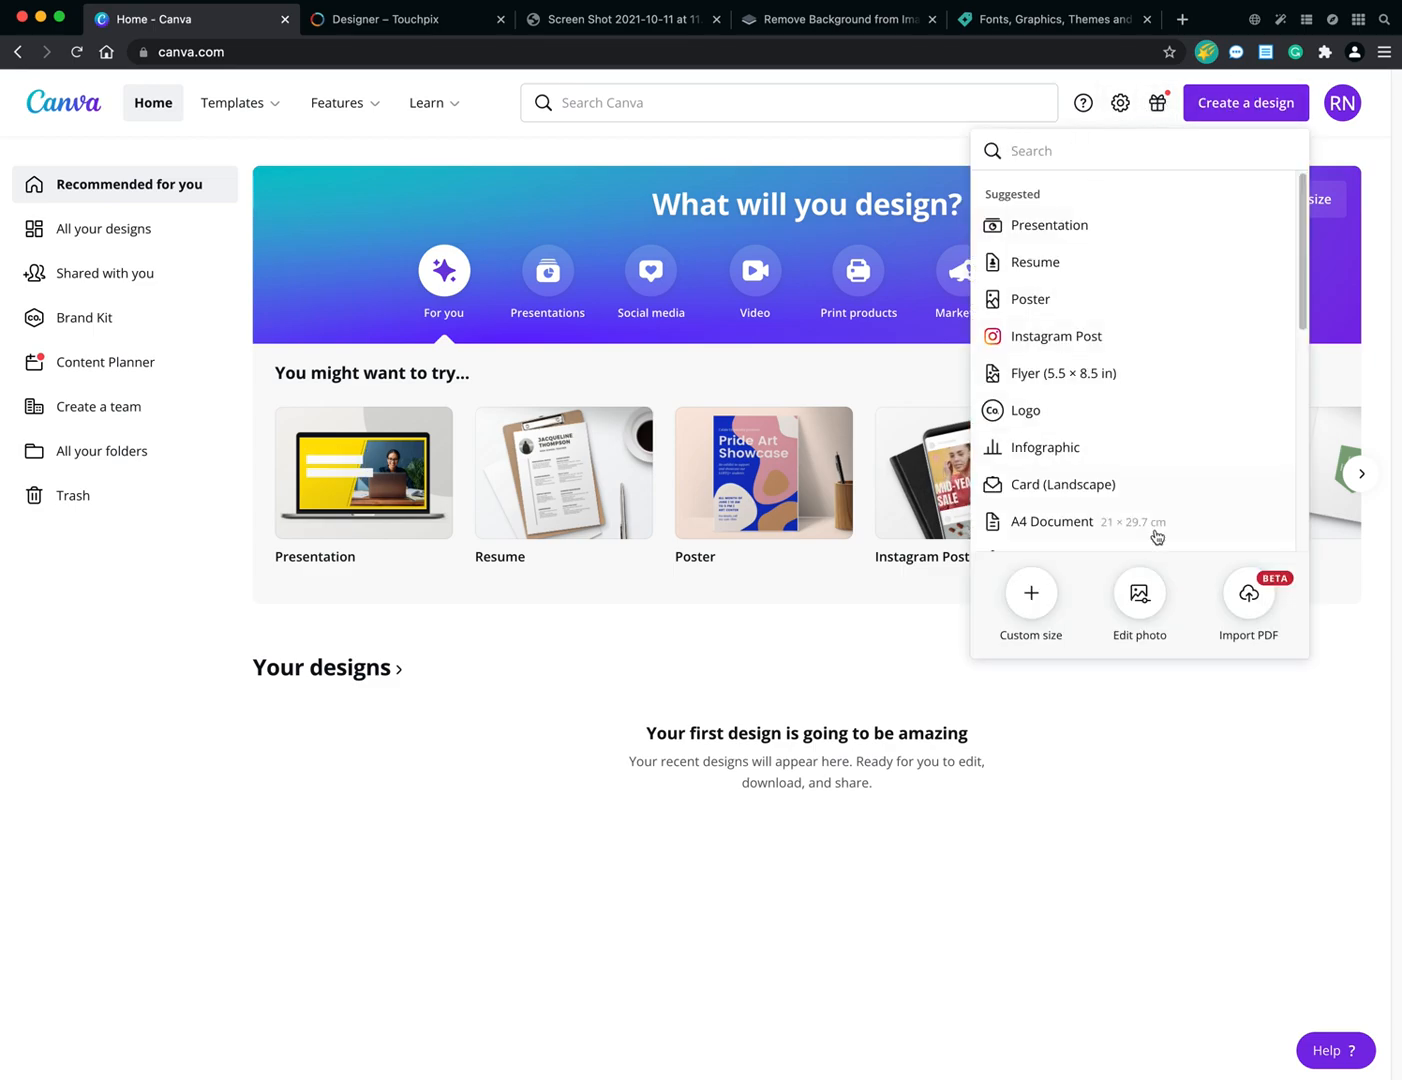
pyautogui.moveTo(1049, 225)
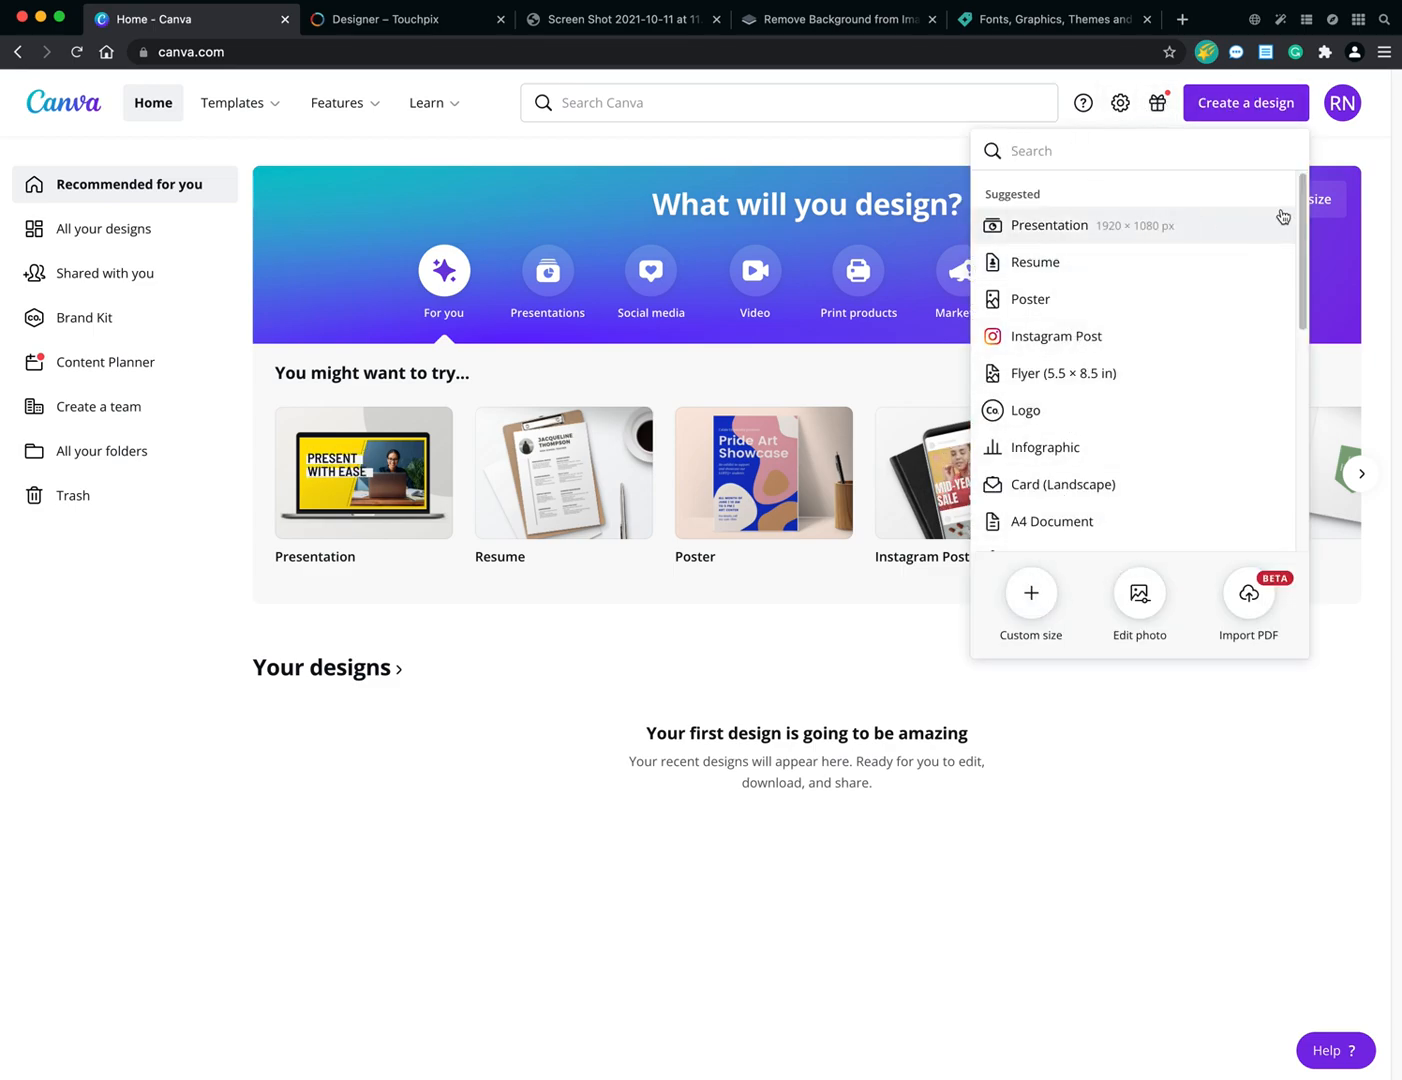
pyautogui.scroll(-3)
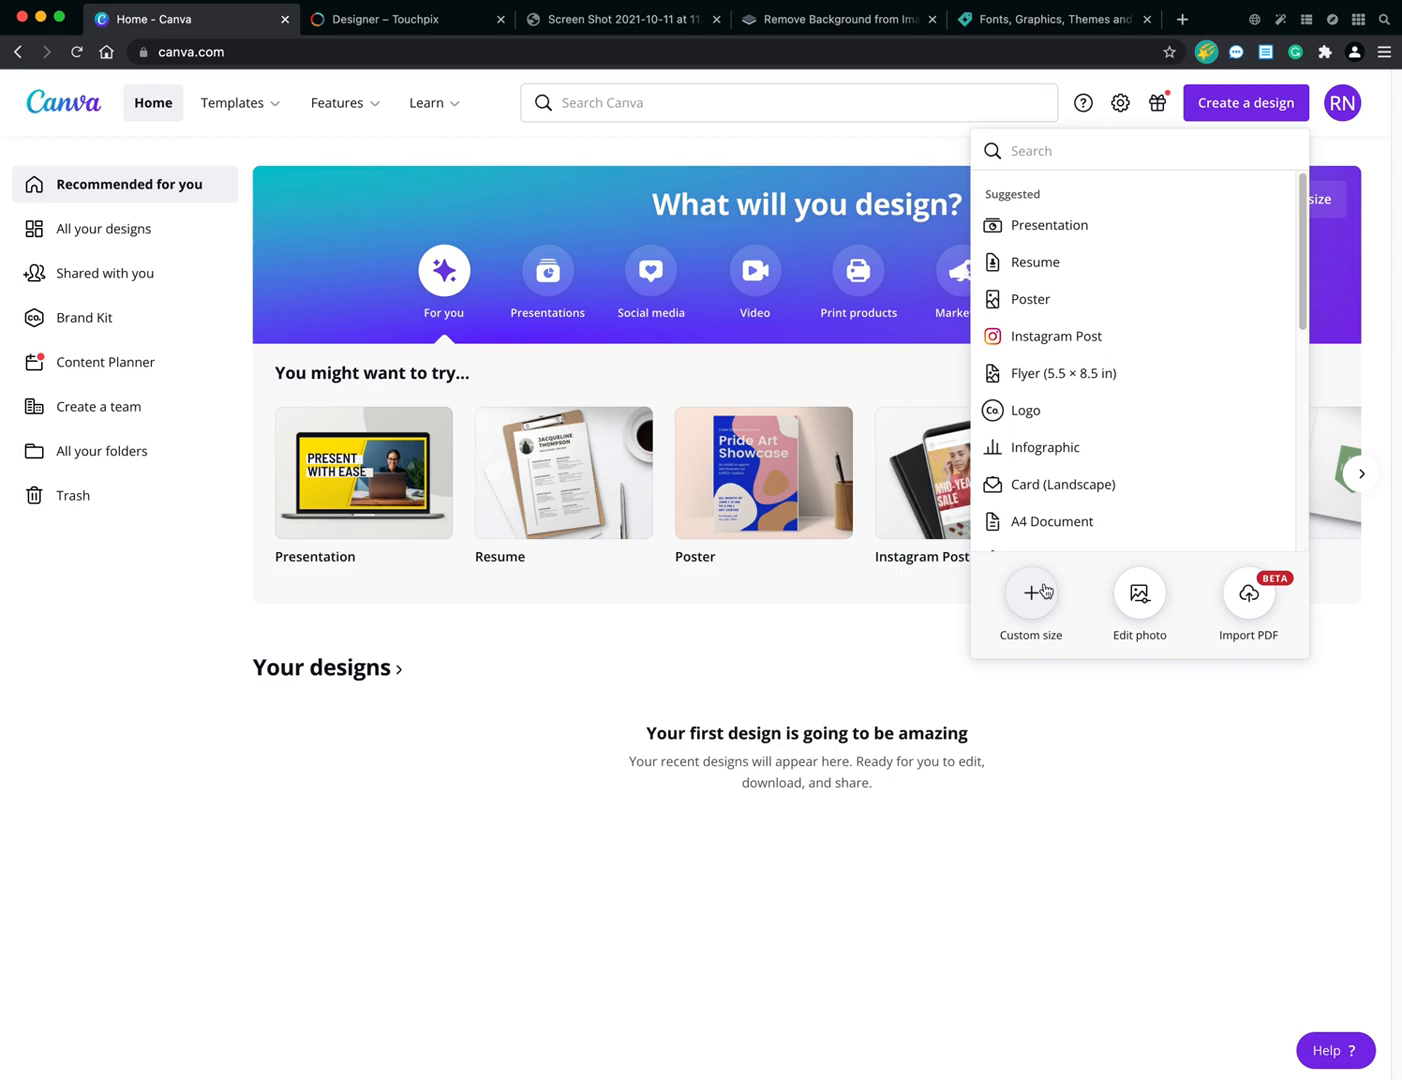
# Enter a custom design size of 1072 by 1440 px.
pyautogui.click(1029, 598)
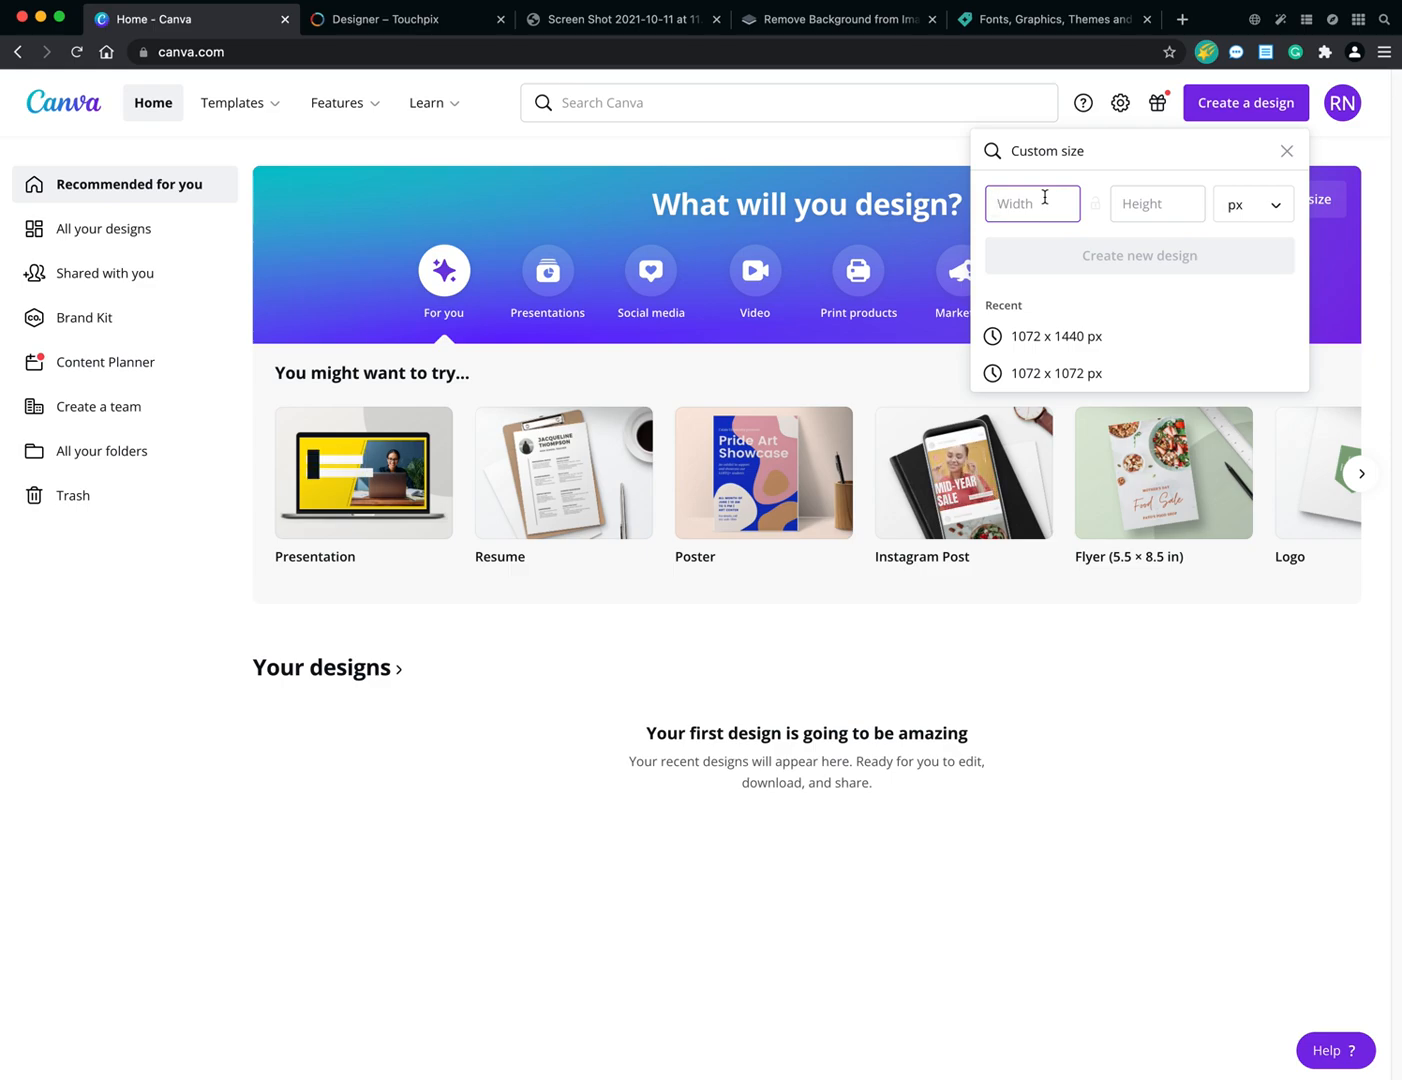
pyautogui.write('1072')
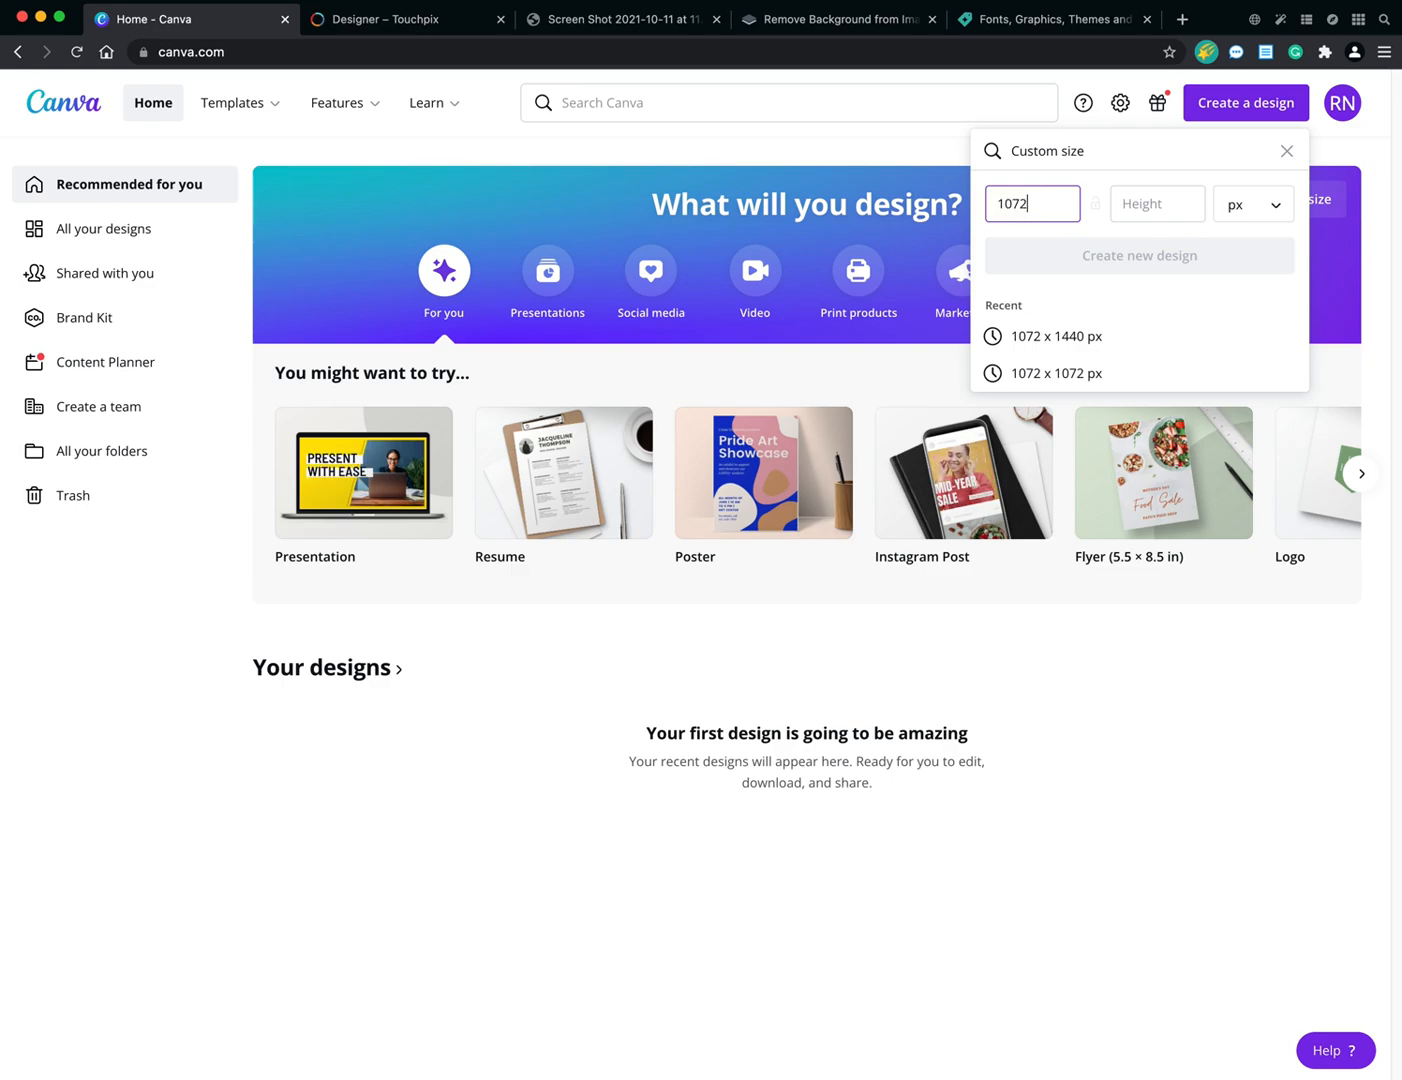
pyautogui.click(1157, 204)
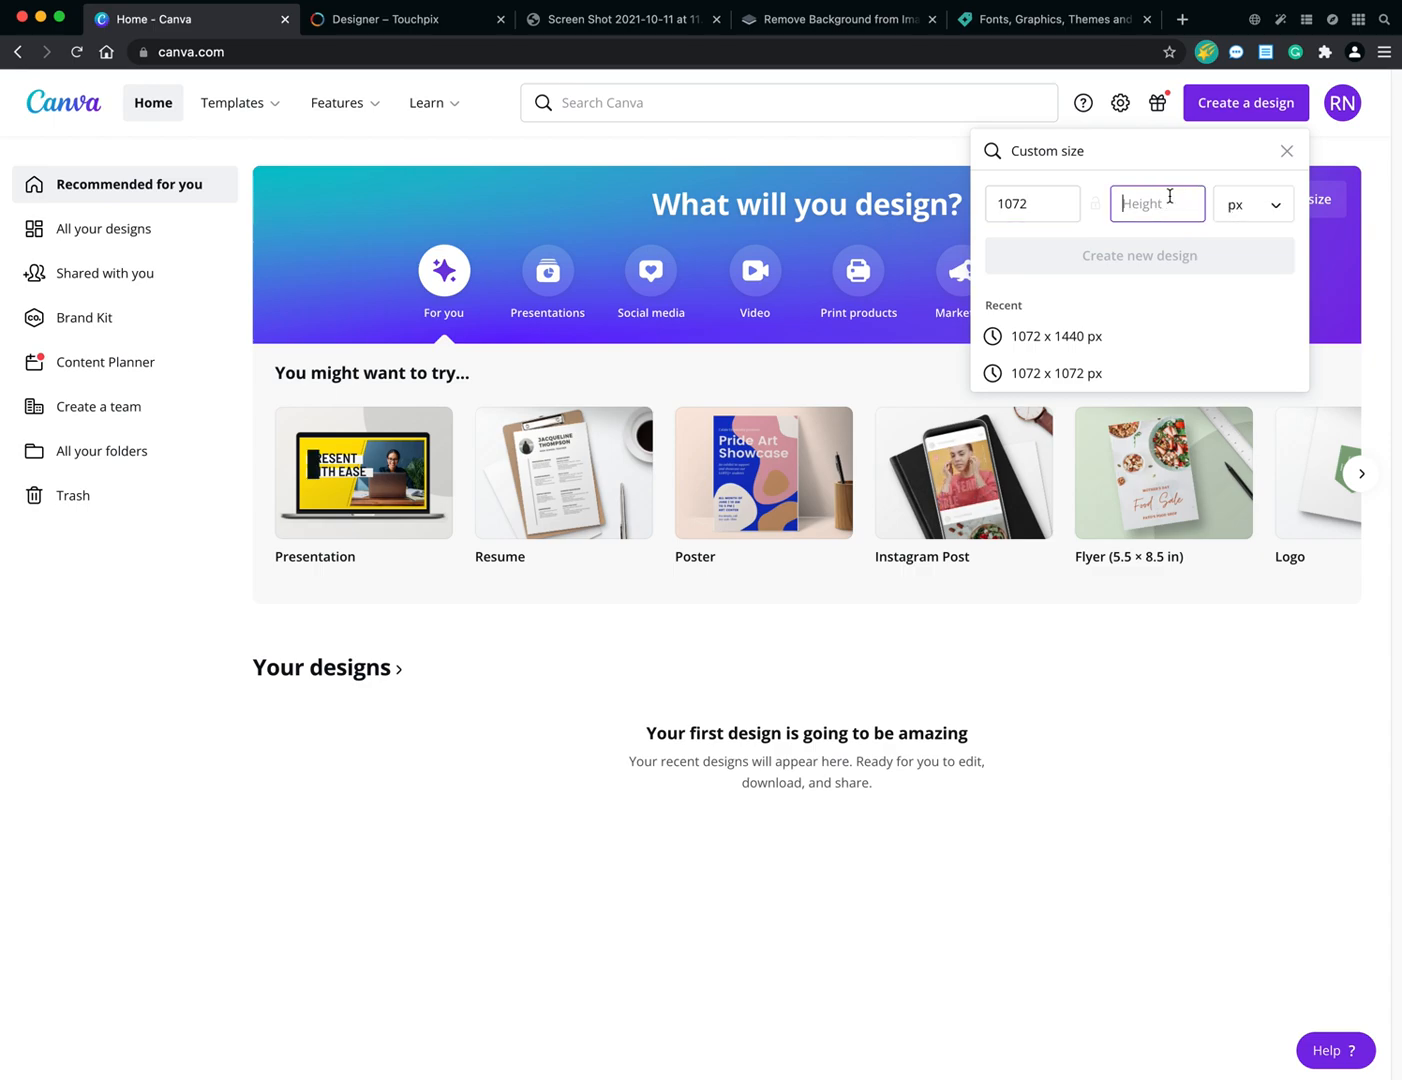
pyautogui.write('144')
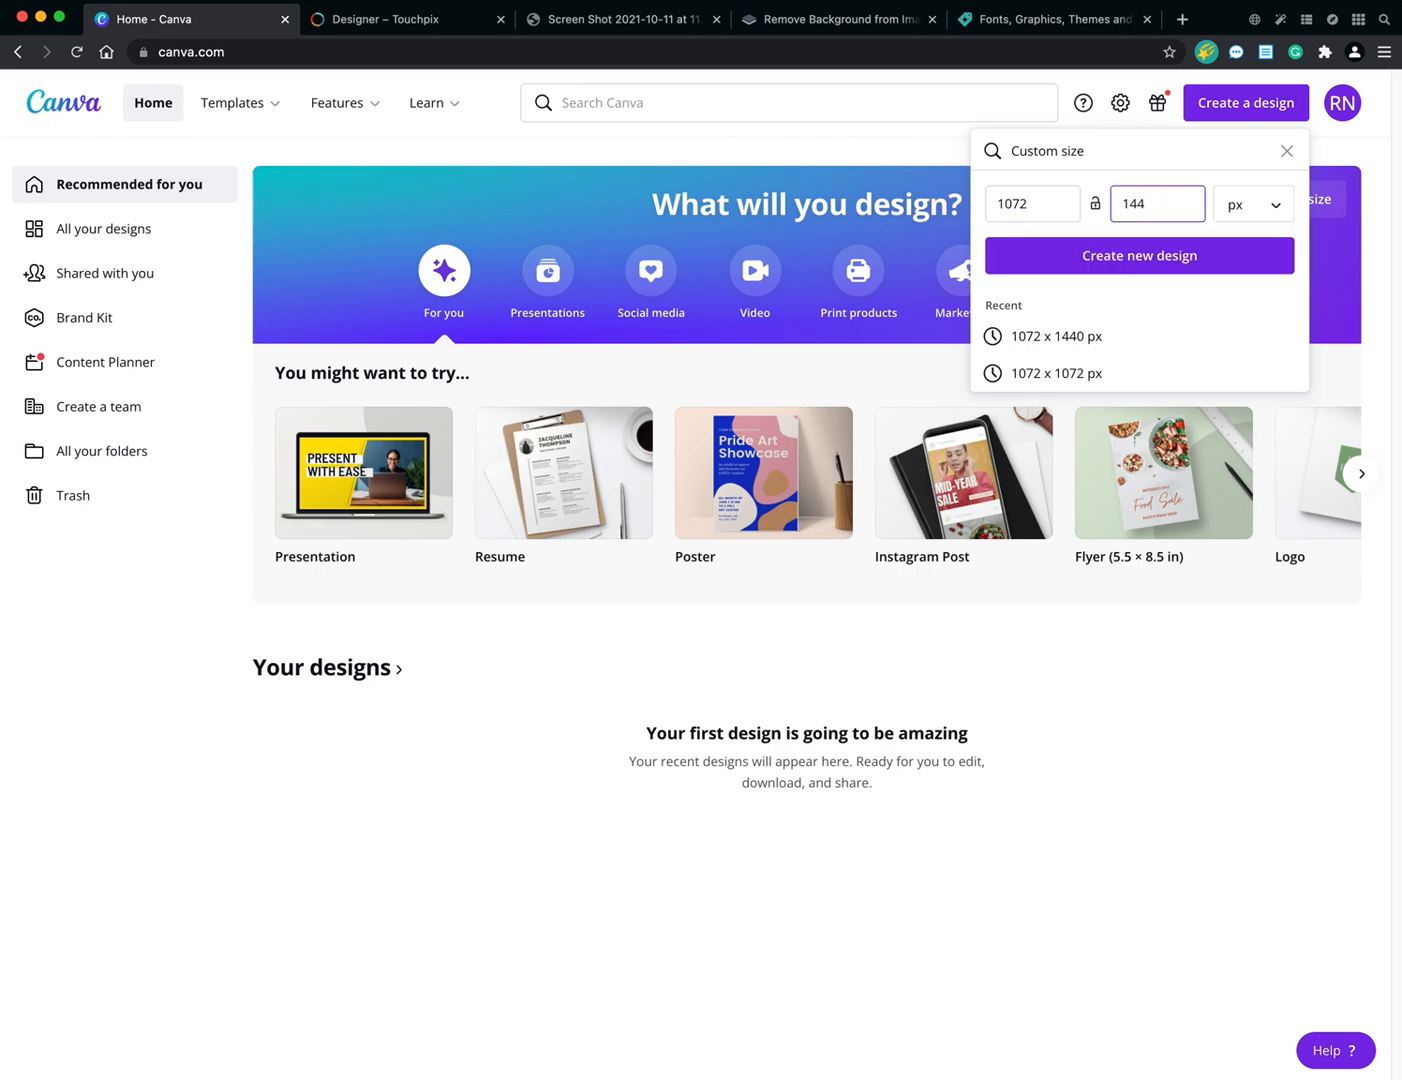
pyautogui.write('1440')
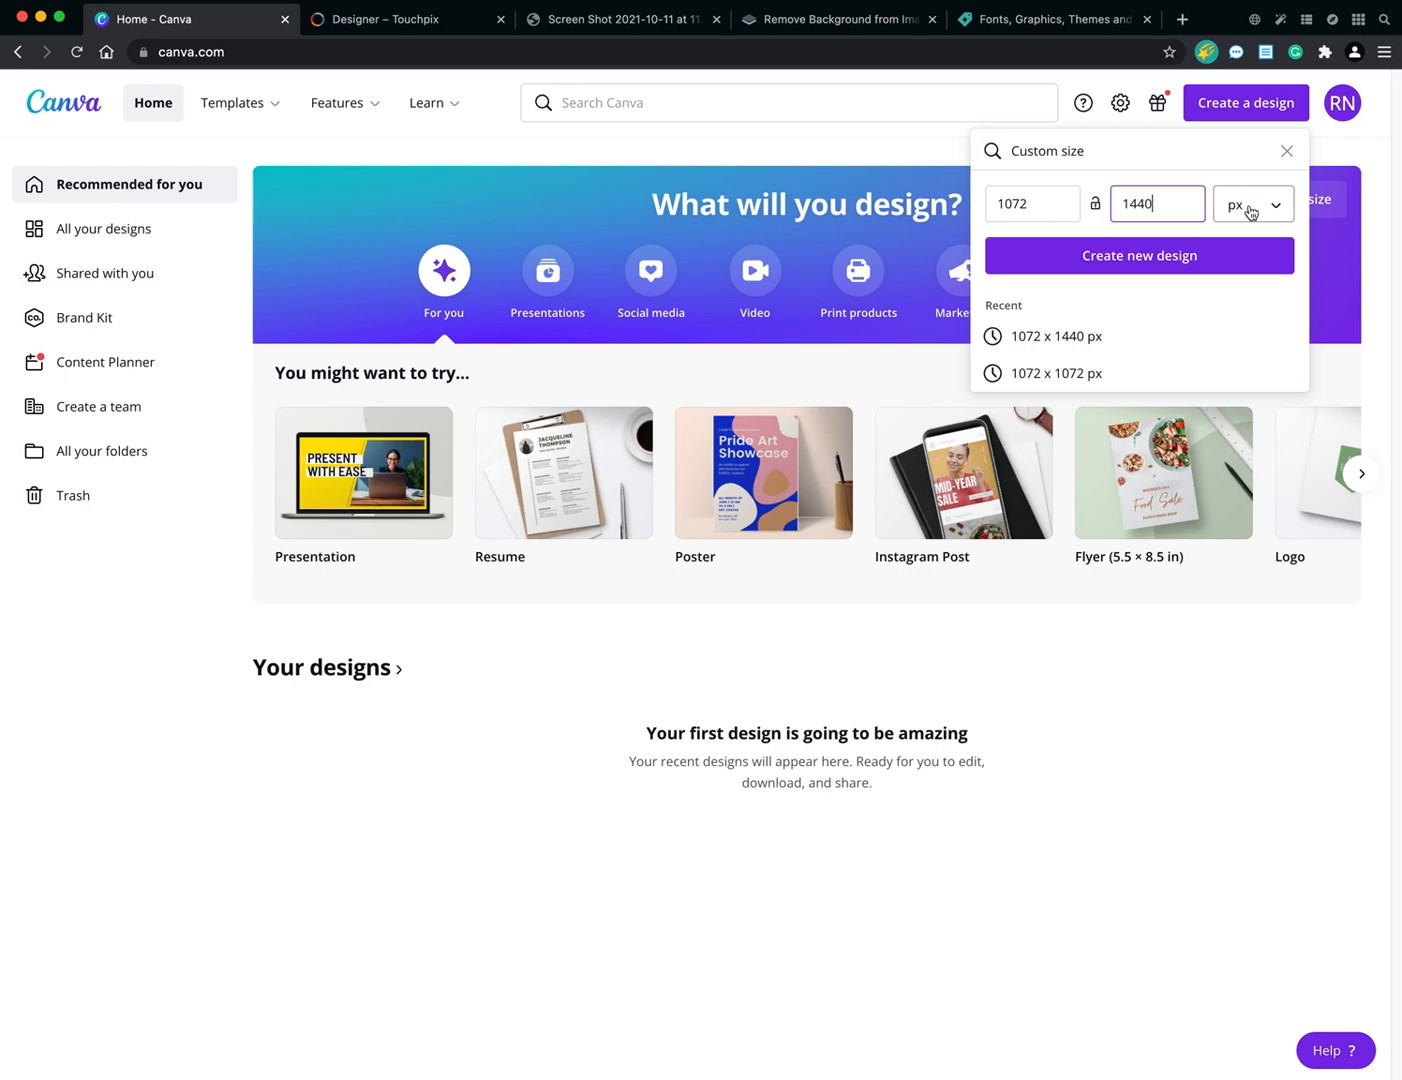
pyautogui.moveTo(1222, 247)
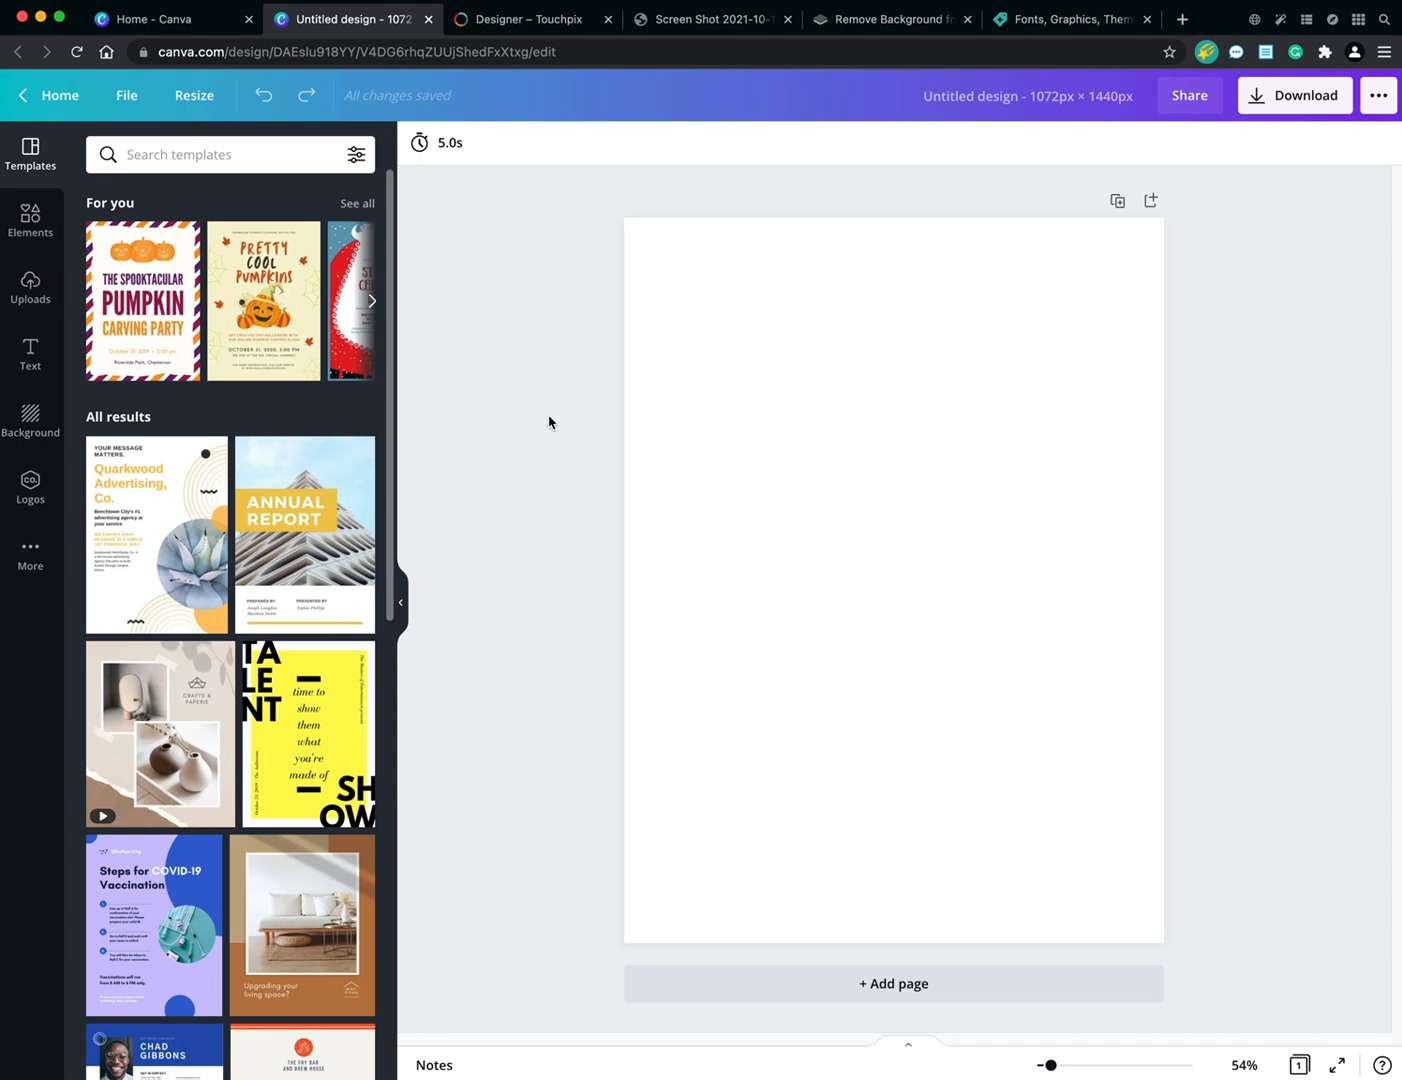
pyautogui.moveTo(469, 323)
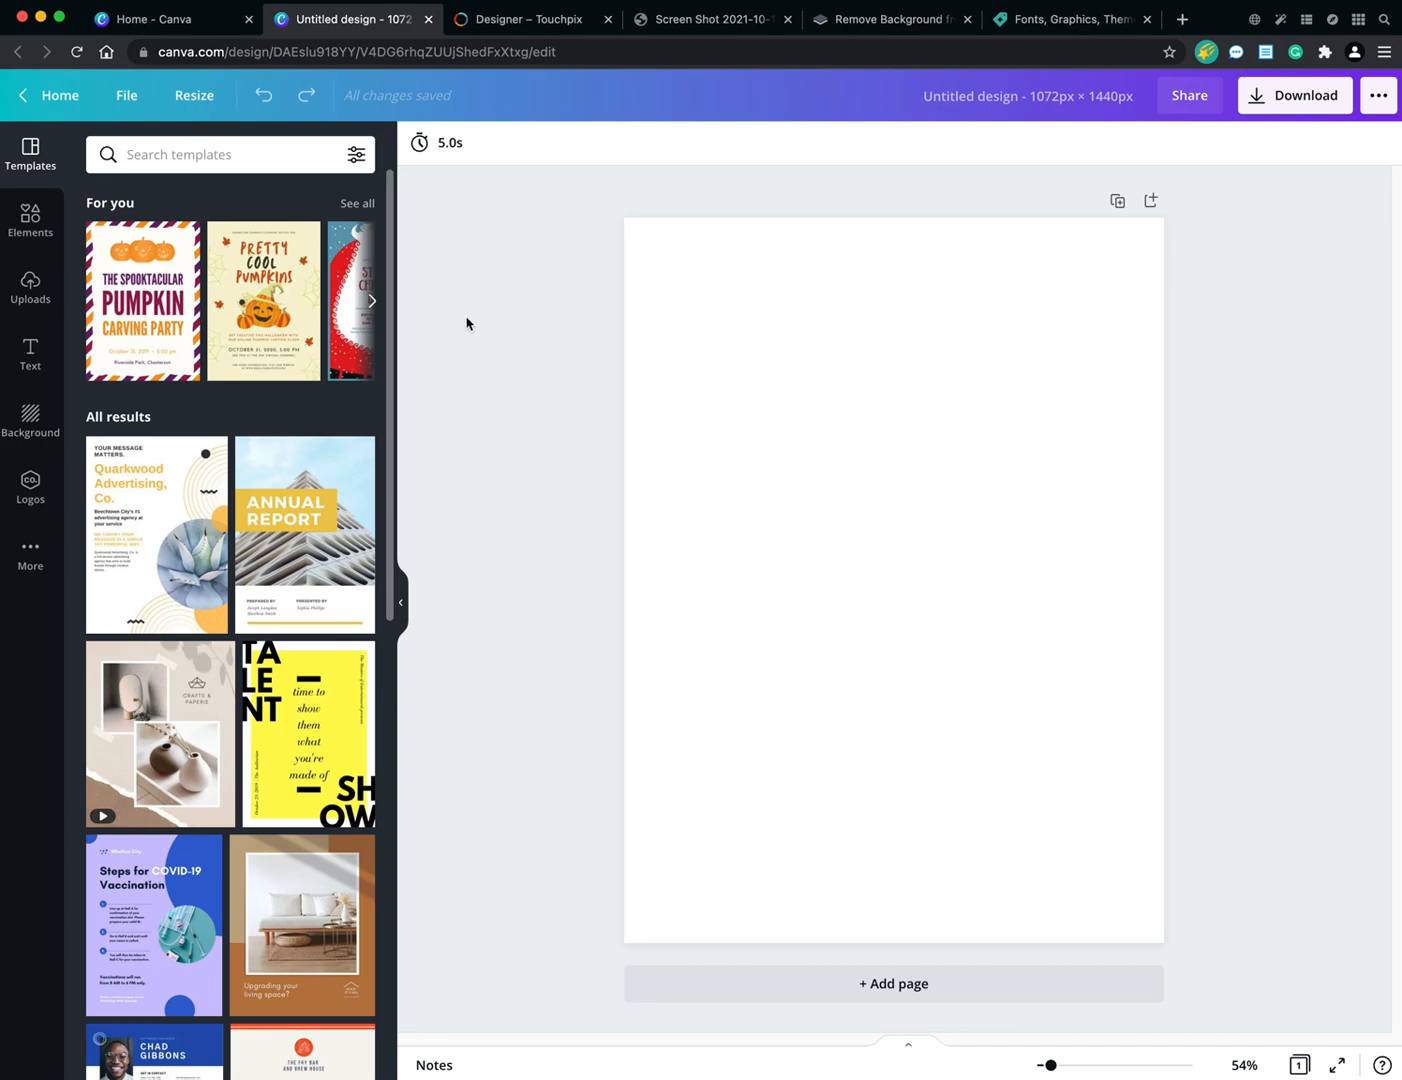
pyautogui.moveTo(464, 359)
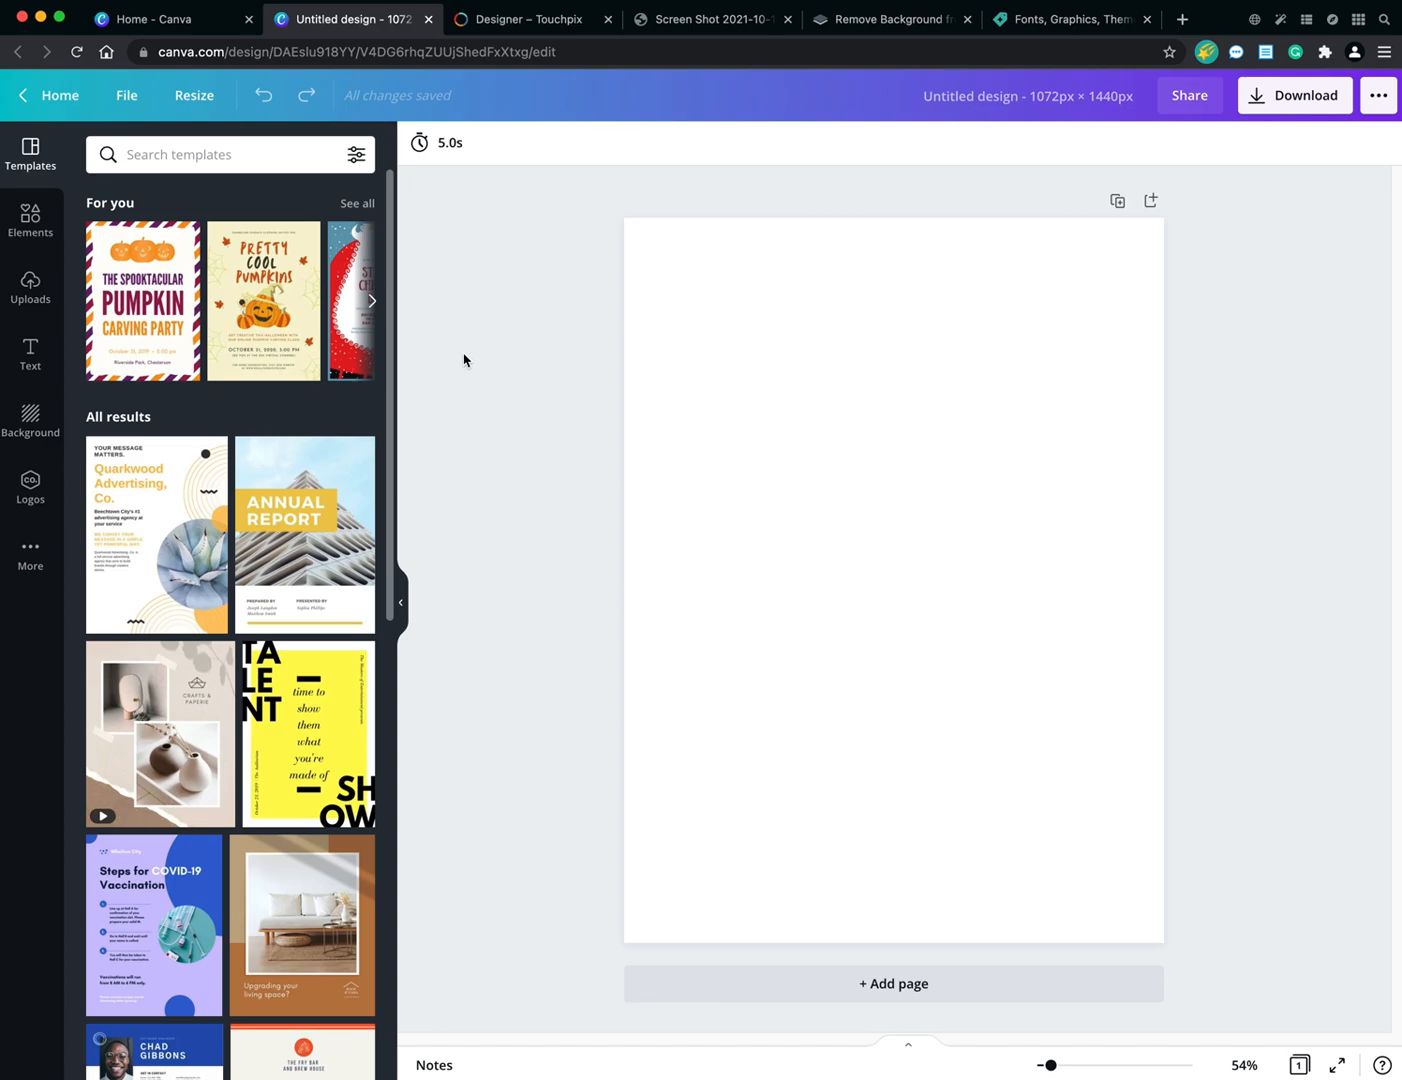
pyautogui.moveTo(498, 369)
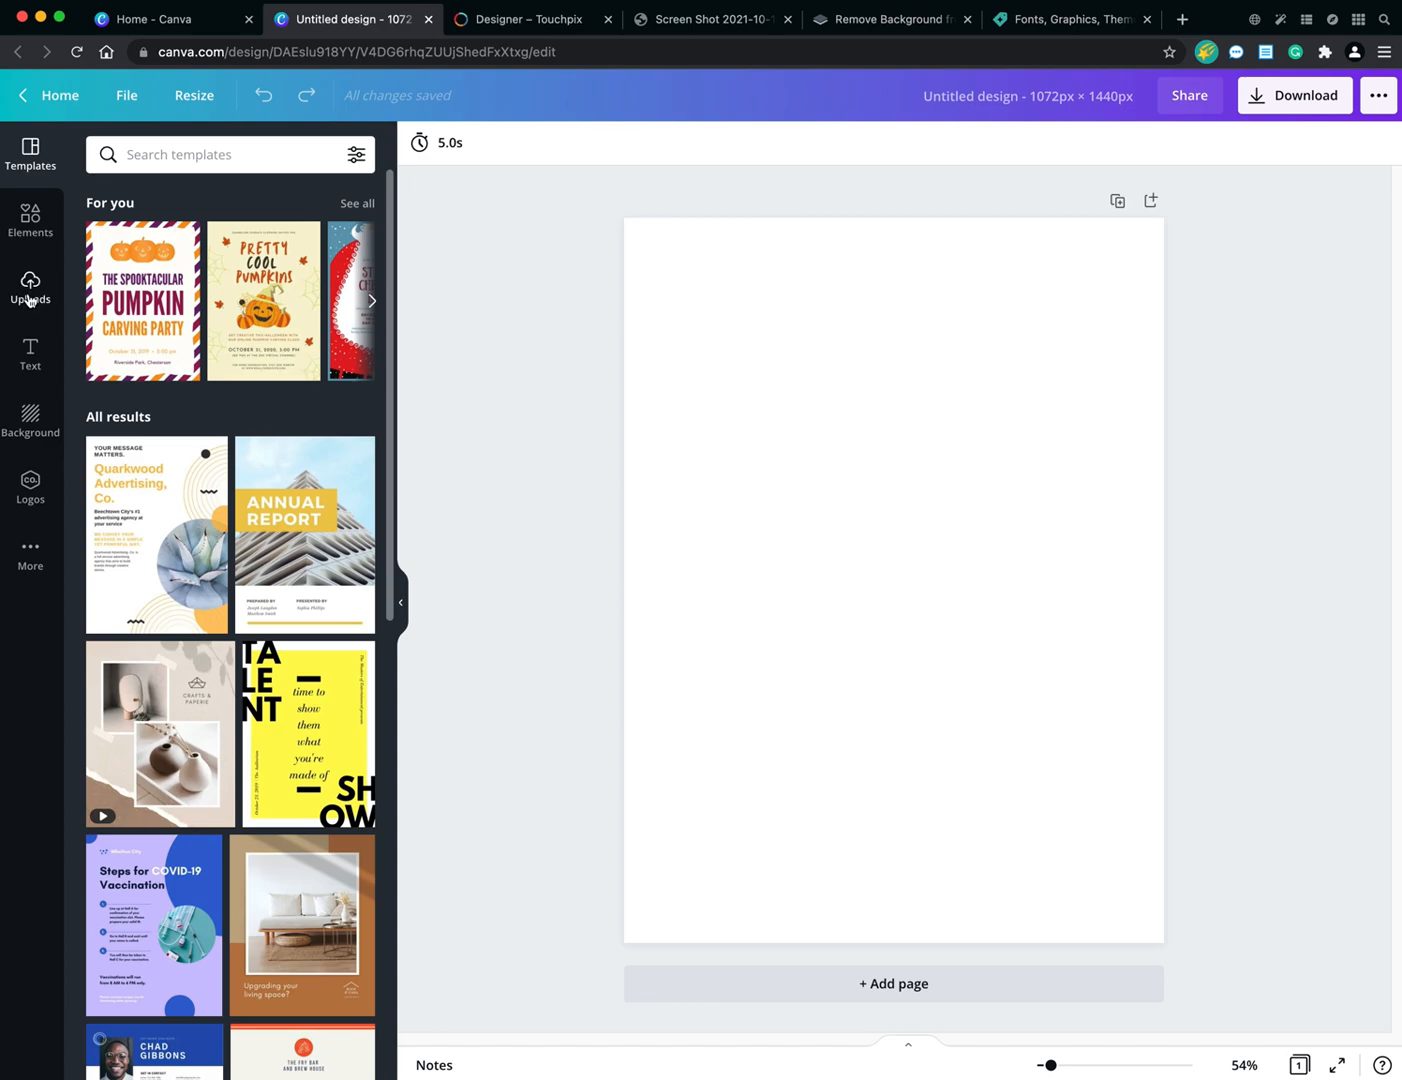
pyautogui.moveTo(511, 517)
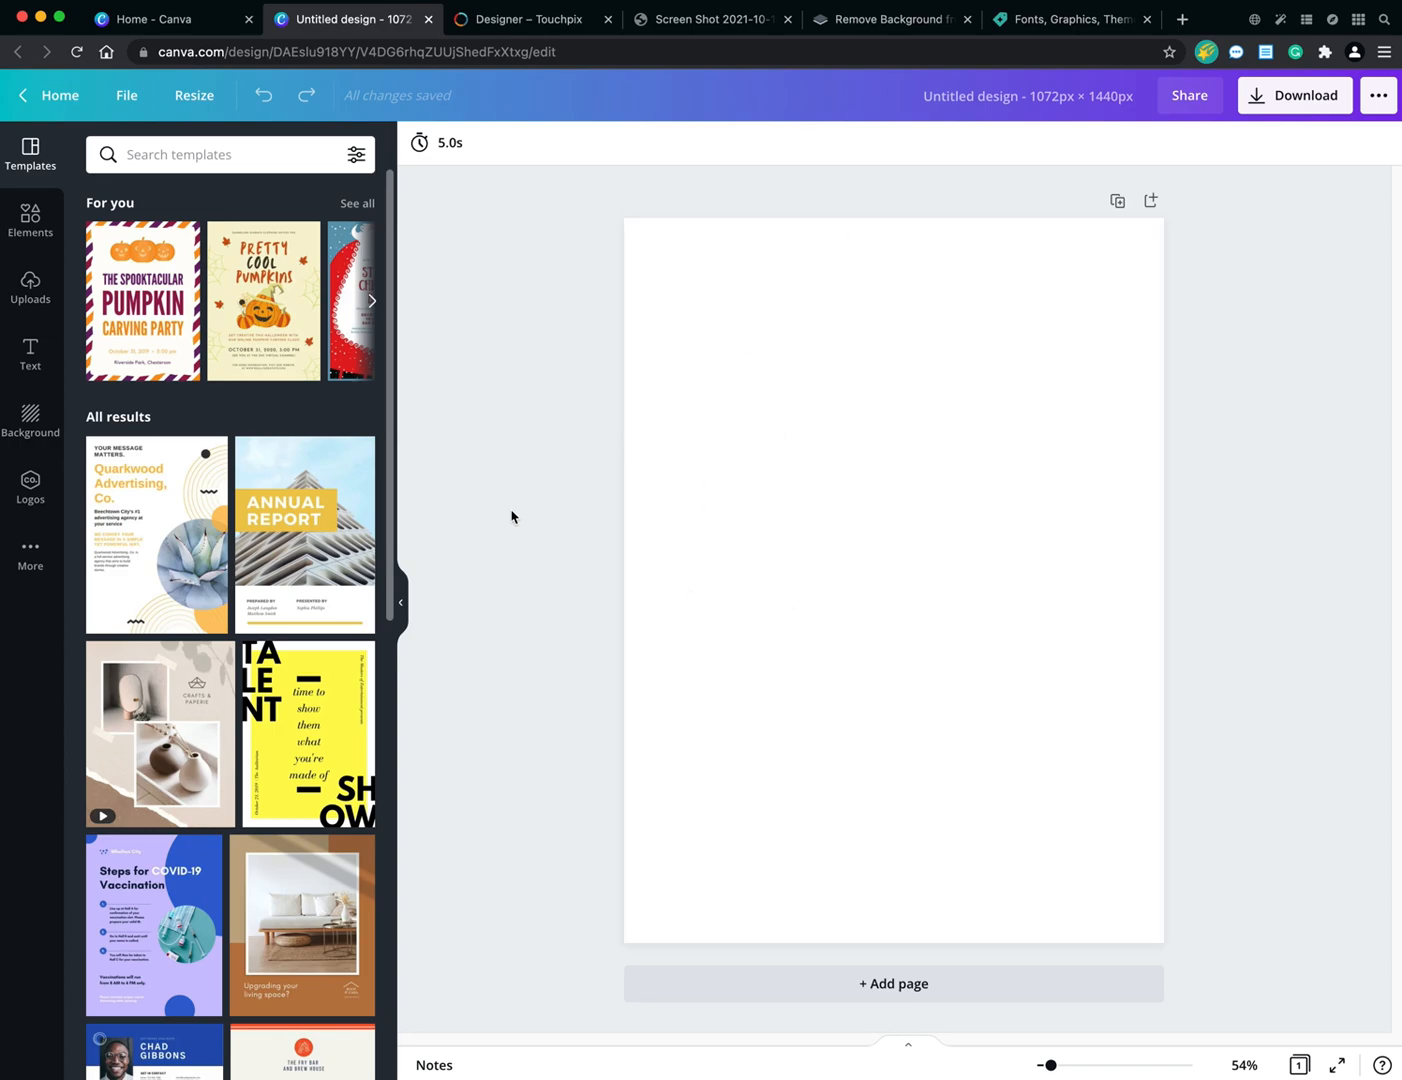
pyautogui.moveTo(232, 377)
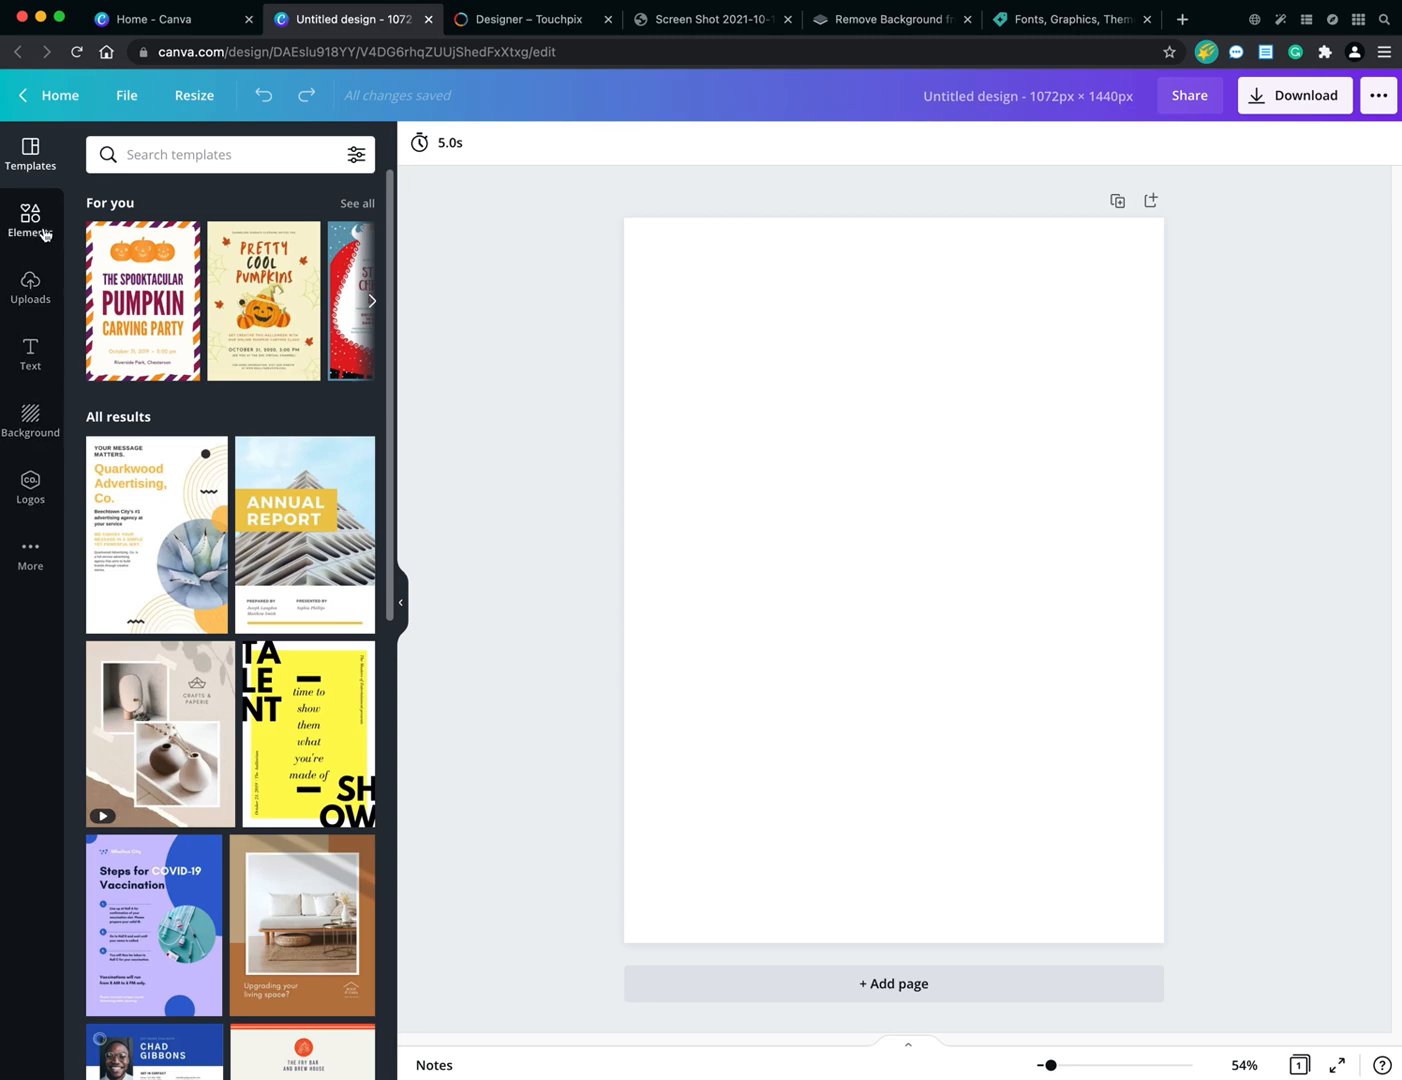
pyautogui.moveTo(31, 349)
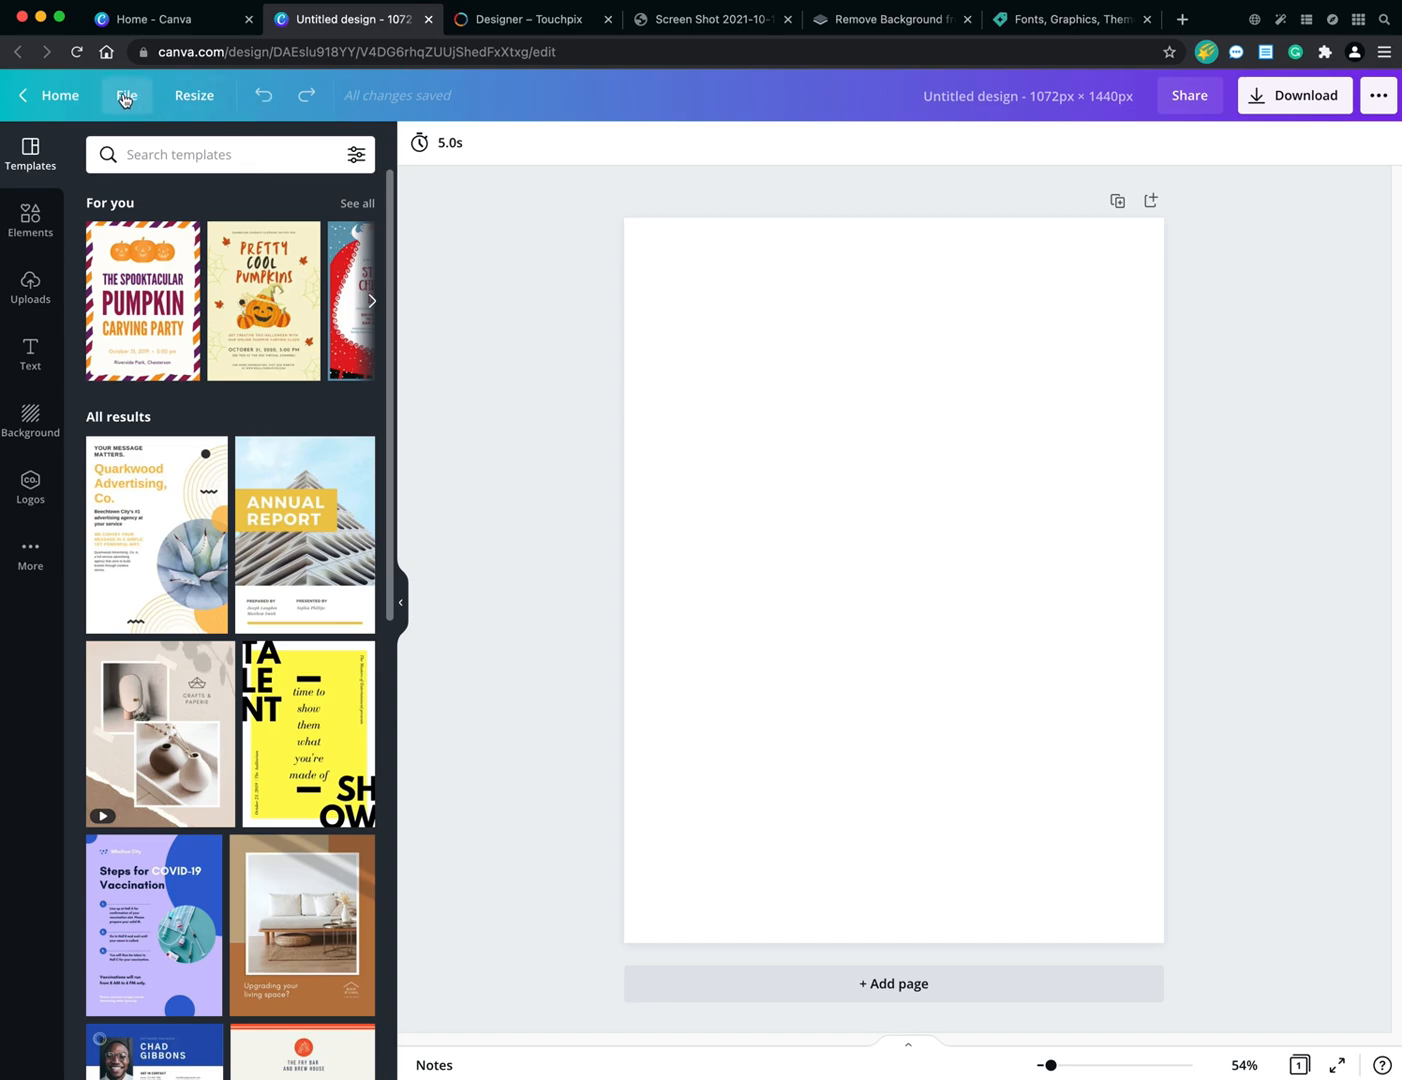
# Retitle the untitled design 'Wedding Overlay' from the File menu.
pyautogui.click(127, 95)
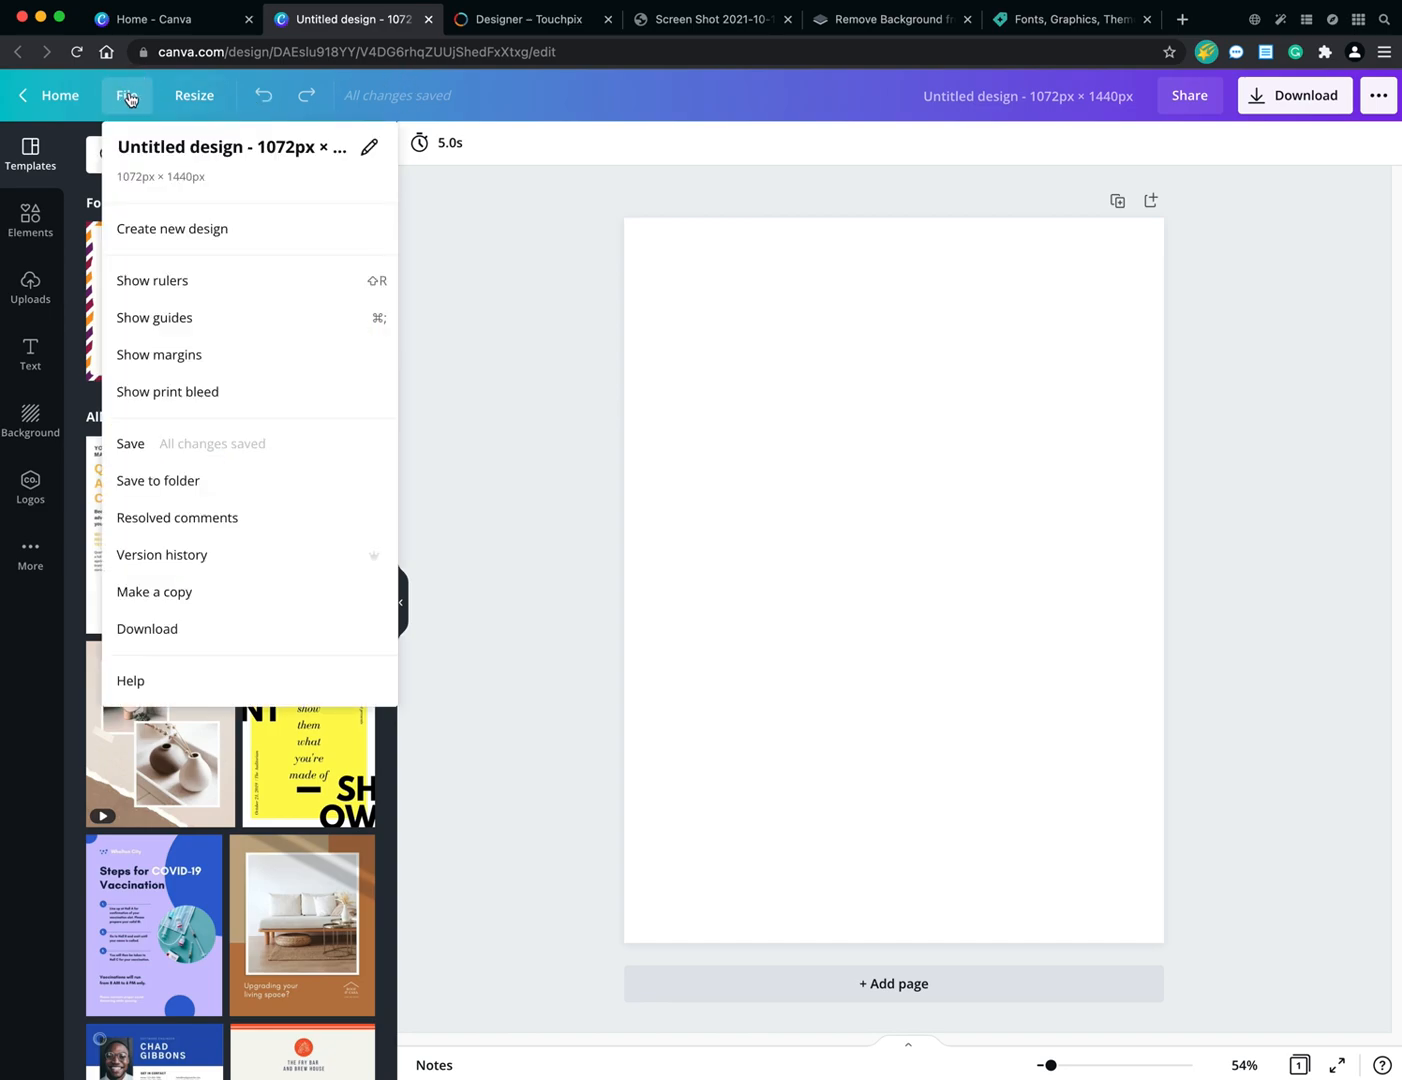
pyautogui.moveTo(165, 152)
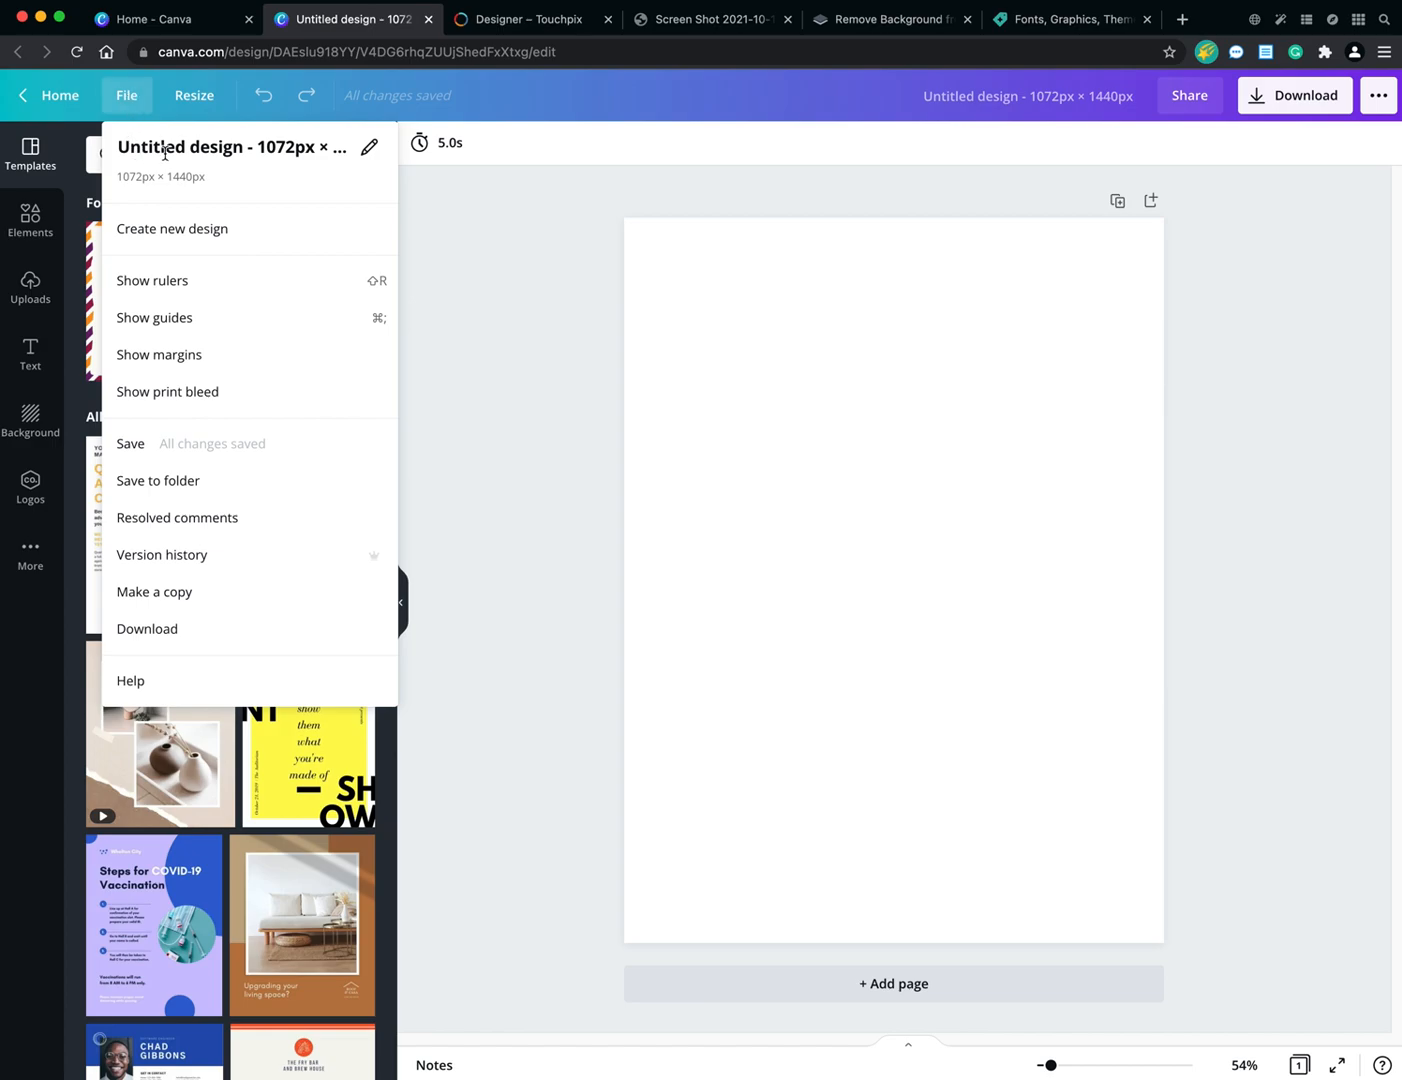
pyautogui.click(232, 147)
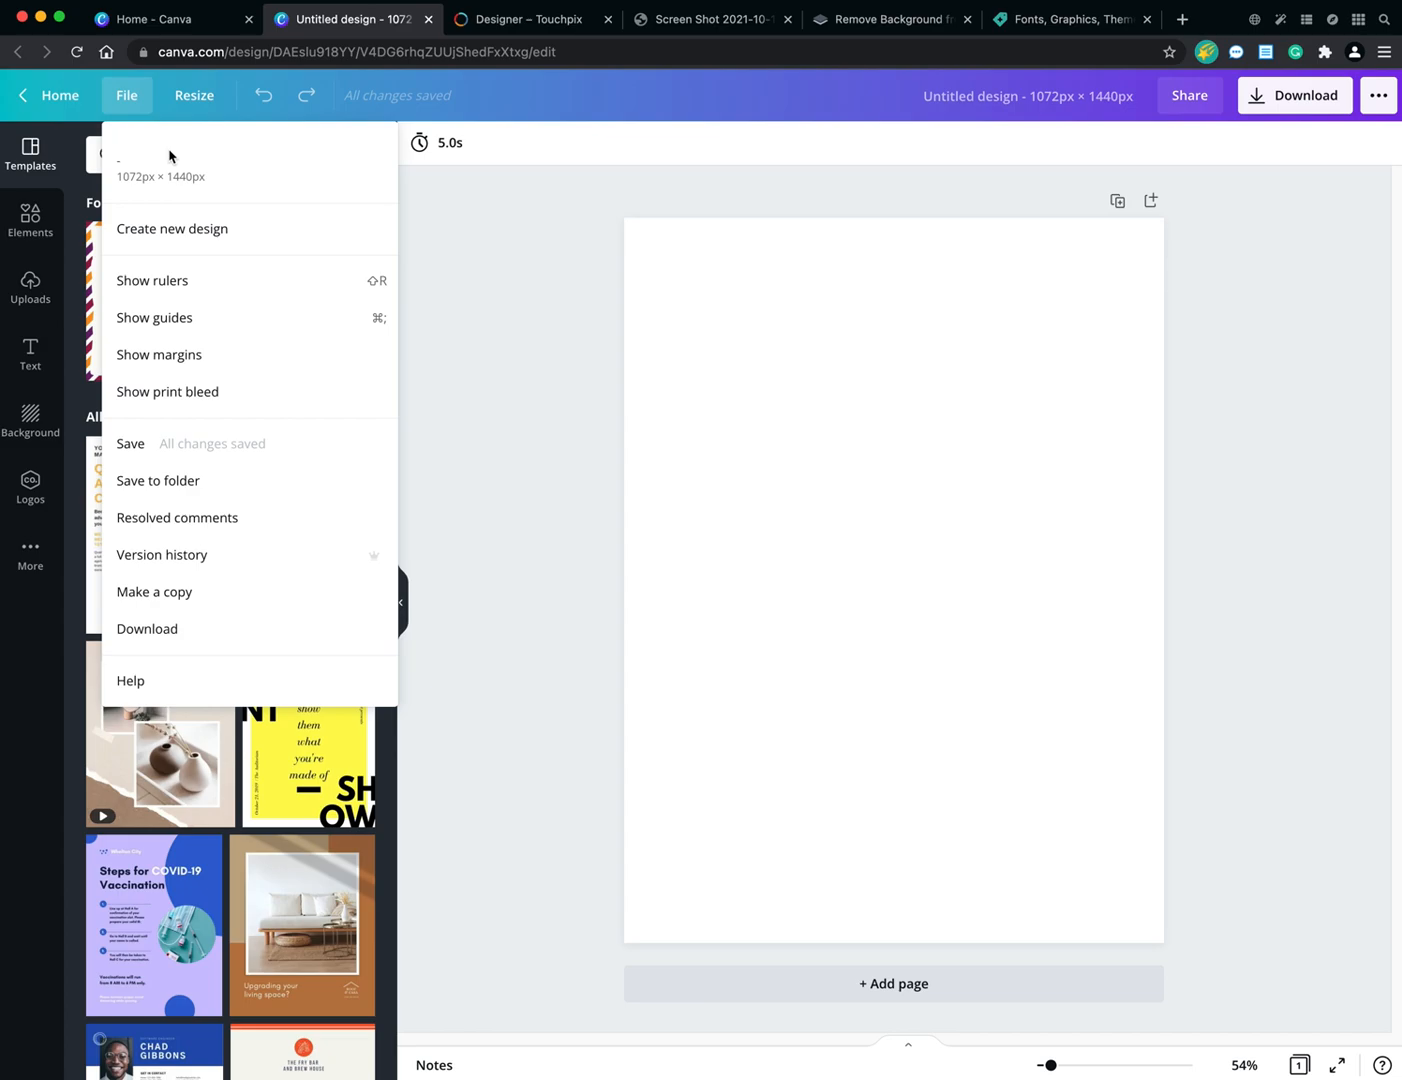
pyautogui.write('Wedding Overl')
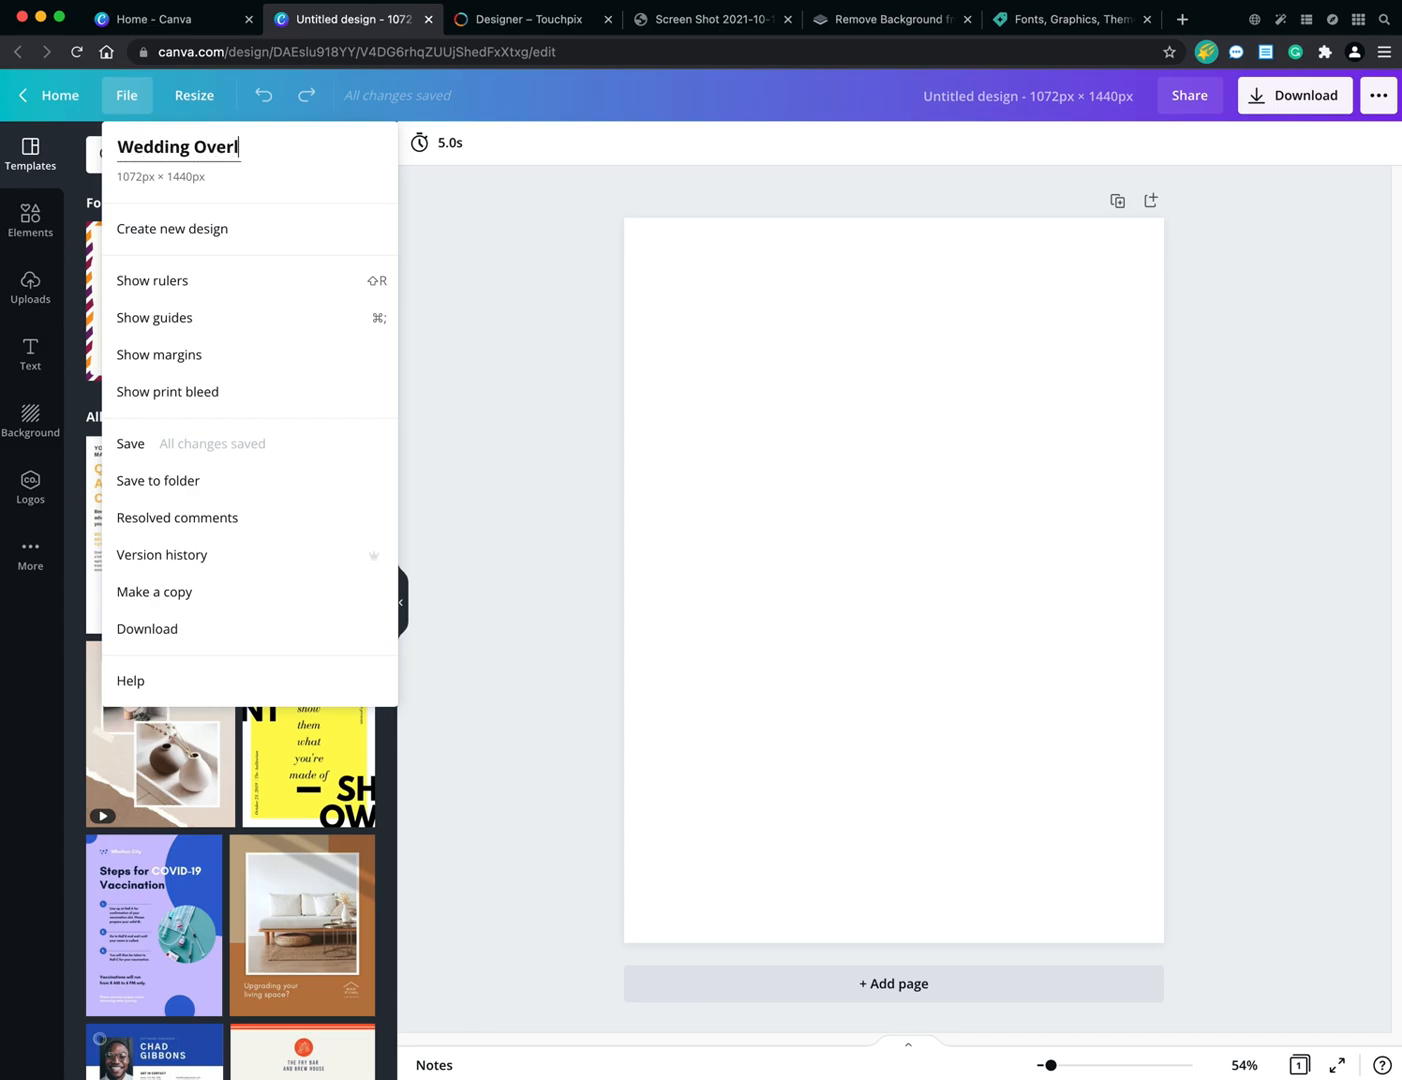
pyautogui.write('ay')
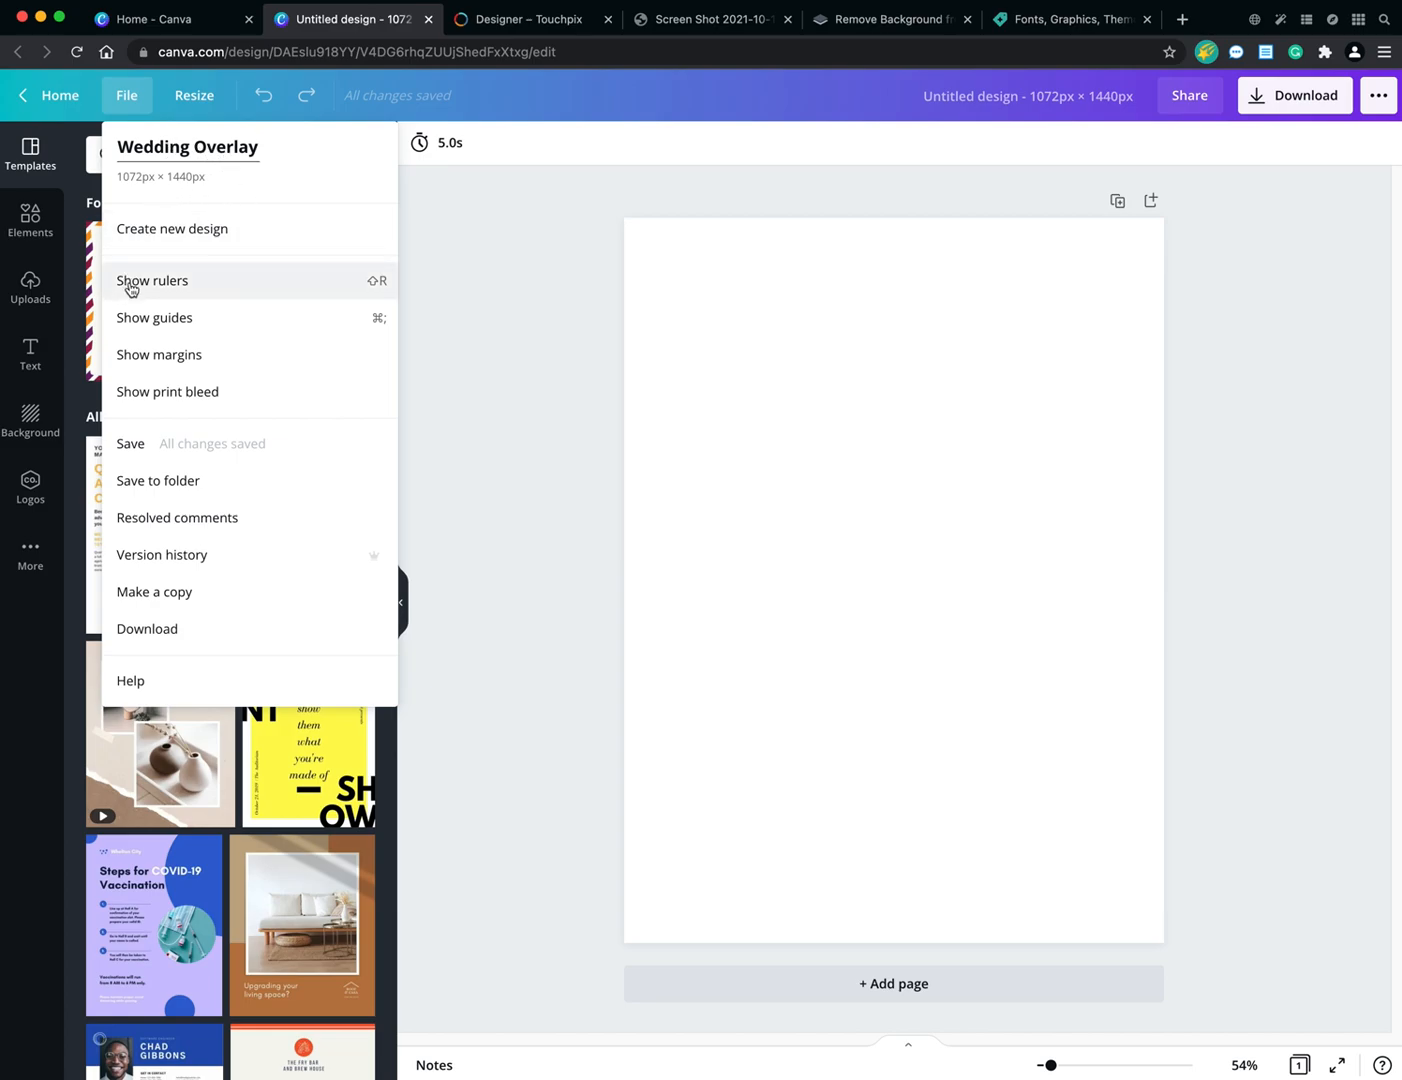
pyautogui.moveTo(177, 317)
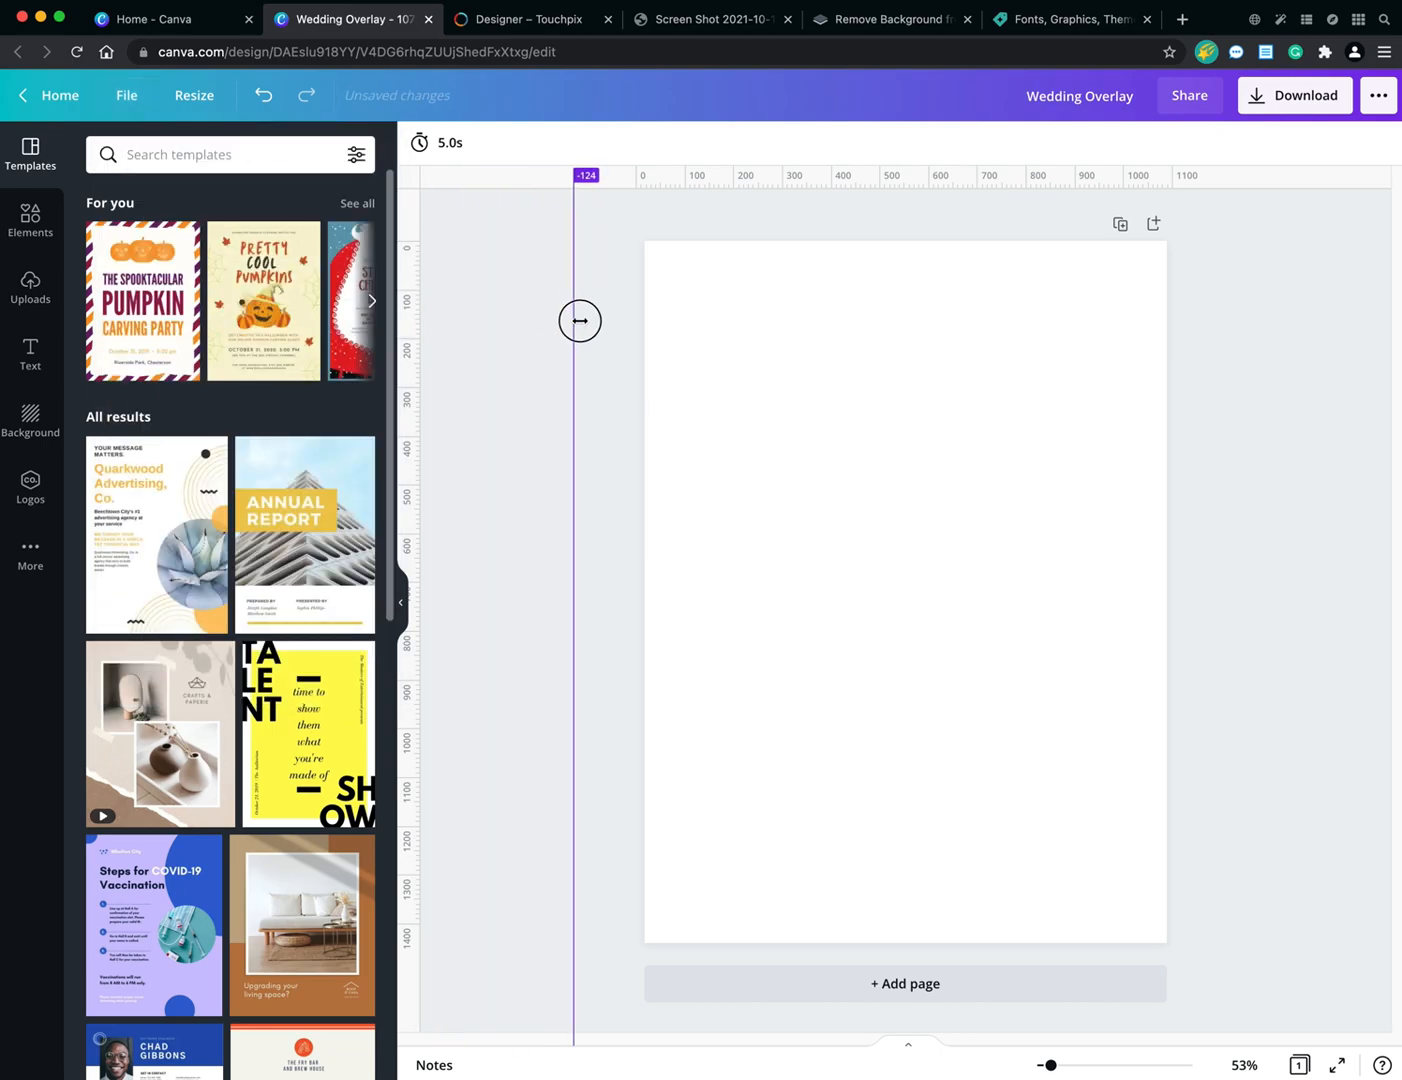
# Drag a vertical guide onto the page from the ruler, then back off.
pyautogui.moveTo(579, 321); pyautogui.dragTo(721, 244)
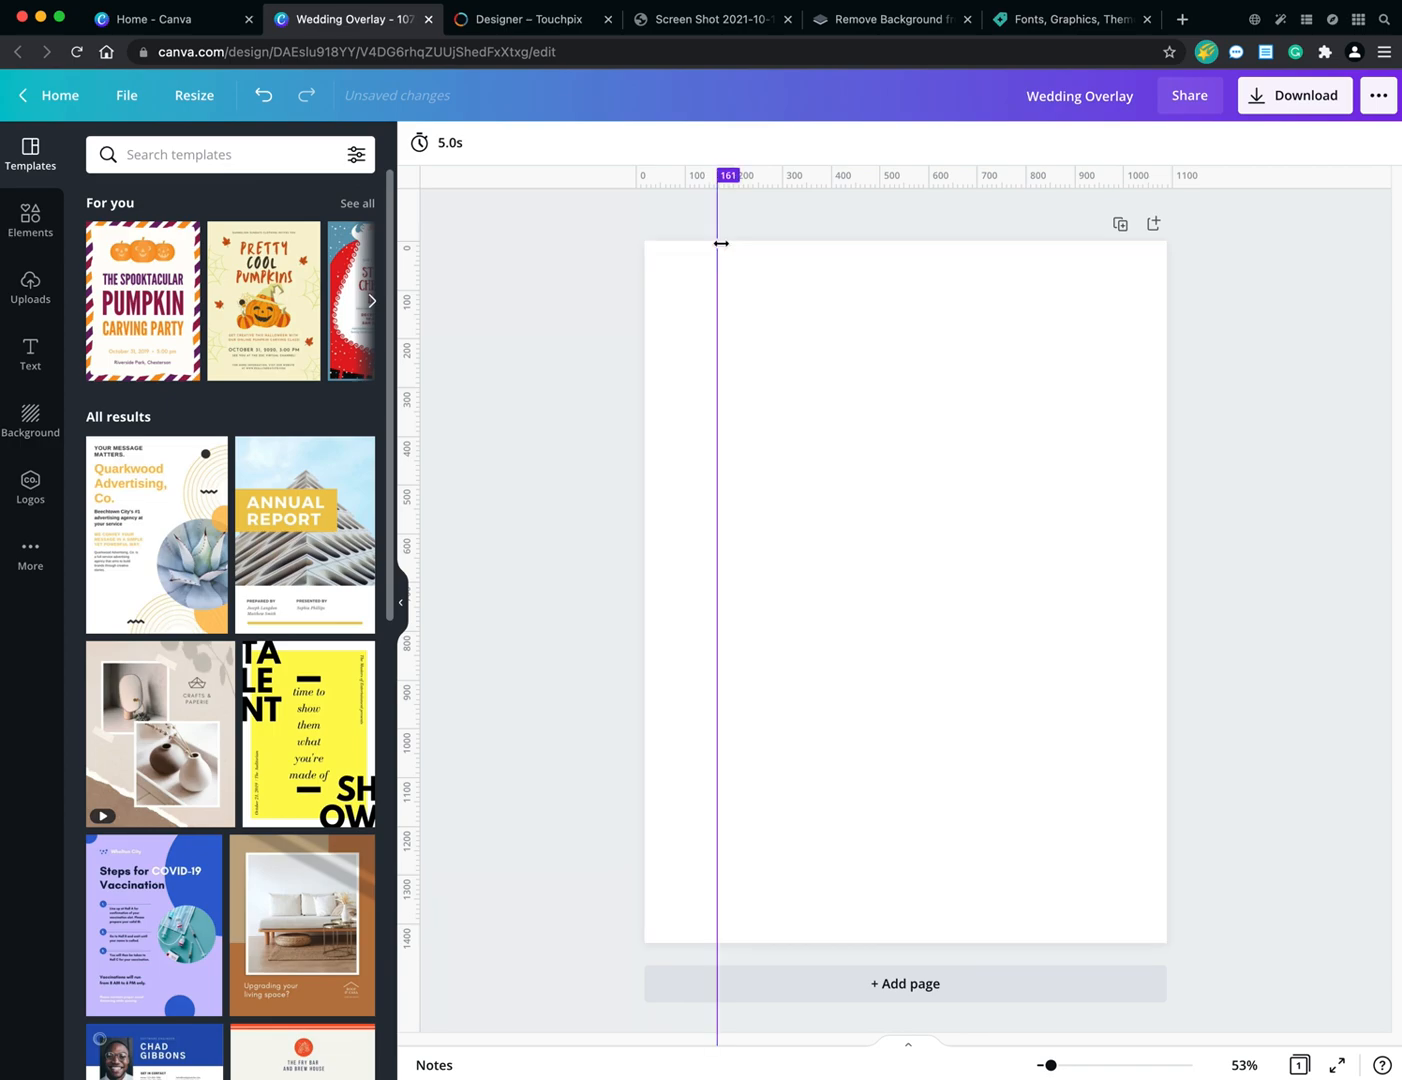
pyautogui.moveTo(718, 244); pyautogui.dragTo(724, 244)
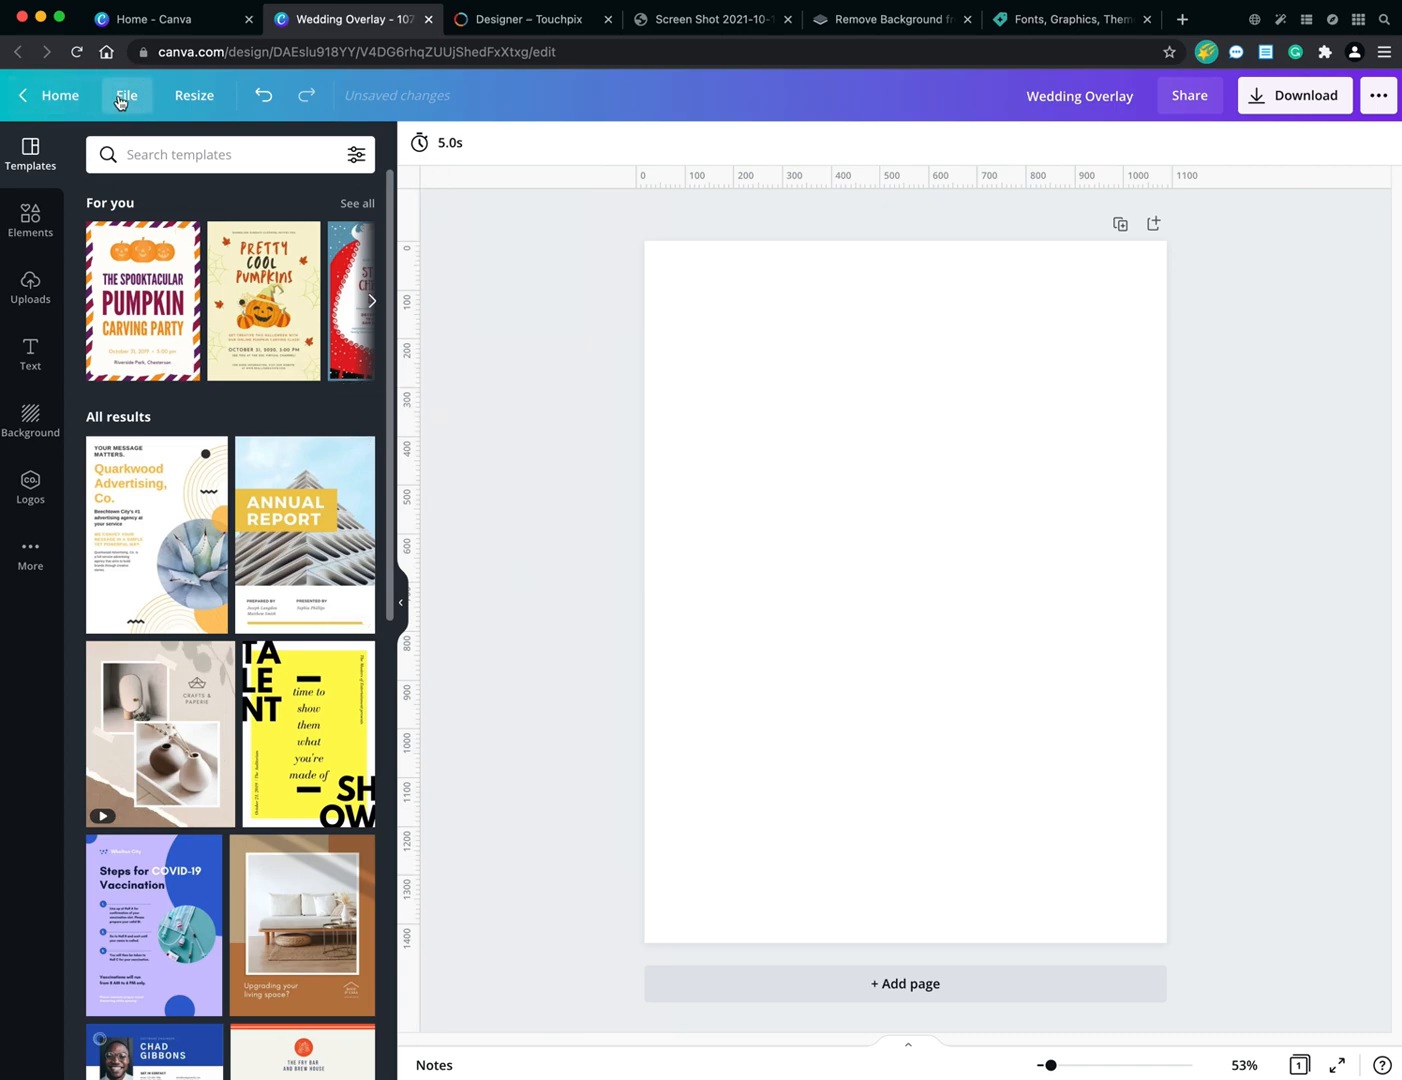
# Review the Wedding Overlay File menu, then view the overlay size requirements screenshot.
pyautogui.click(126, 95)
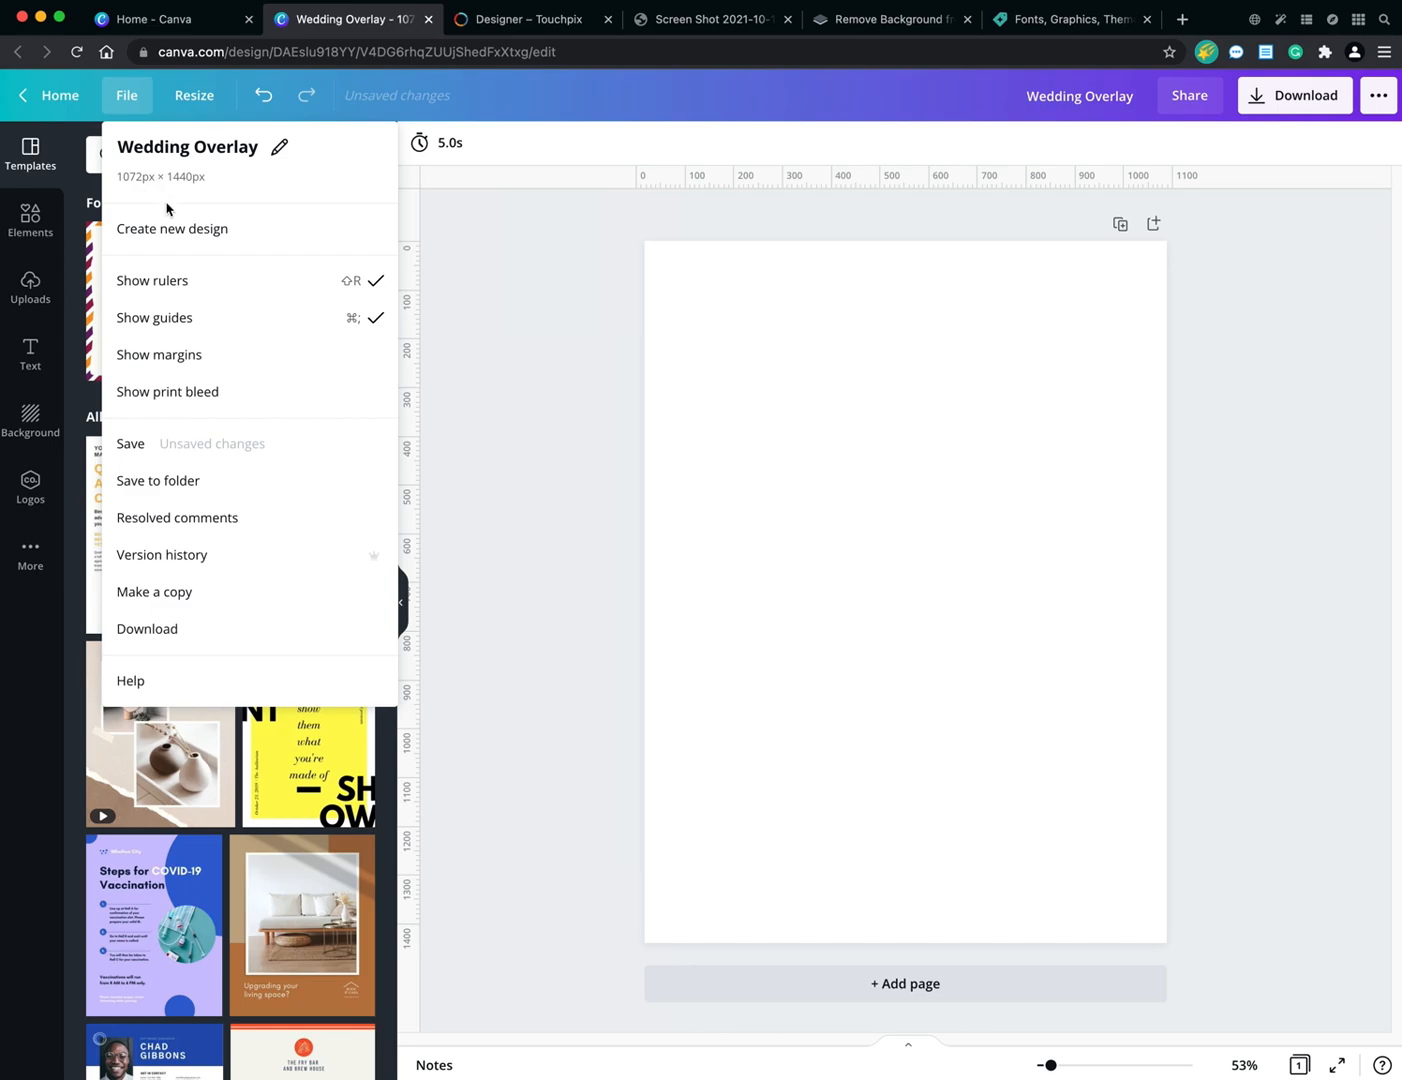
pyautogui.moveTo(159, 354)
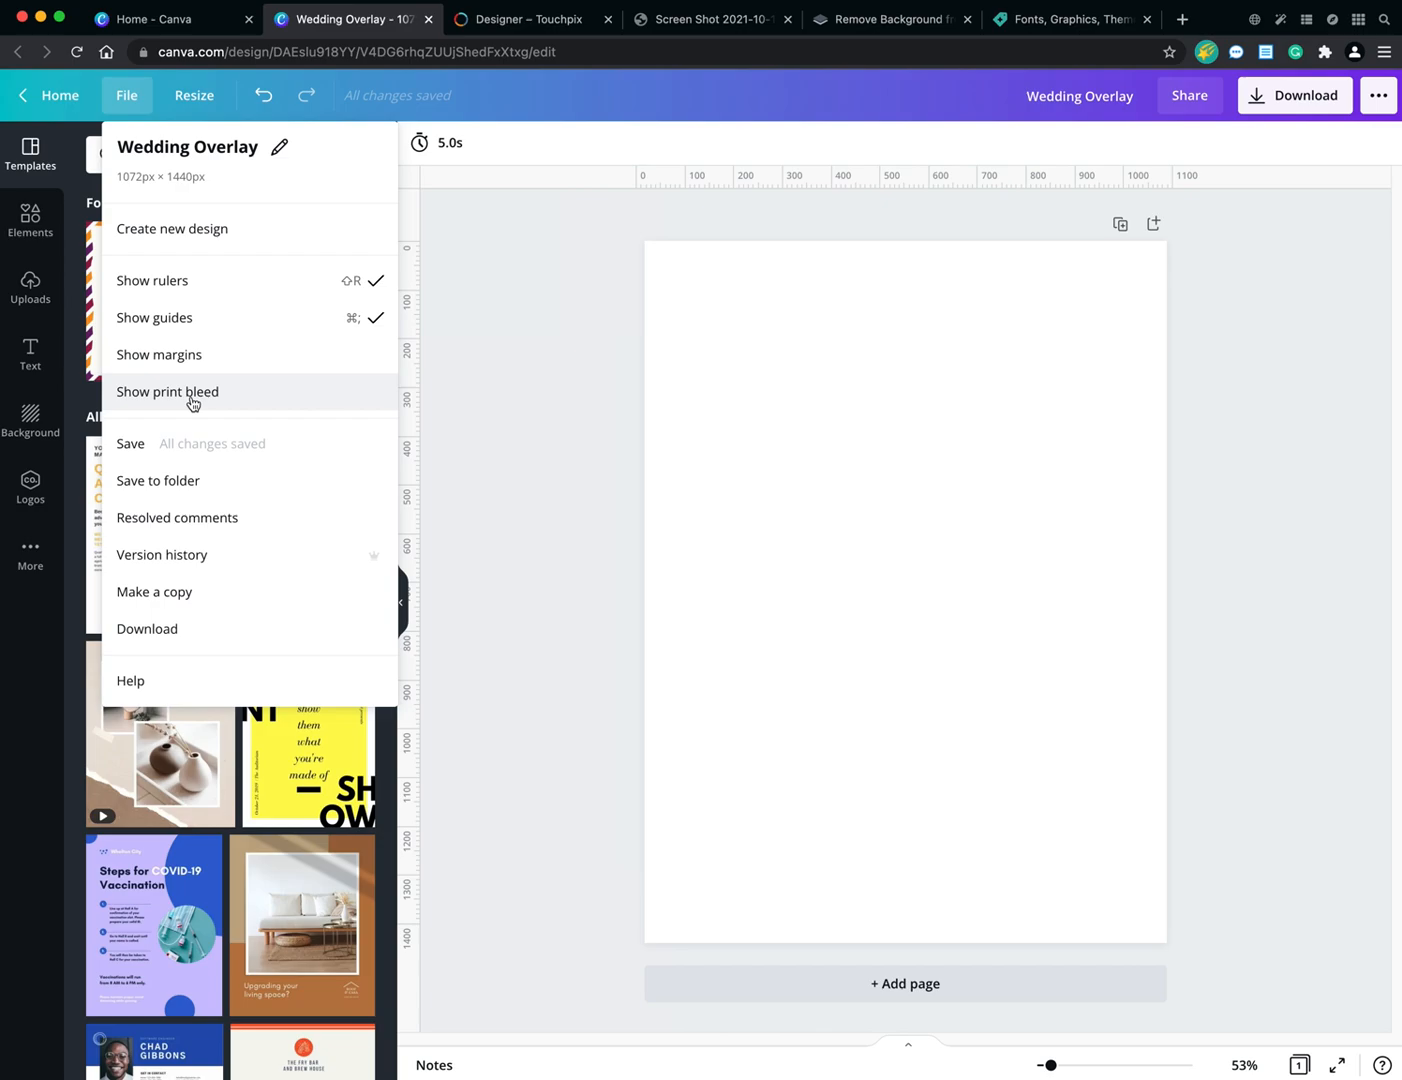
pyautogui.moveTo(205, 403)
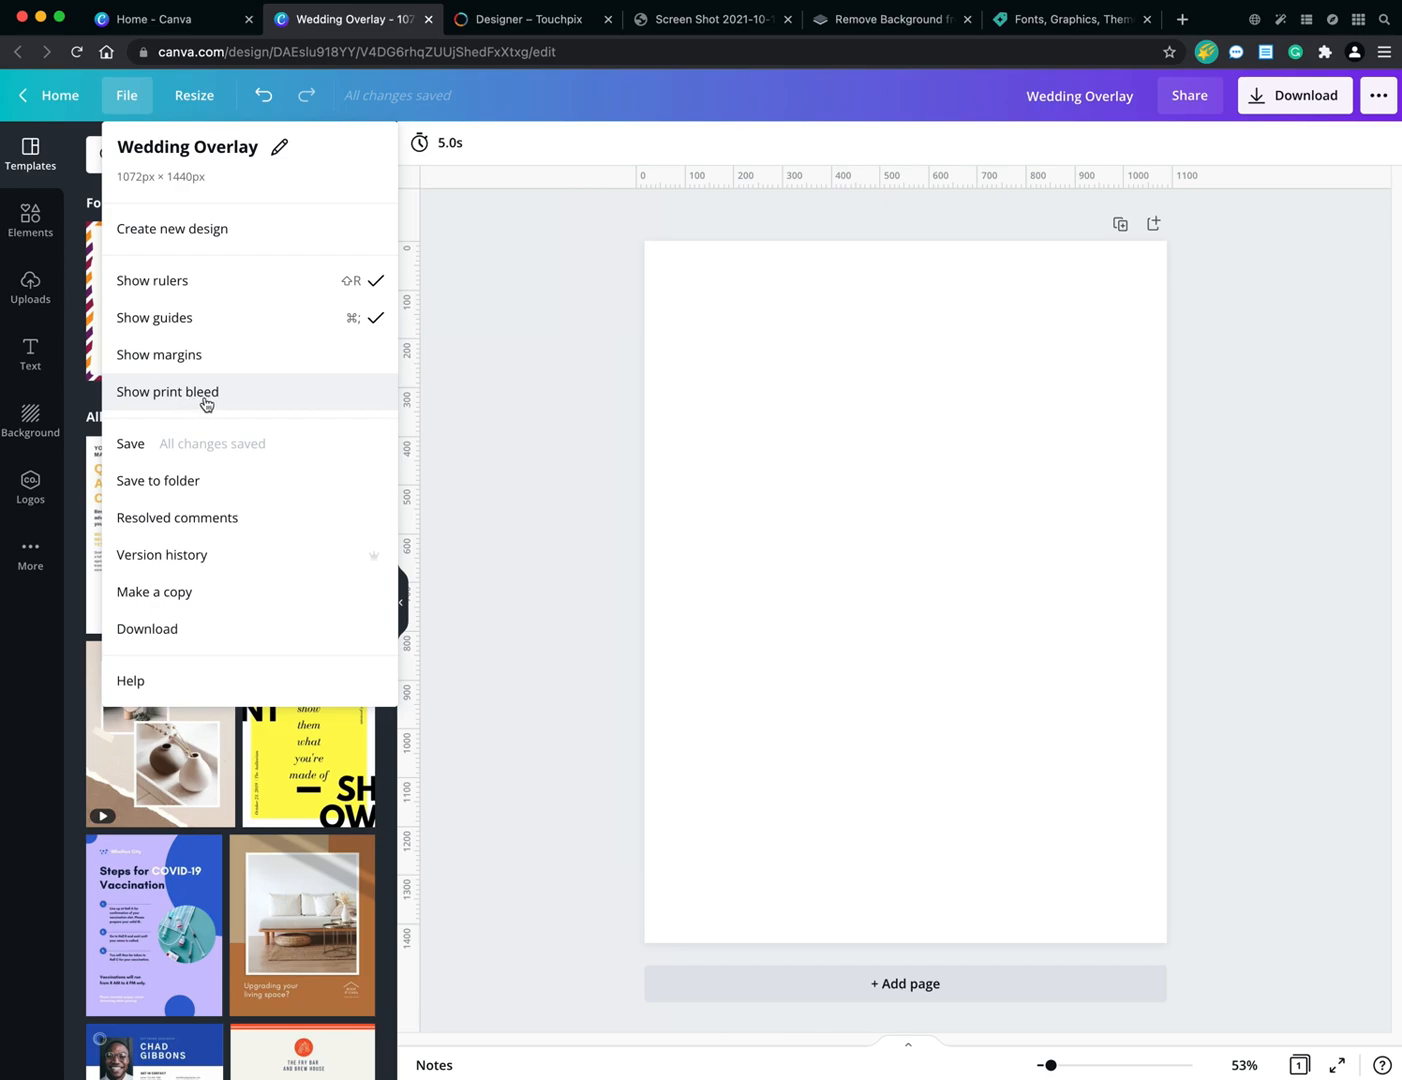
pyautogui.moveTo(147, 628)
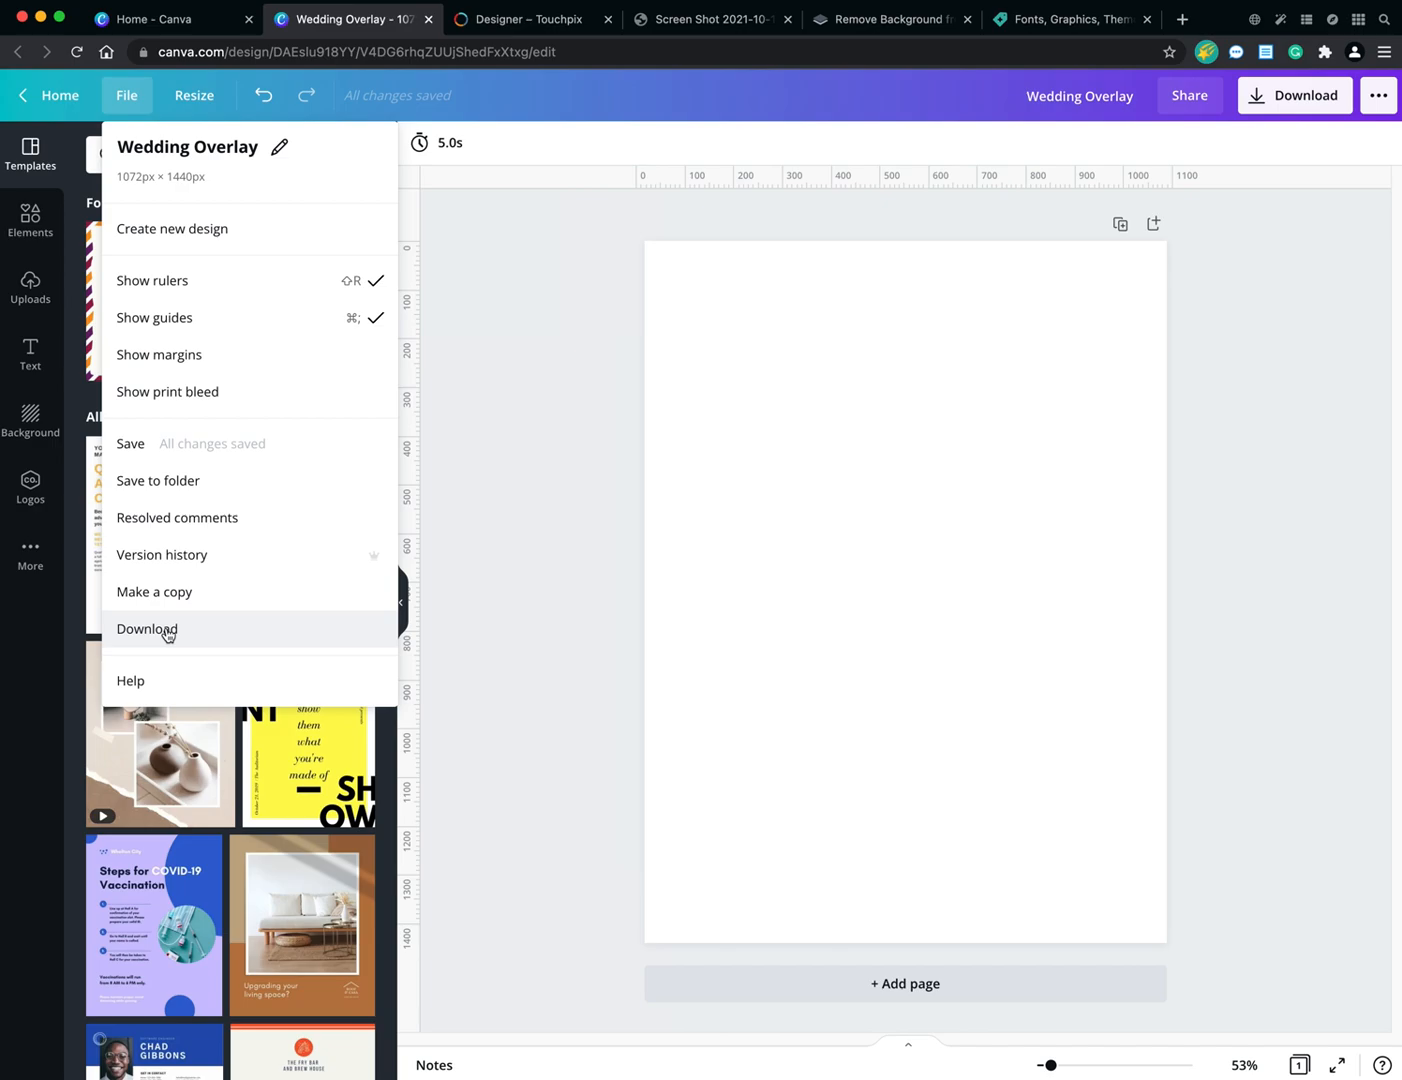
pyautogui.moveTo(193, 95)
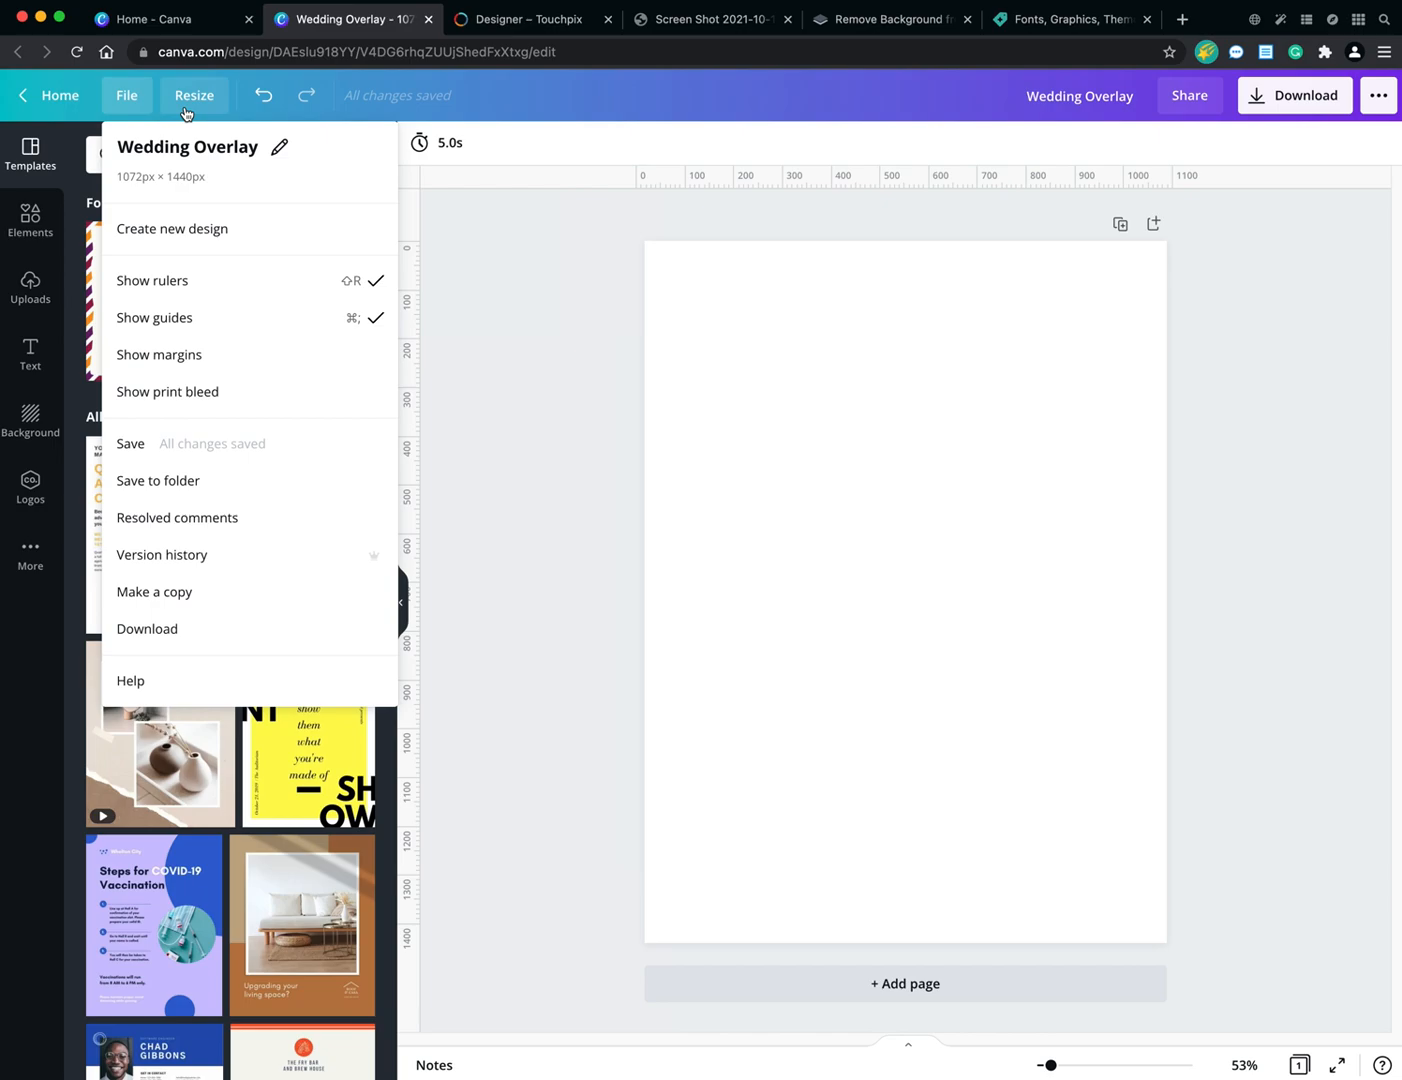
pyautogui.click(711, 19)
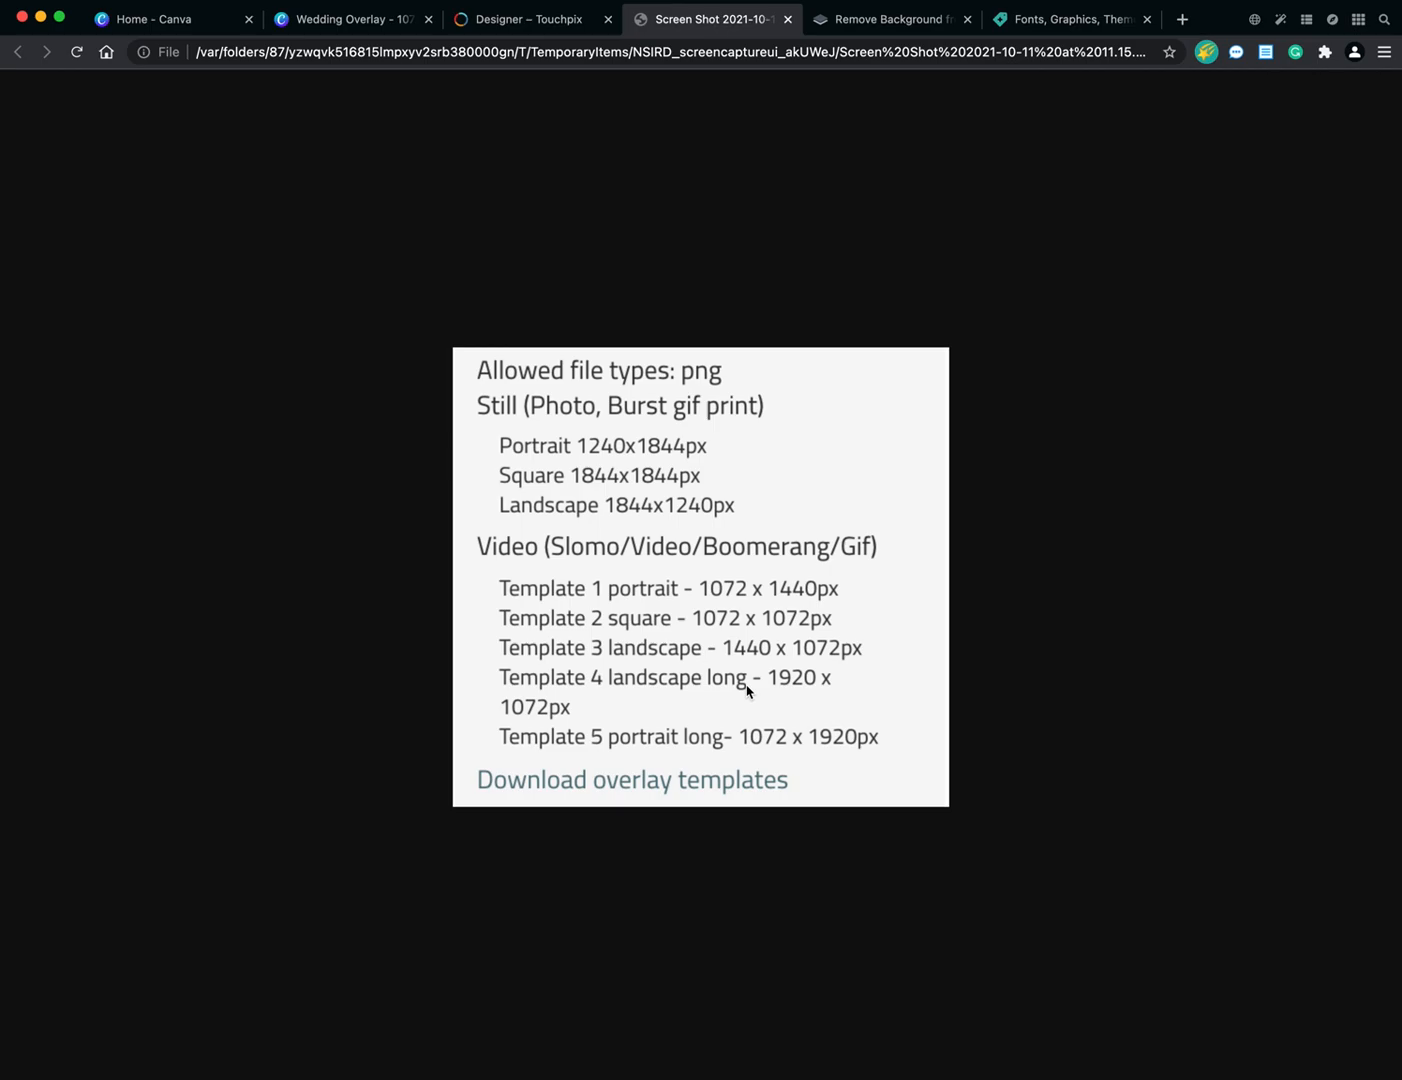
pyautogui.moveTo(673, 690)
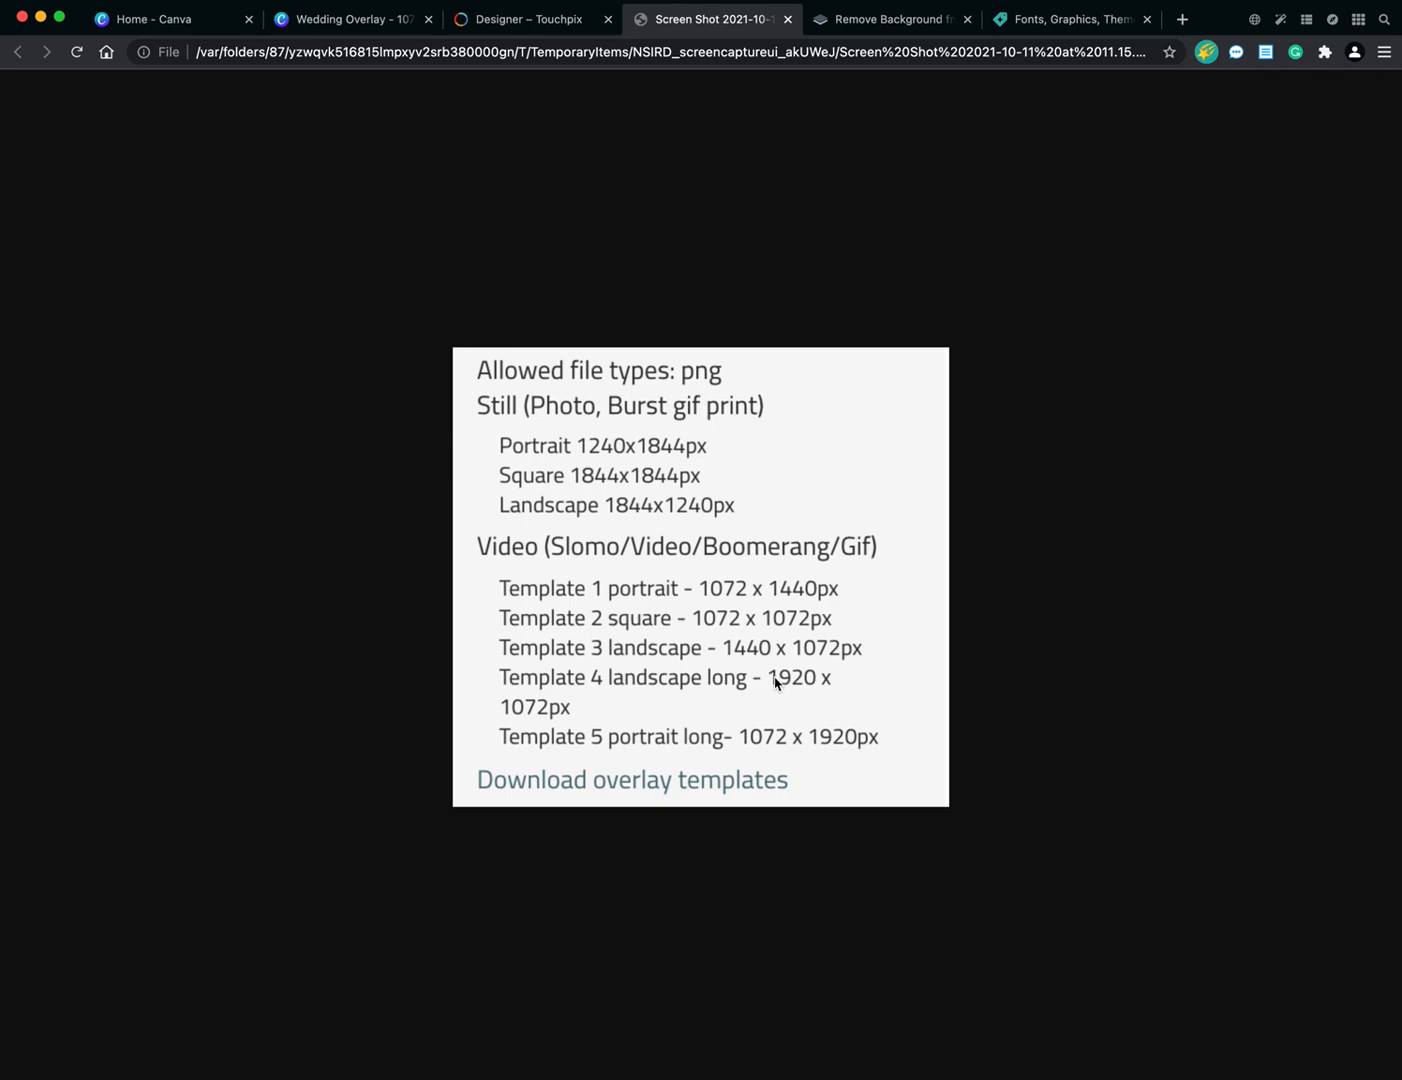
pyautogui.moveTo(512, 718)
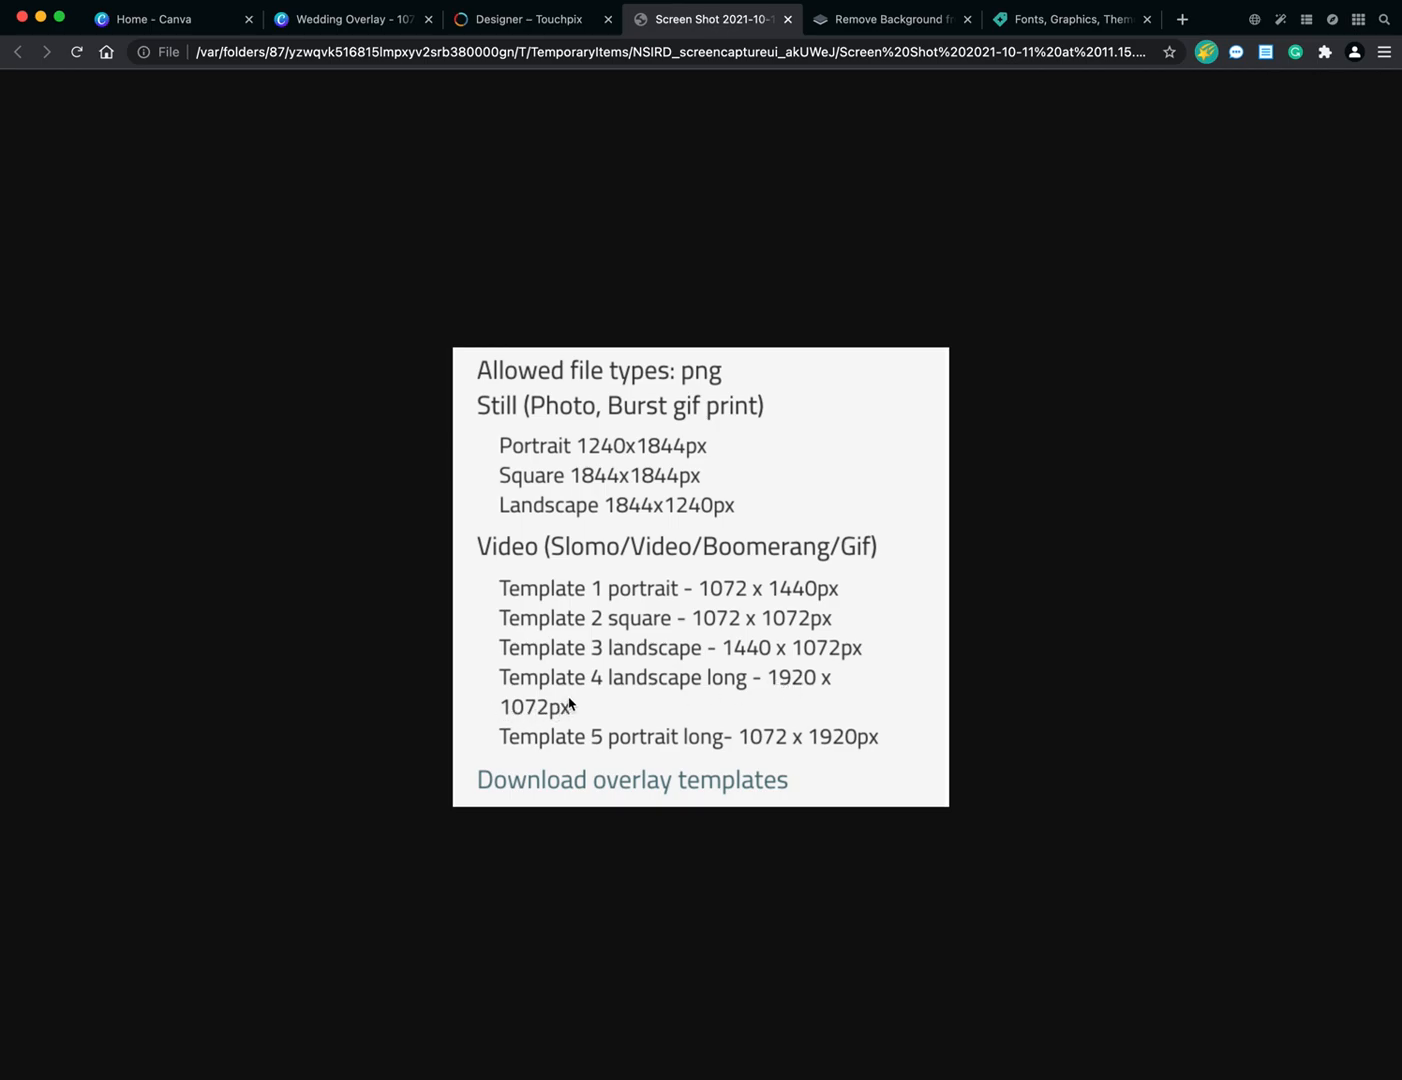
pyautogui.moveTo(550, 630)
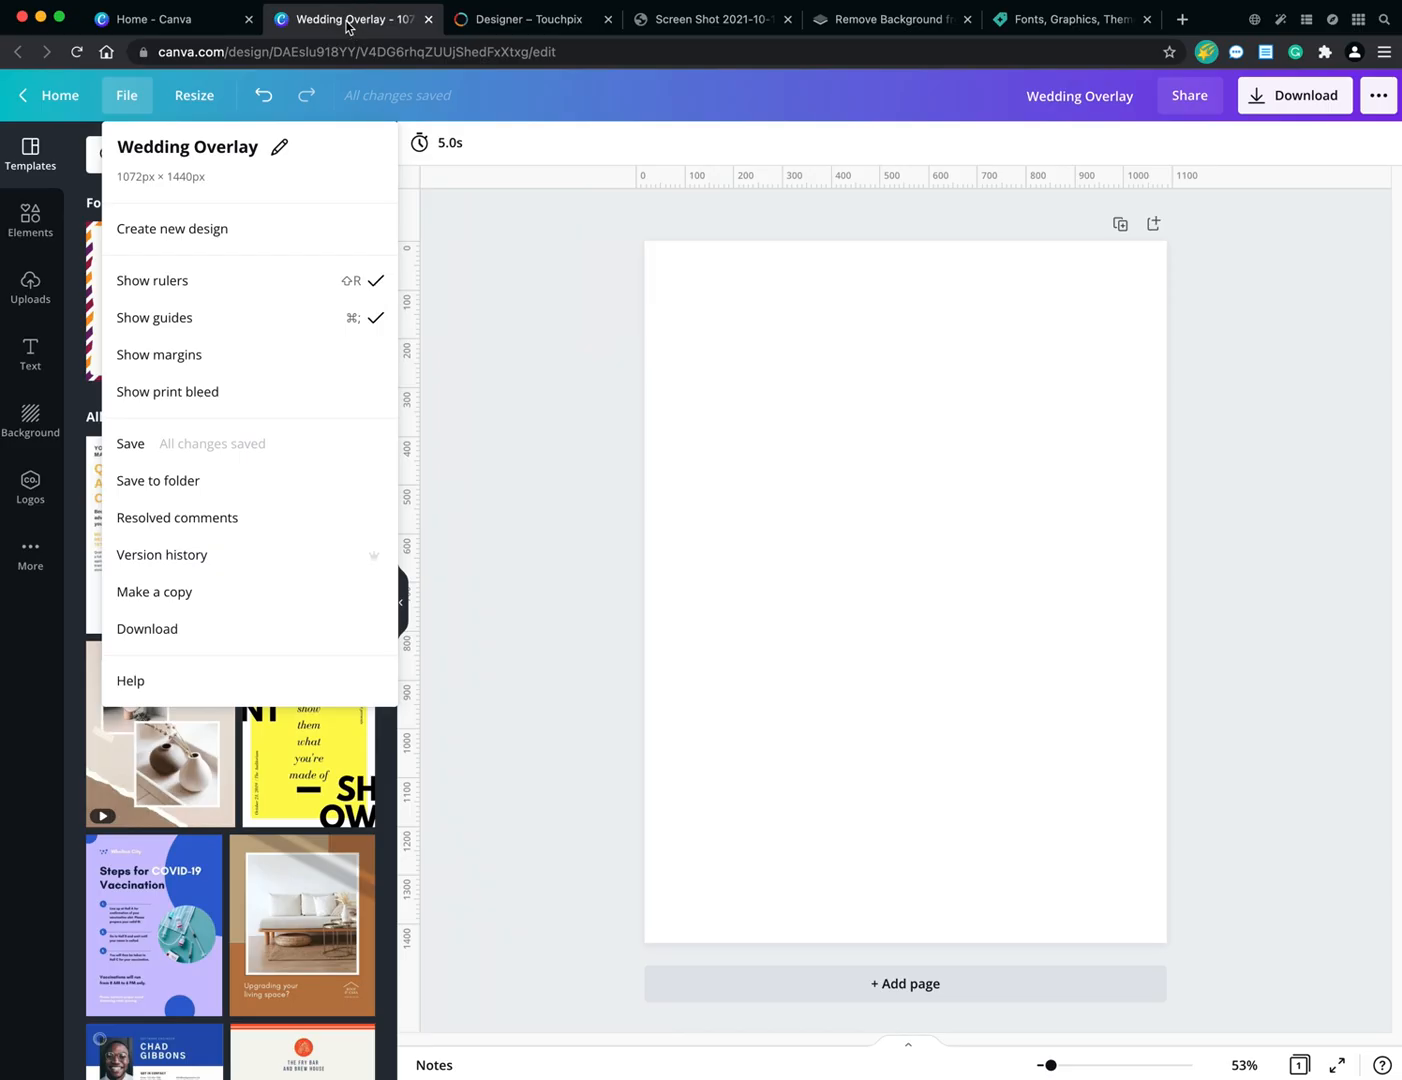
# Resize the design to a custom 1920 × 1072 px landscape page.
pyautogui.click(194, 95)
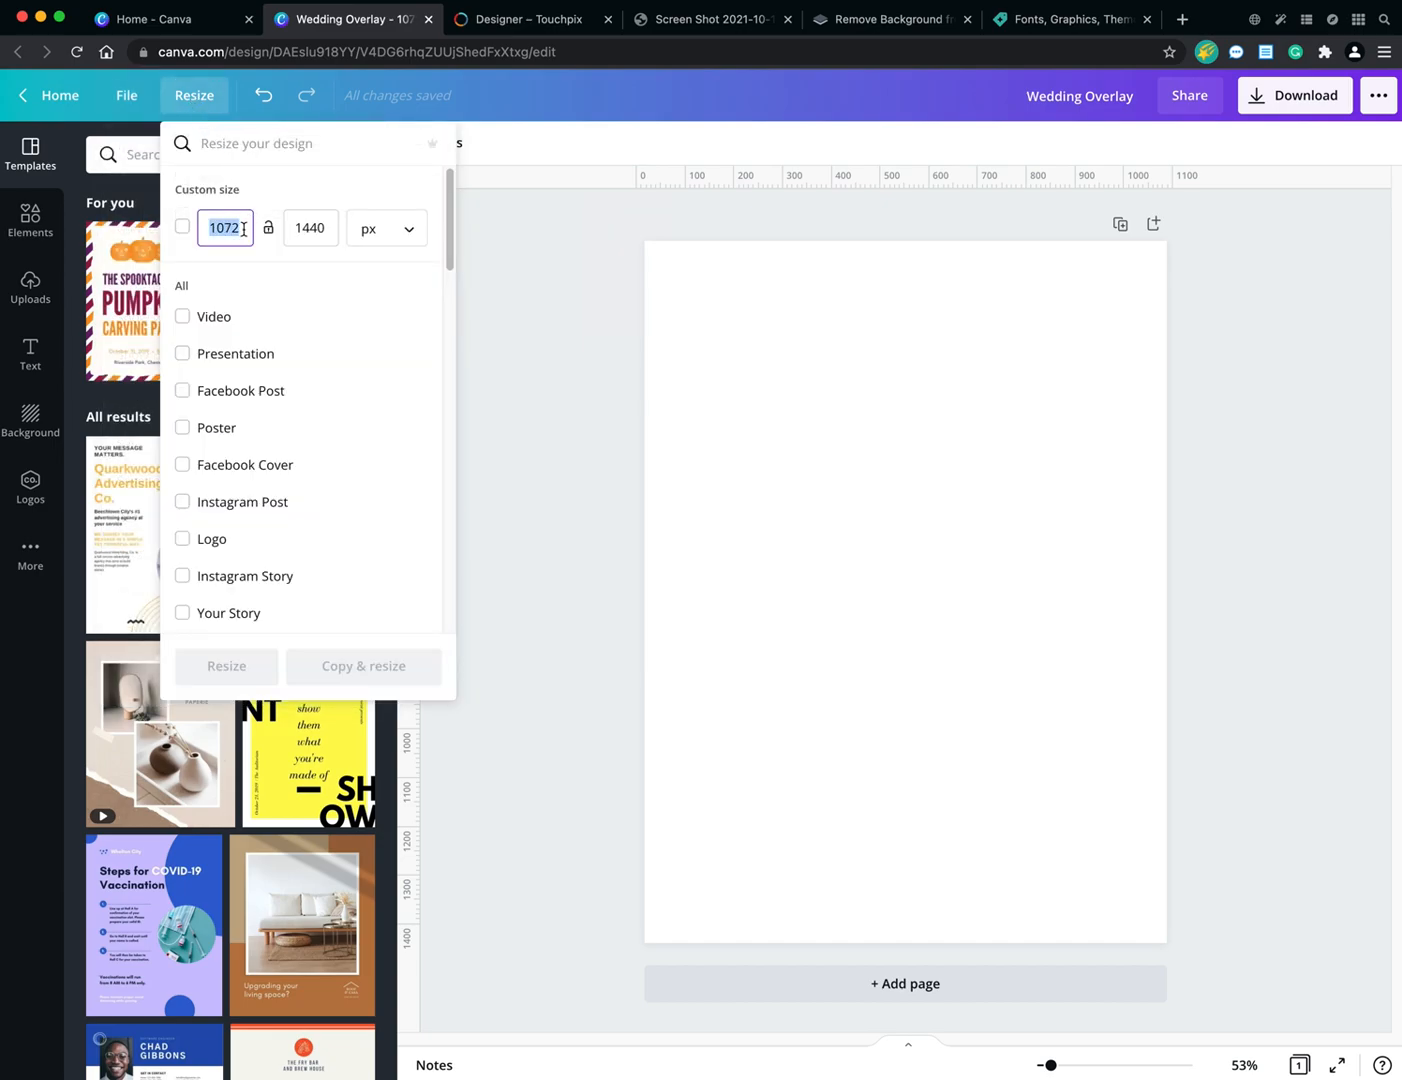
pyautogui.write('1920')
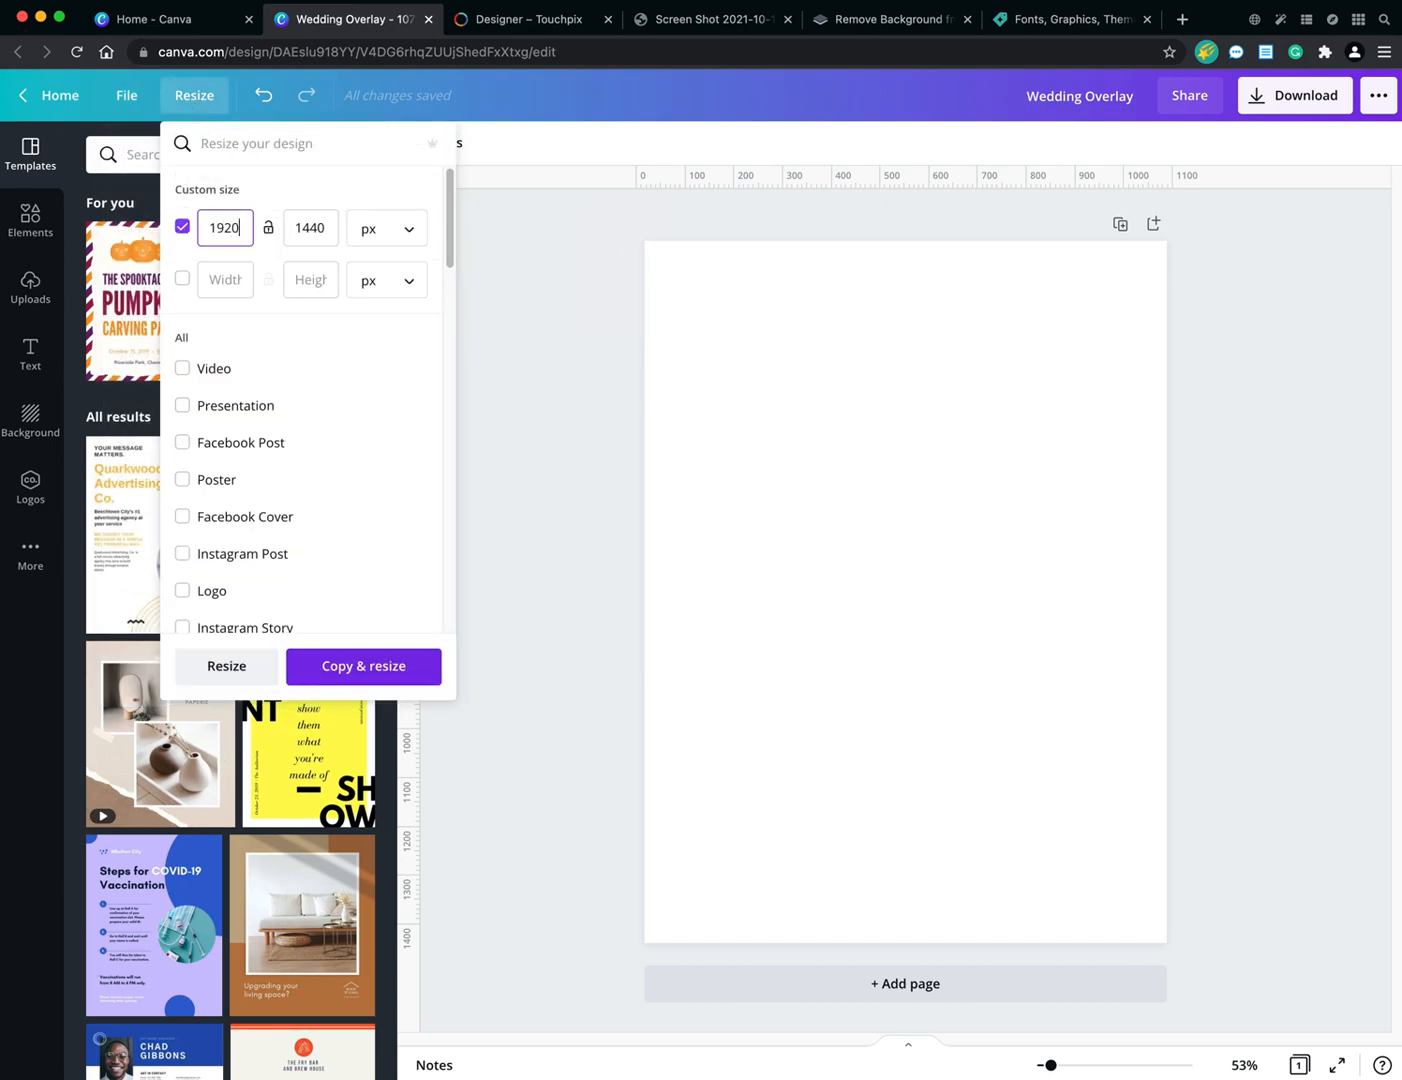
pyautogui.click(310, 228)
pyautogui.write('1072')
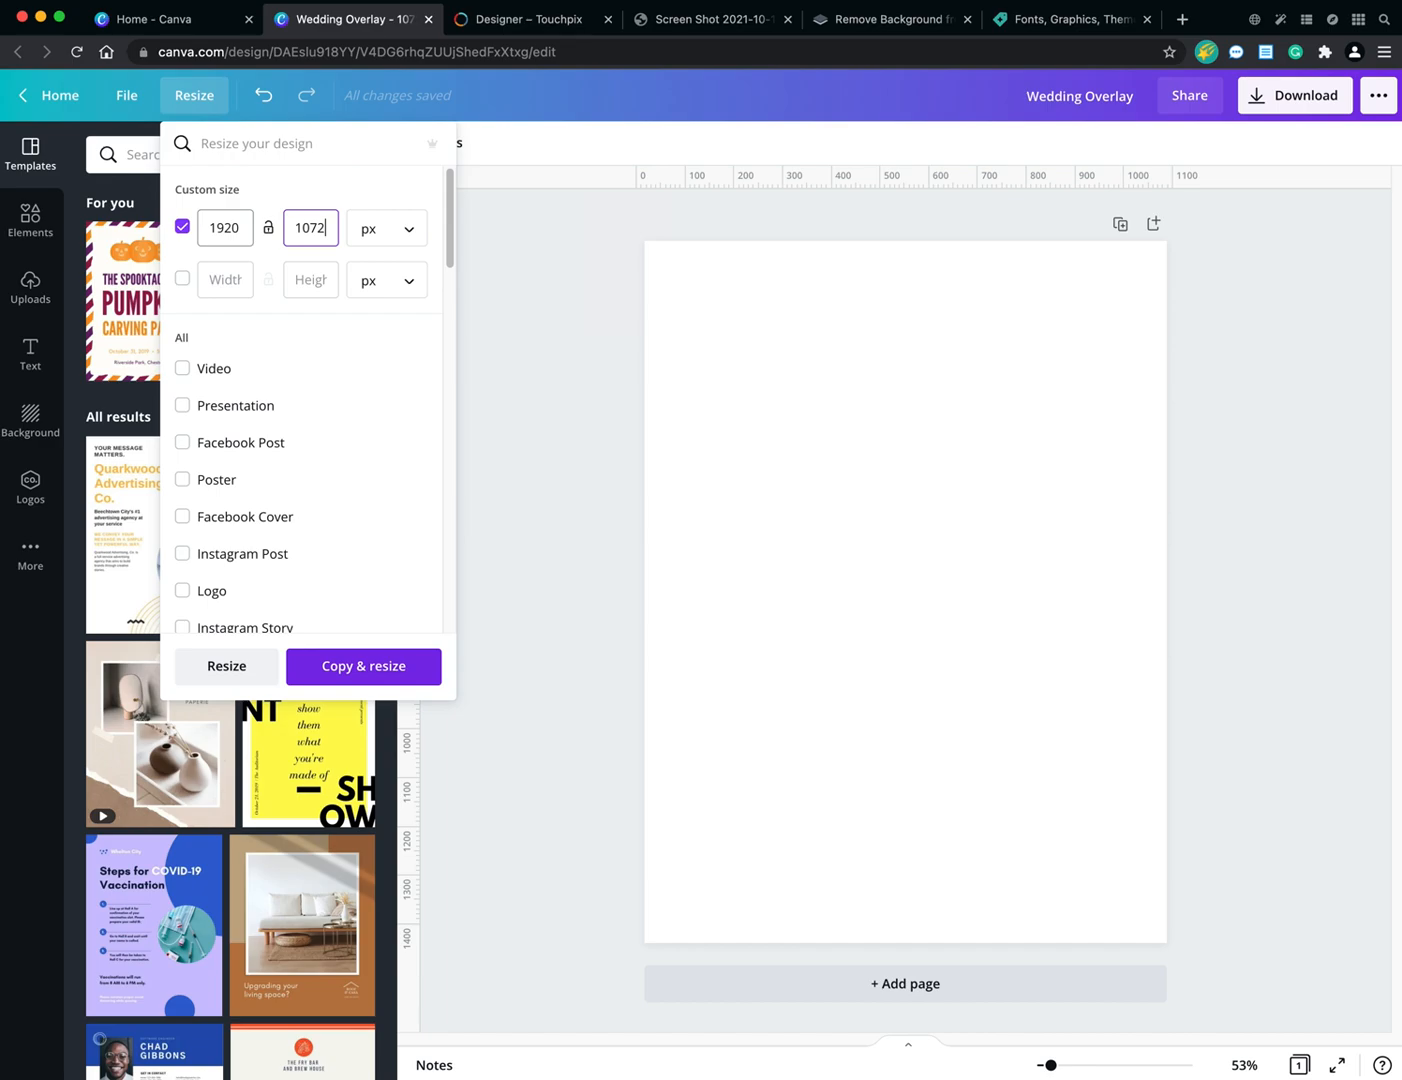
pyautogui.click(226, 666)
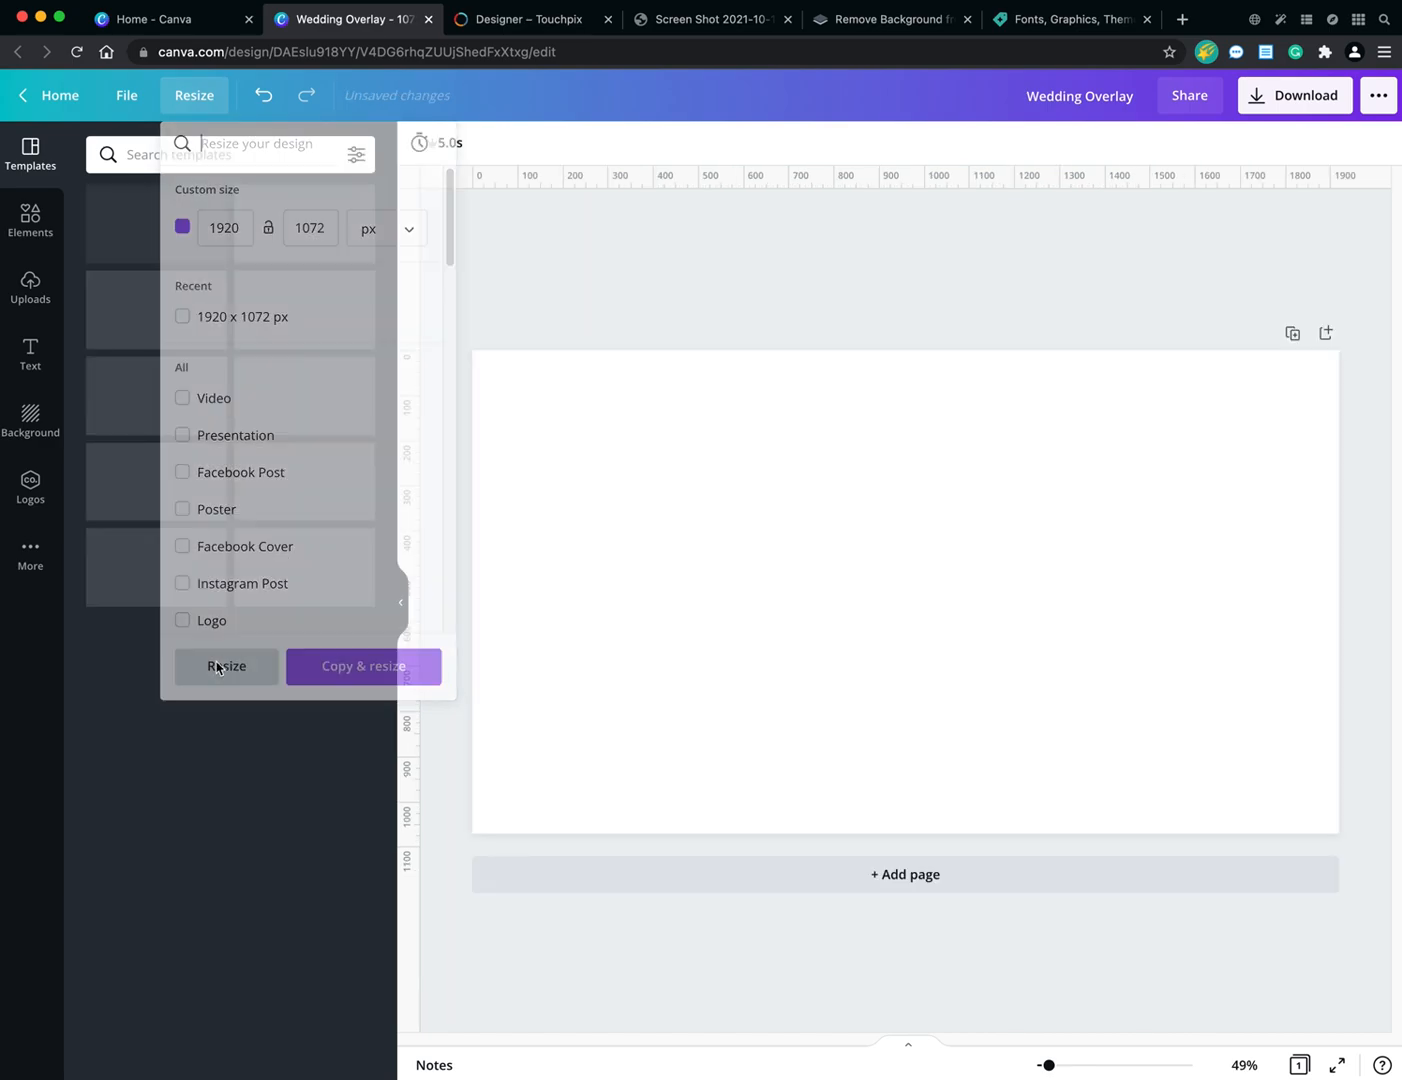
pyautogui.click(226, 666)
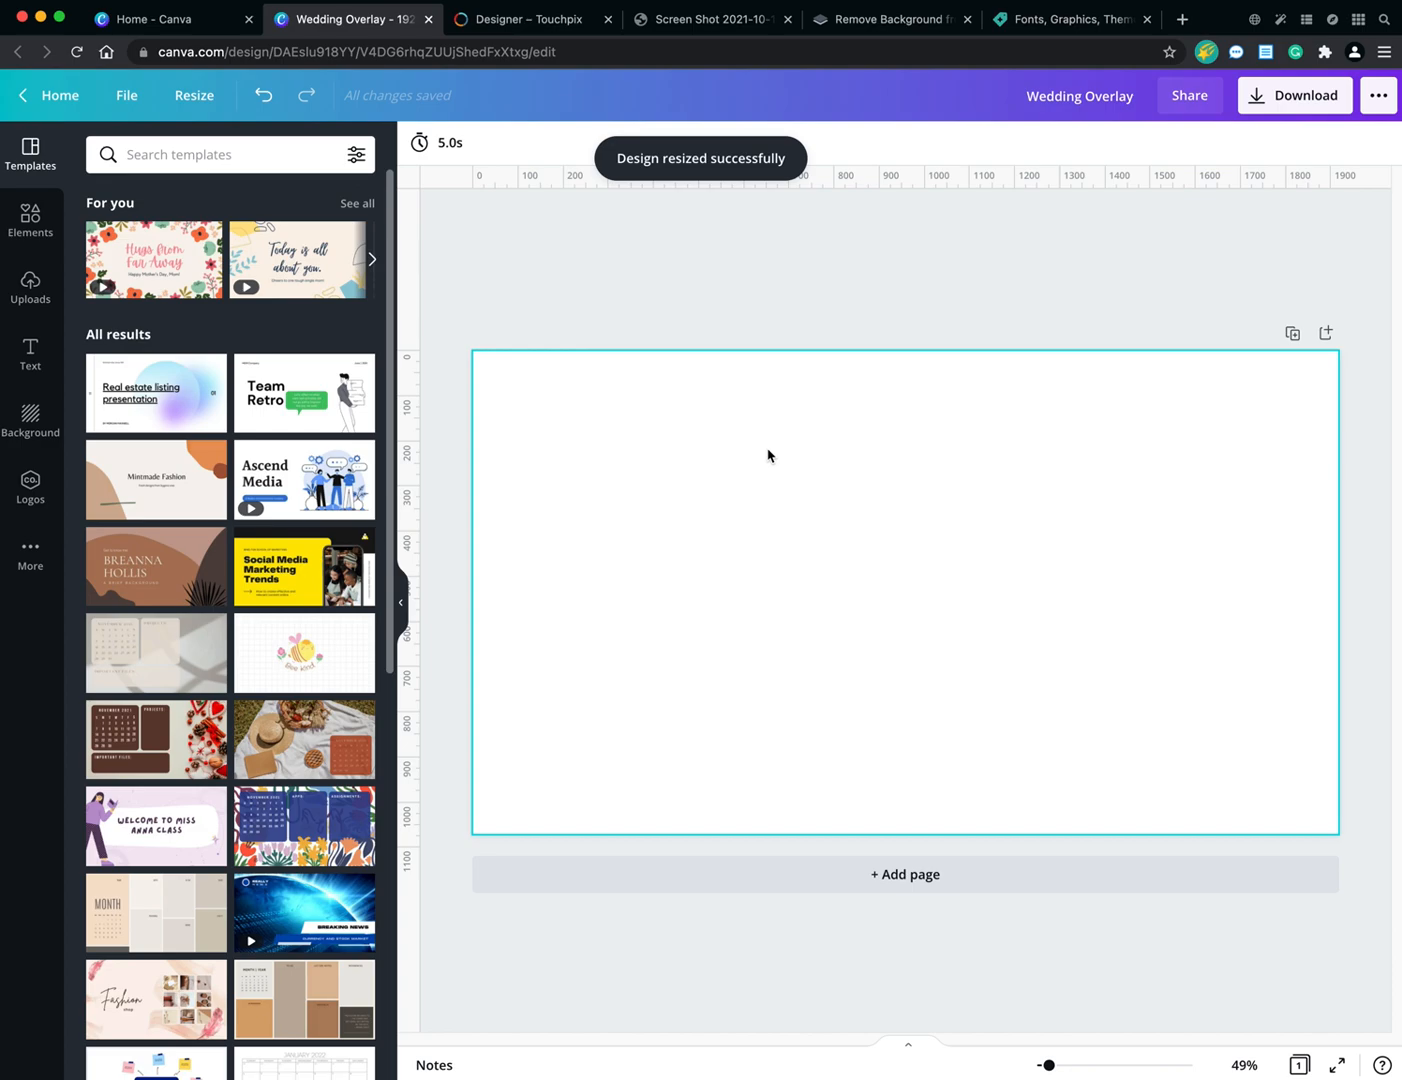
pyautogui.moveTo(789, 464)
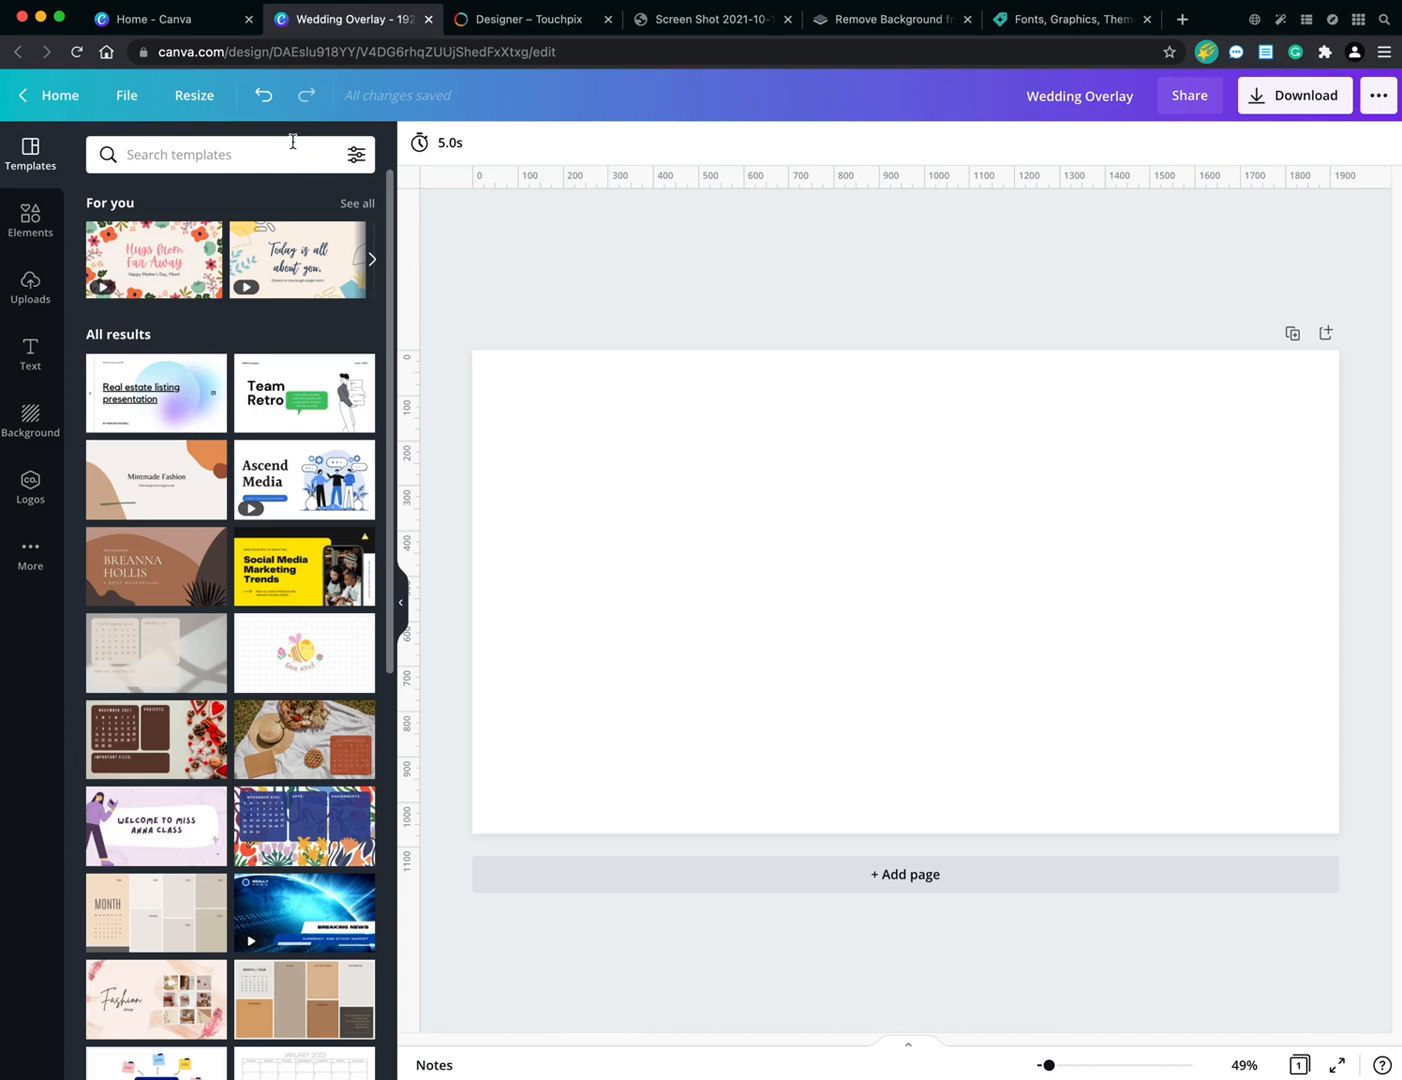
# Use the toolbar undo to revert the 1920 × 1072 landscape resize.
pyautogui.click(263, 95)
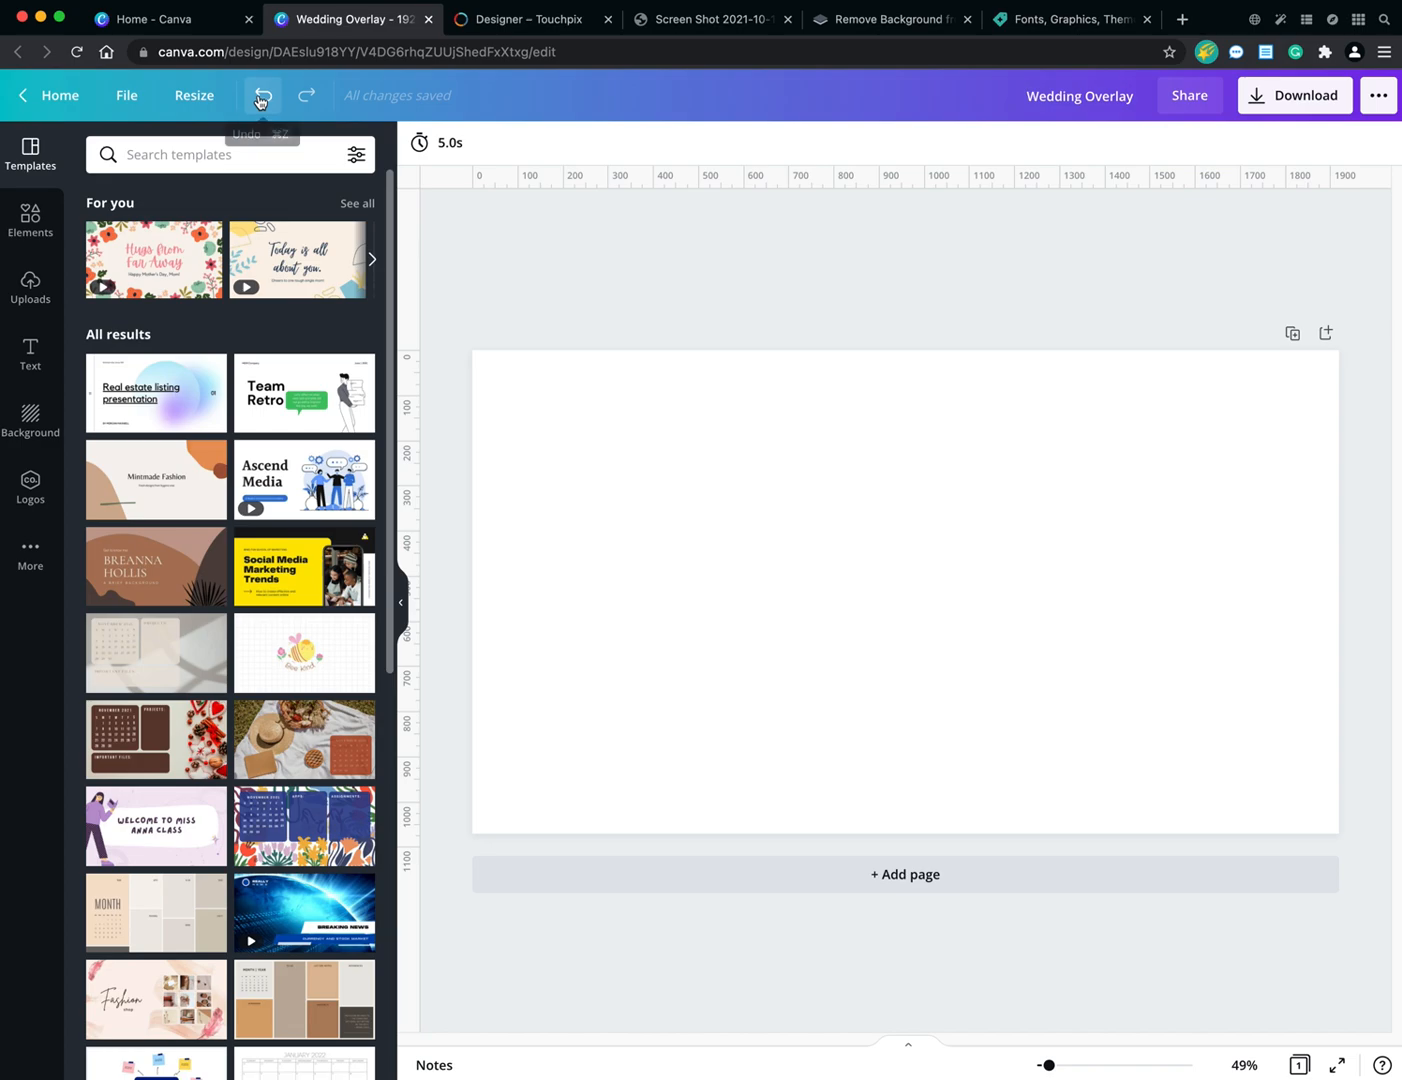
pyautogui.moveTo(306, 95)
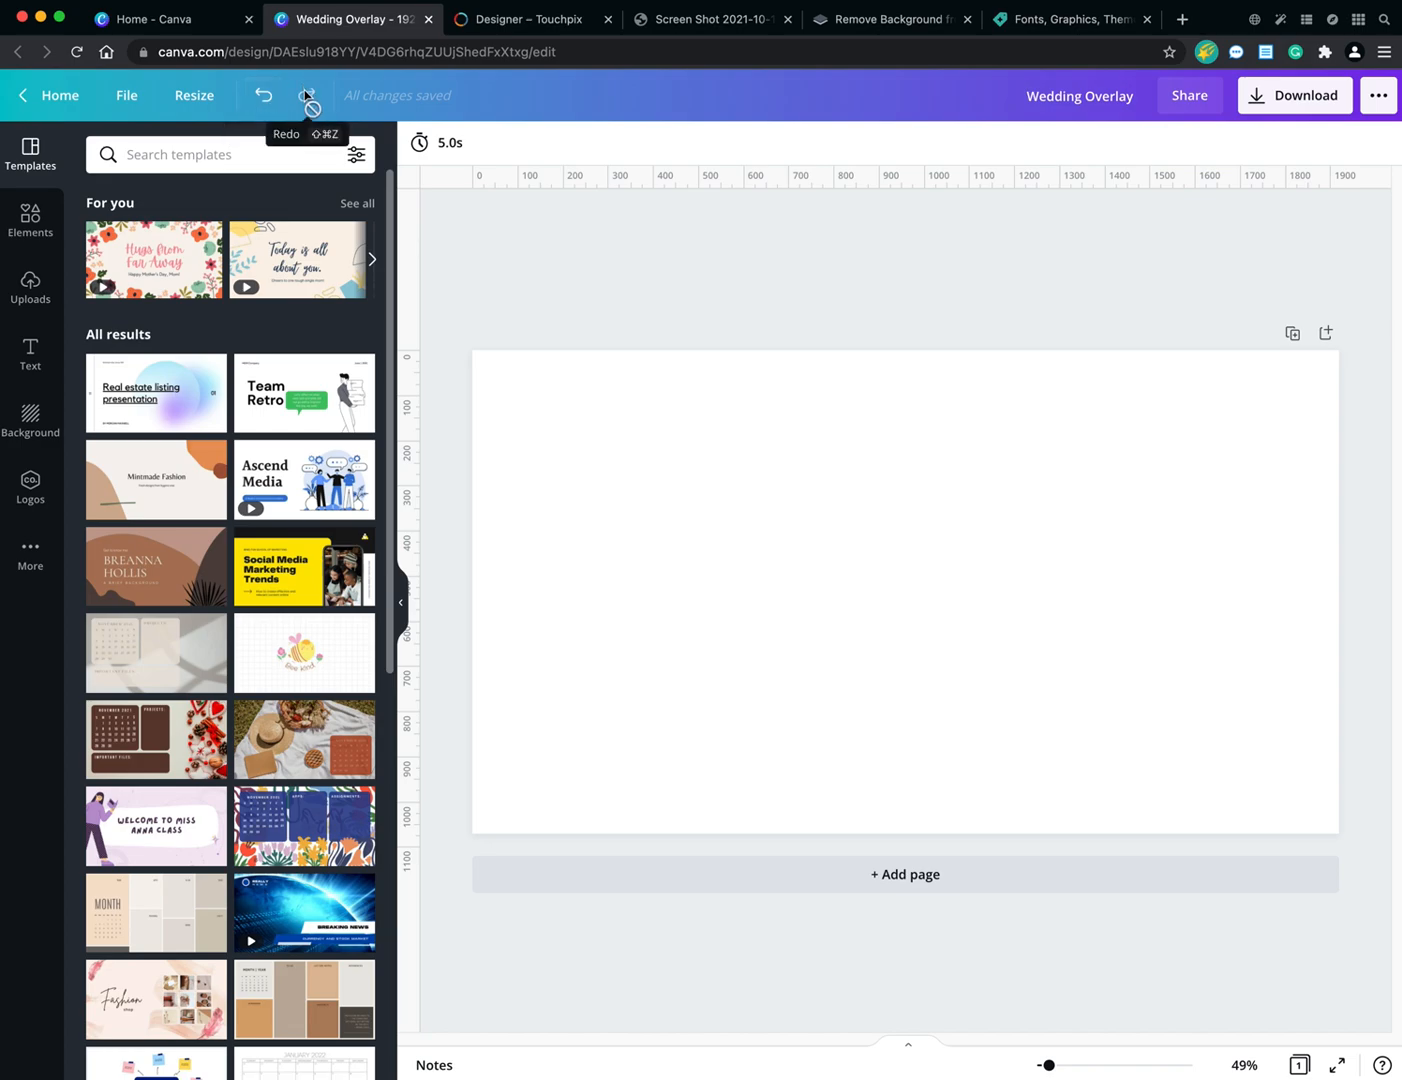
pyautogui.moveTo(263, 95)
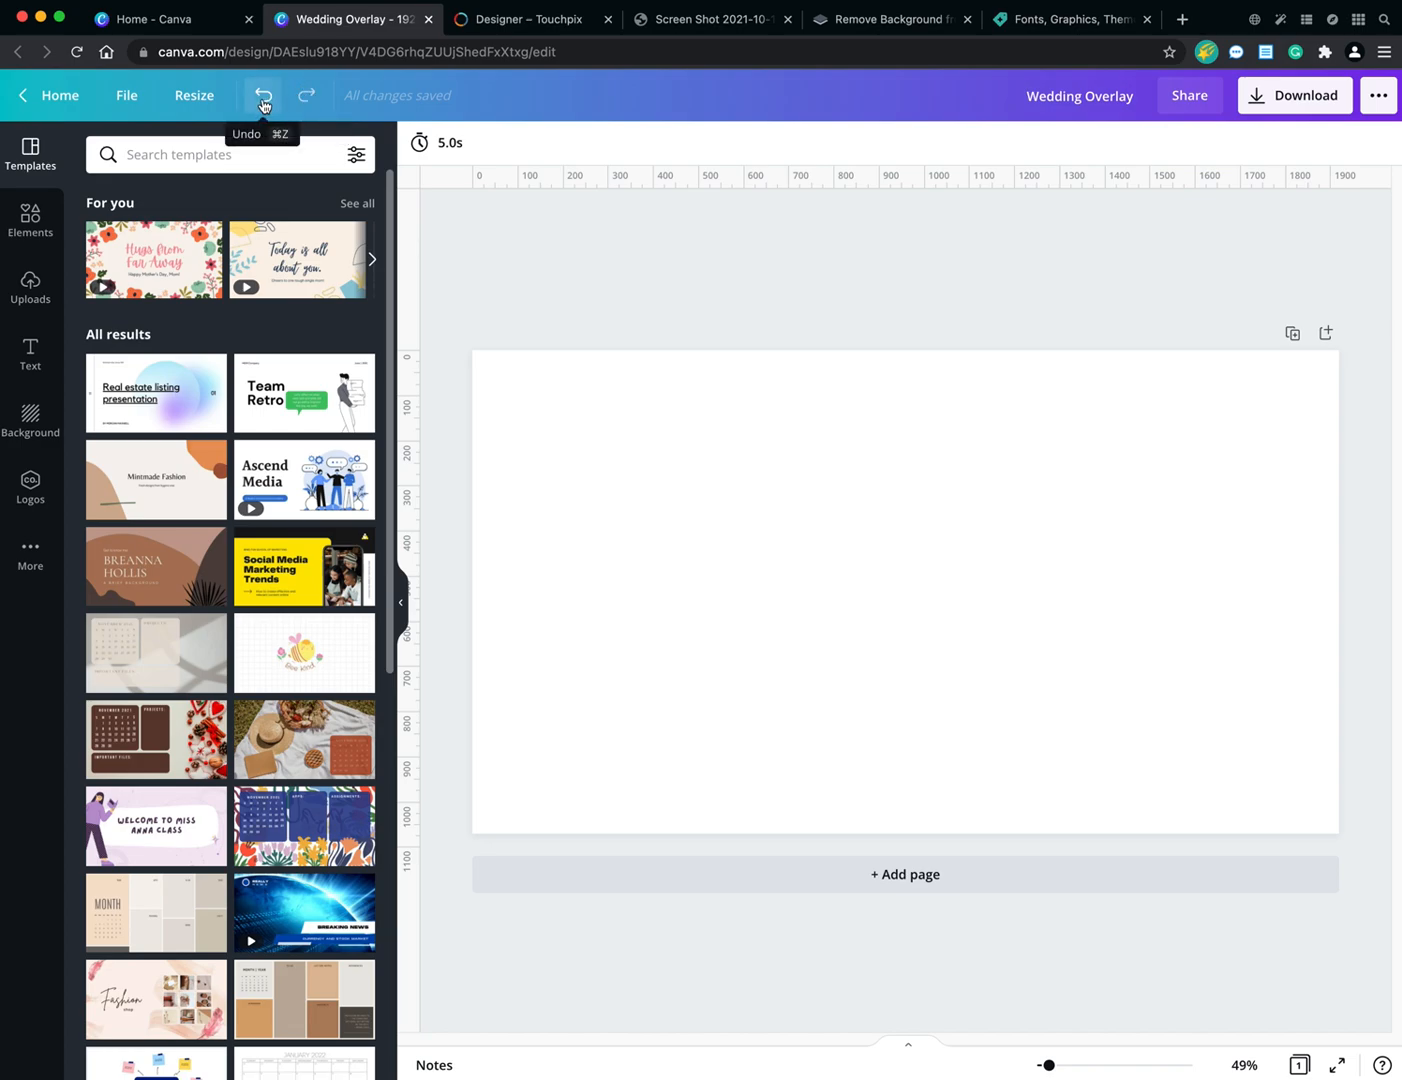
pyautogui.moveTo(278, 139)
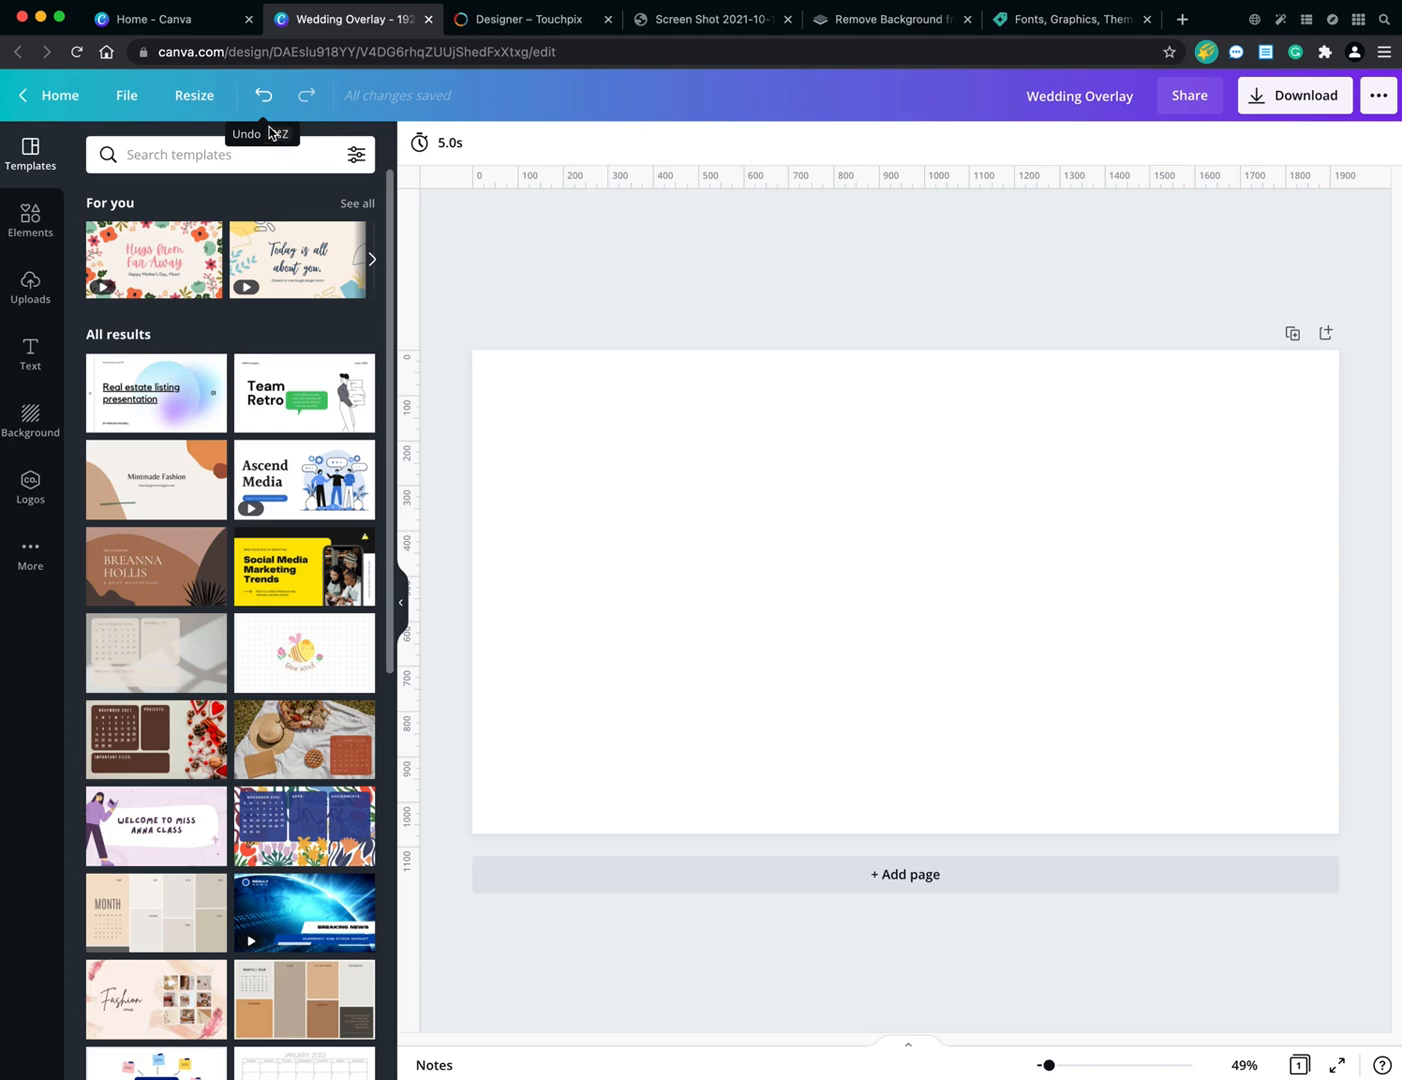
pyautogui.moveTo(283, 104)
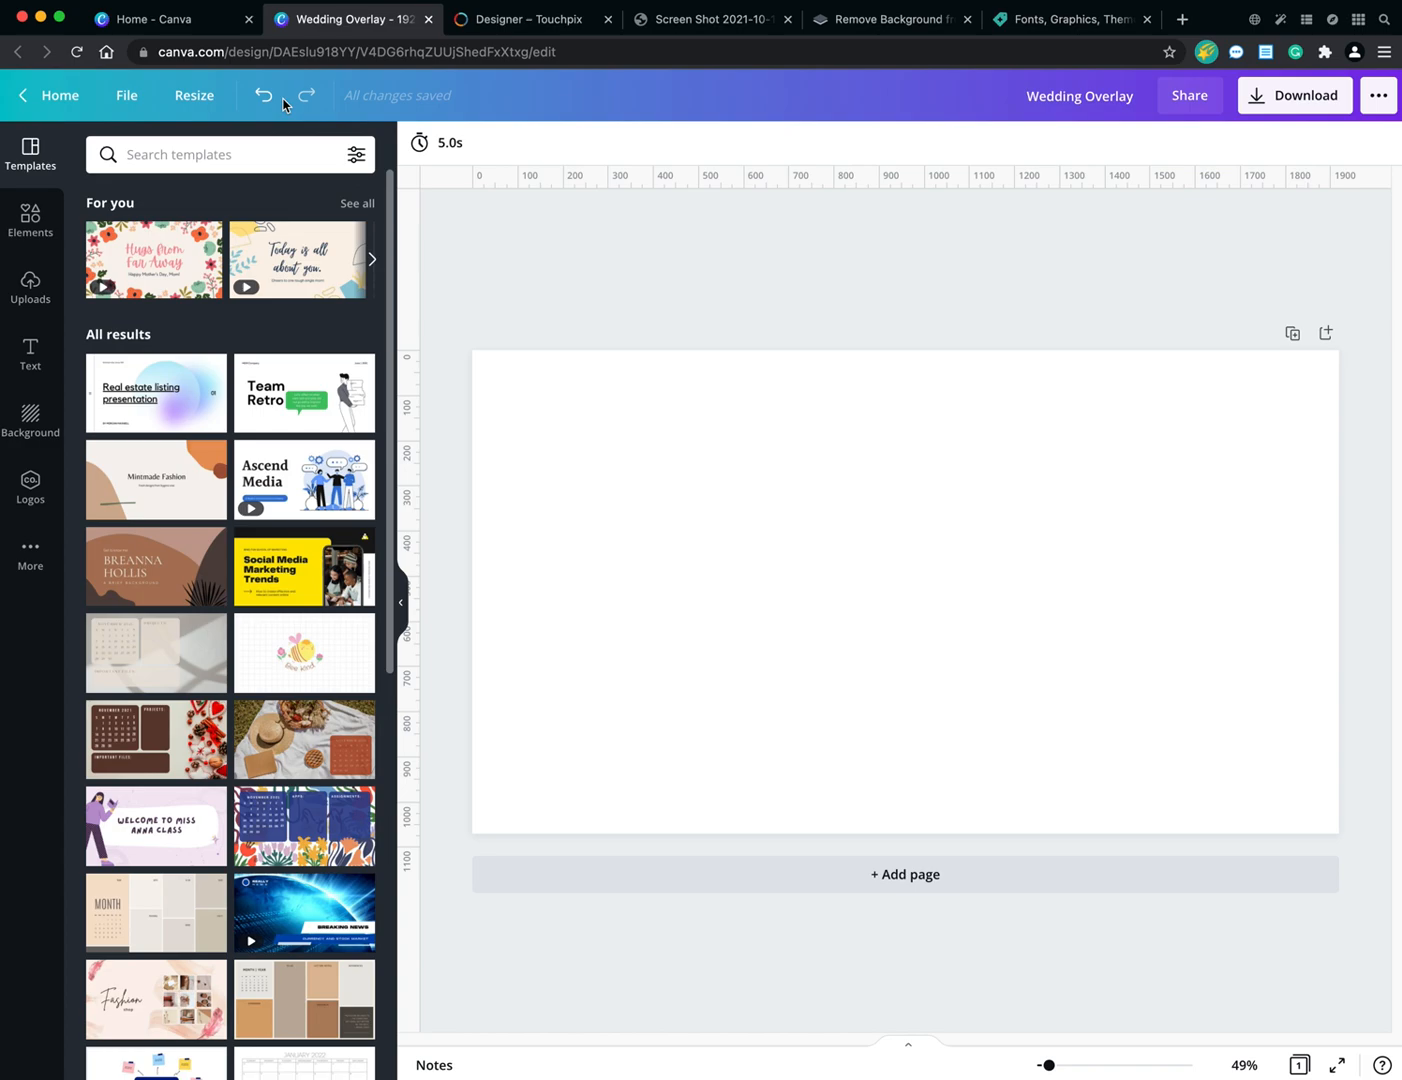
pyautogui.moveTo(262, 95)
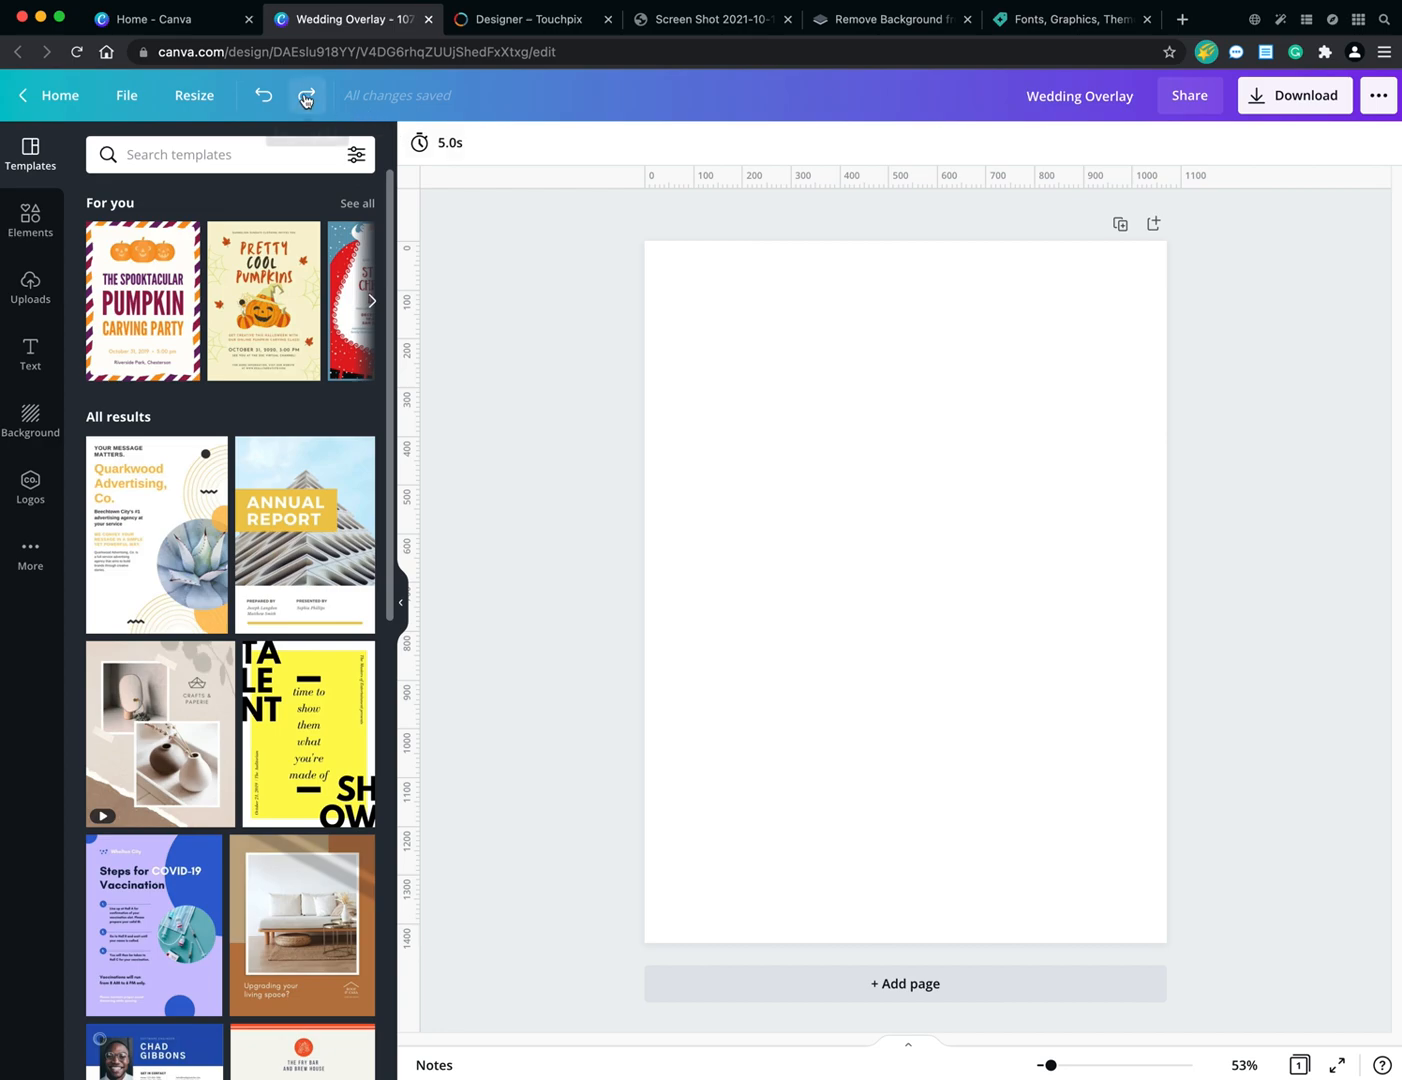
pyautogui.moveTo(306, 95)
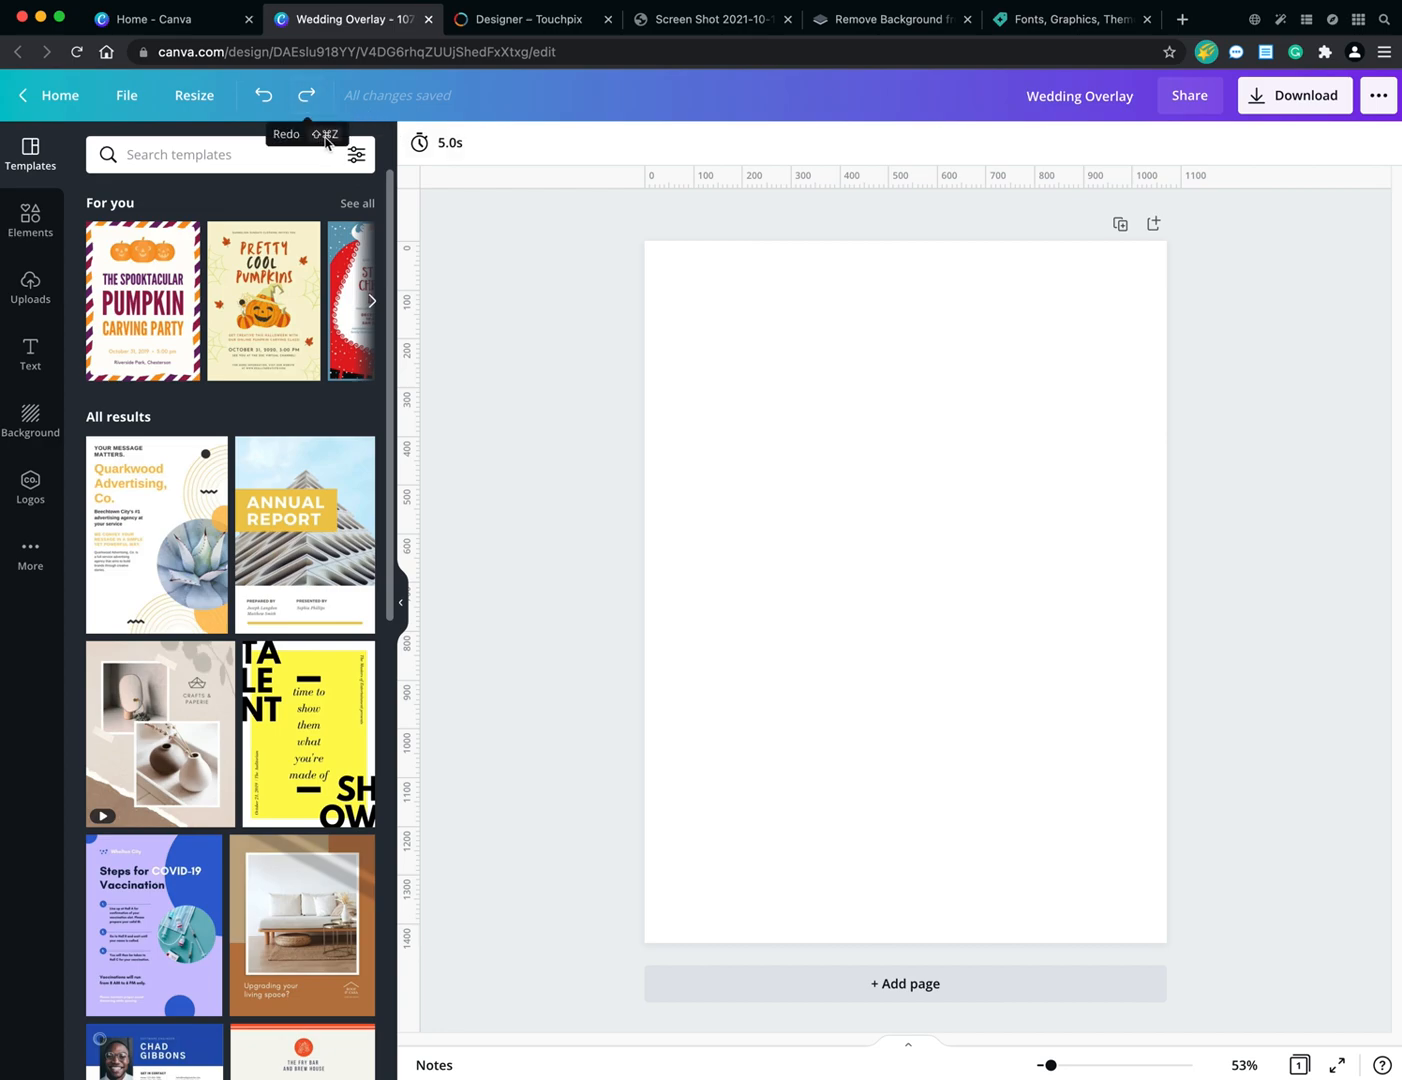
pyautogui.moveTo(31, 155)
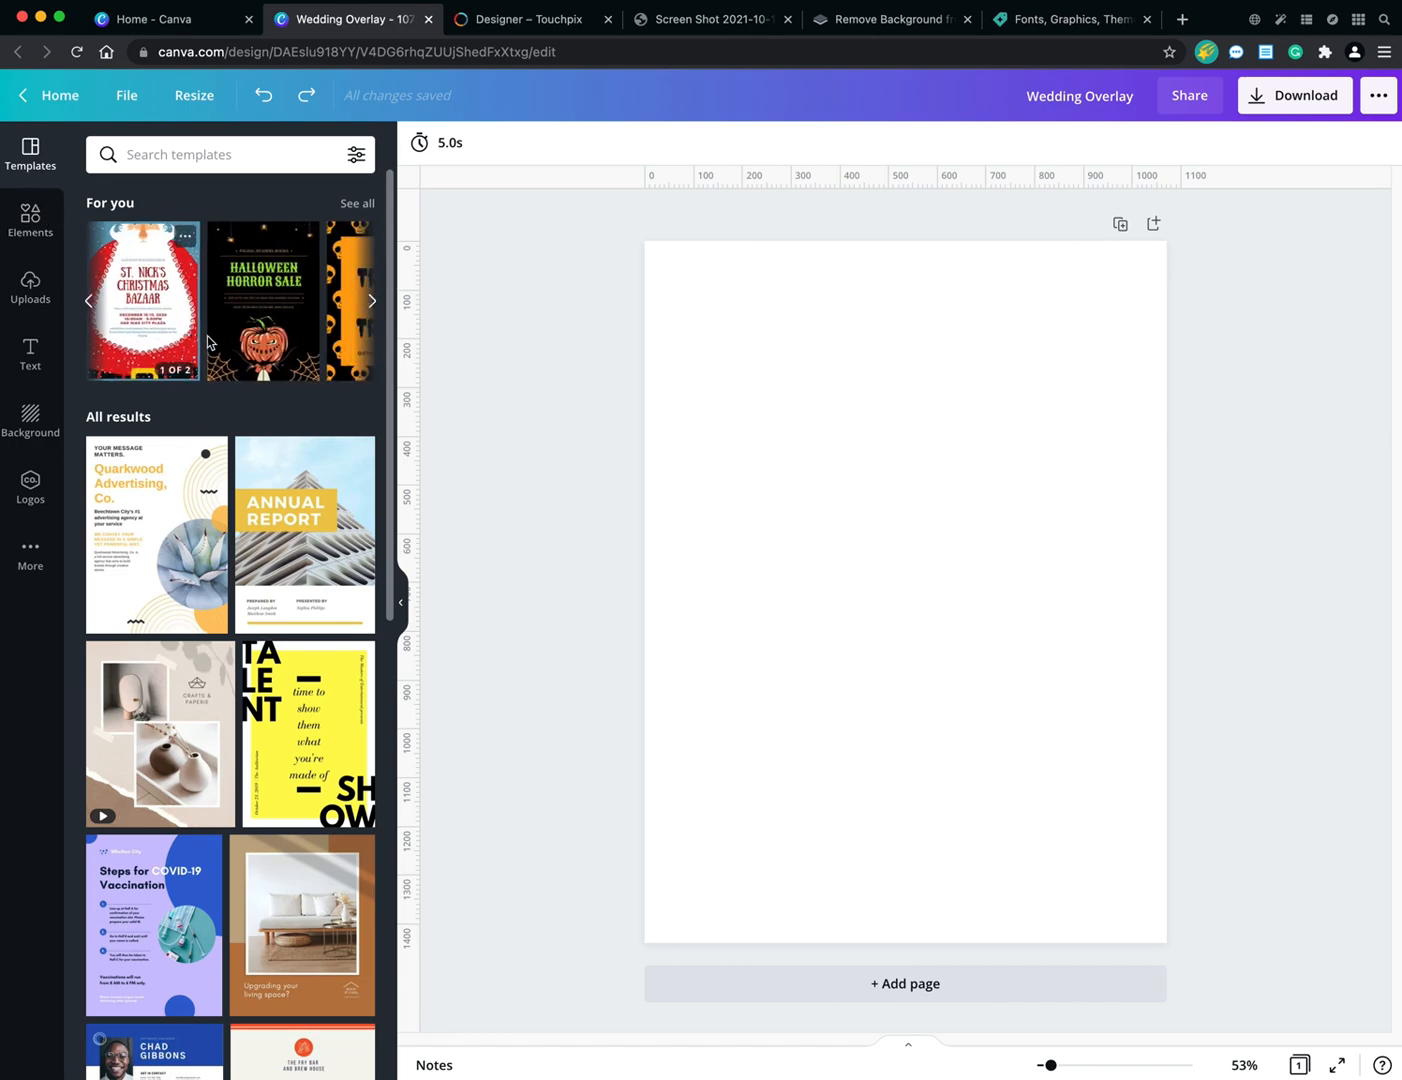
# Page through and scroll the For you template suggestions.
pyautogui.click(372, 300)
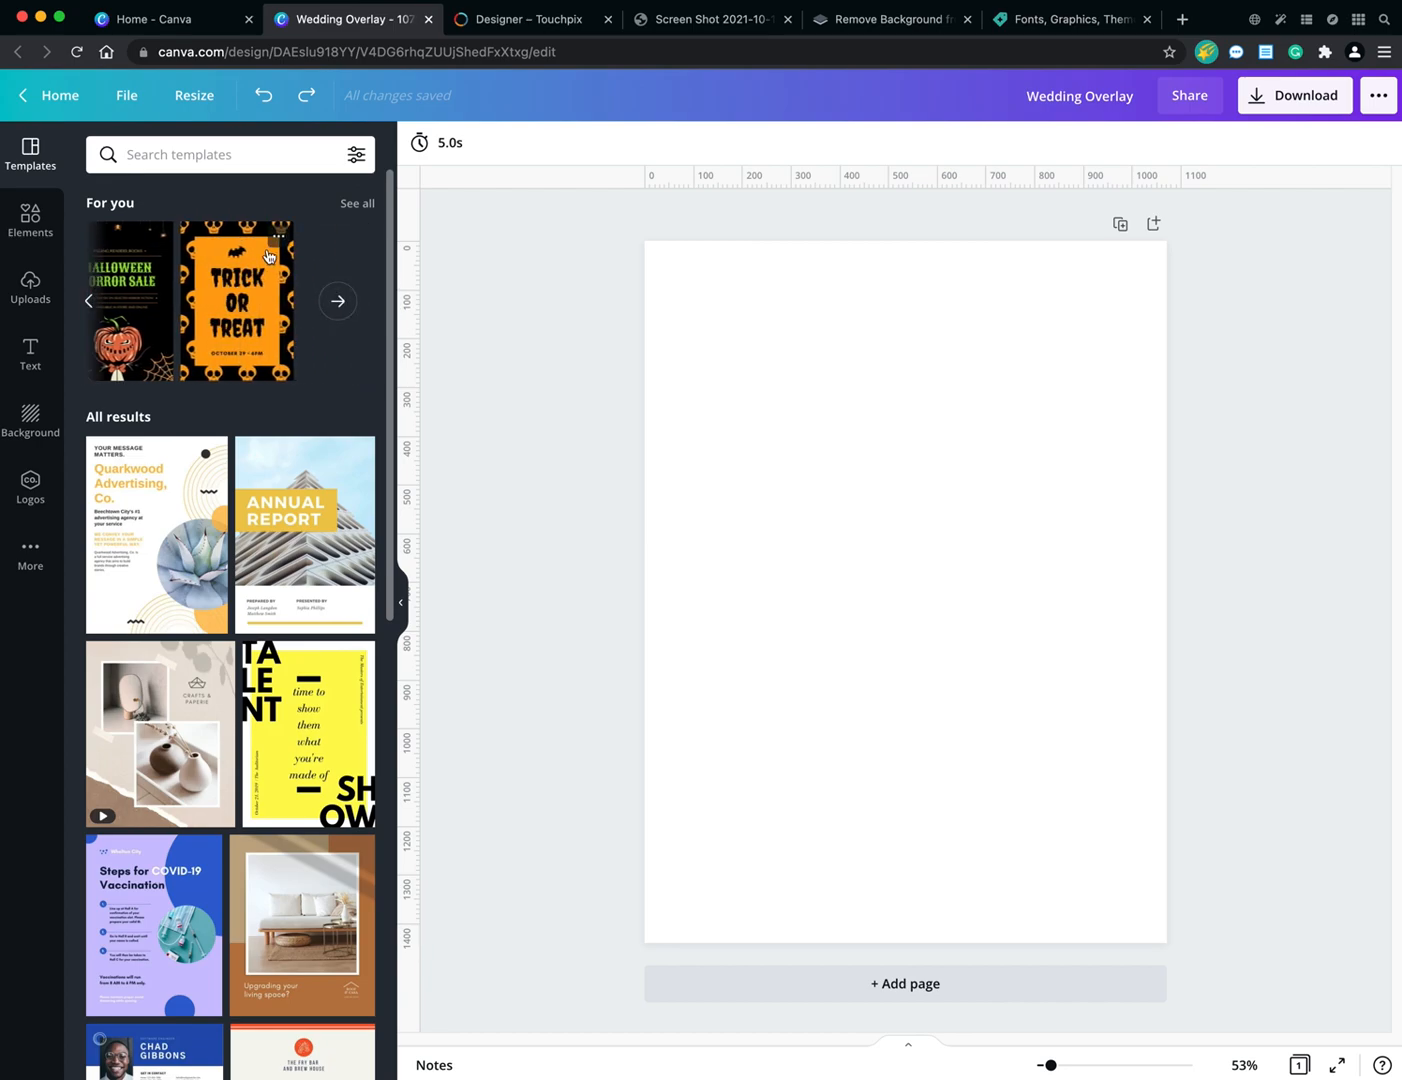
pyautogui.moveTo(235, 339)
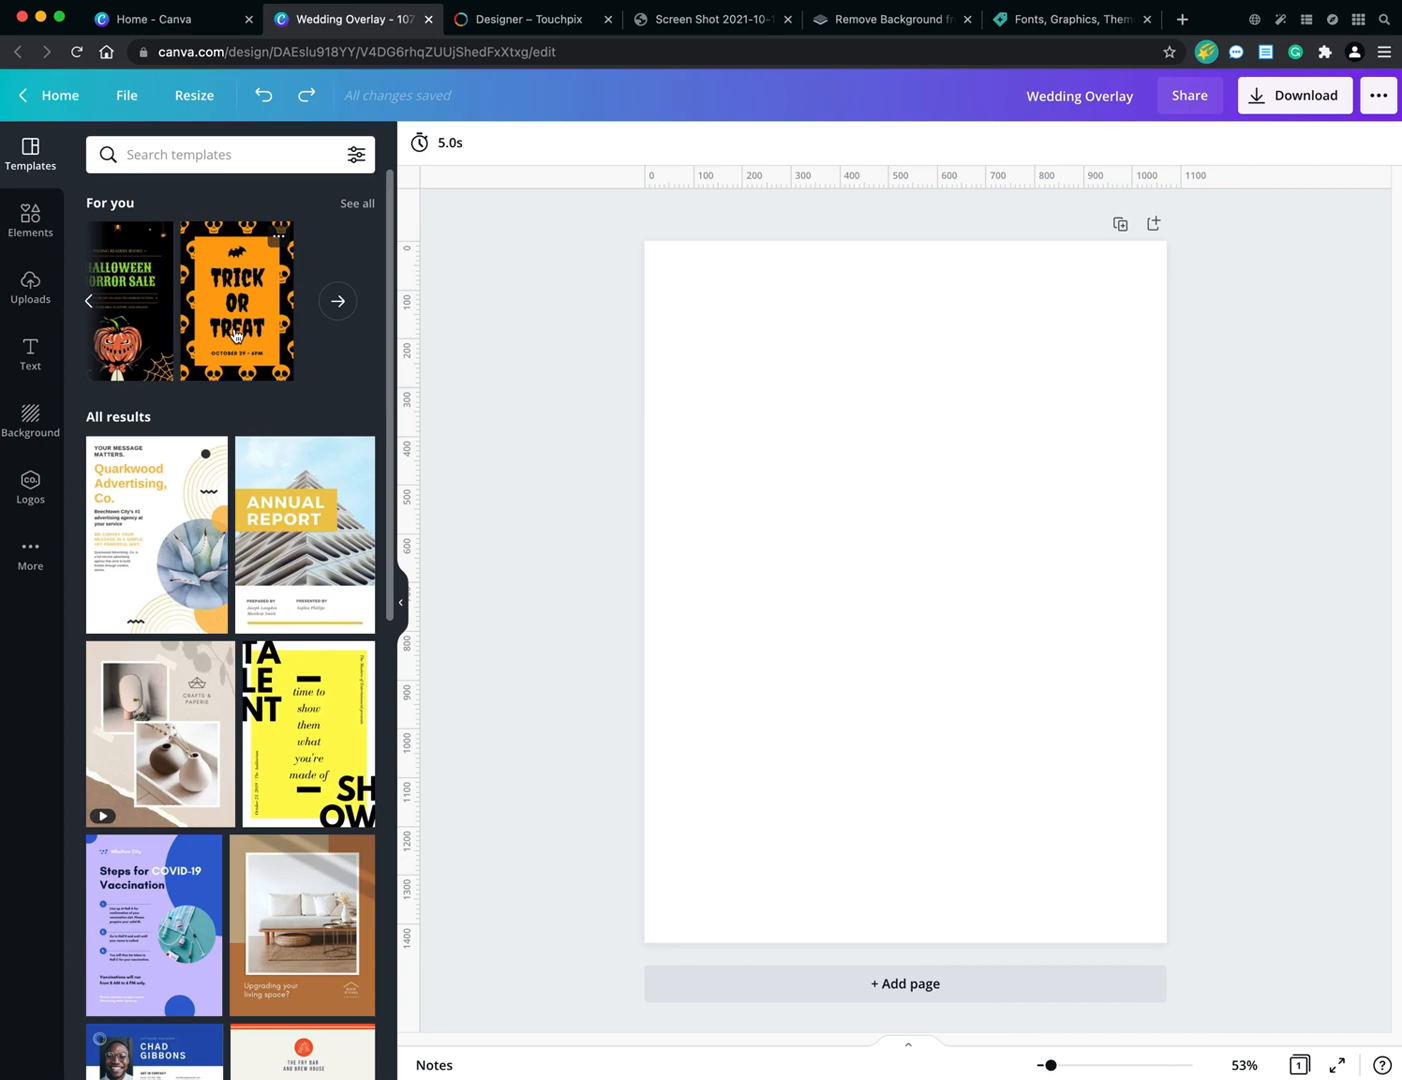
pyautogui.moveTo(637, 436)
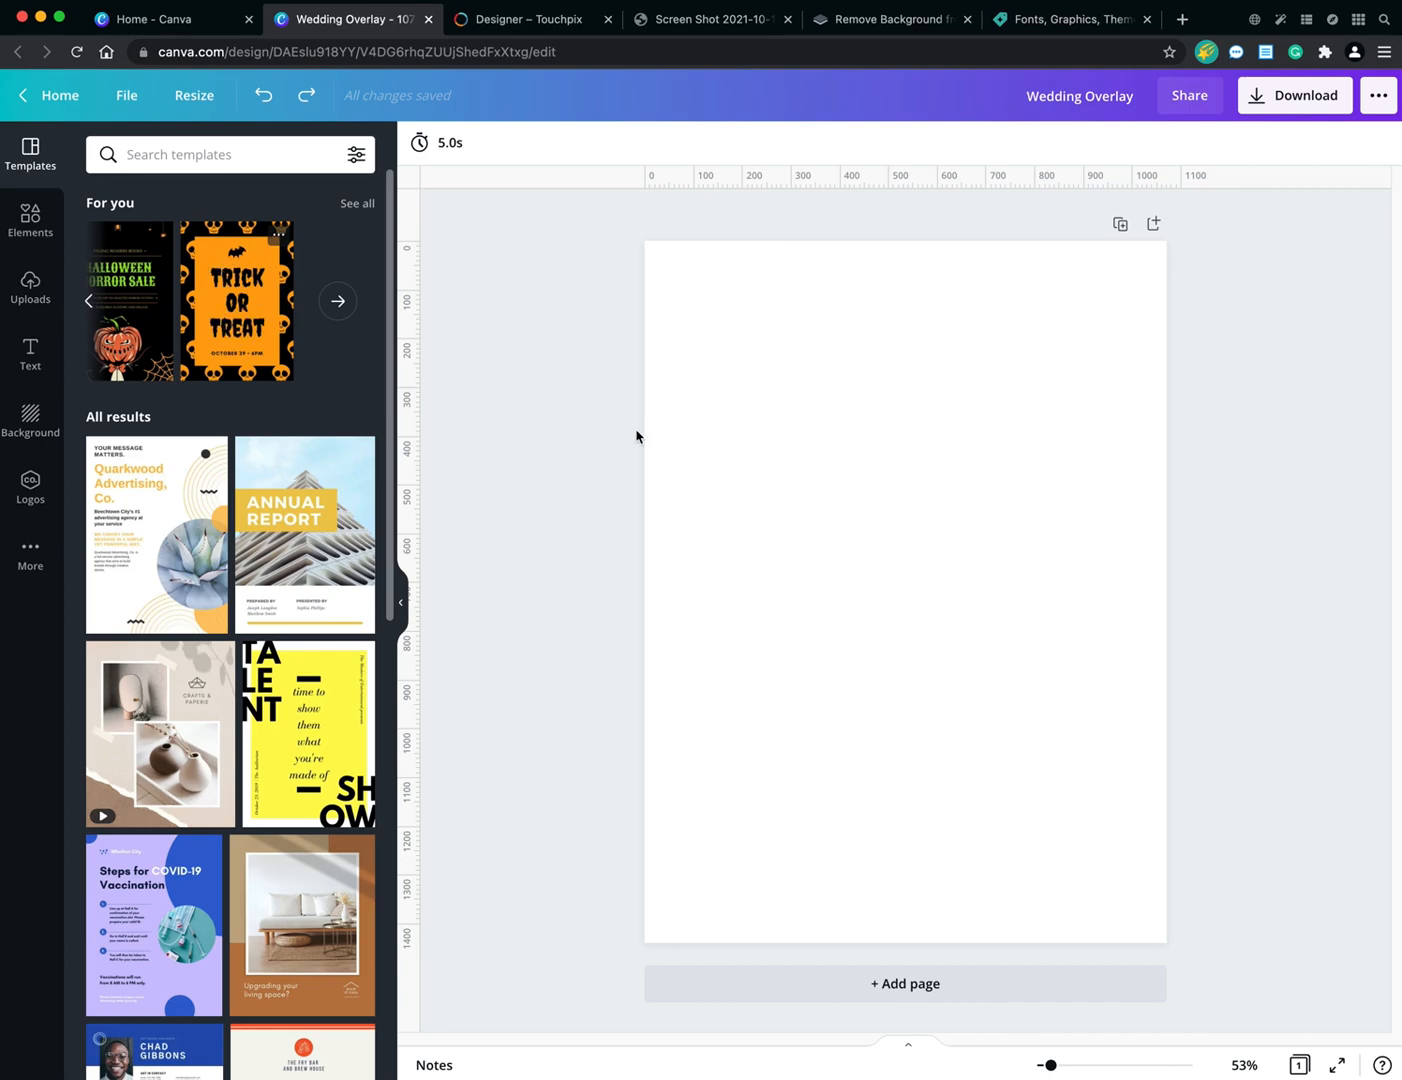
pyautogui.moveTo(137, 322)
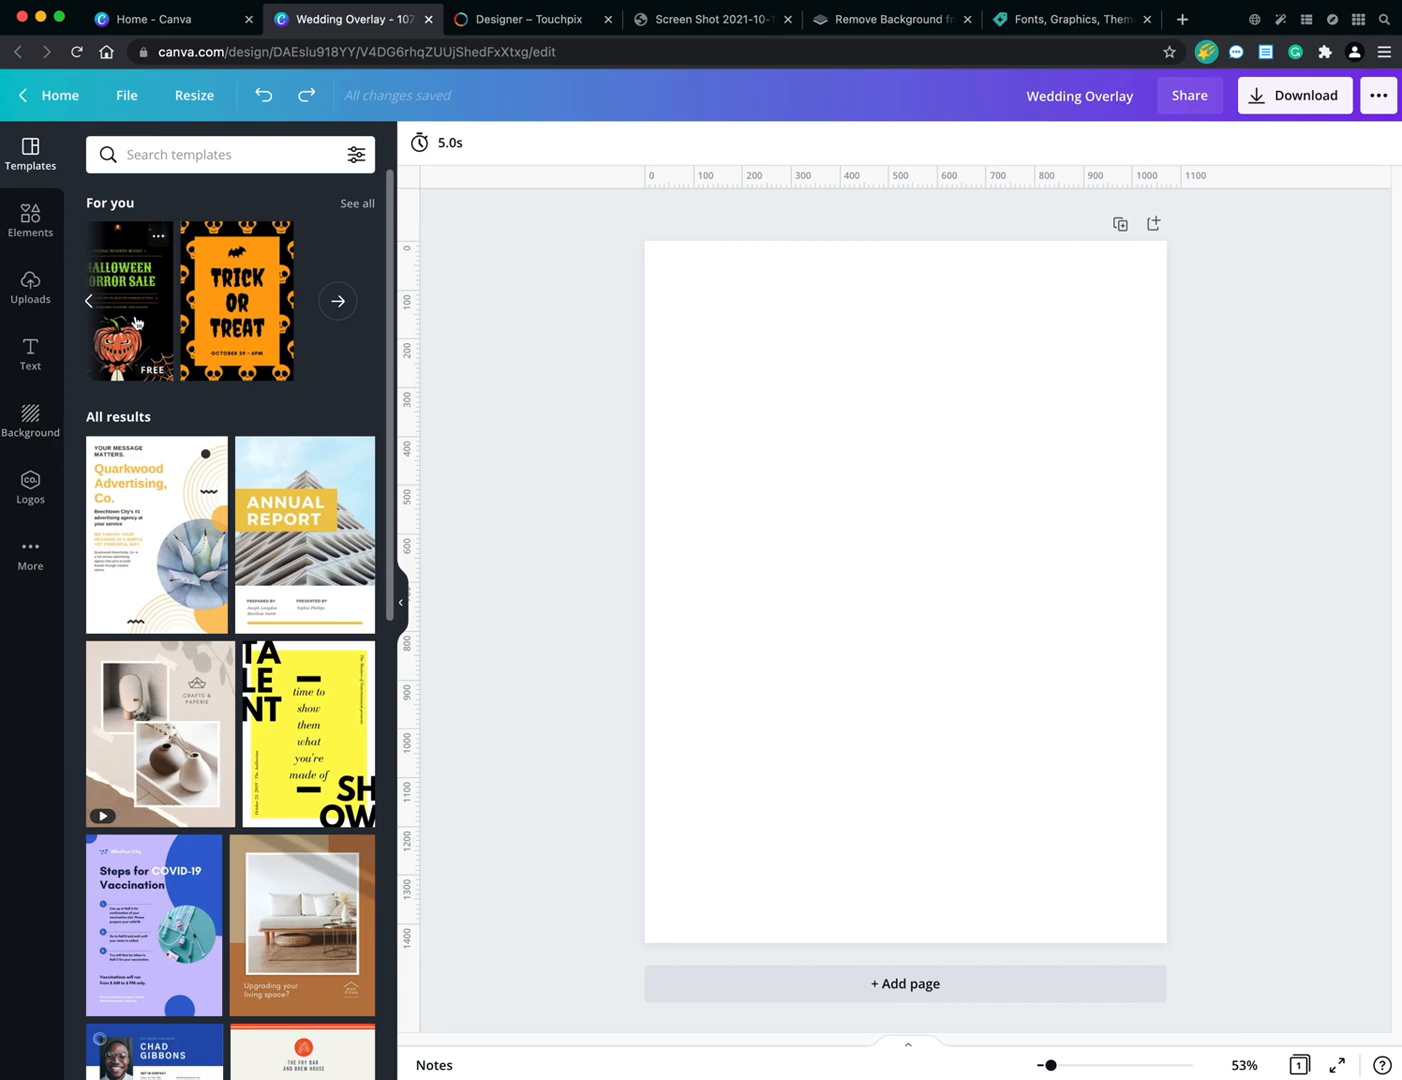
pyautogui.scroll(-3)
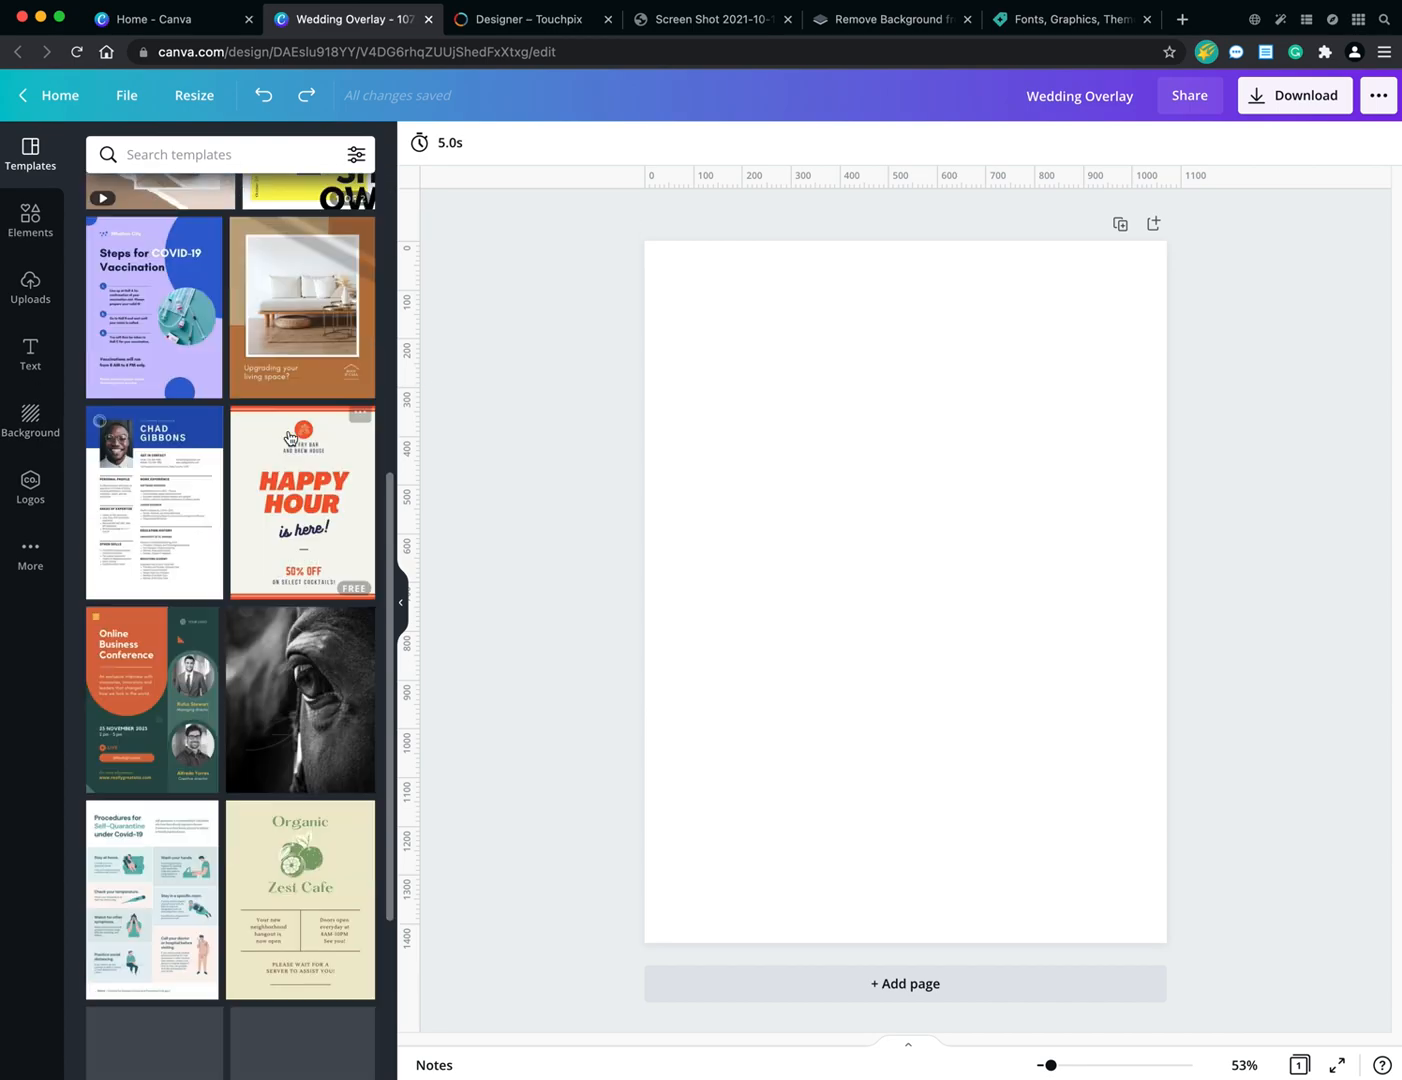
pyautogui.scroll(-3)
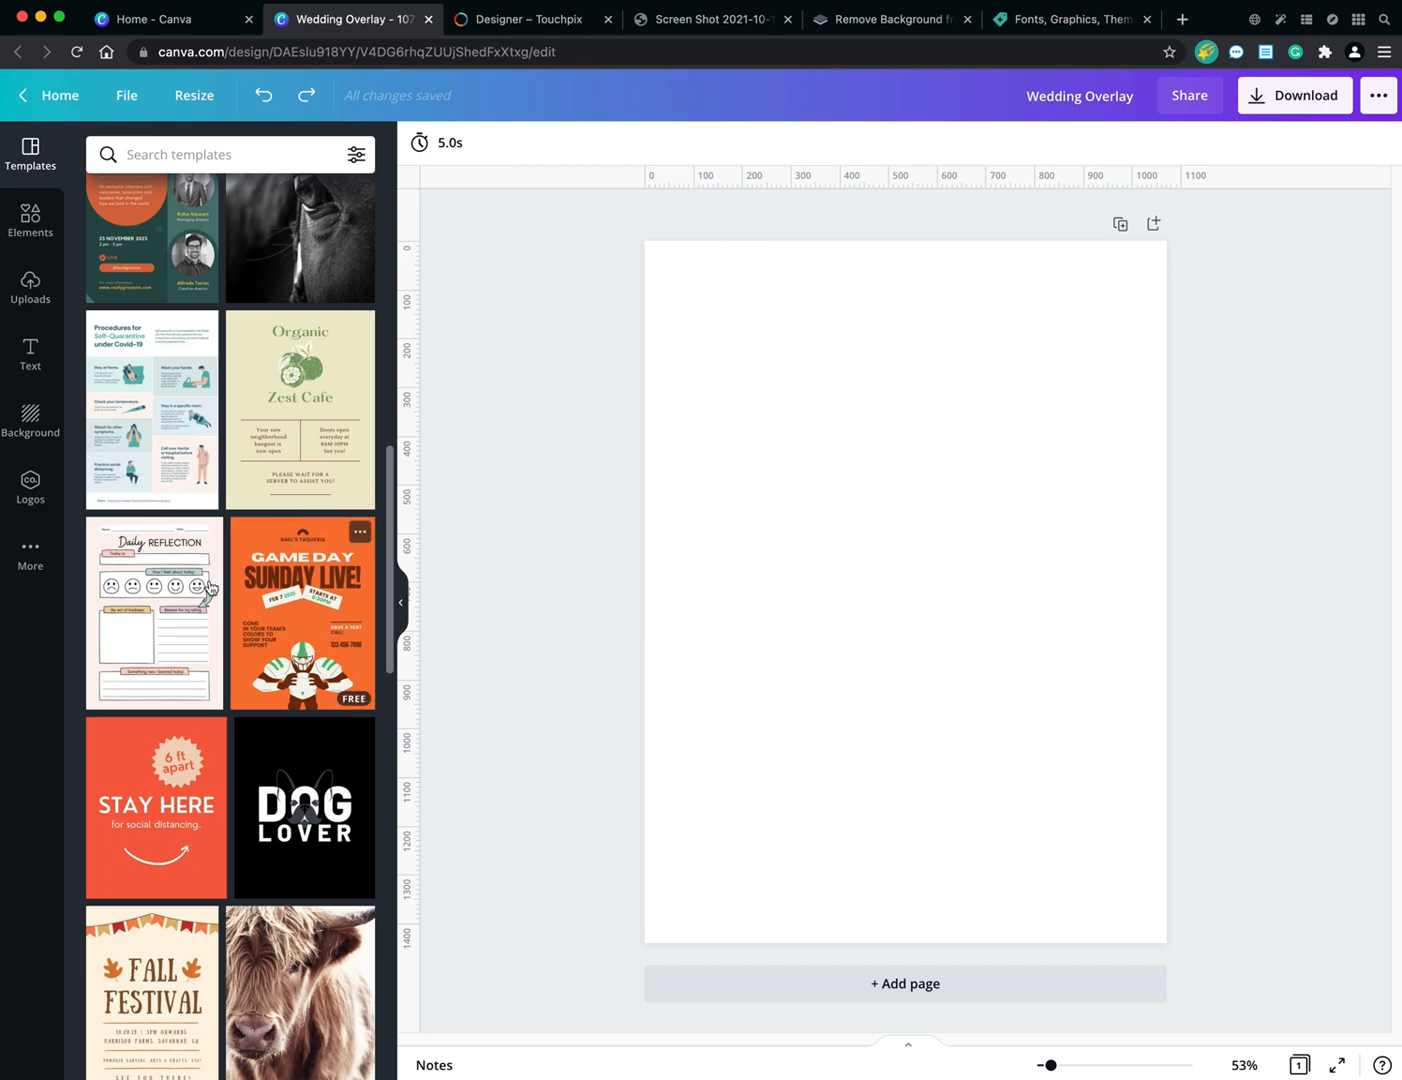
pyautogui.moveTo(283, 567)
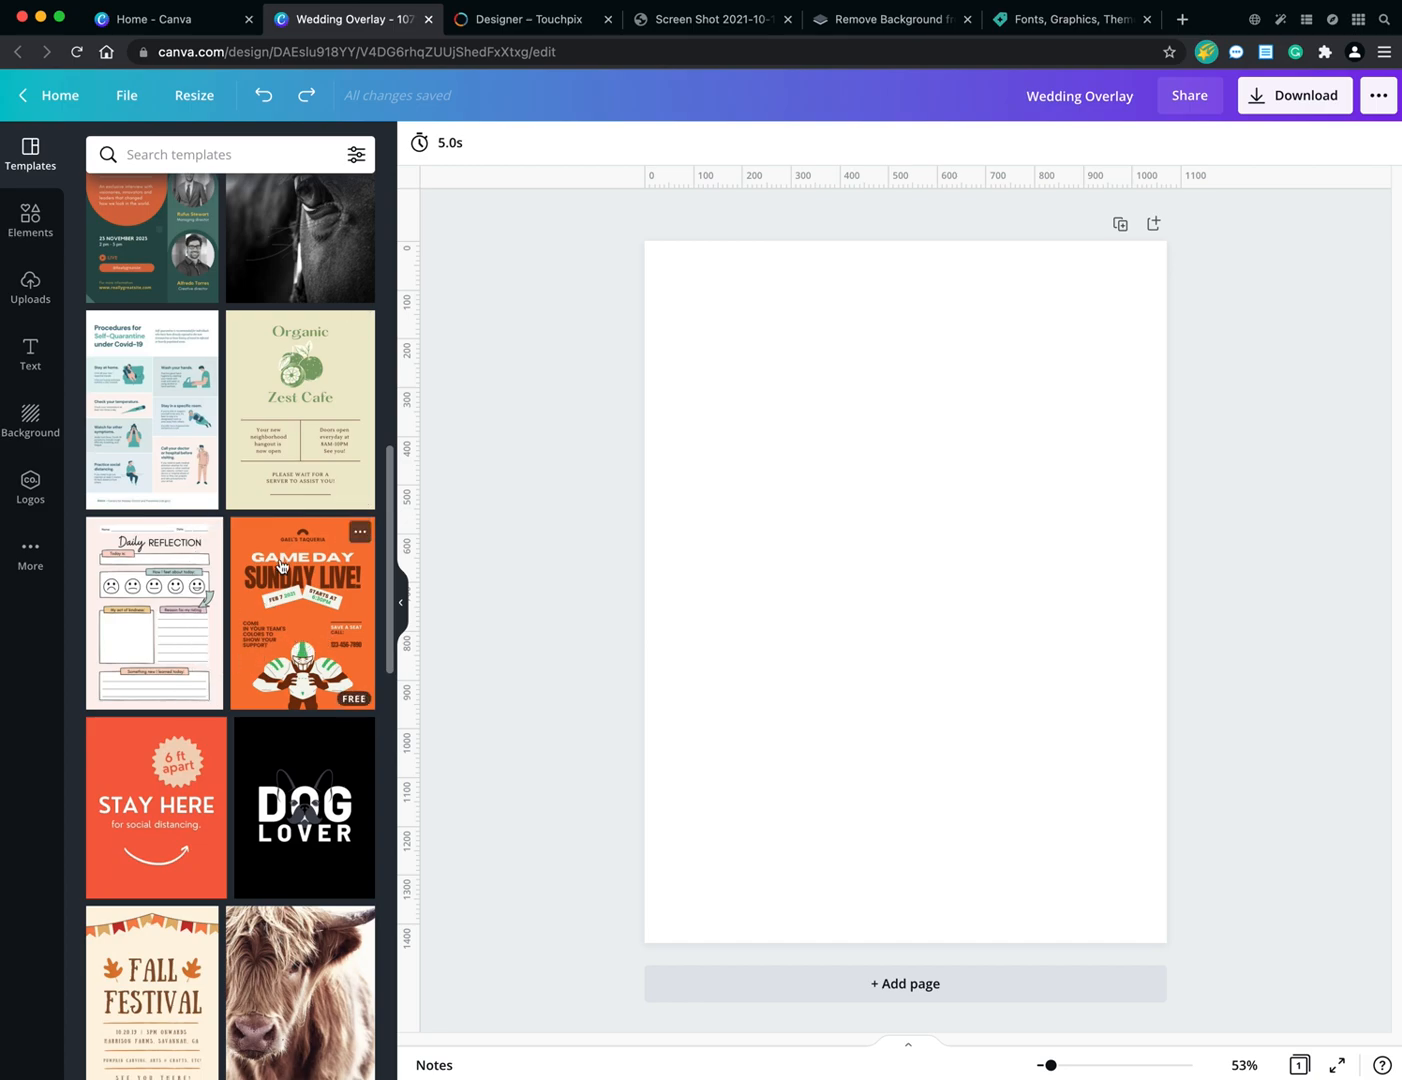
pyautogui.moveTo(290, 592)
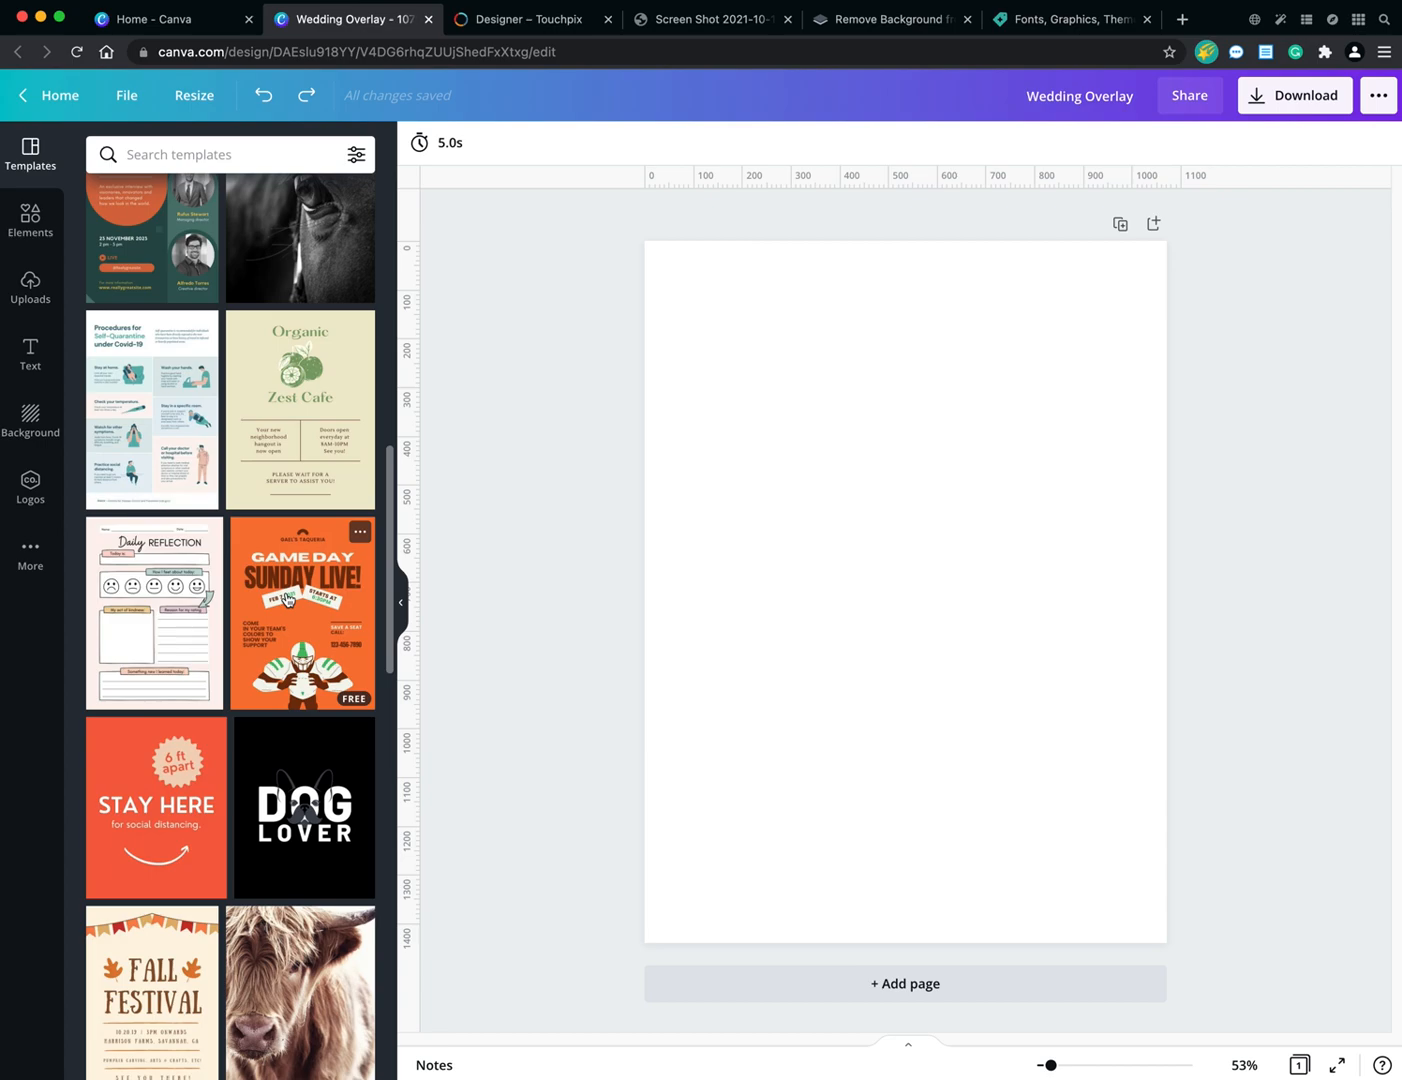
pyautogui.moveTo(320, 580)
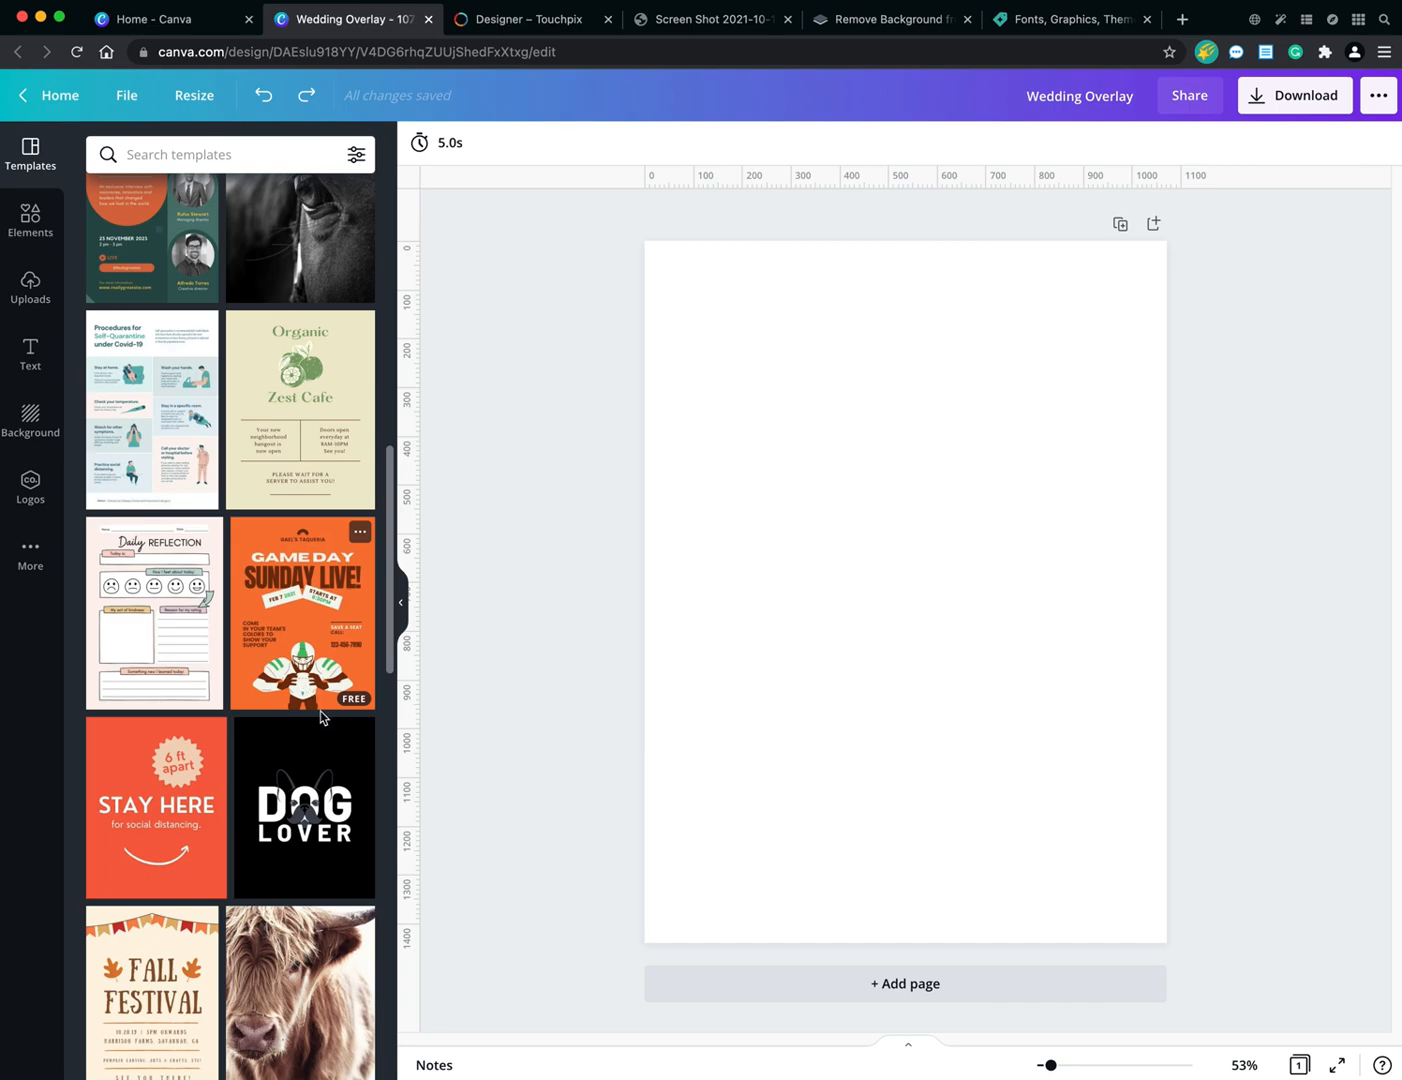
pyautogui.moveTo(330, 678)
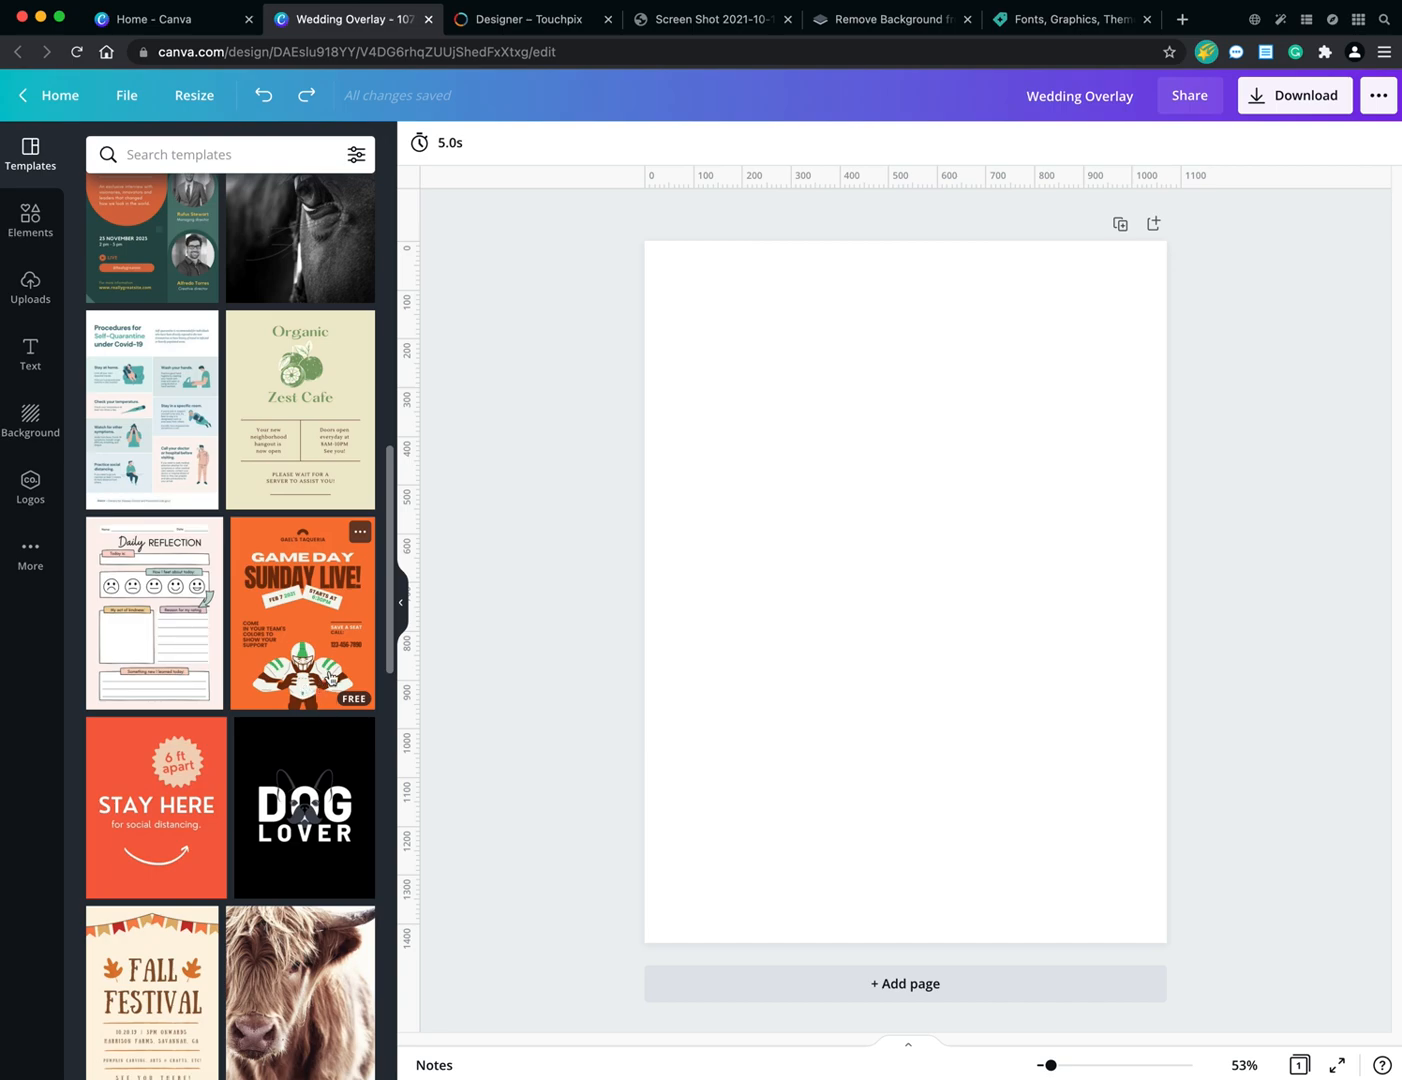
pyautogui.scroll(-3)
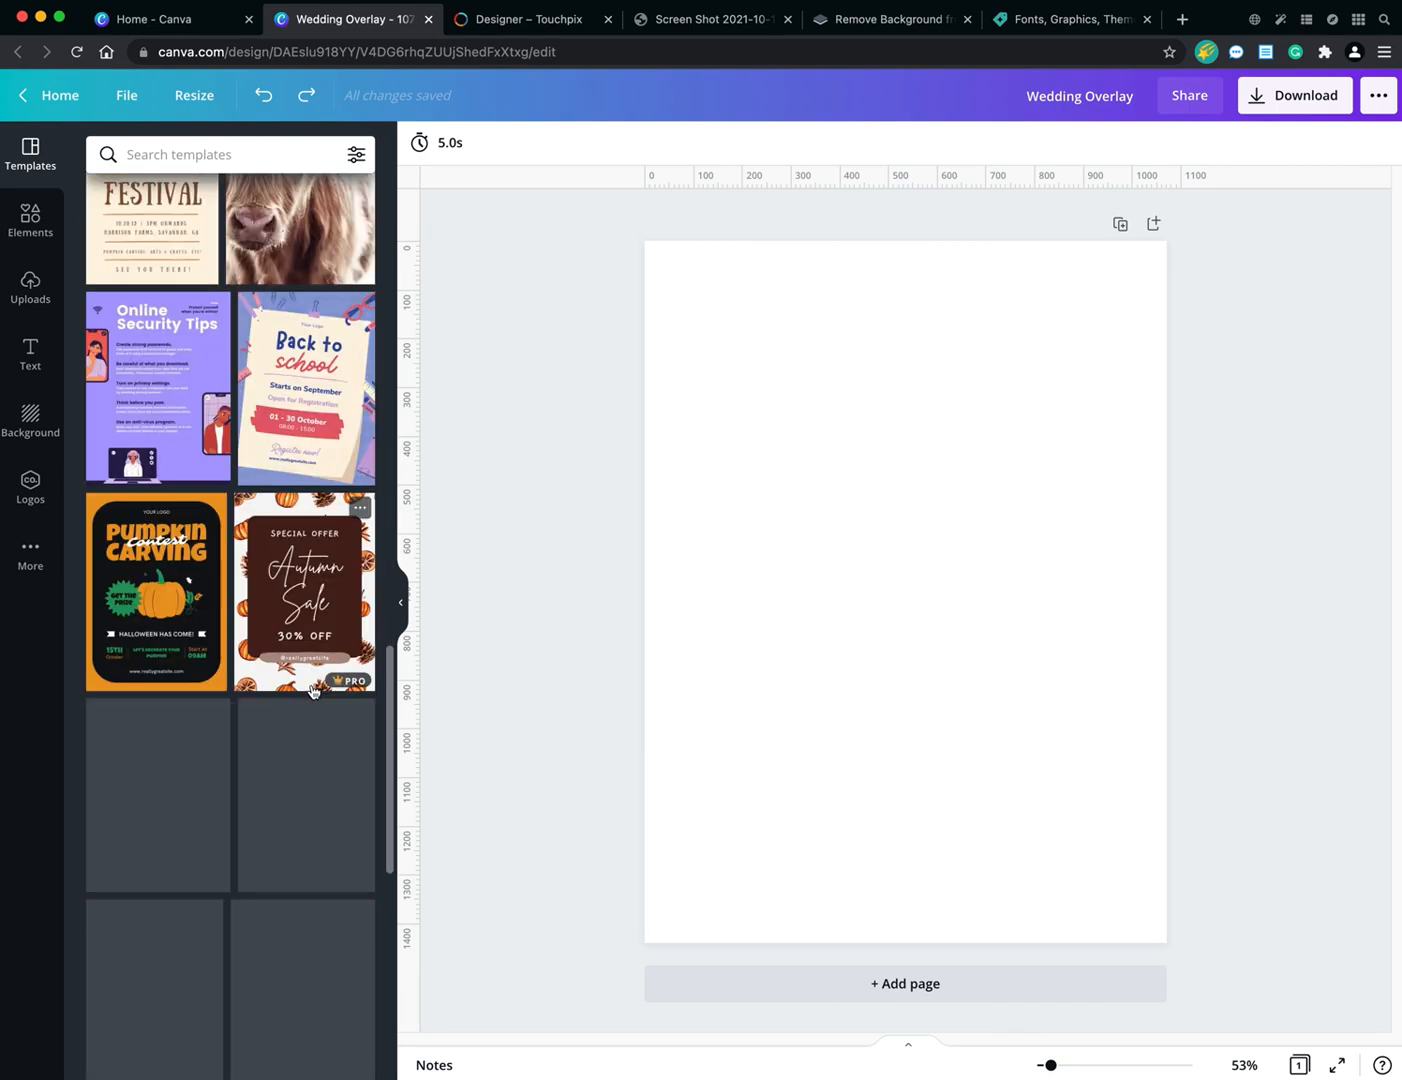
pyautogui.scroll(-3)
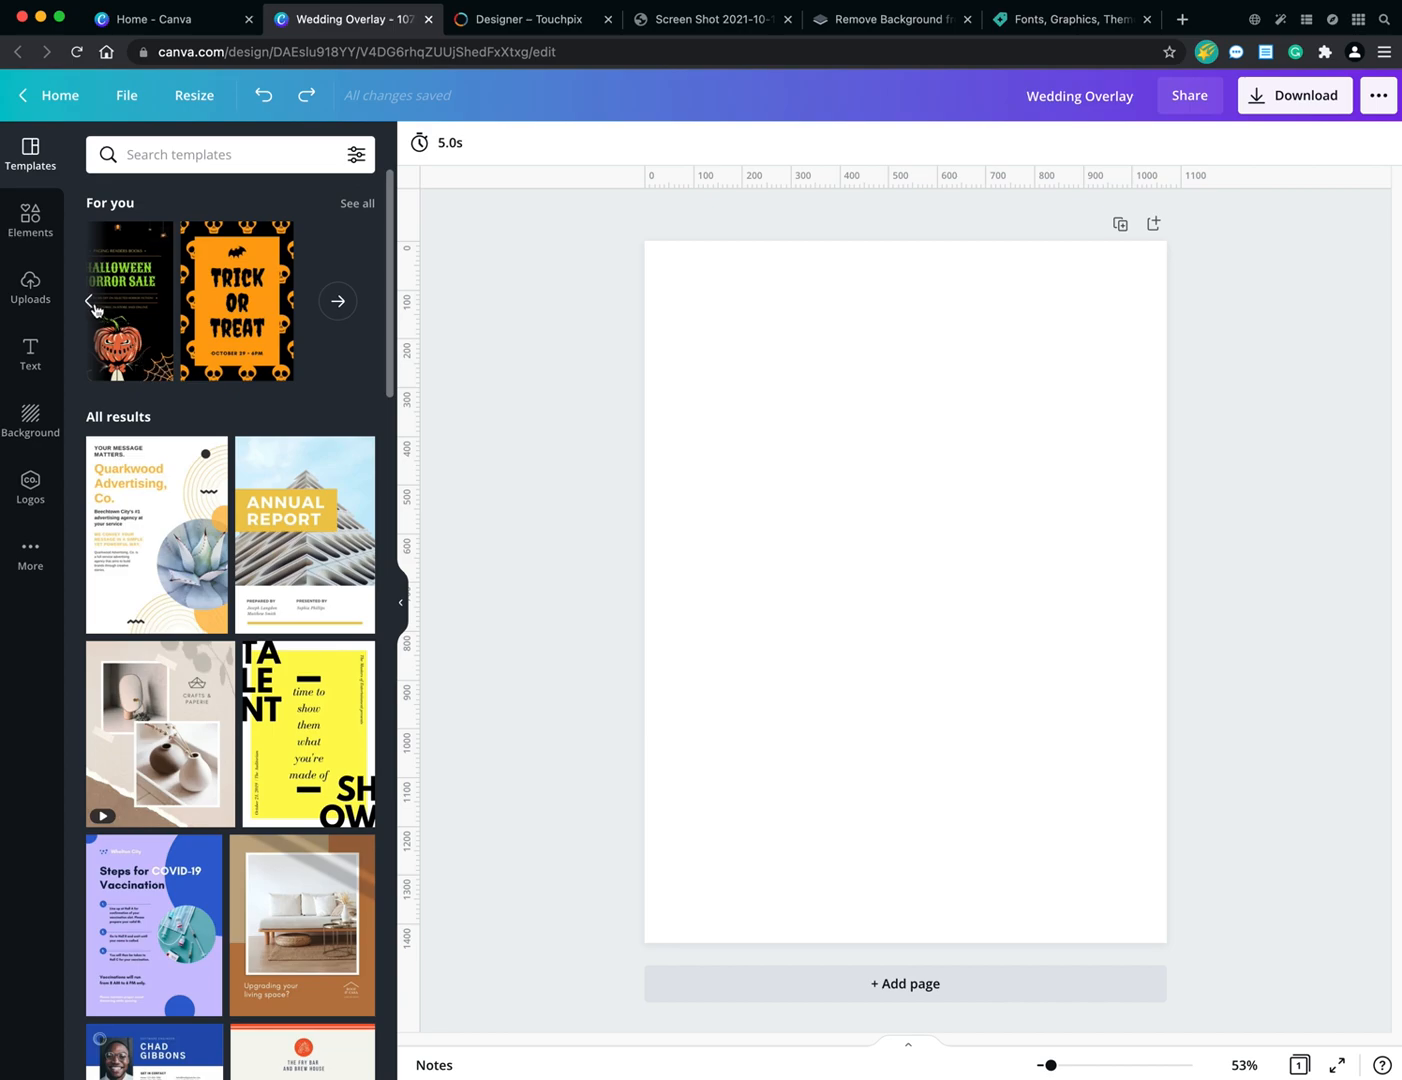
pyautogui.moveTo(96, 310)
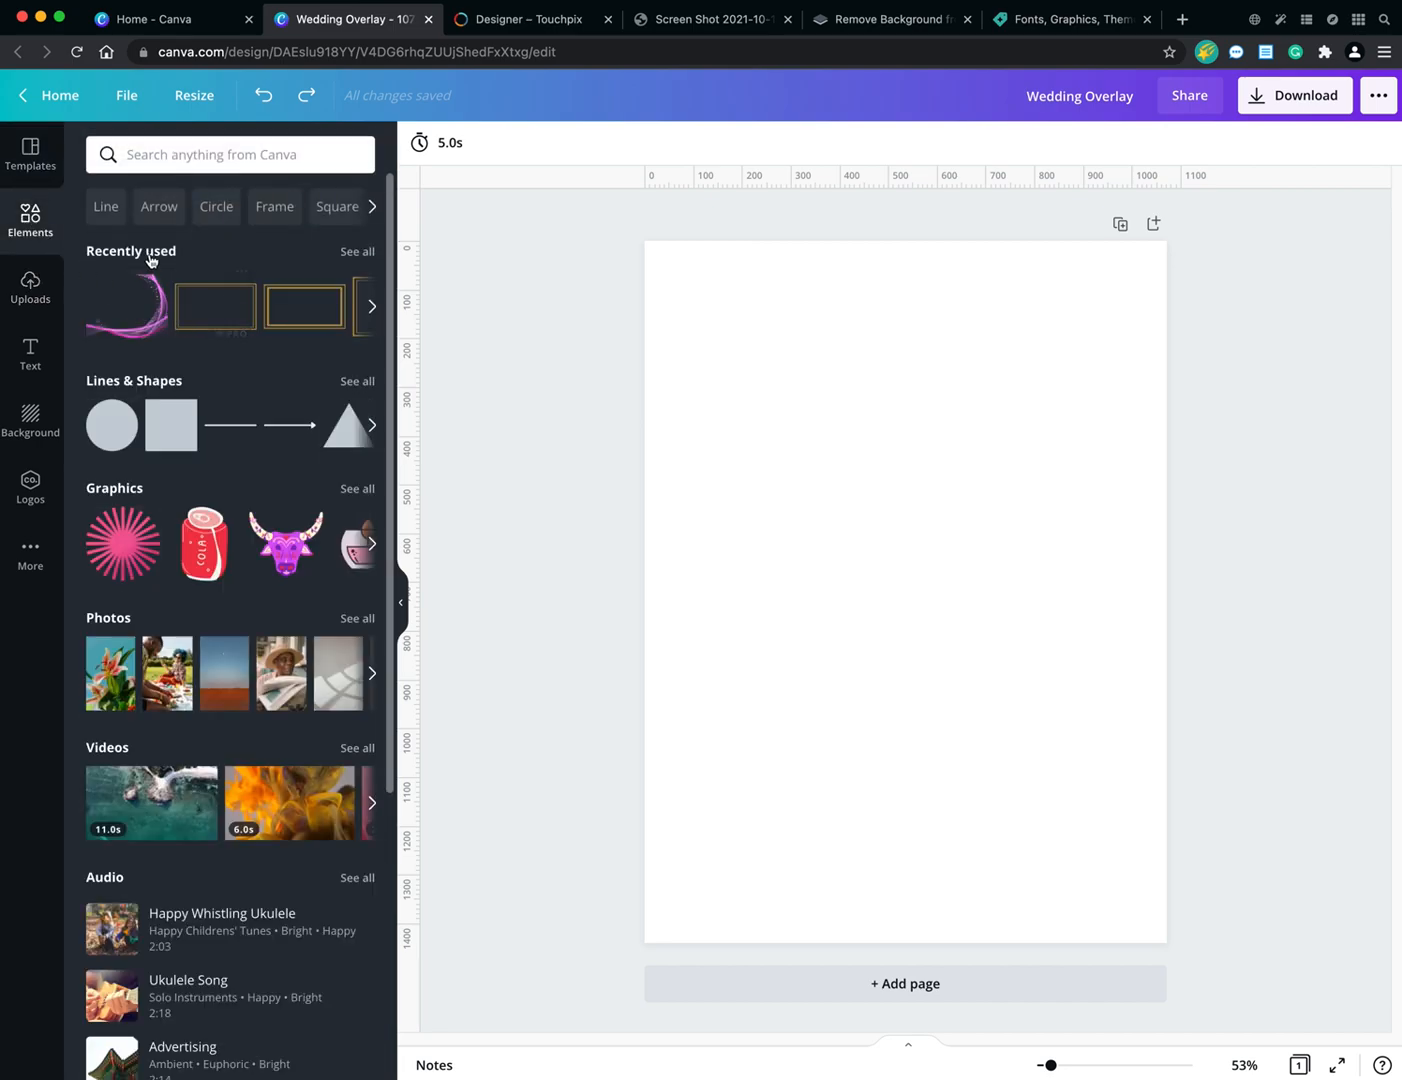
pyautogui.moveTo(305, 508)
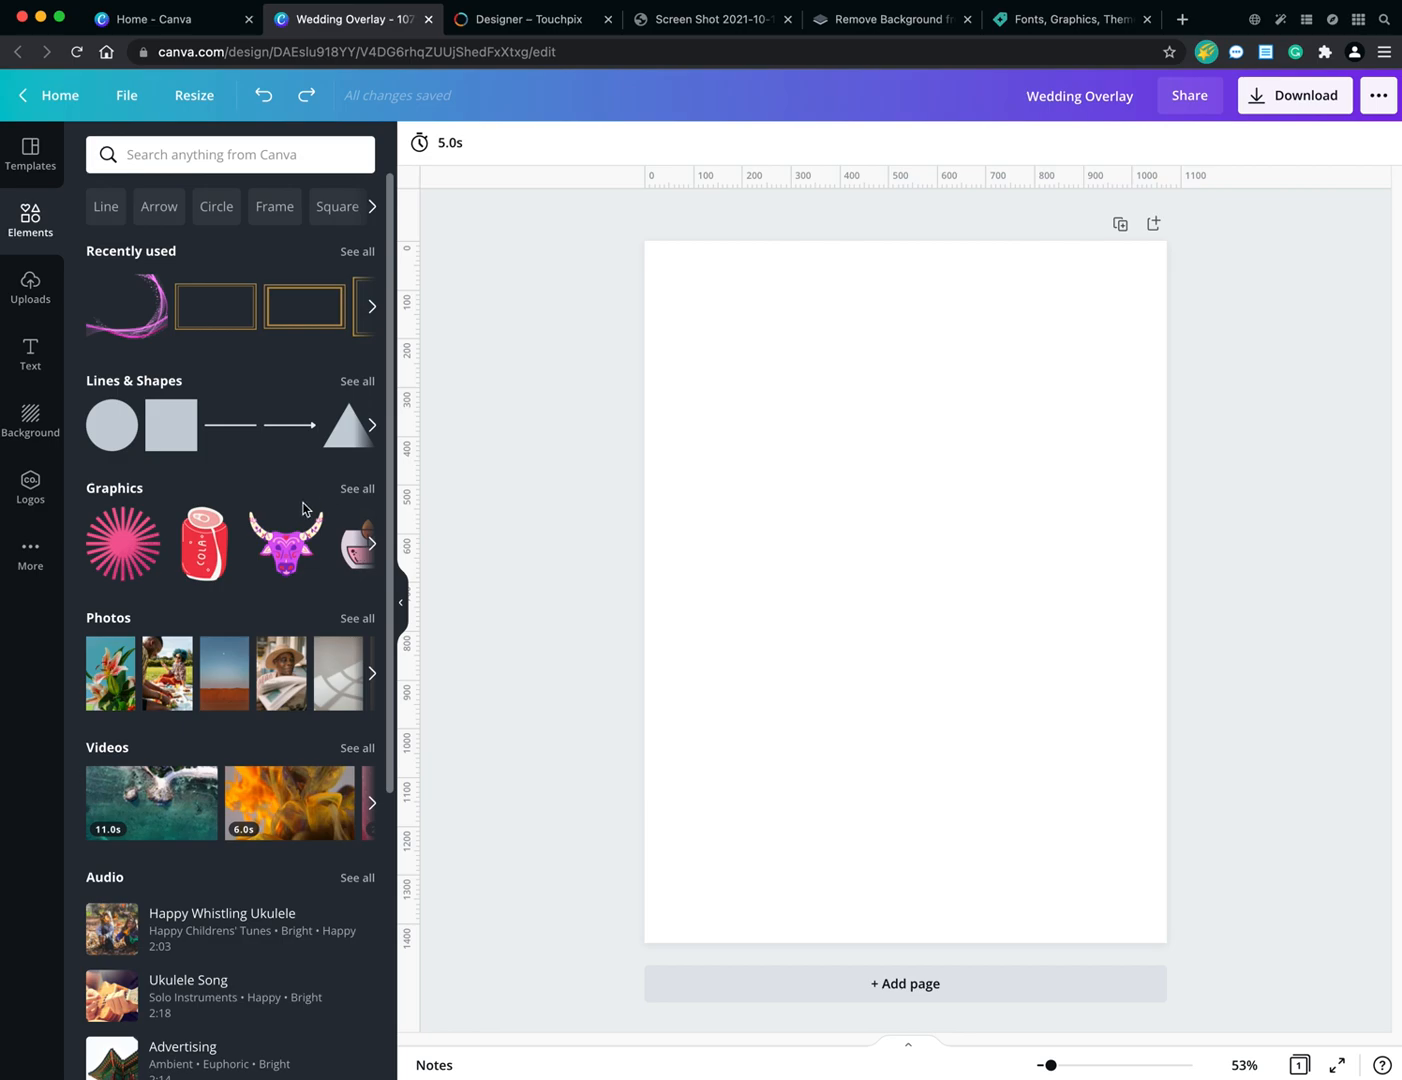
pyautogui.moveTo(224, 672)
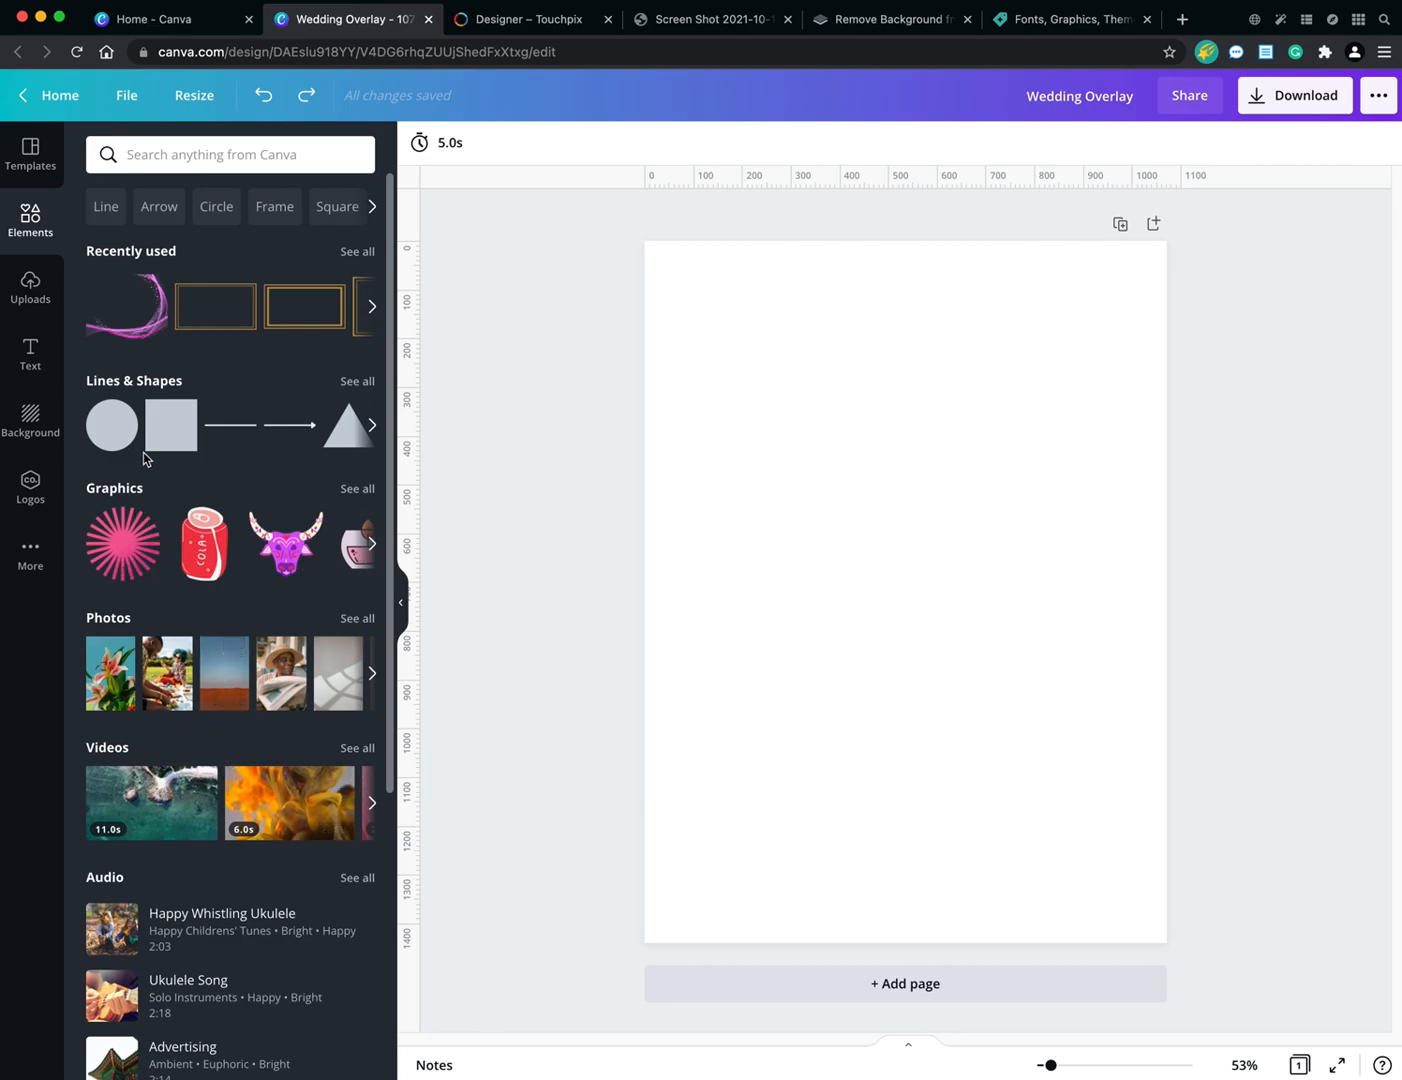
pyautogui.moveTo(141, 285)
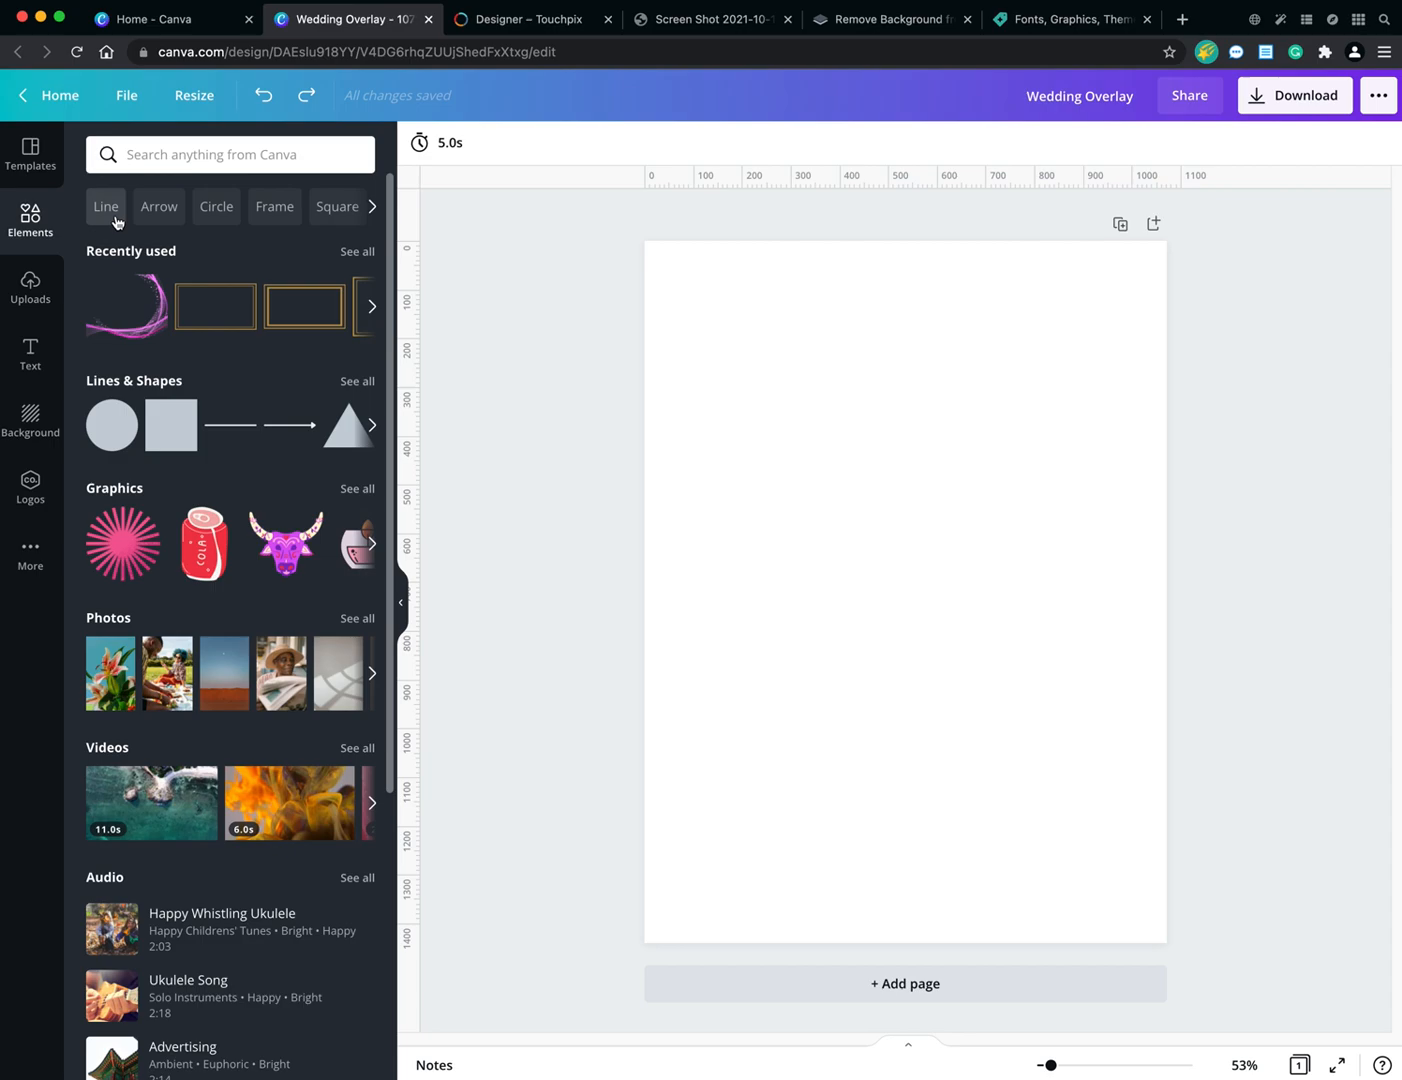
# Show Square shapes, clear the search, and scroll the element categories to the graphics collections.
pyautogui.click(338, 206)
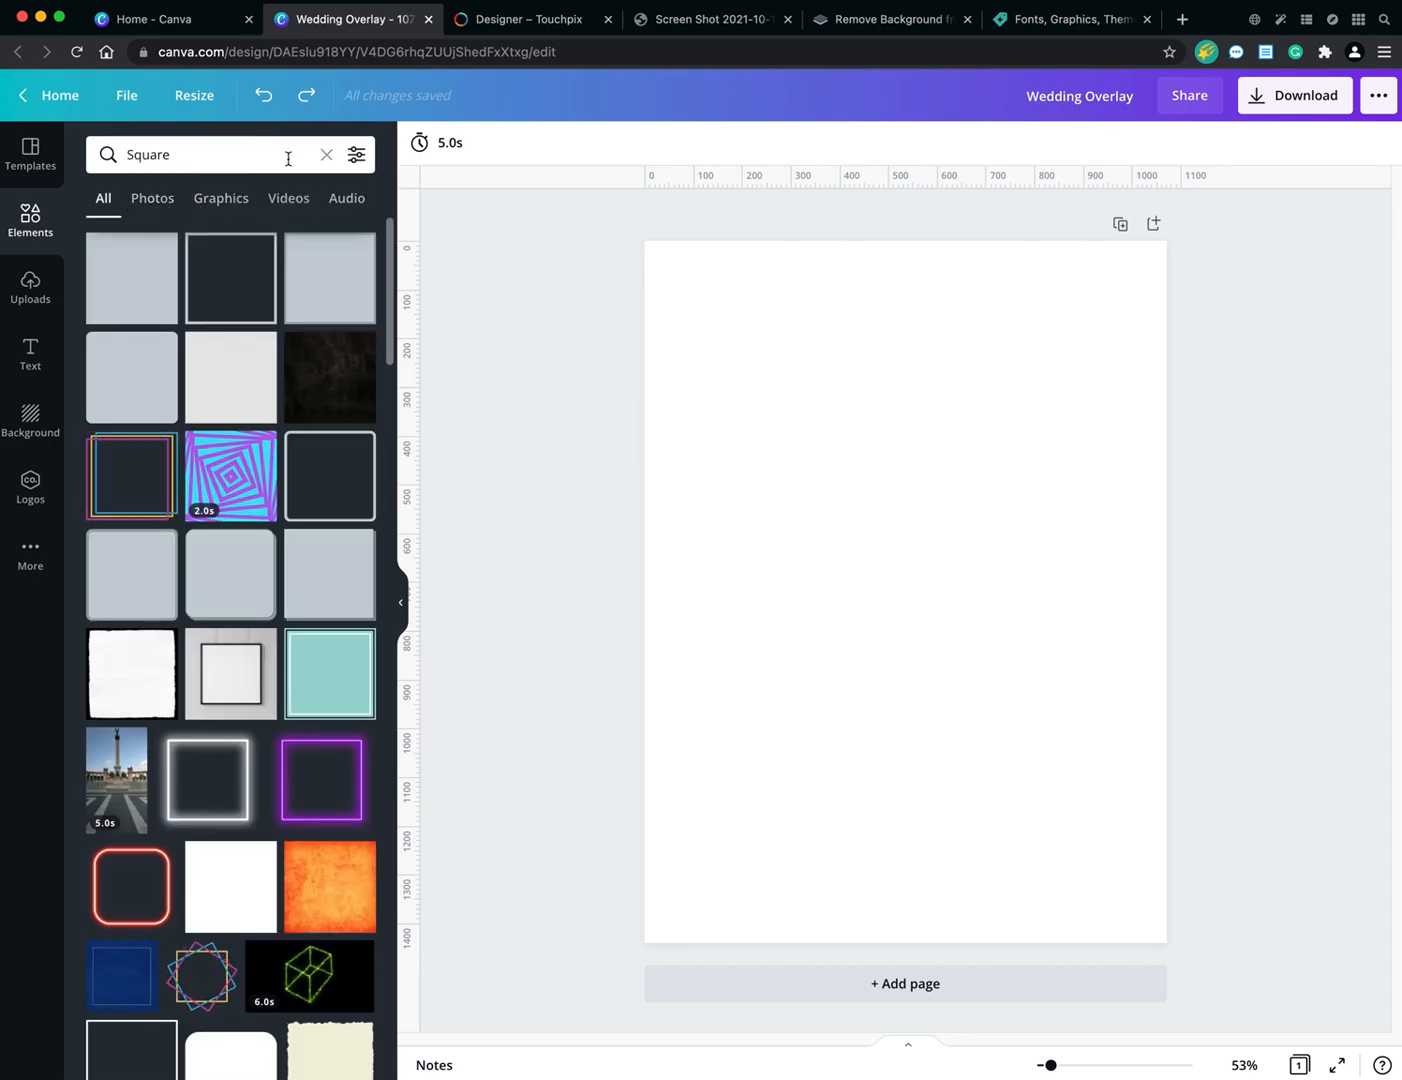
pyautogui.click(326, 155)
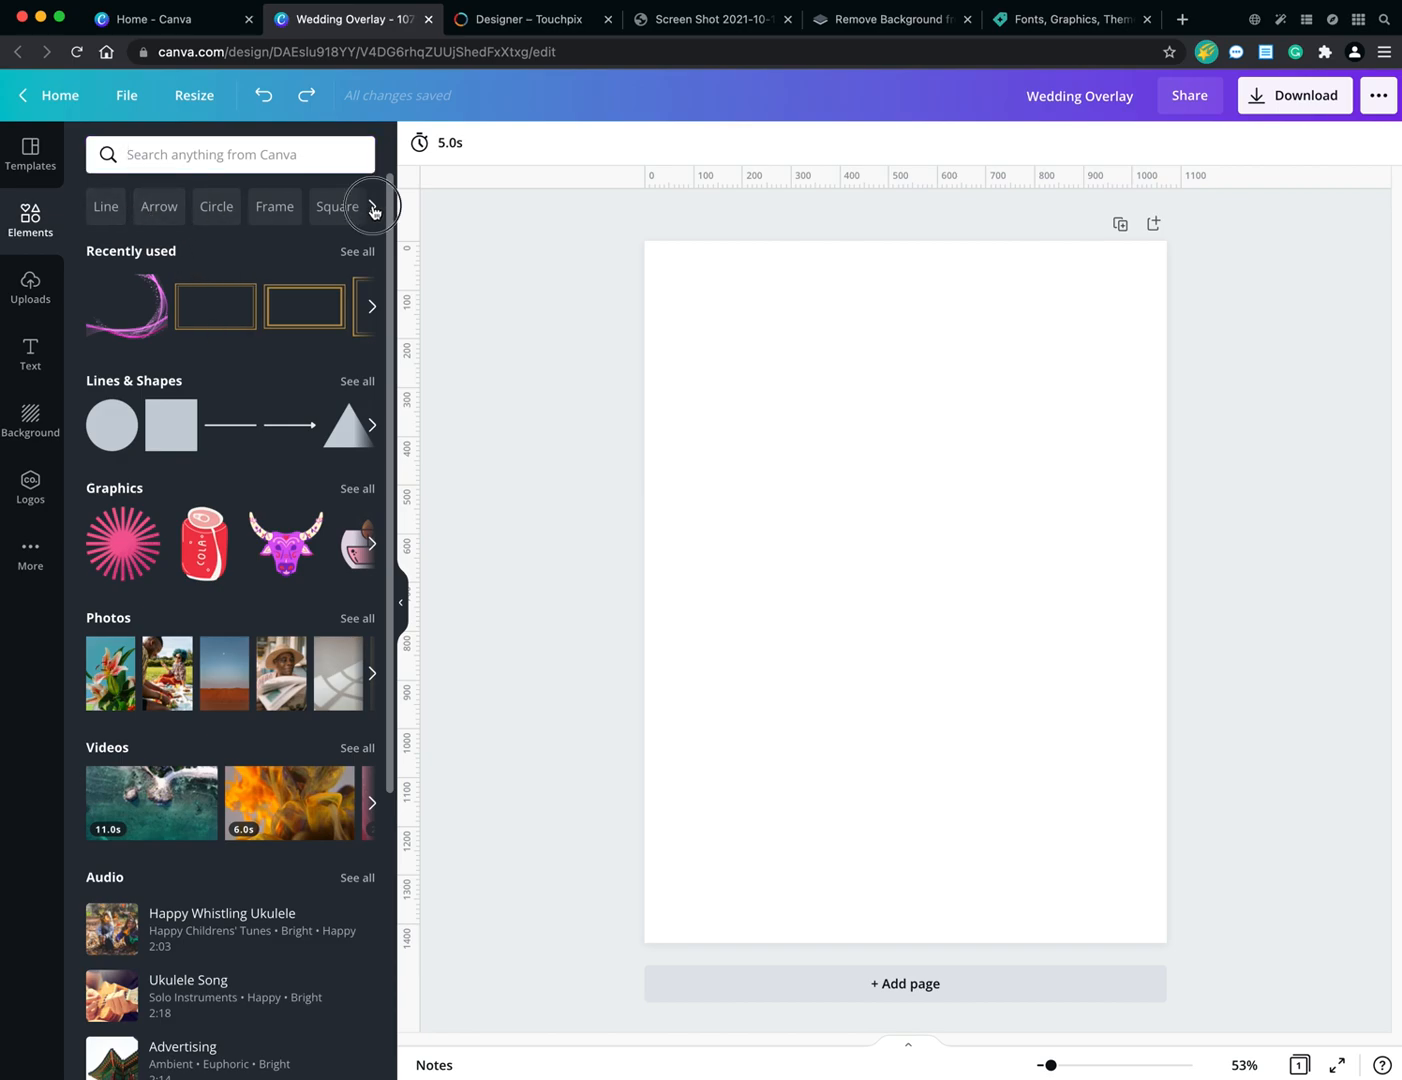
pyautogui.click(372, 211)
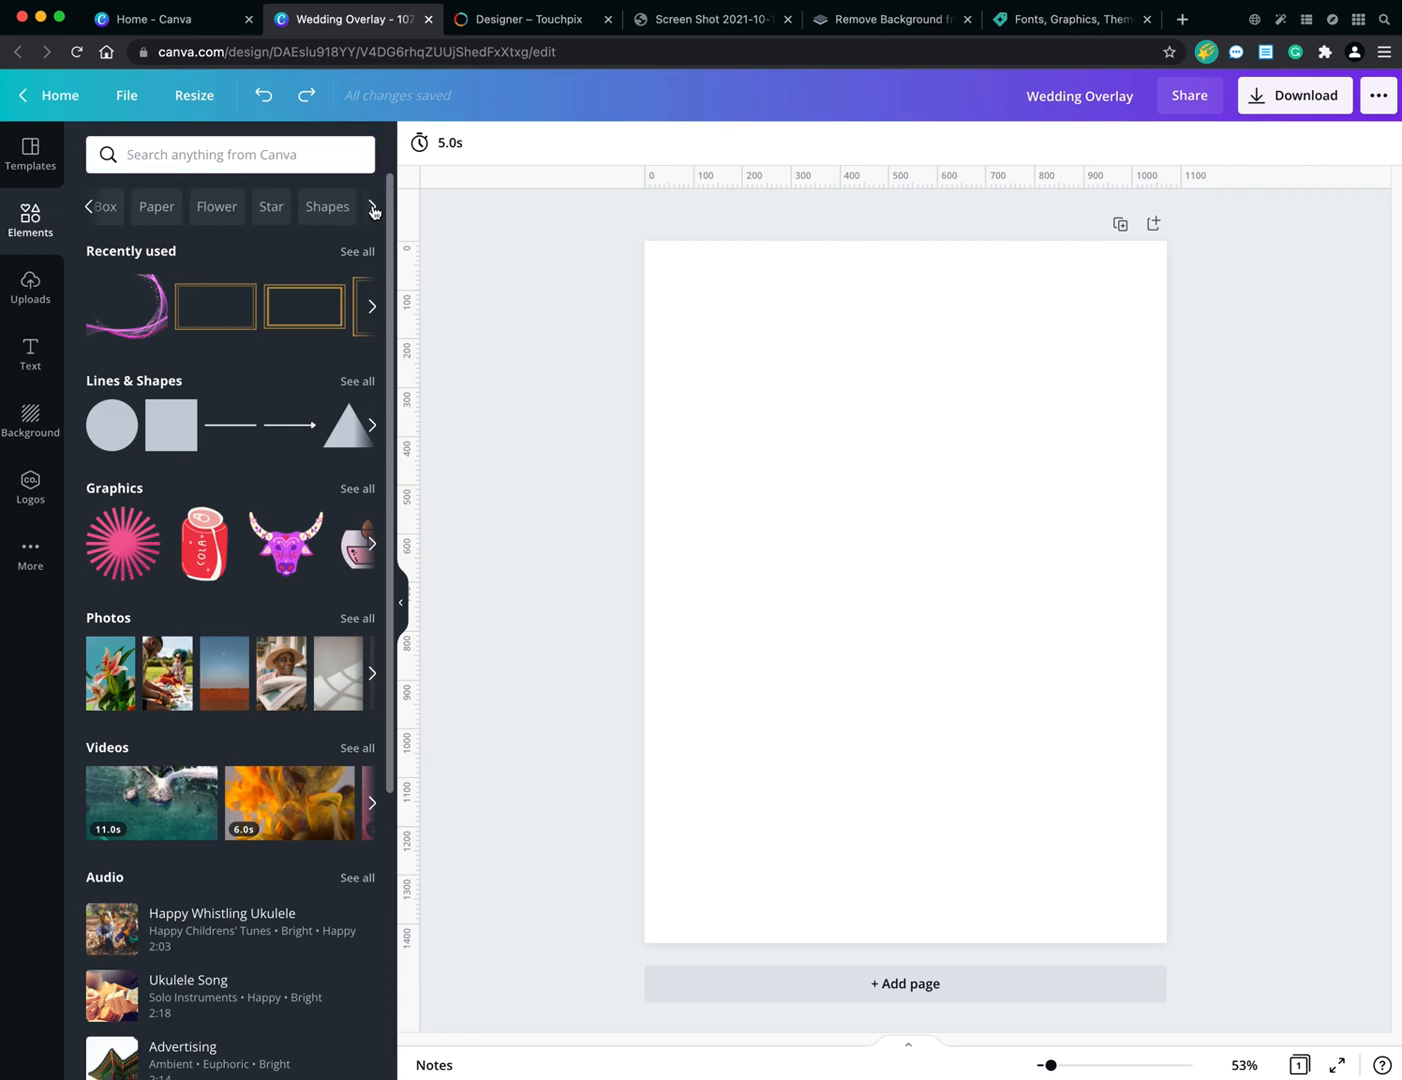
pyautogui.scroll(-3)
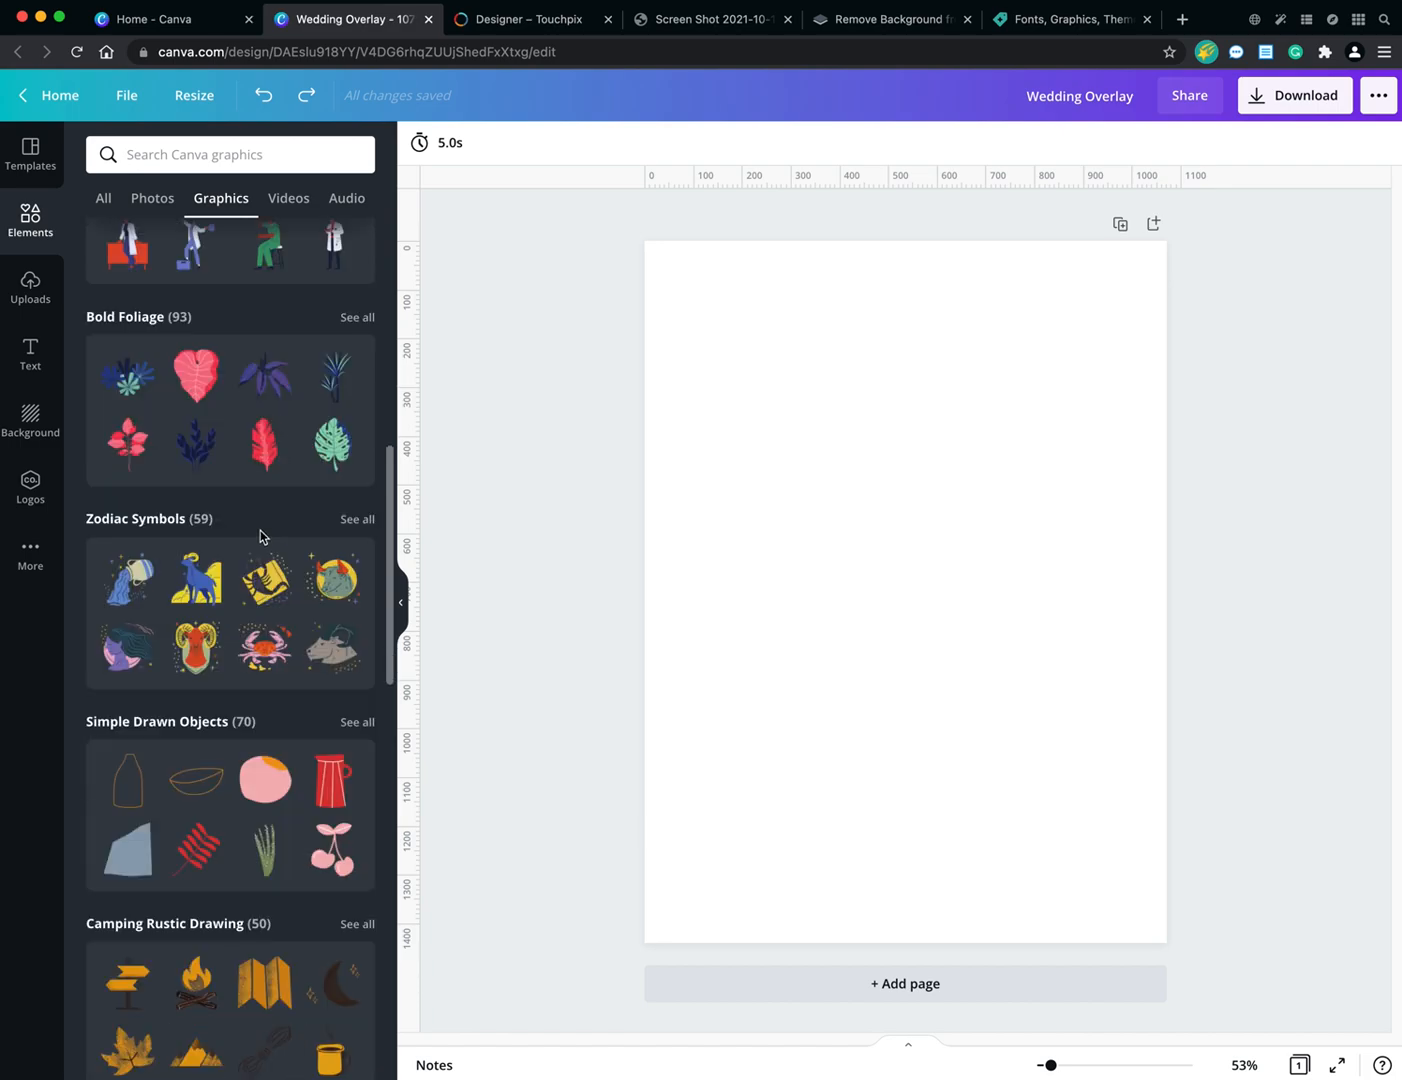
pyautogui.moveTo(275, 668)
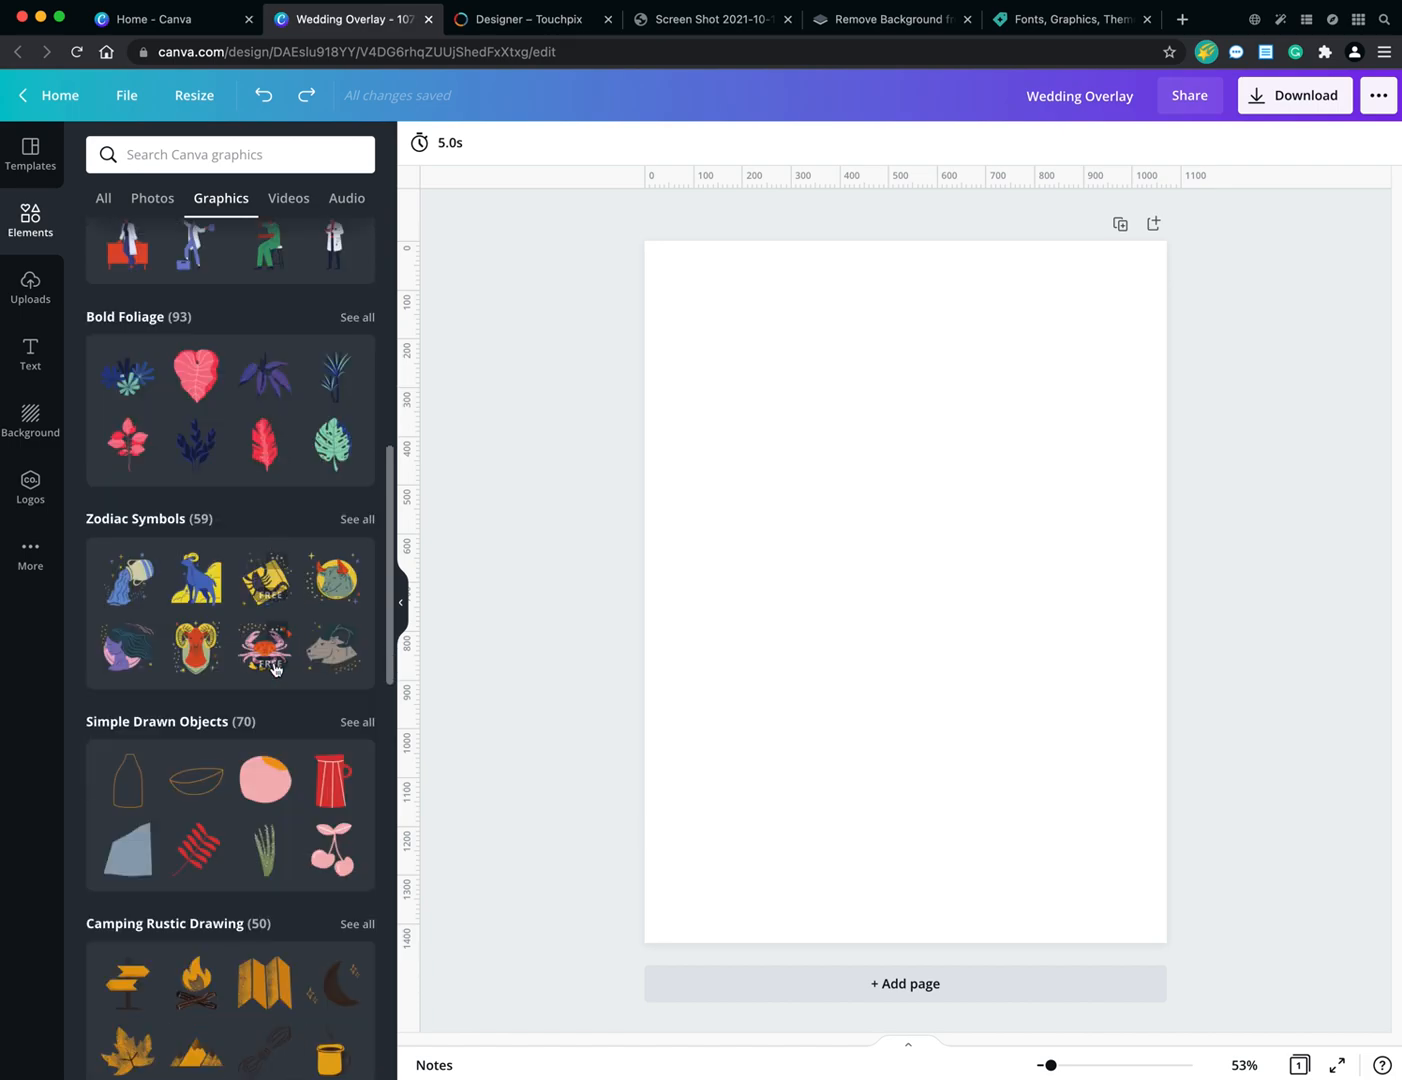
pyautogui.moveTo(90, 490)
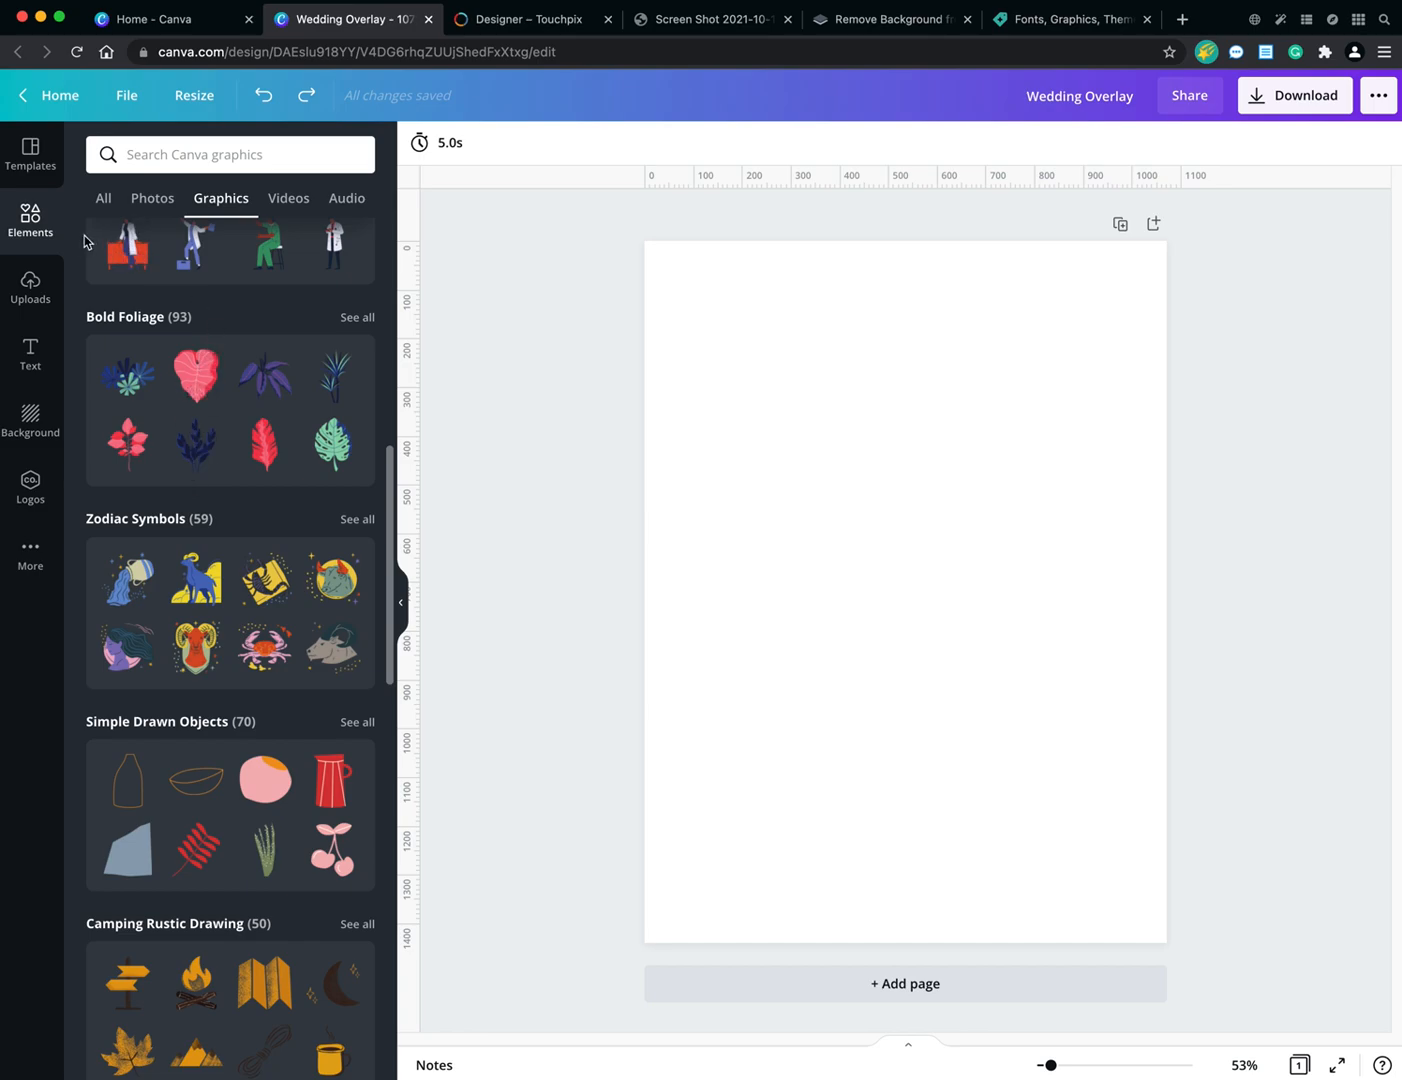
pyautogui.moveTo(30, 288)
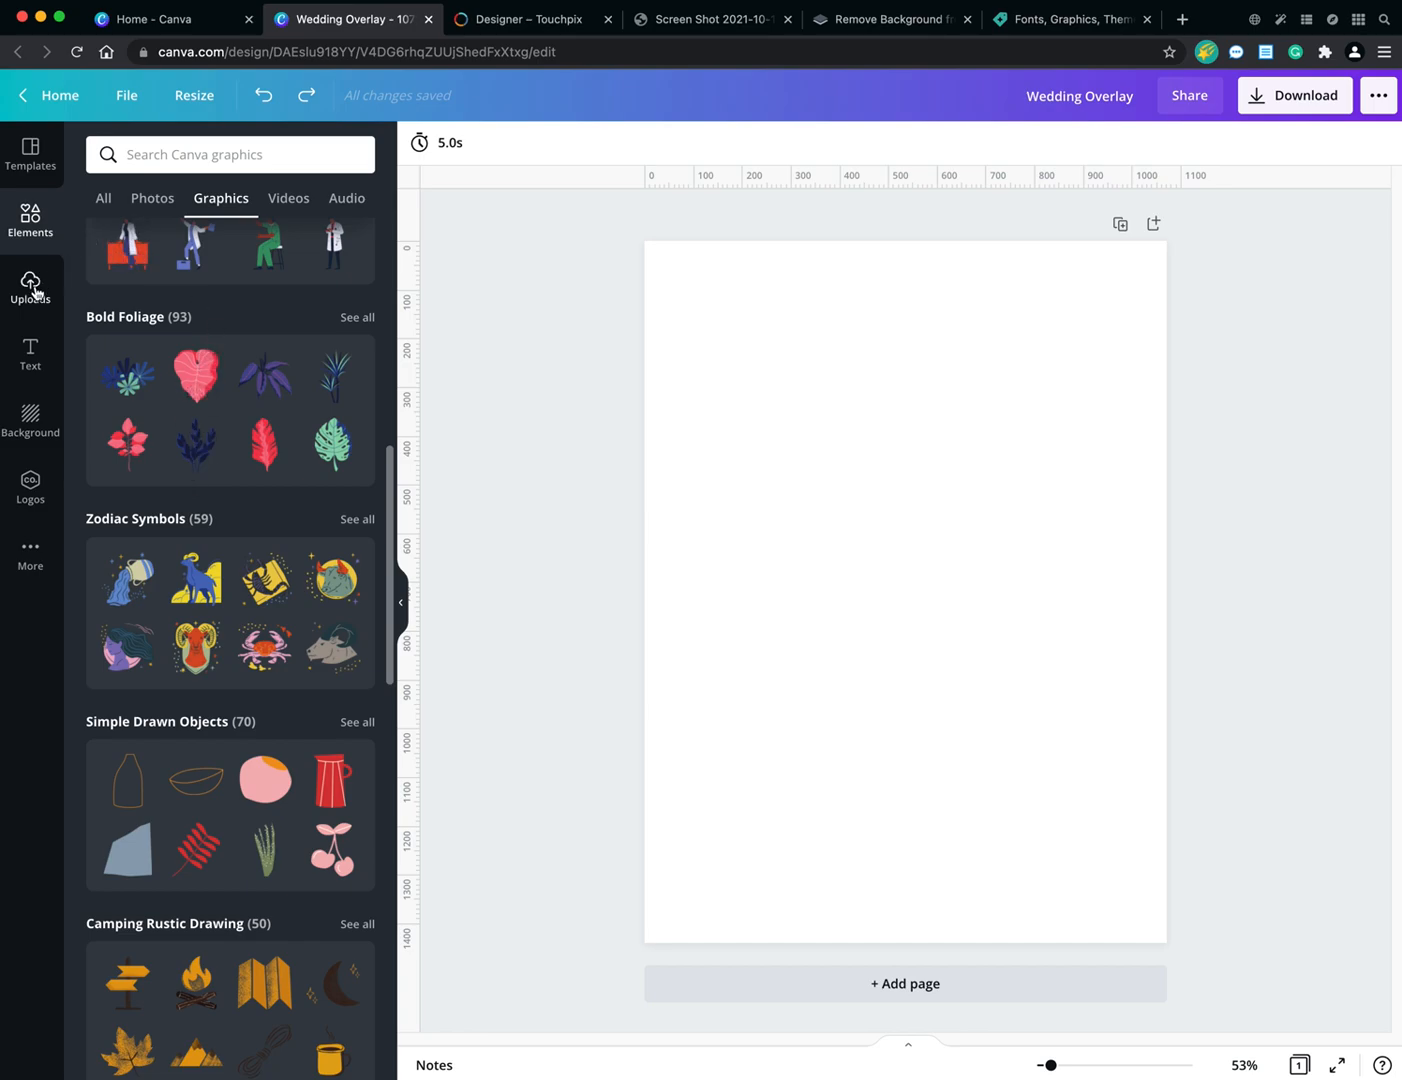
# View uploaded images, then show heading, subheading and body text styles.
pyautogui.click(30, 287)
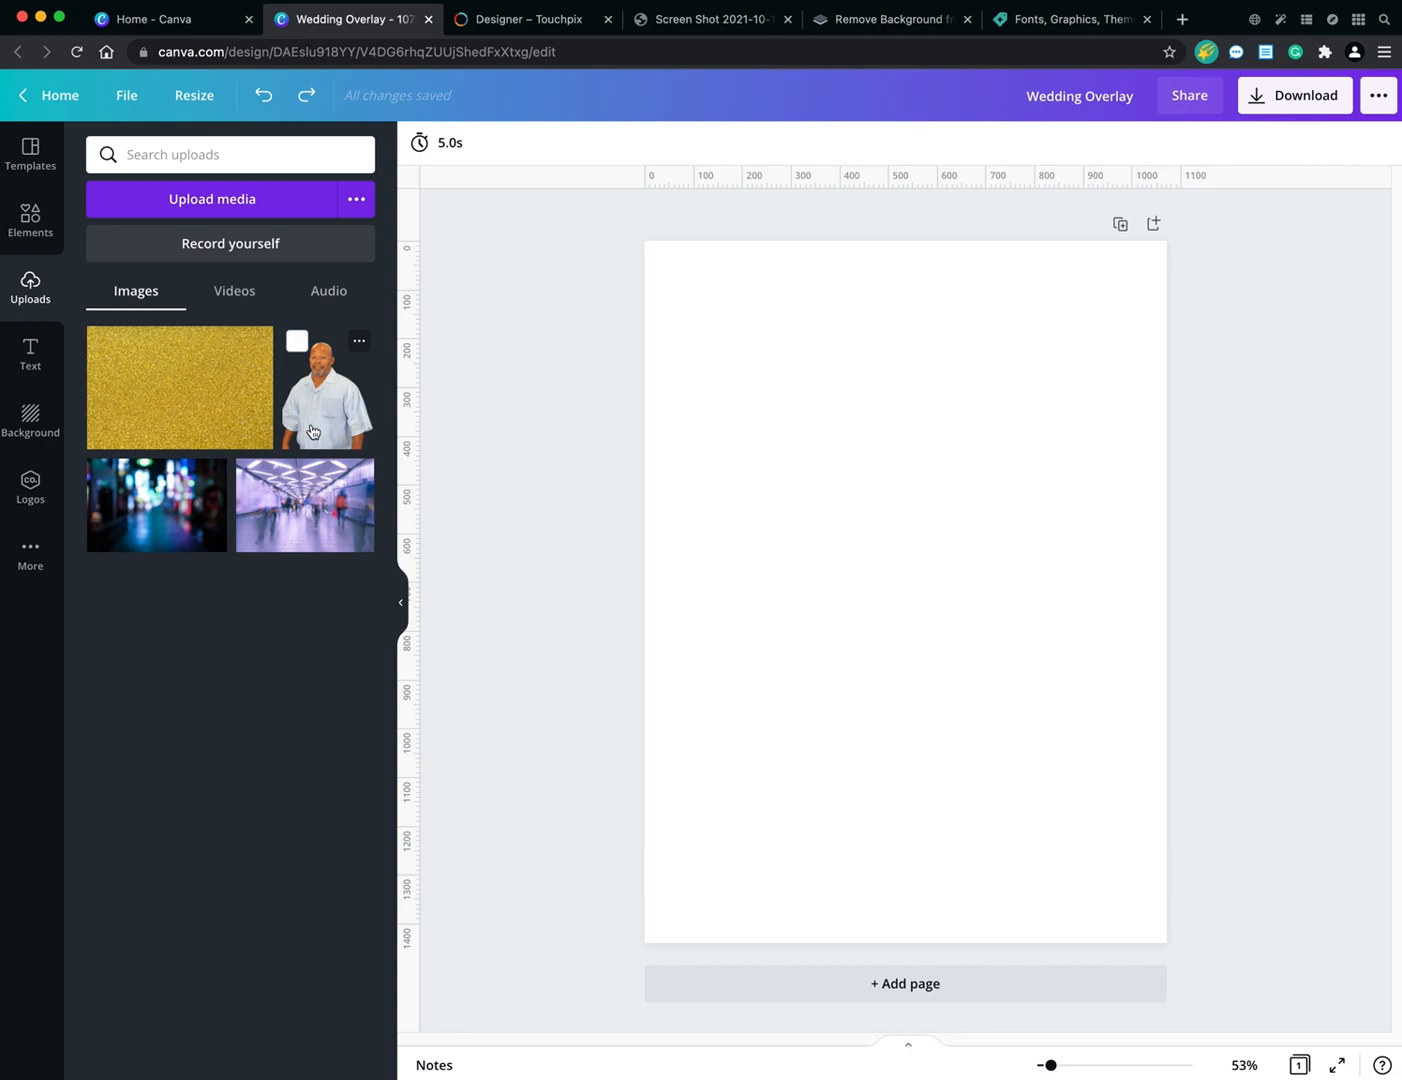
pyautogui.moveTo(323, 432)
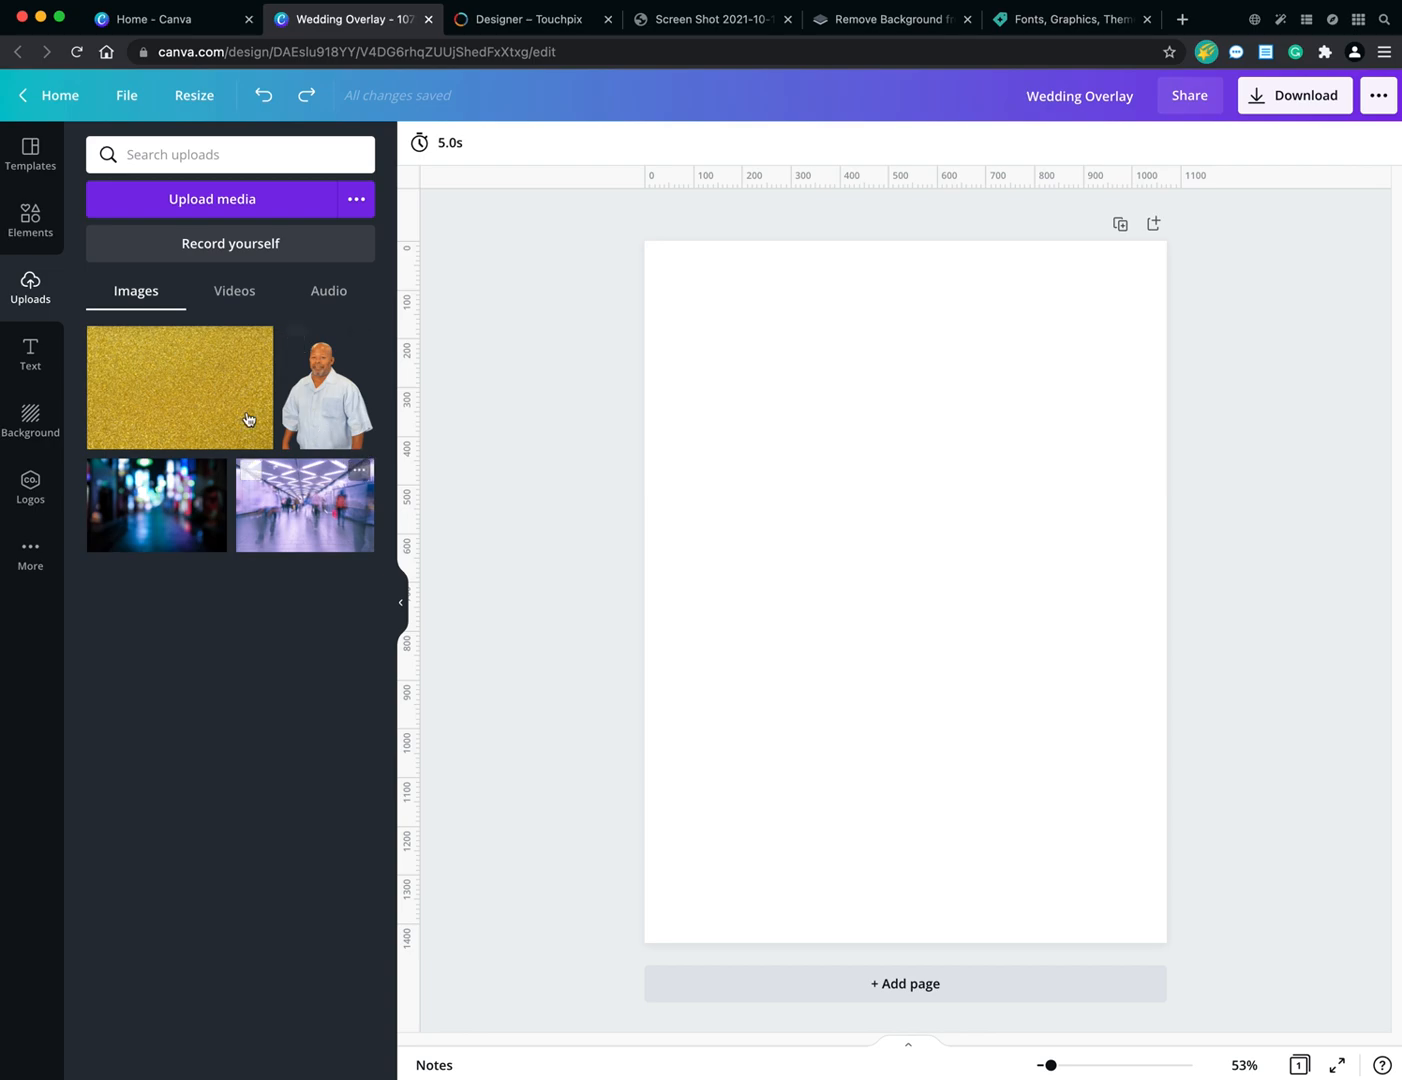
pyautogui.click(30, 354)
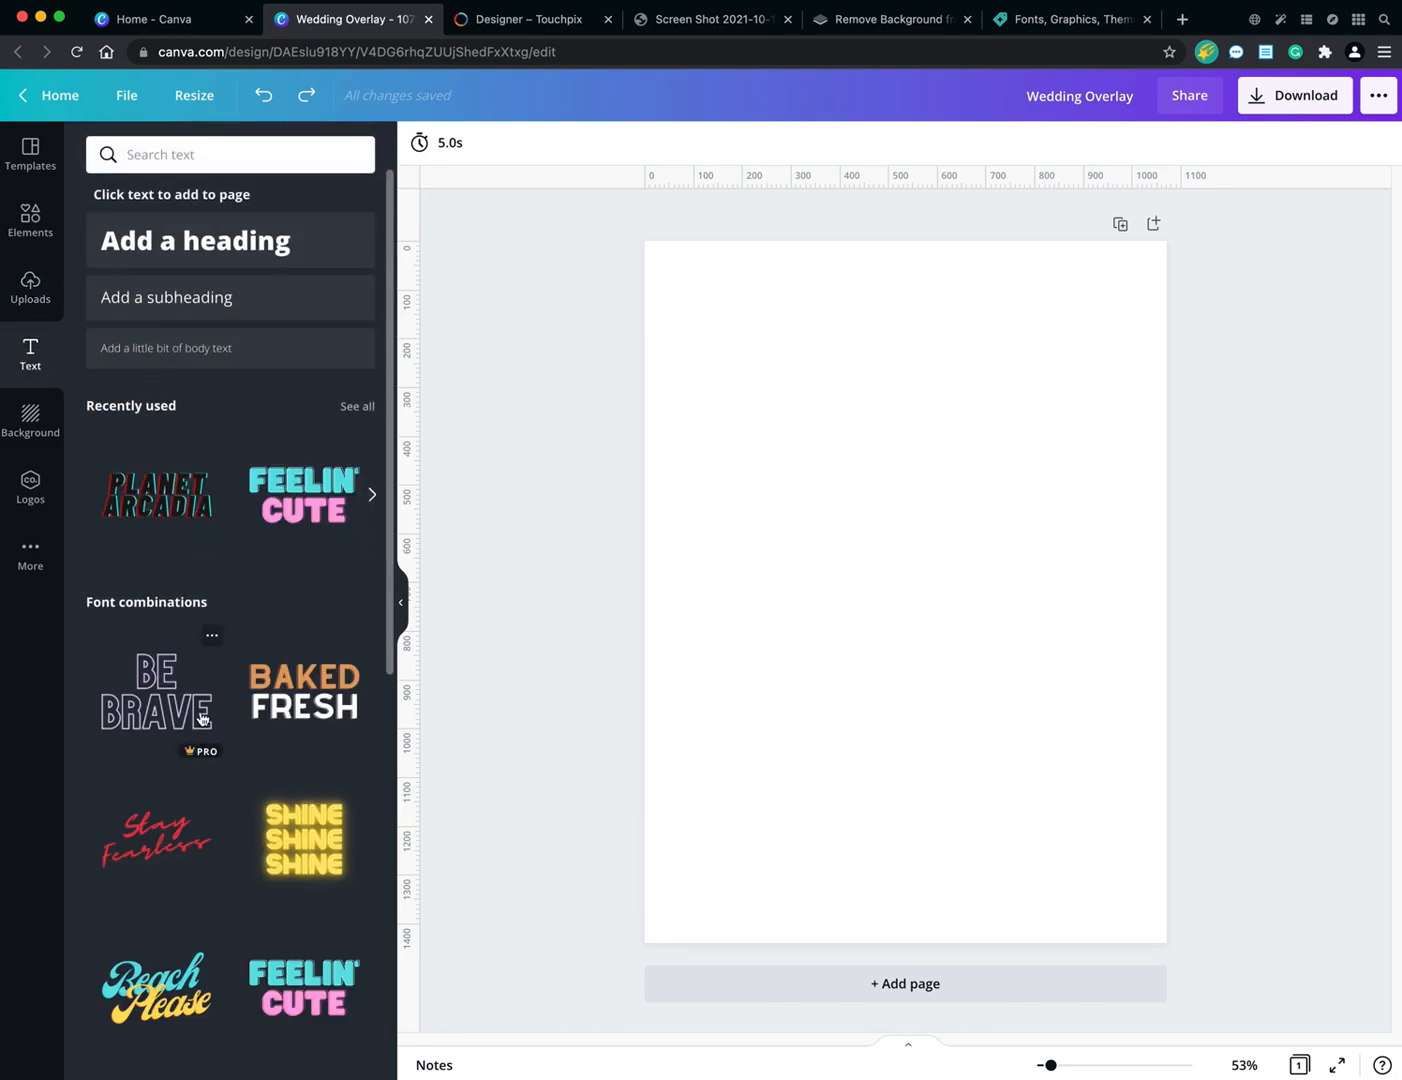
# Scroll through the text styles, then show background swatches, landscapes, patterns and gradients.
pyautogui.scroll(-3)
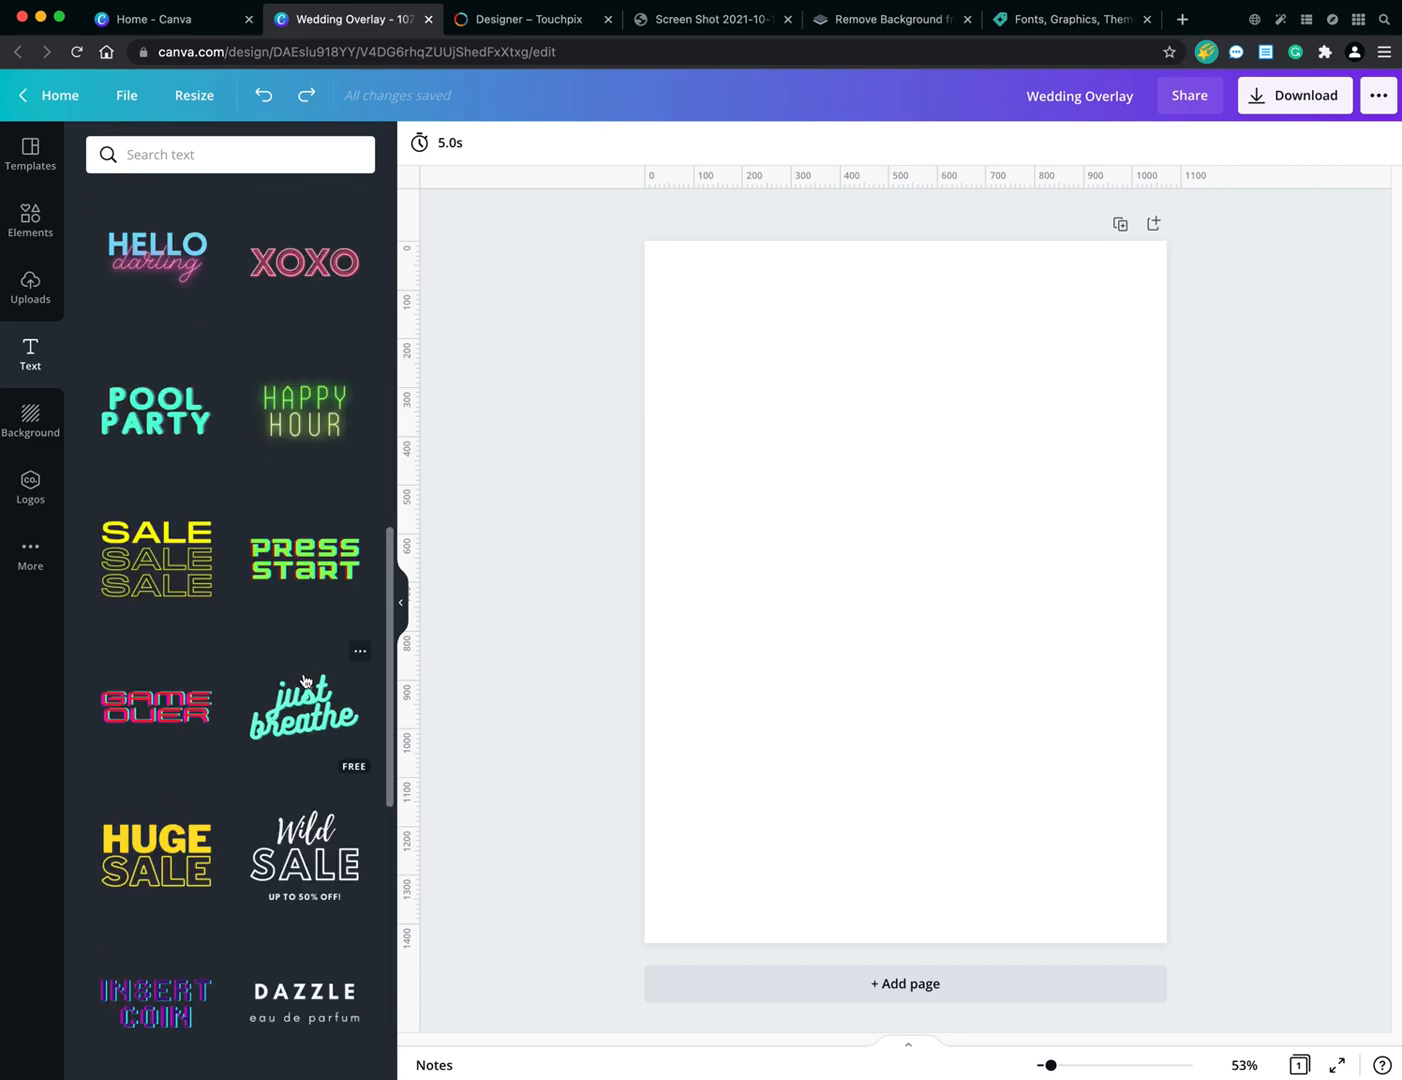
pyautogui.scroll(-3)
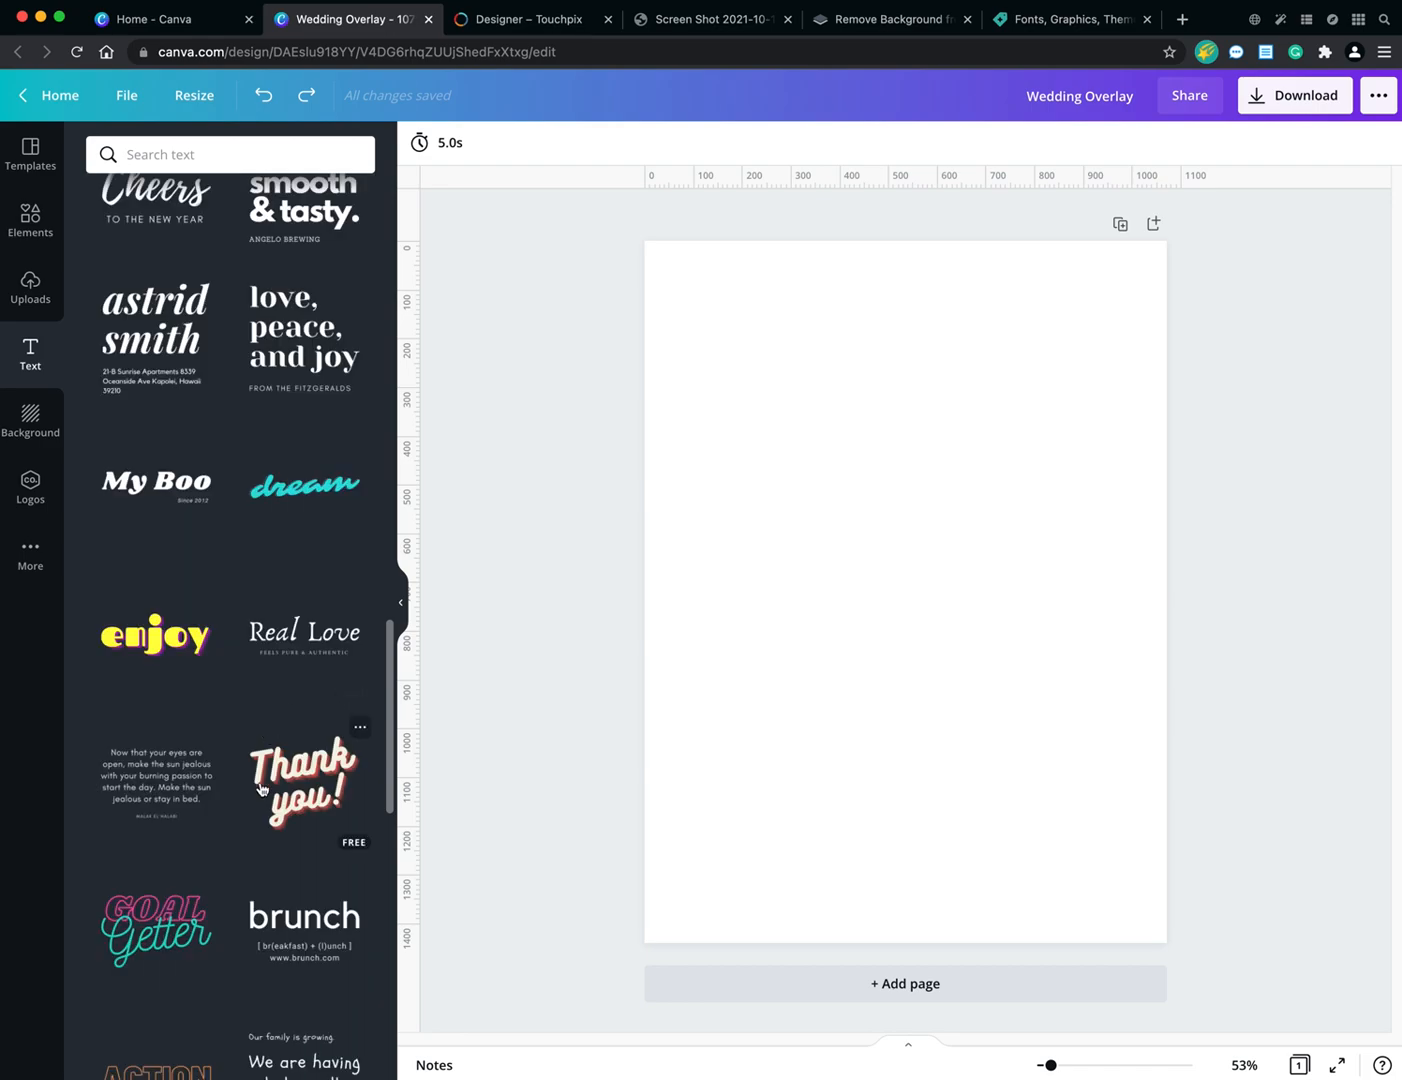
pyautogui.scroll(-3)
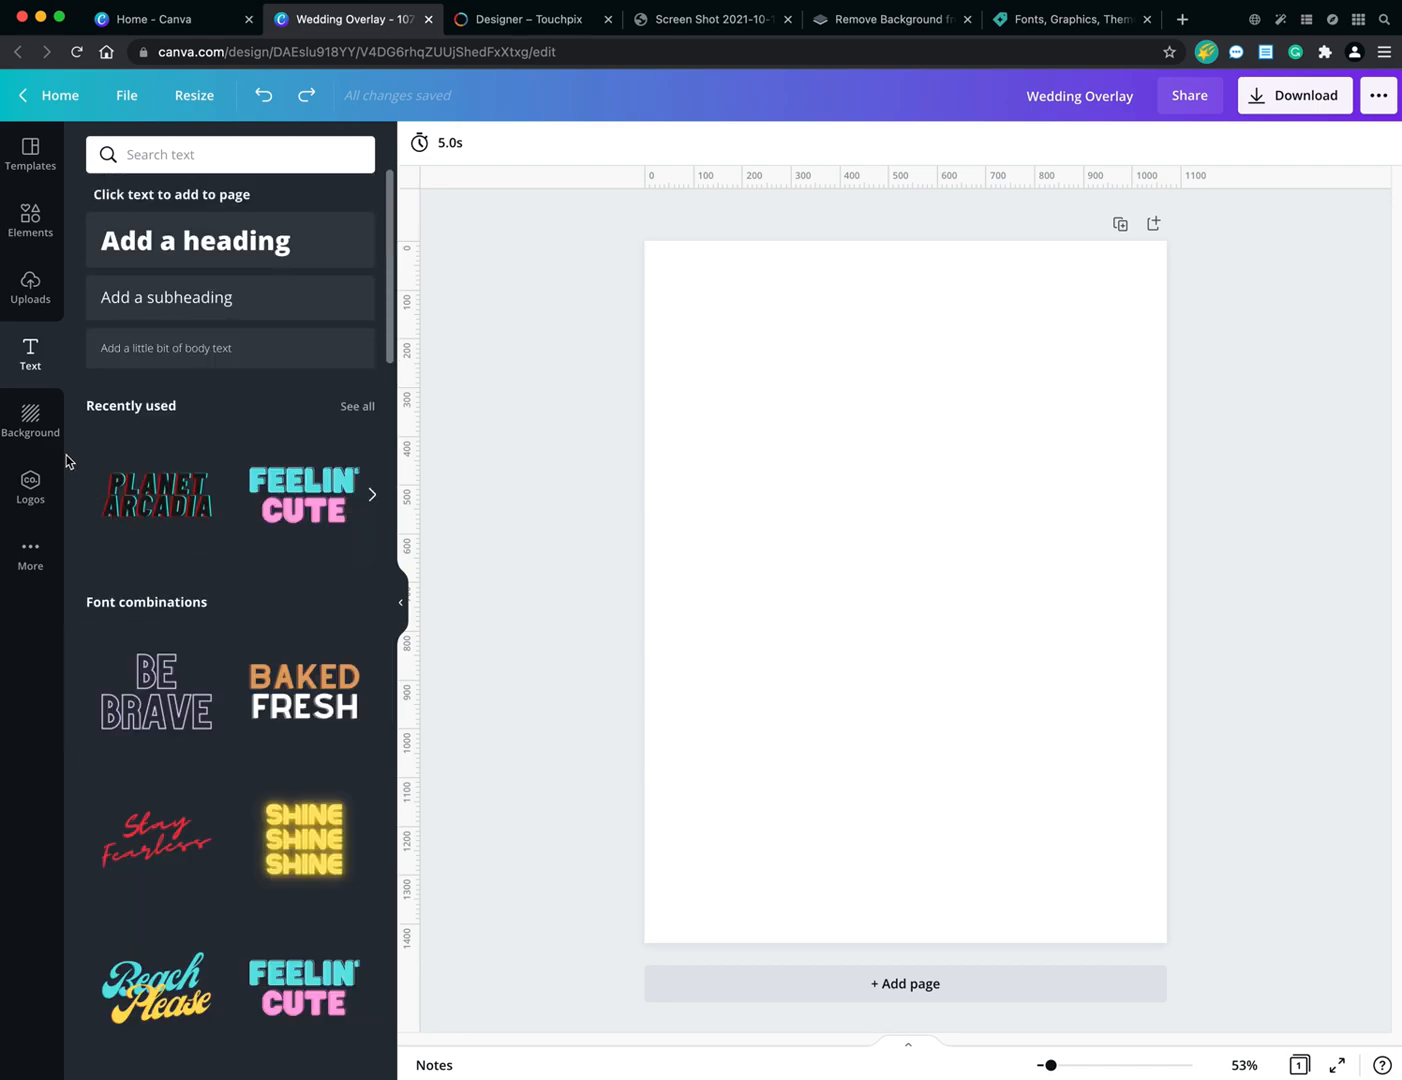
pyautogui.click(30, 420)
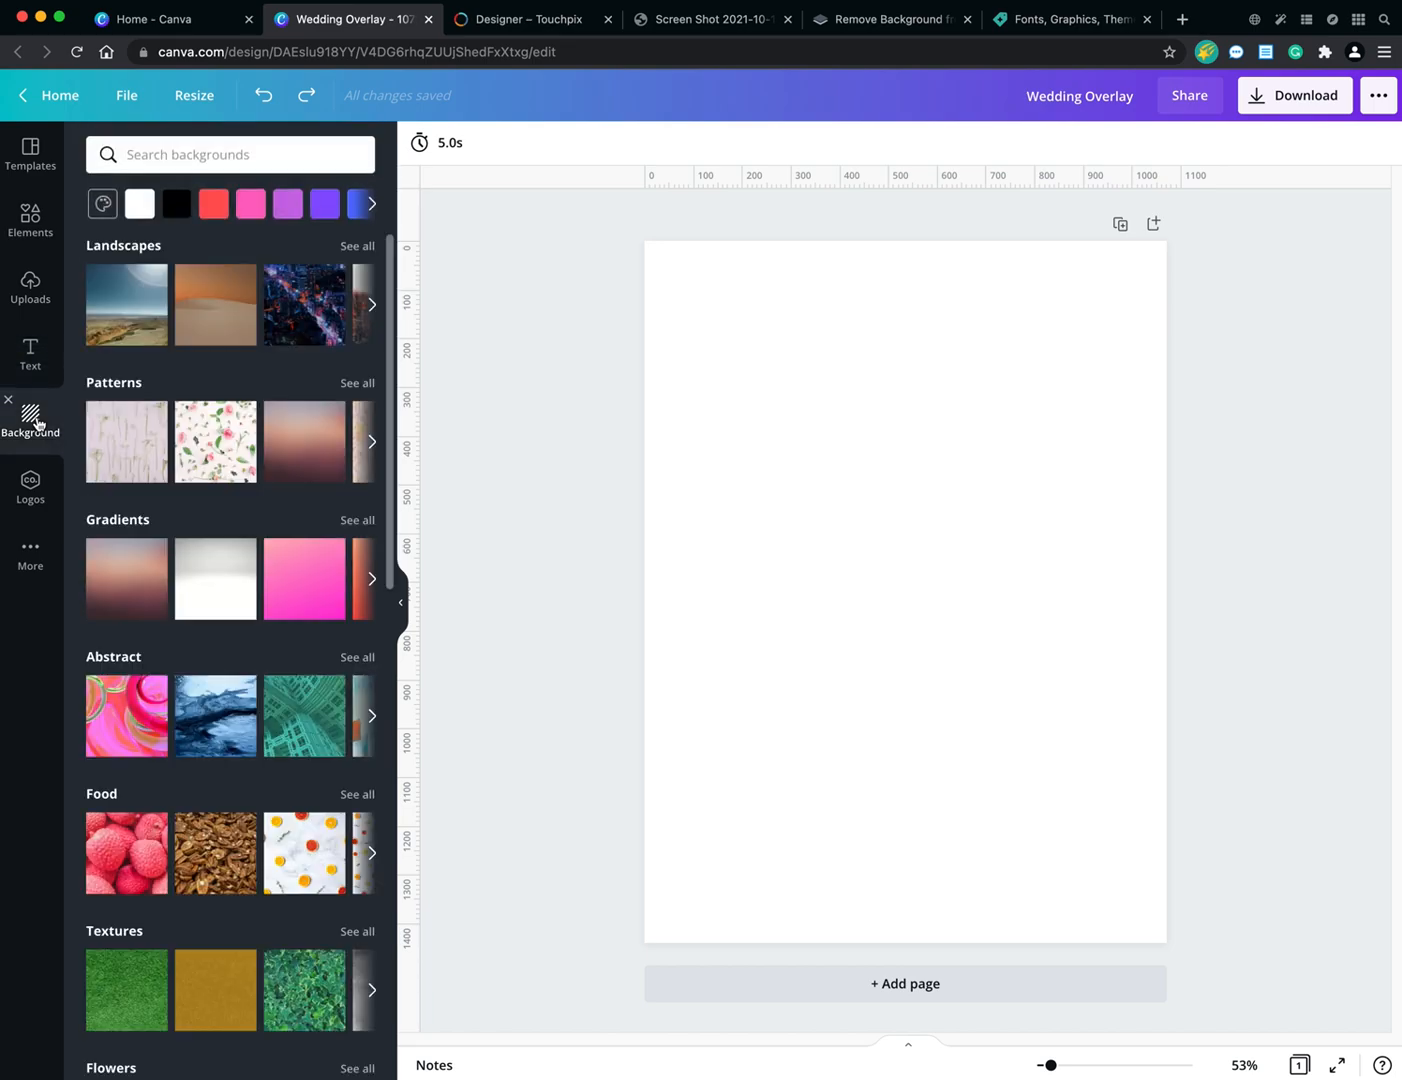
pyautogui.moveTo(311, 491)
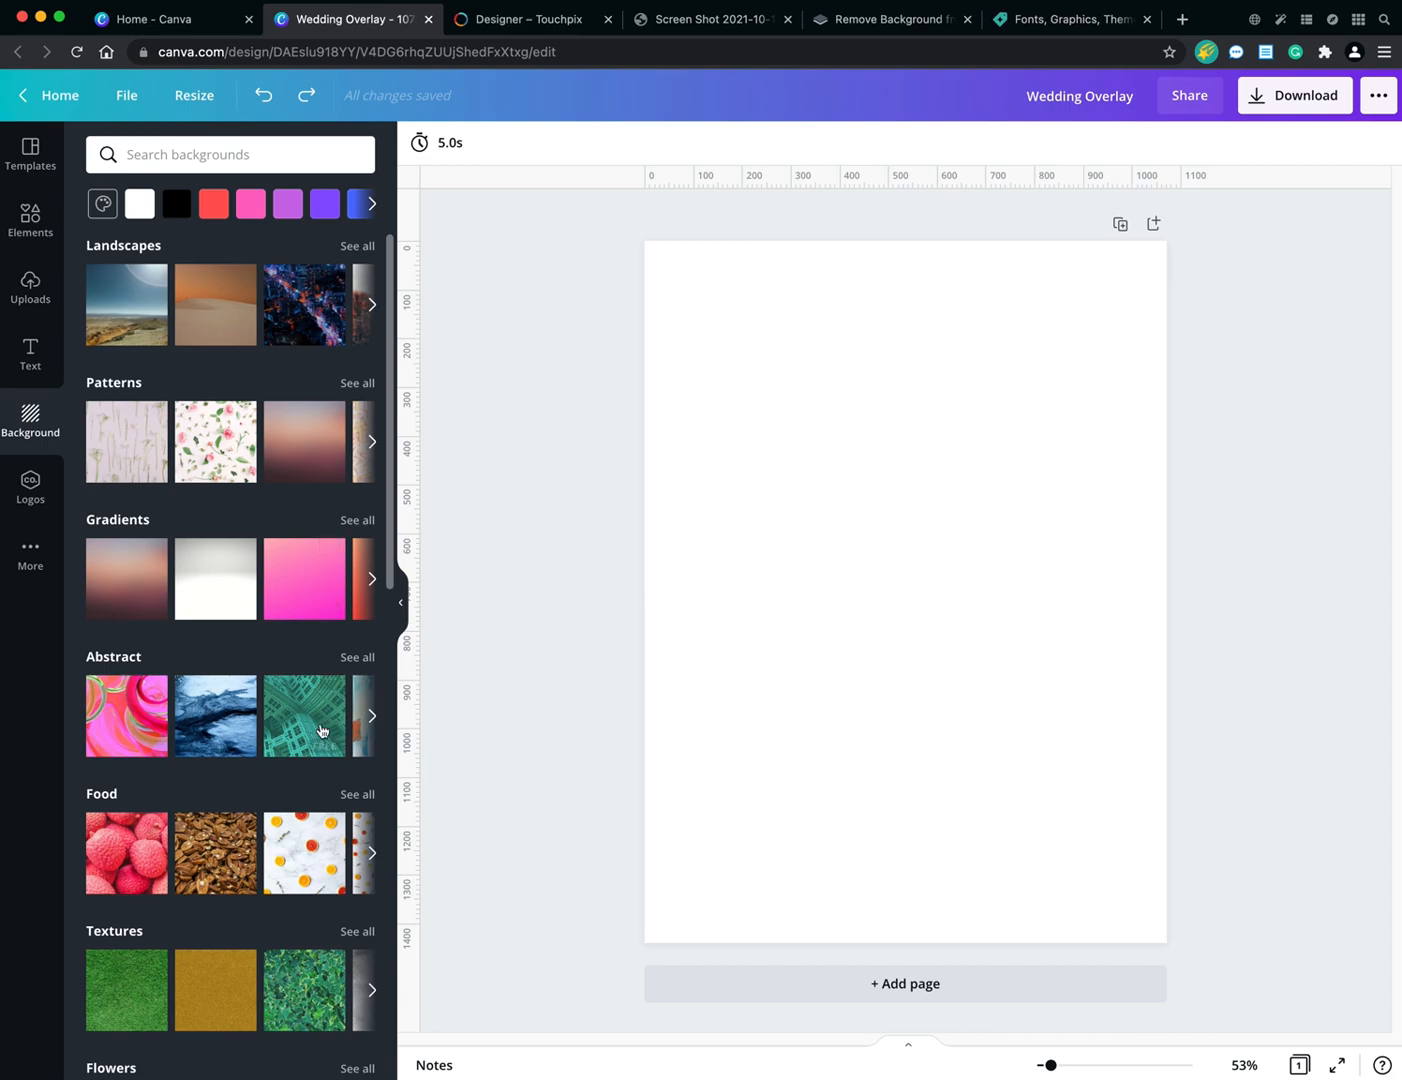
# Browse the More, Uploads, Text, Background and Templates panels, then select the blank page.
pyautogui.scroll(-3)
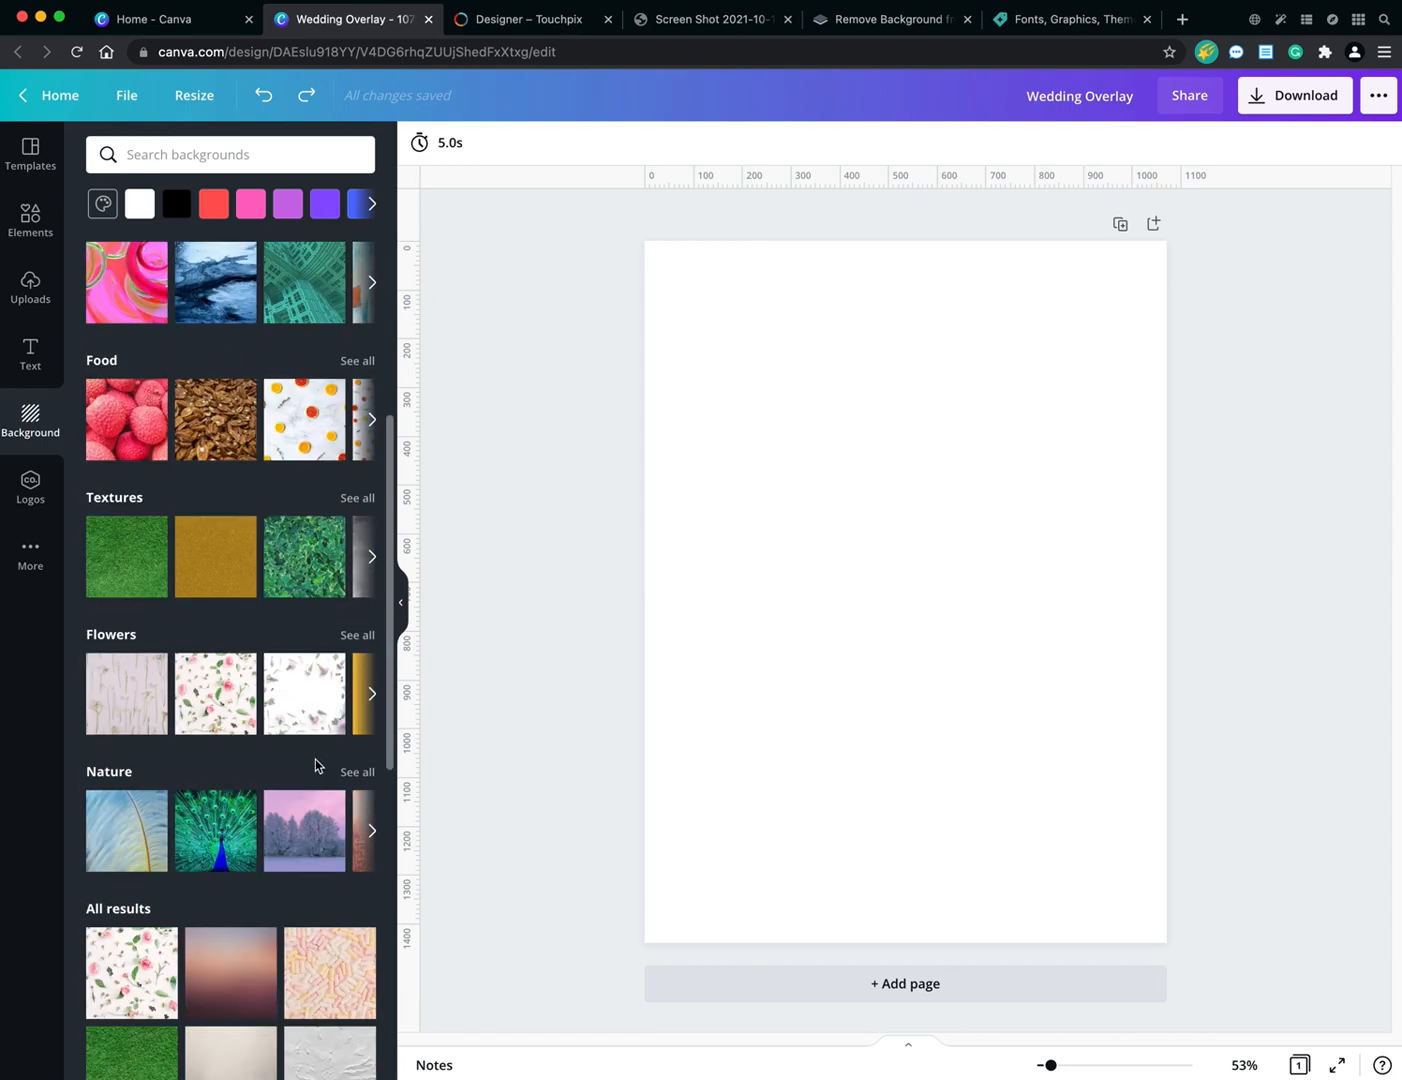
pyautogui.moveTo(127, 830)
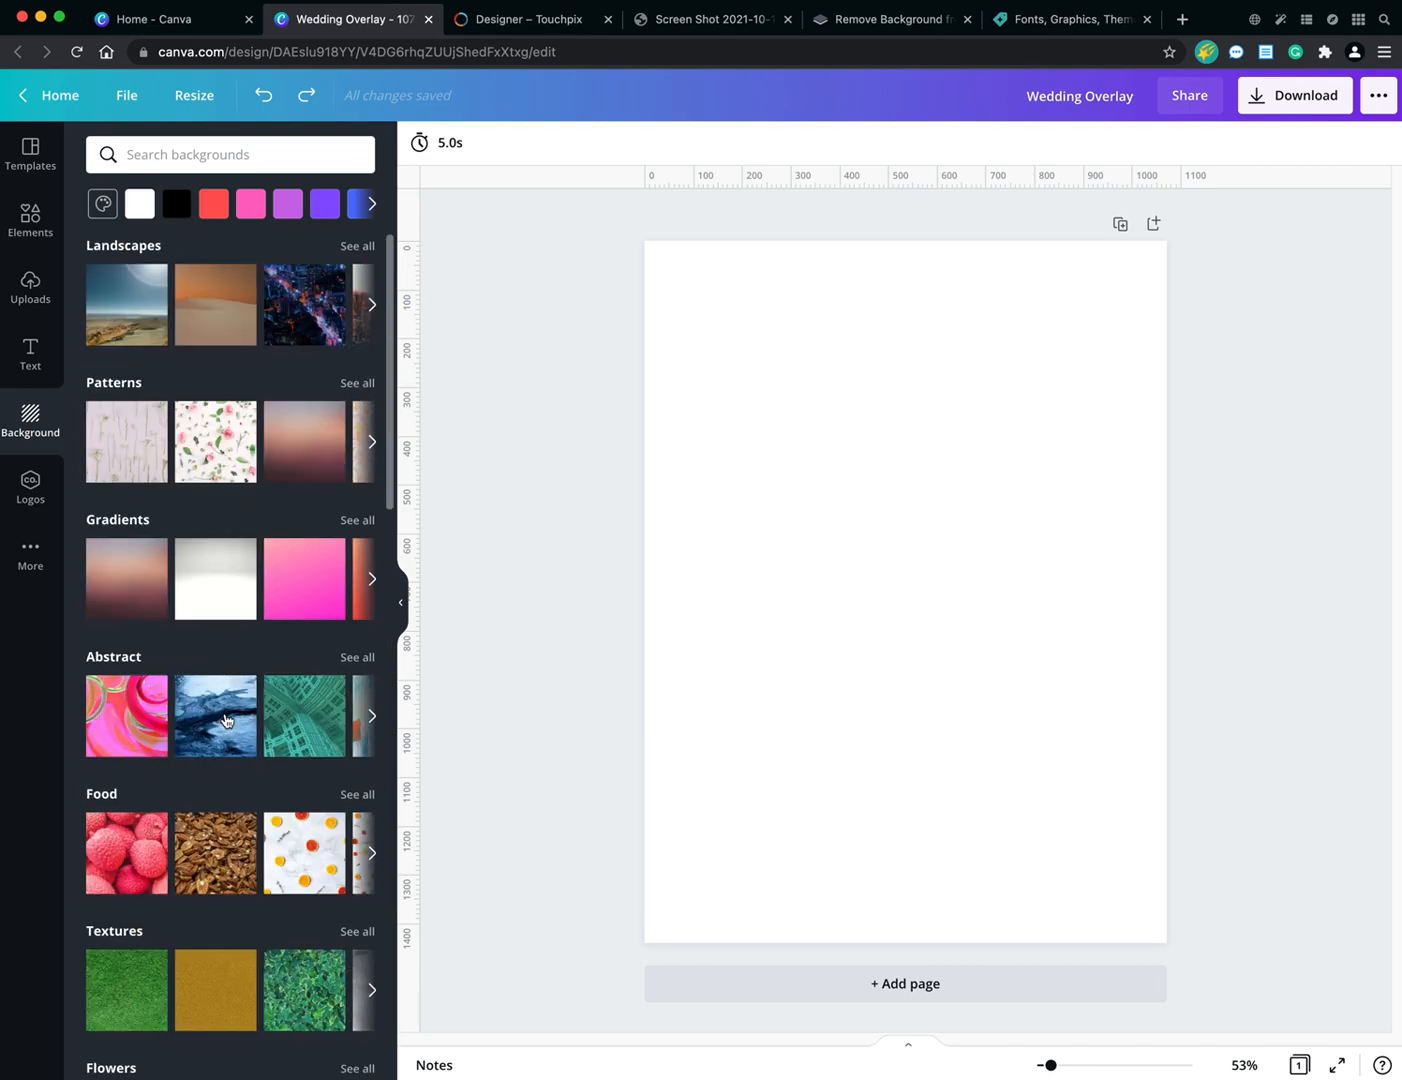
pyautogui.moveTo(215, 716)
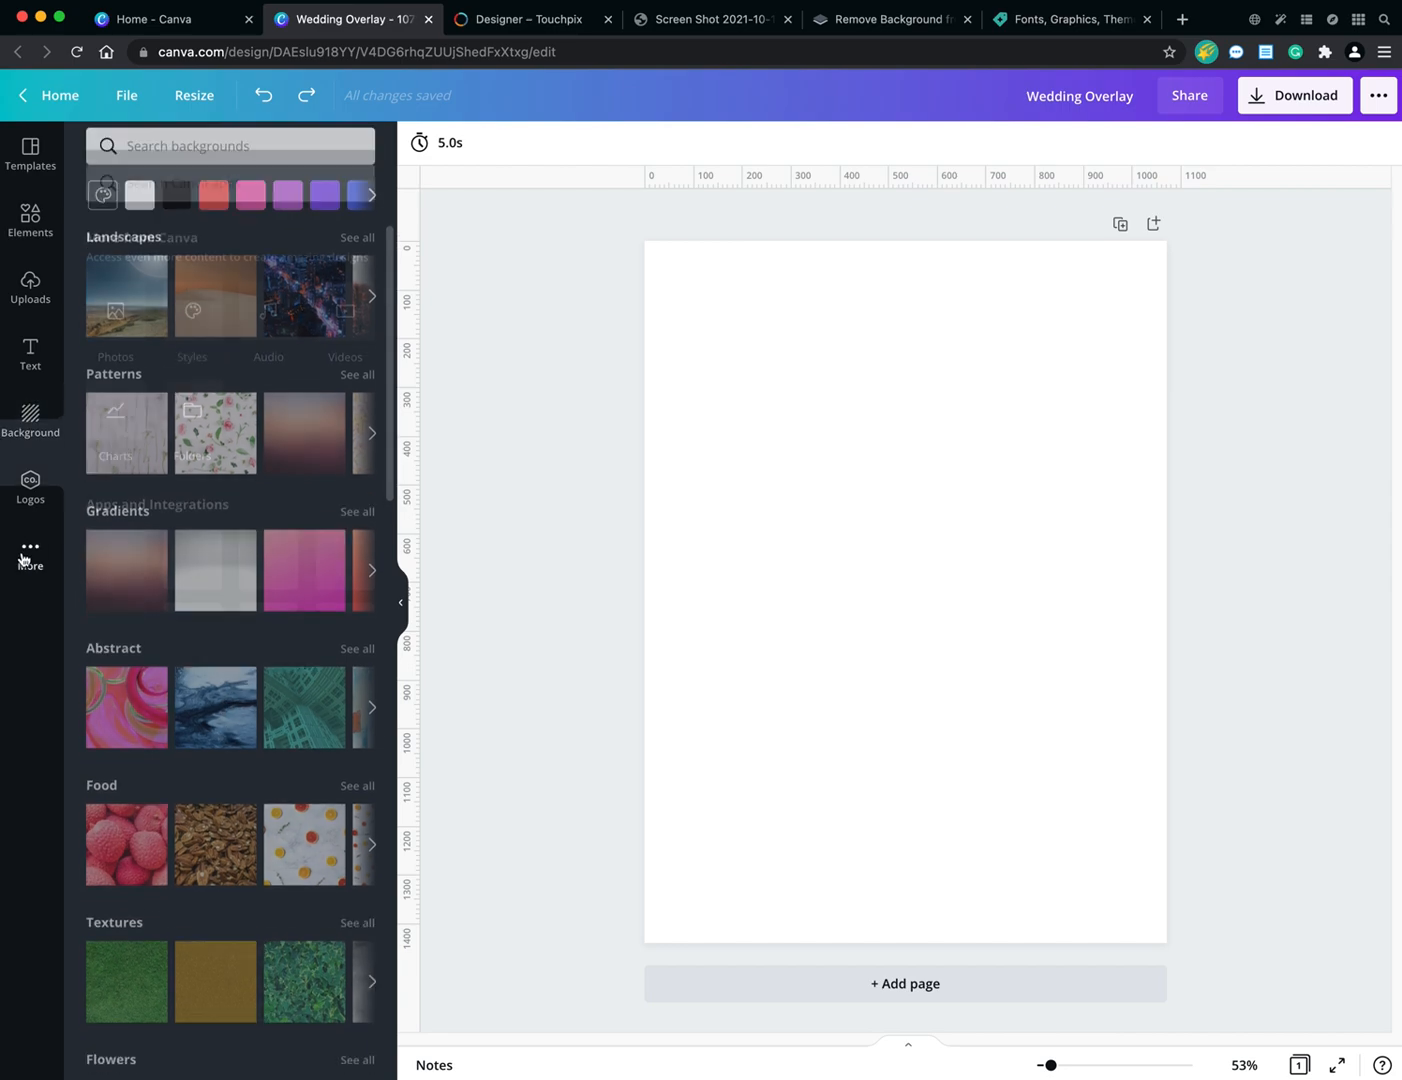
pyautogui.click(30, 550)
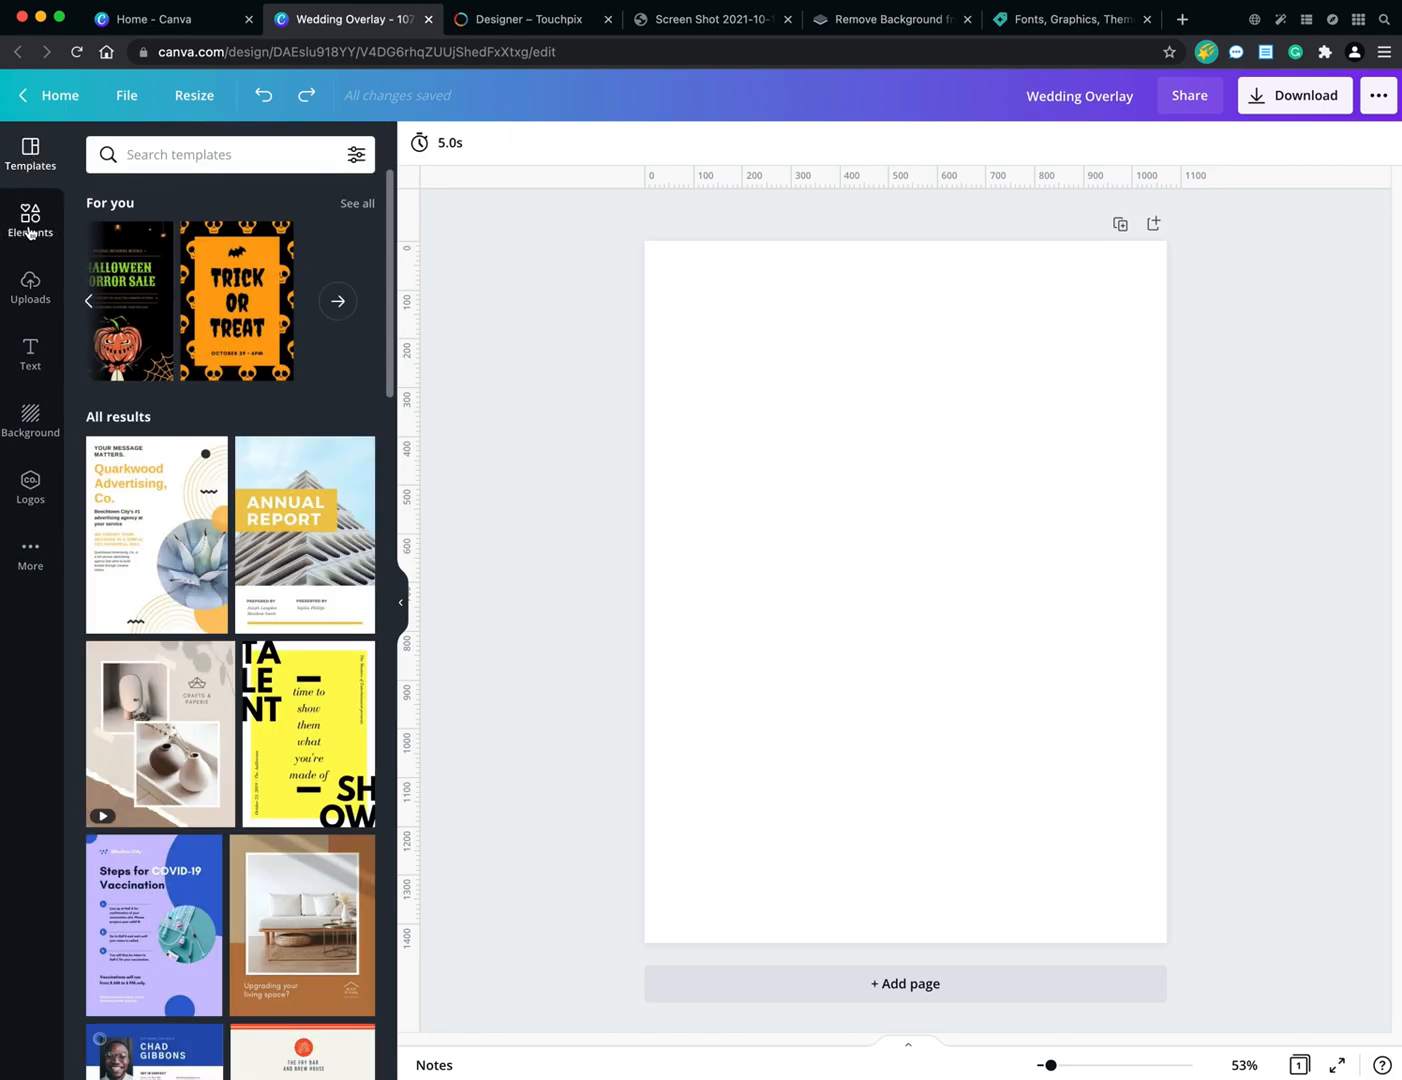
pyautogui.click(30, 288)
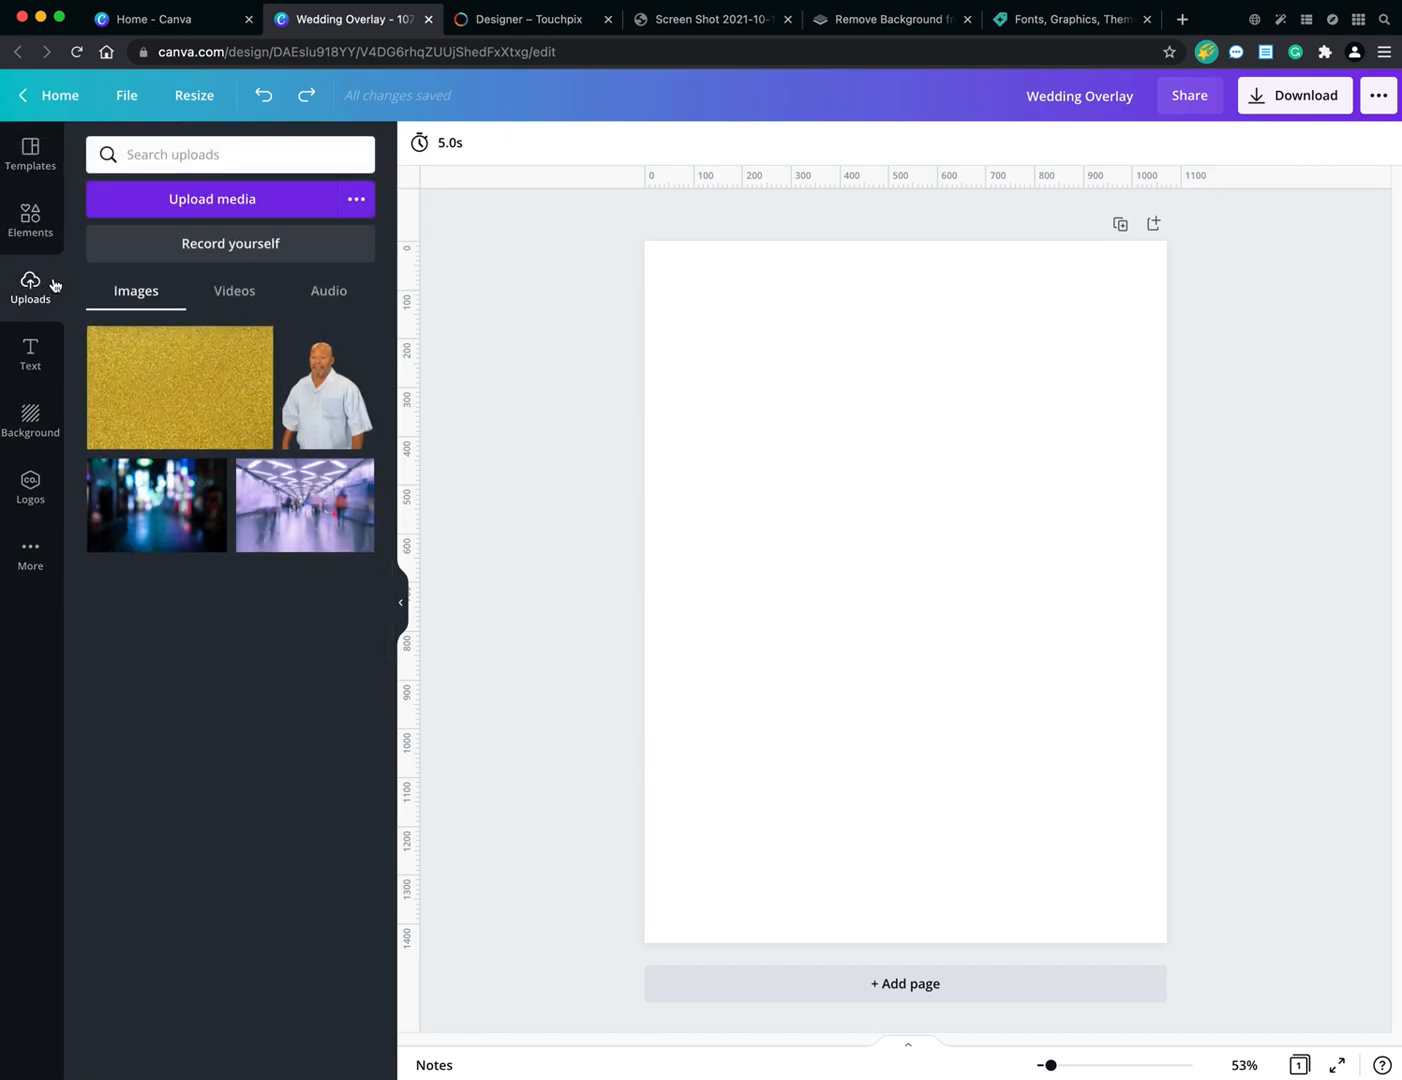
pyautogui.click(30, 355)
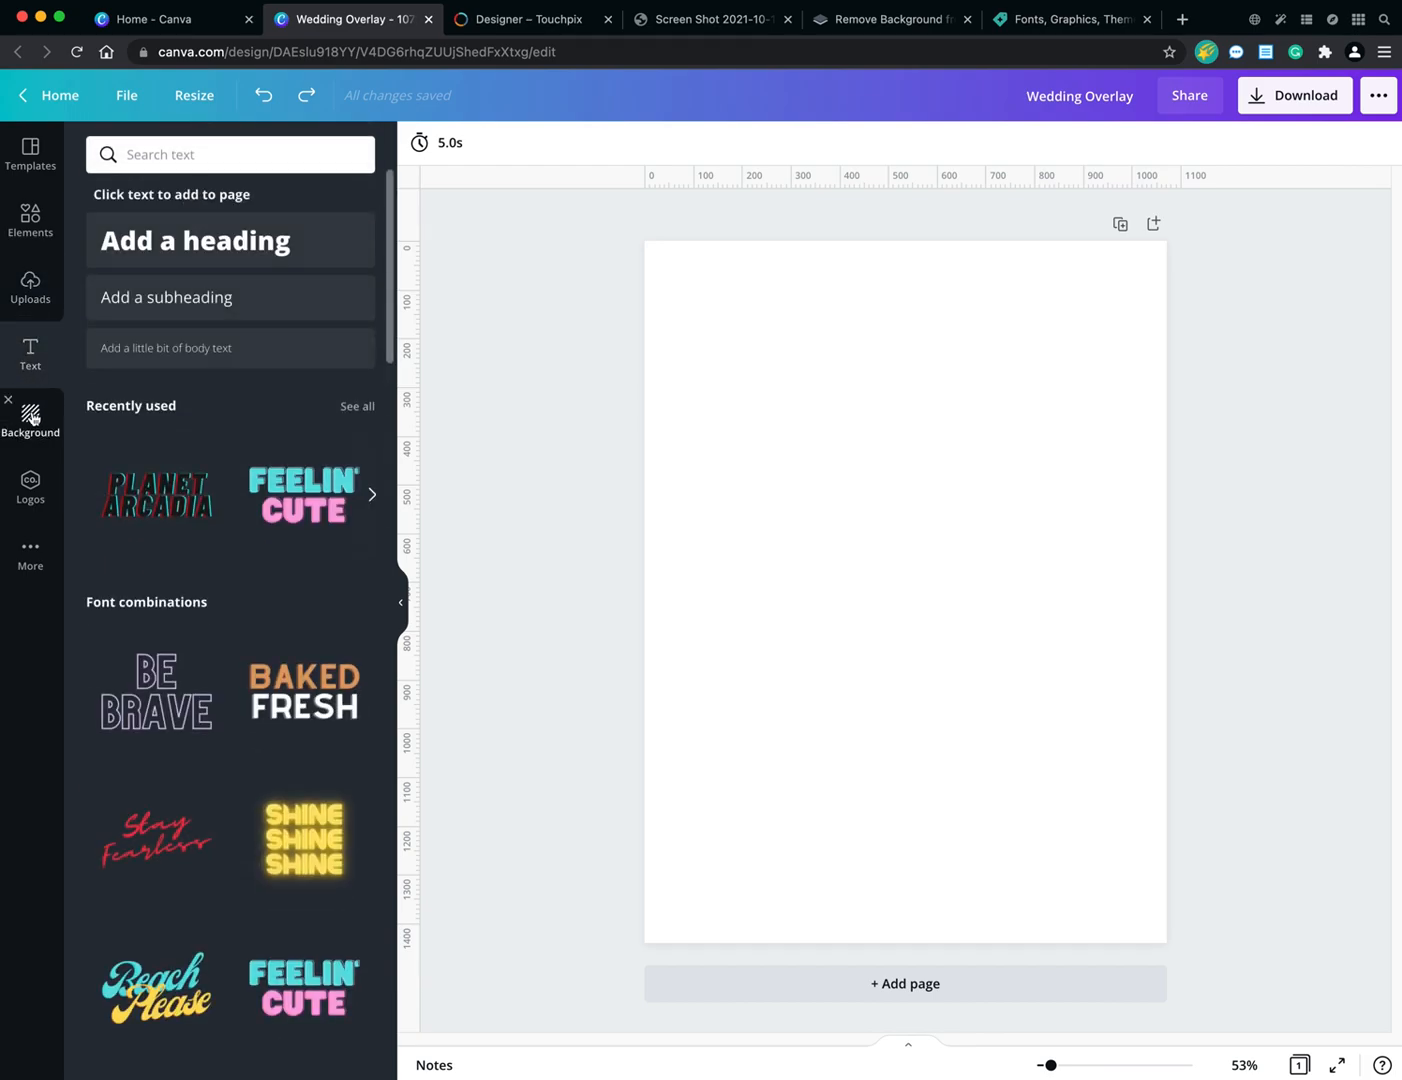
pyautogui.click(30, 418)
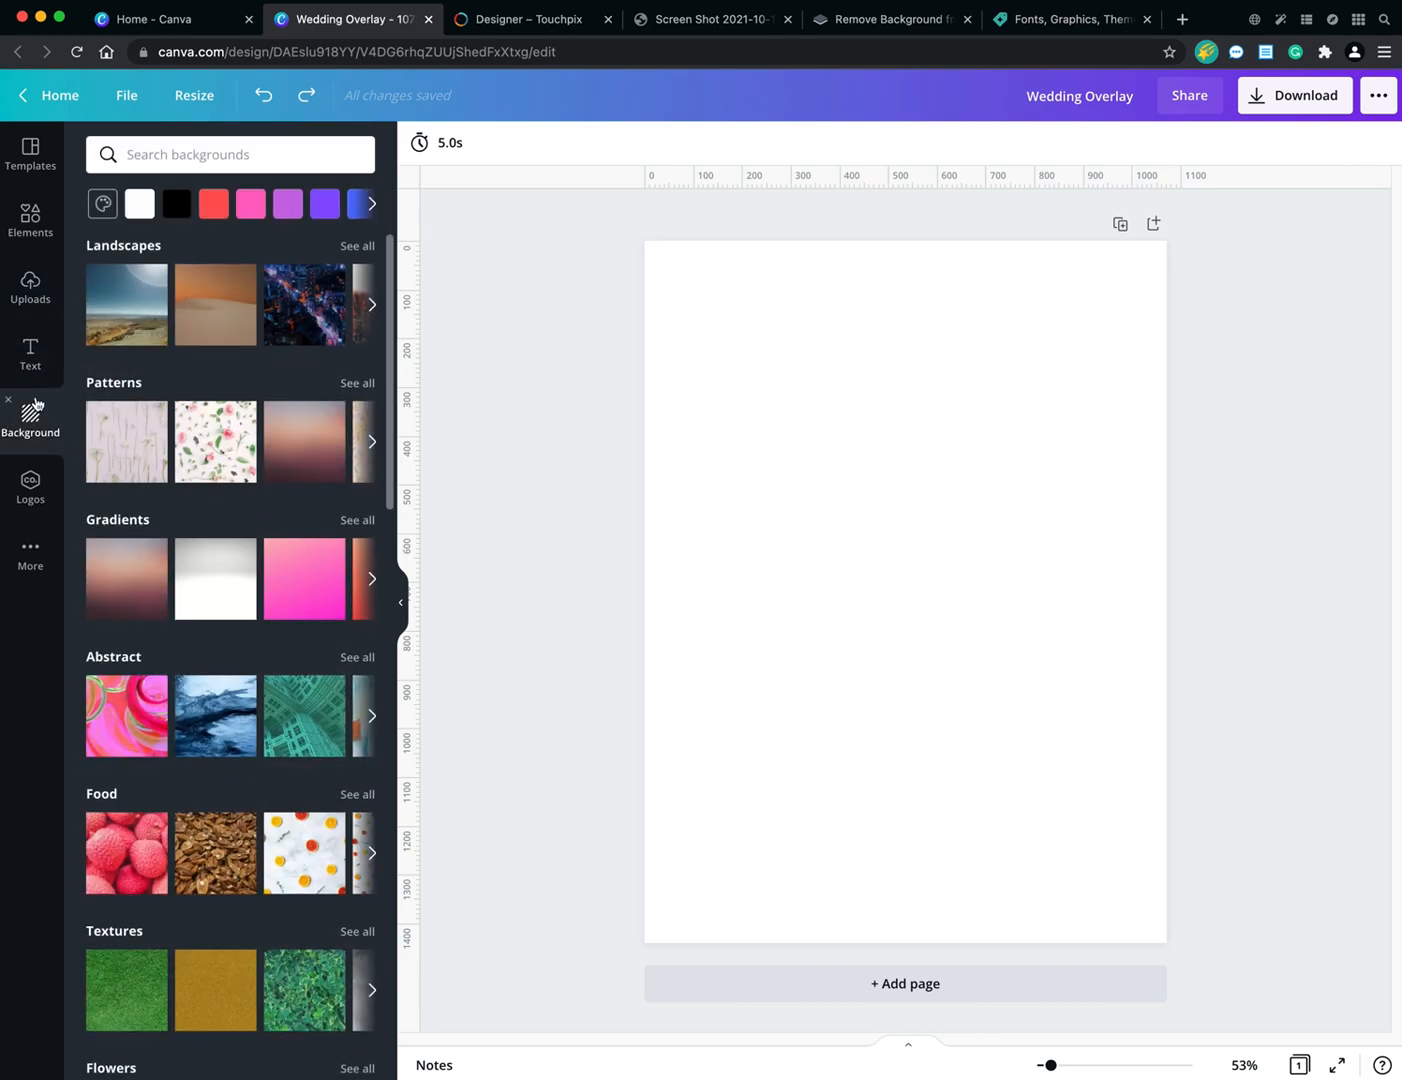
pyautogui.click(30, 288)
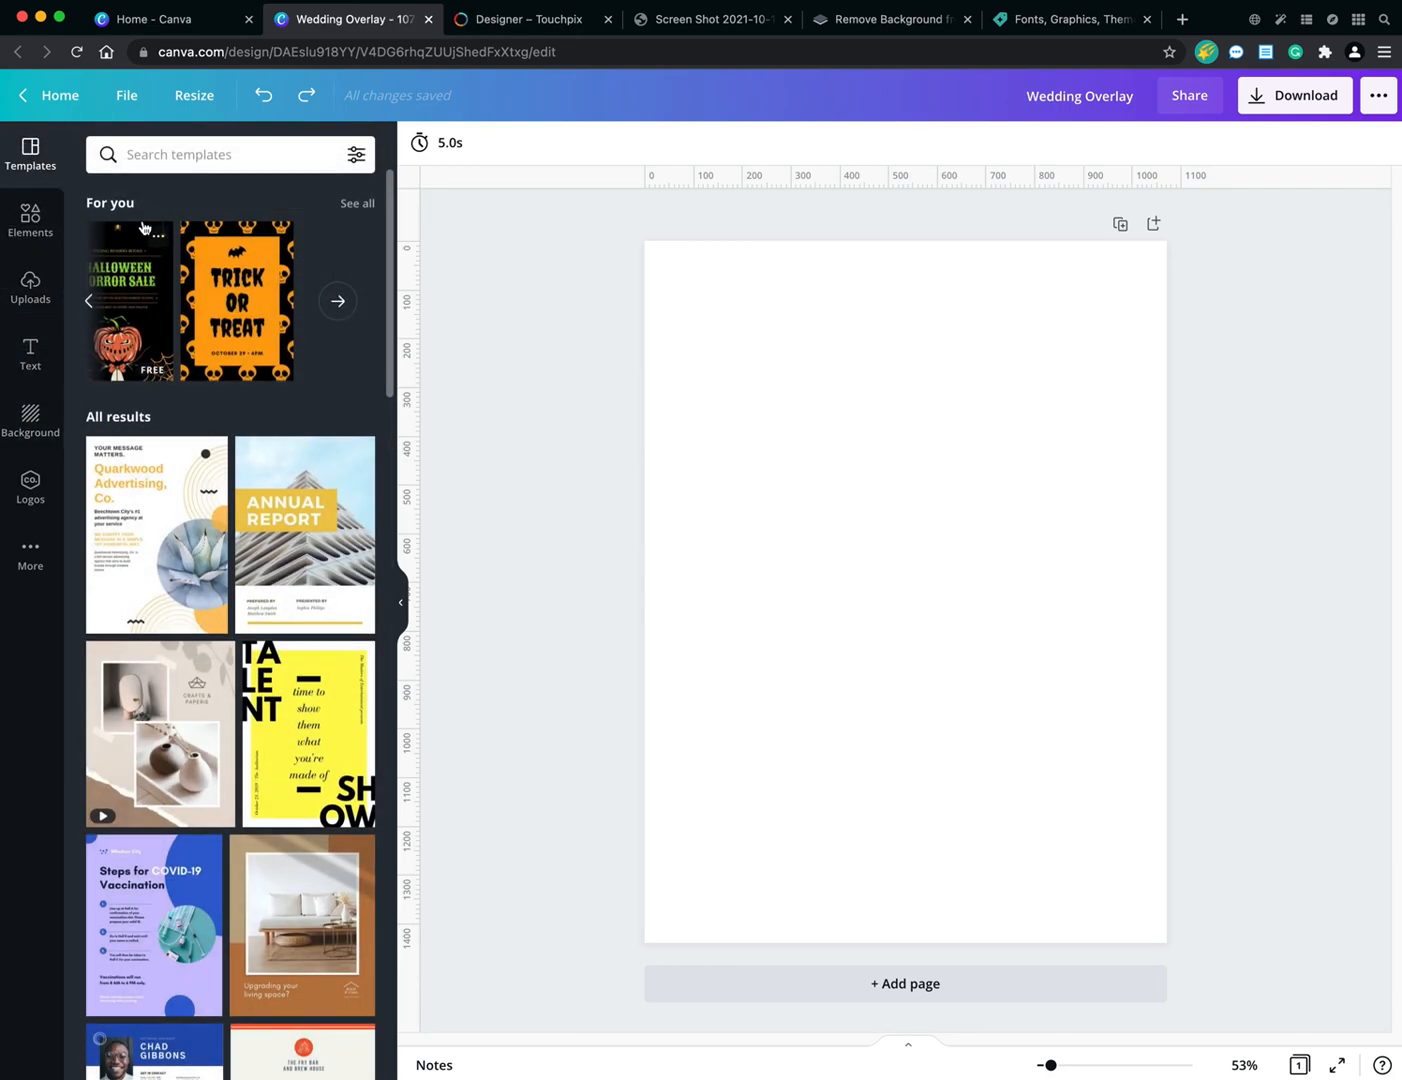
pyautogui.moveTo(567, 595)
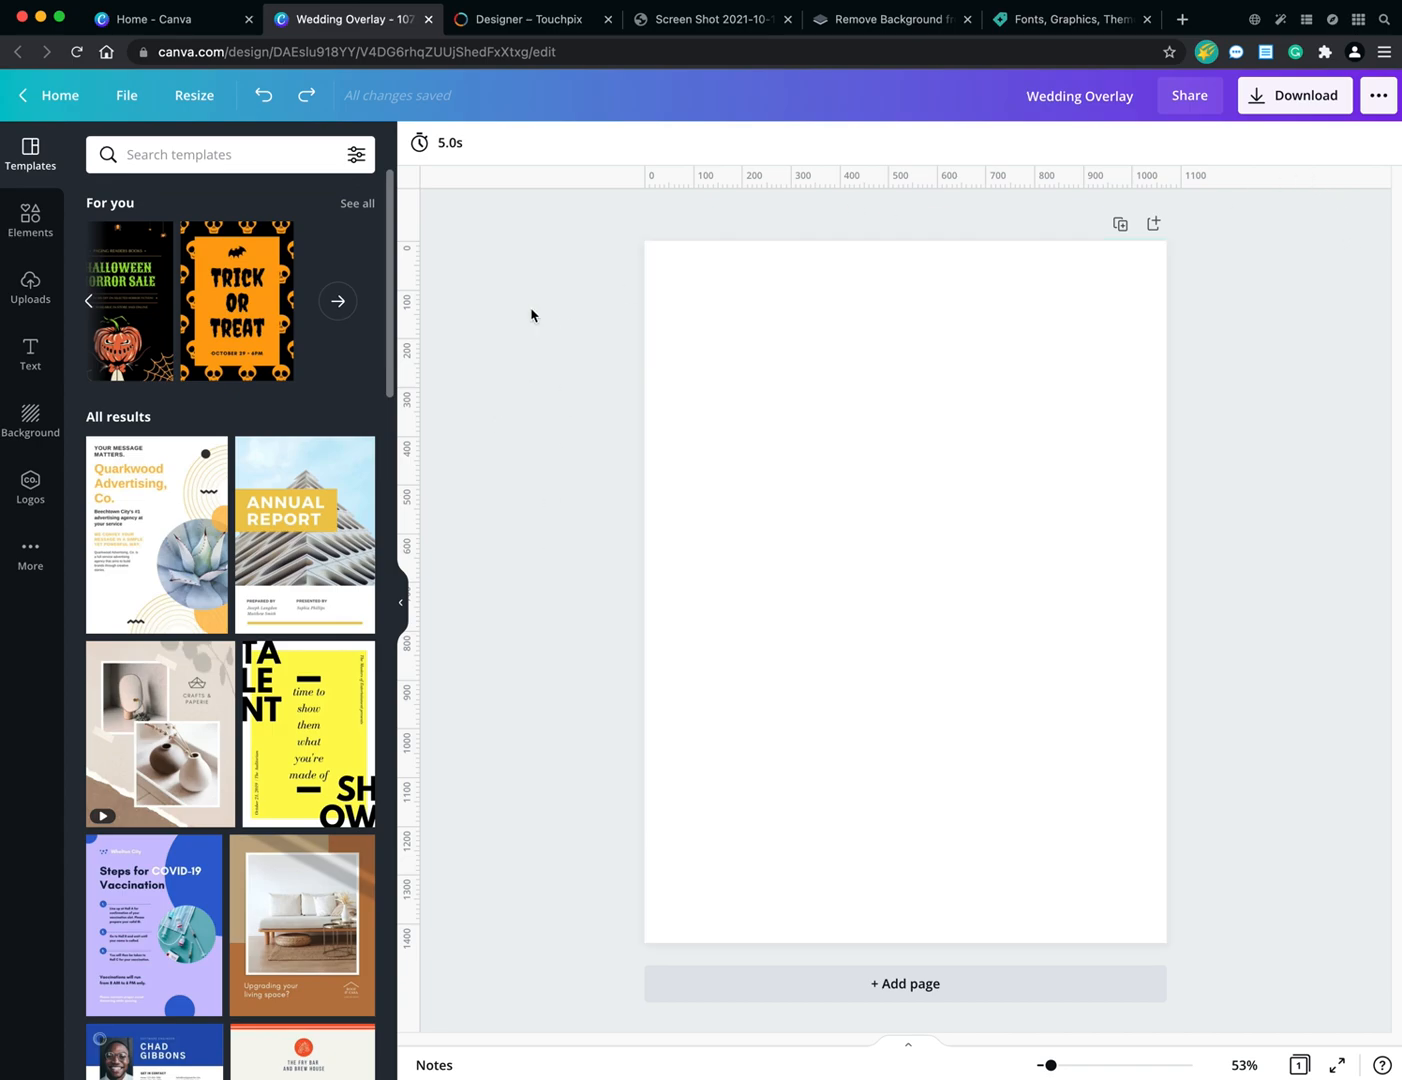
pyautogui.click(903, 590)
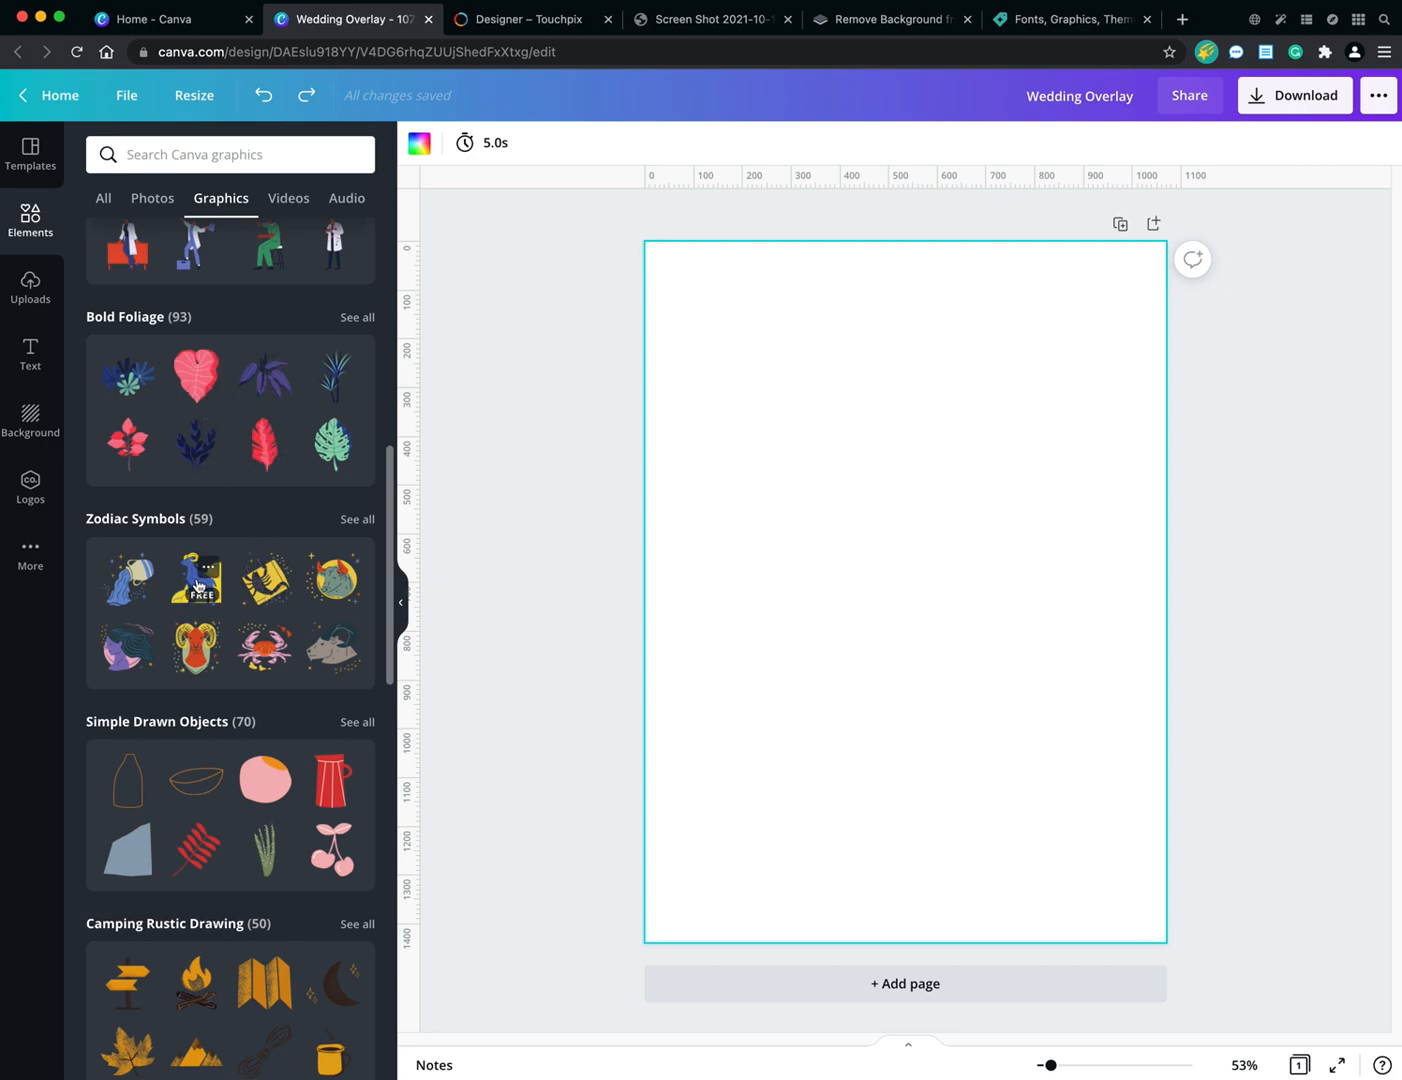
pyautogui.moveTo(214, 910)
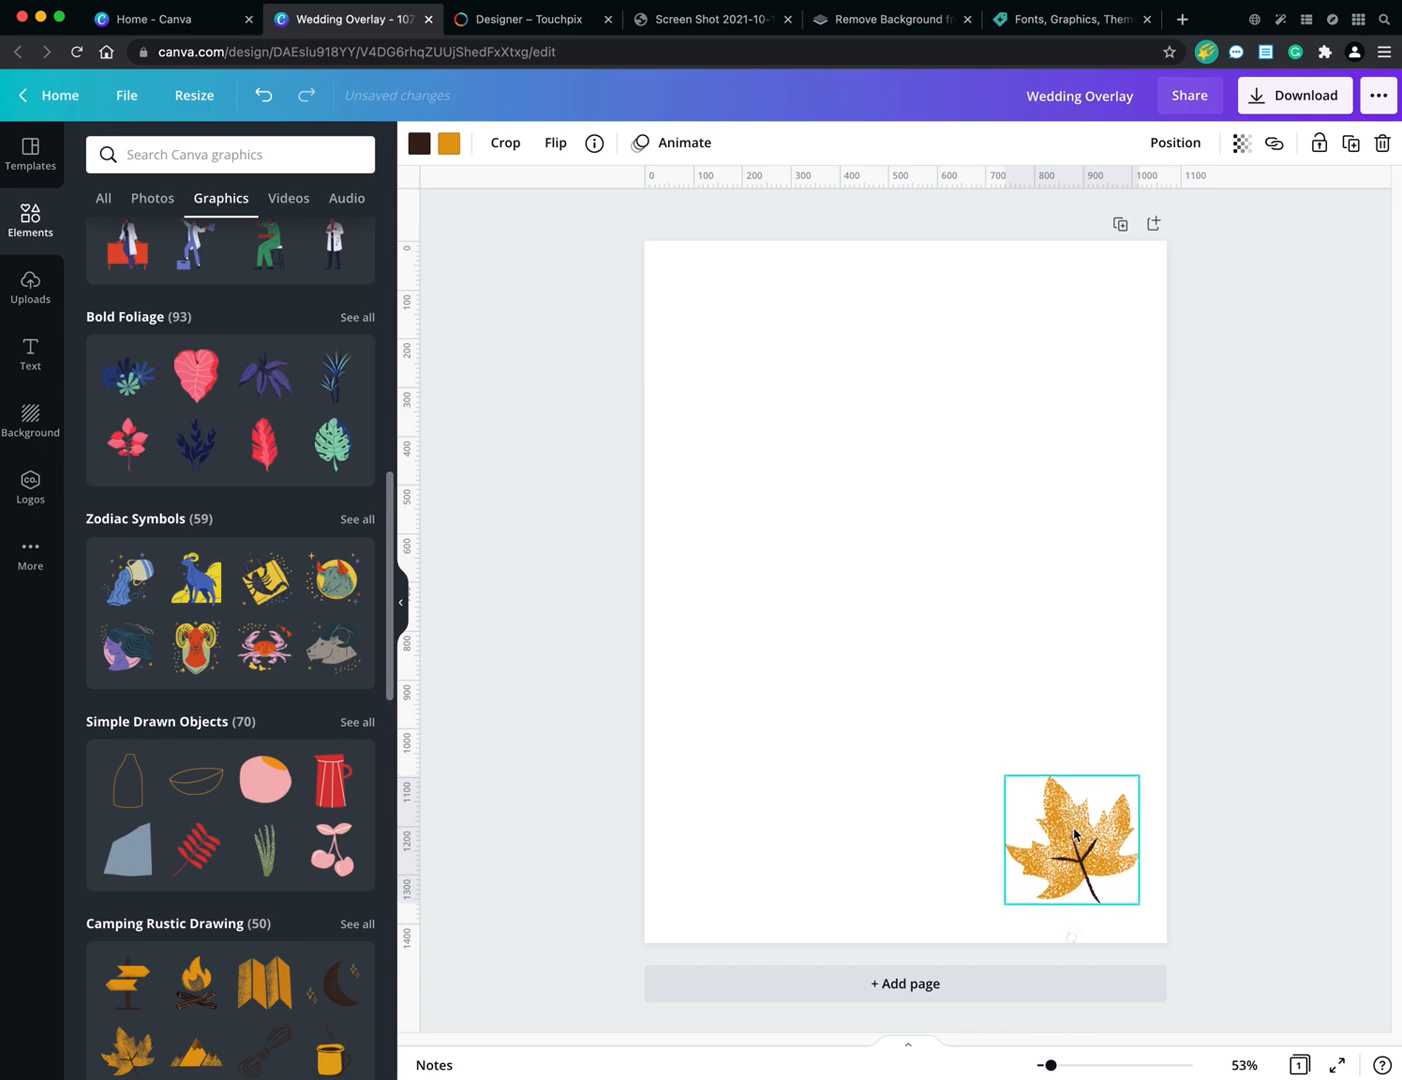
# Select the orange leaf and lower its transparency so it appears faded.
pyautogui.click(1071, 839)
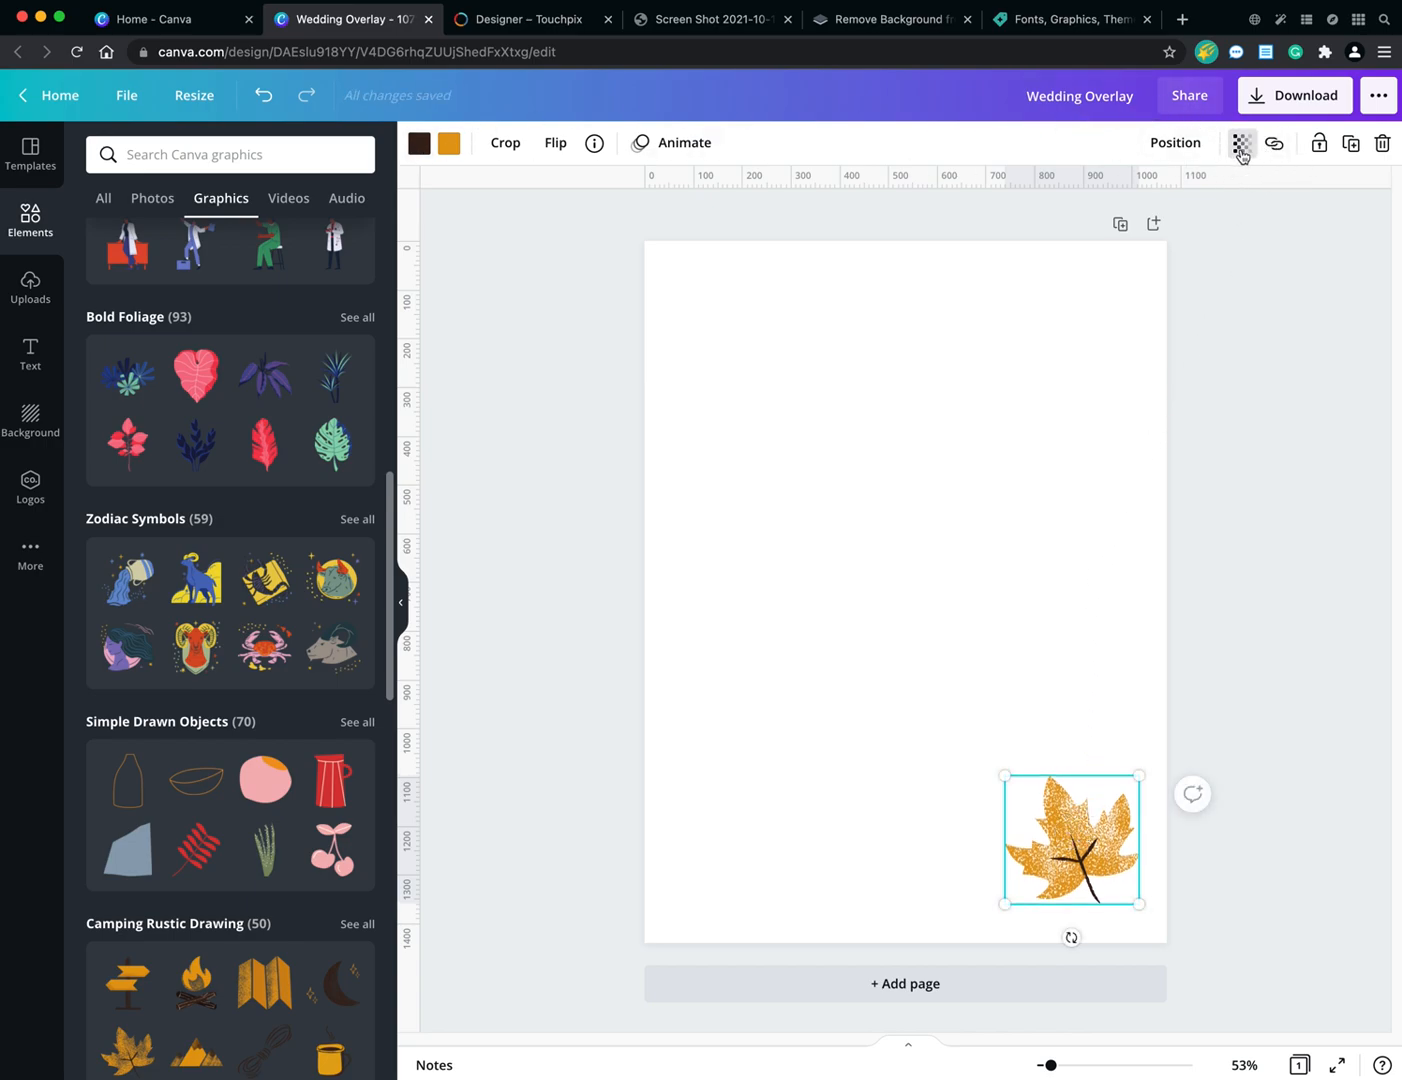
pyautogui.click(1242, 142)
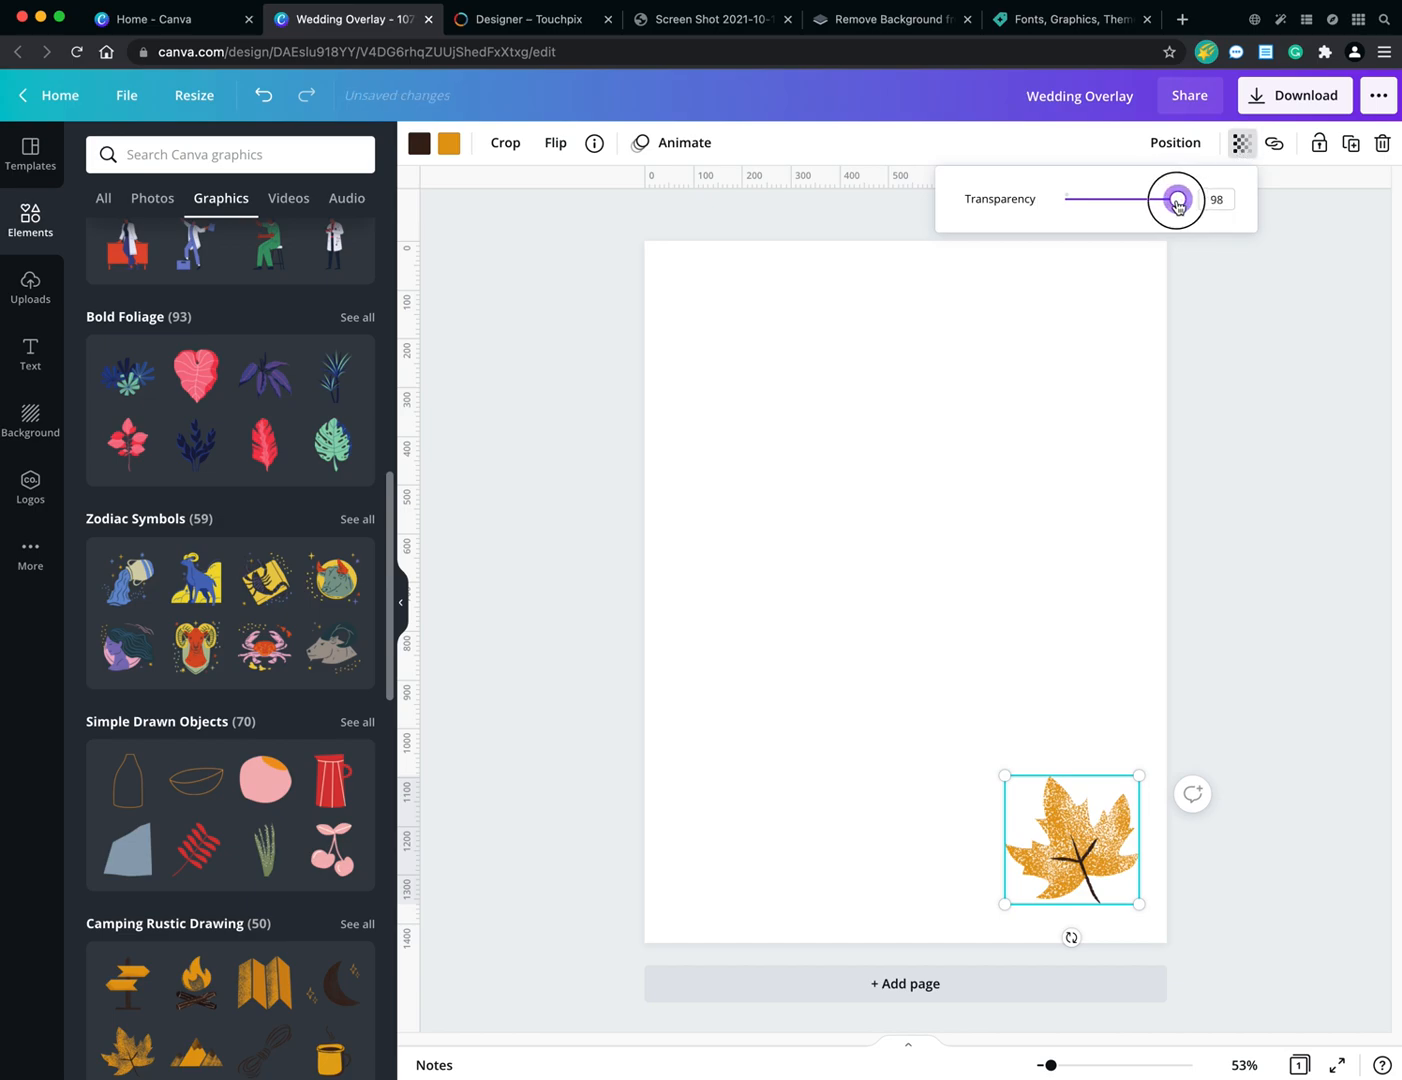
pyautogui.moveTo(1178, 200); pyautogui.dragTo(1138, 207)
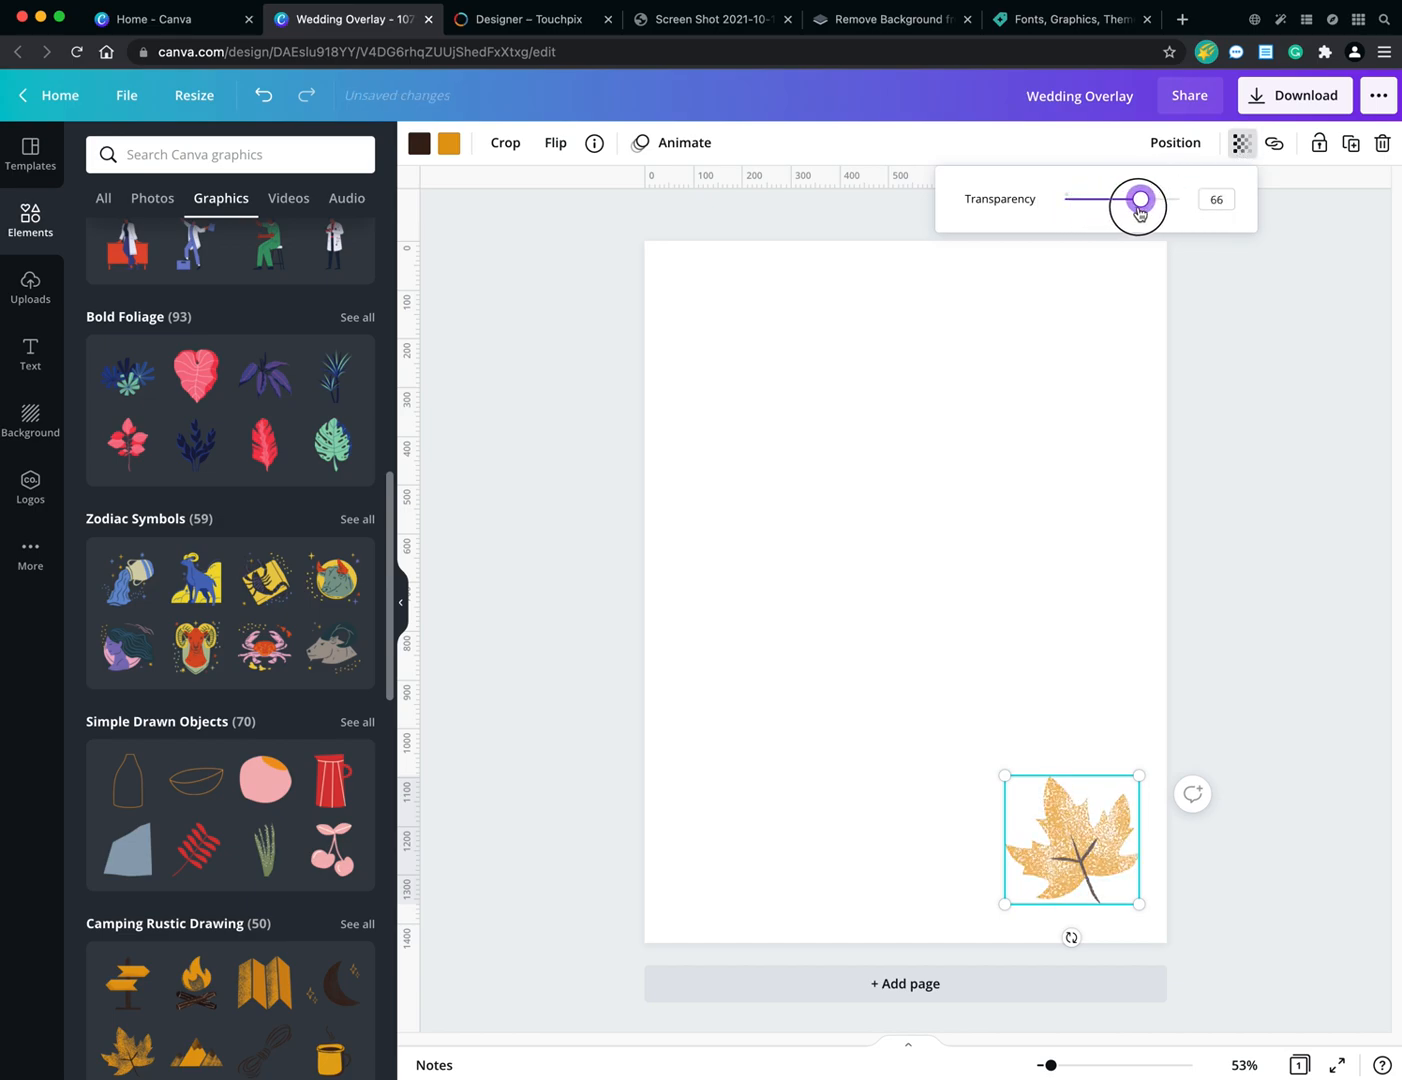
pyautogui.moveTo(1137, 199); pyautogui.dragTo(1120, 199)
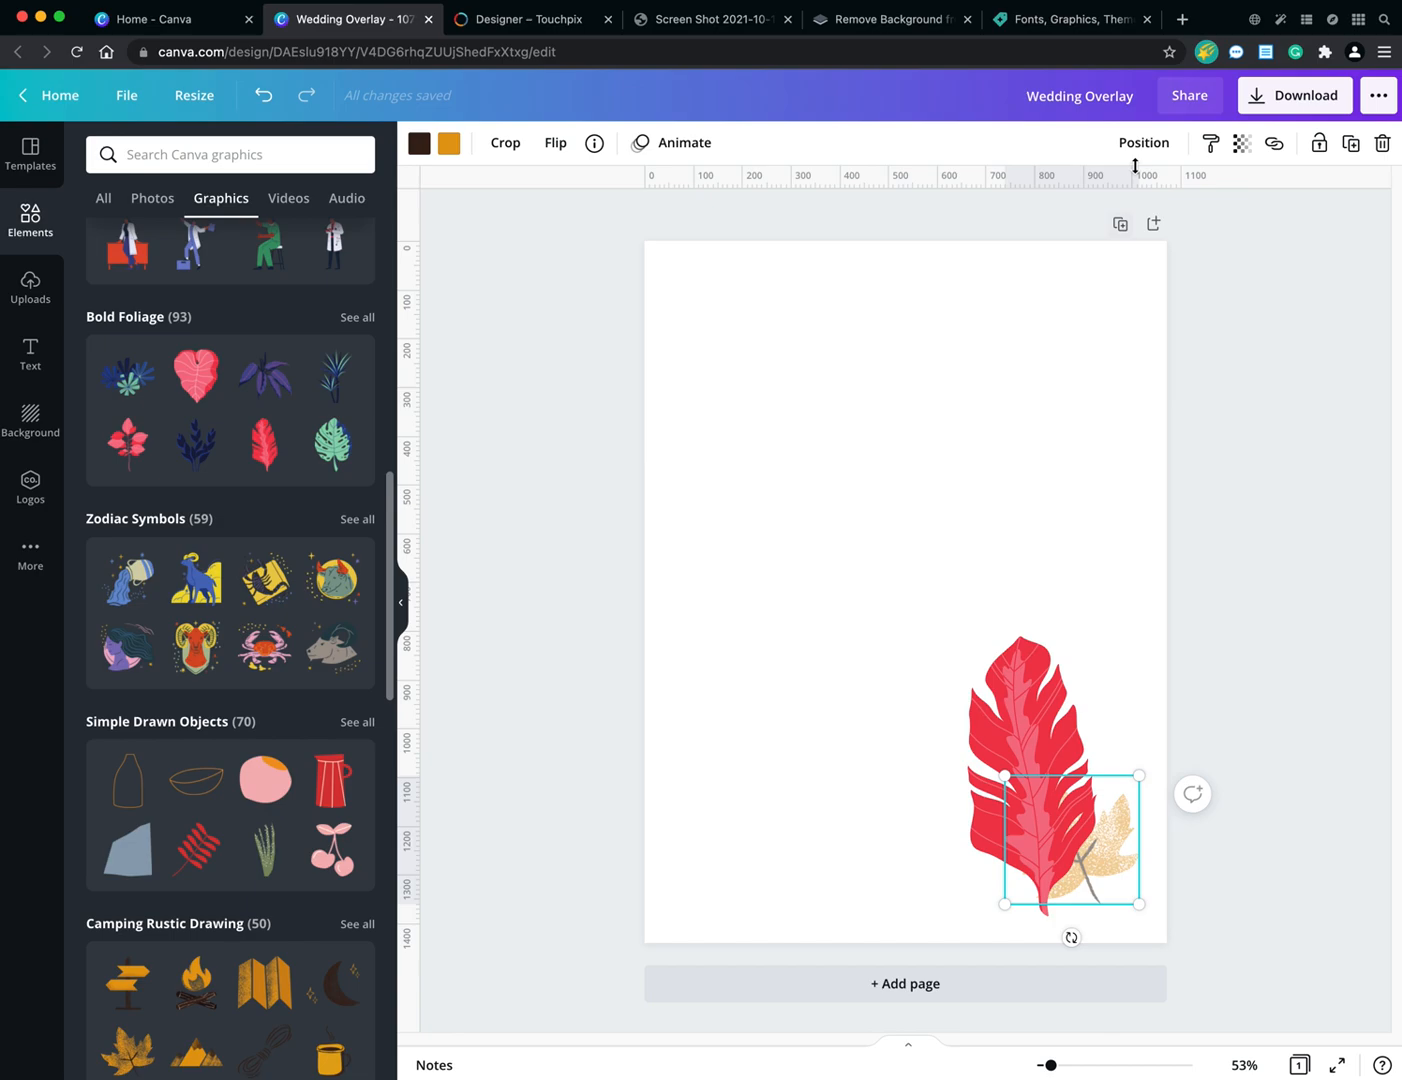
# Bring the orange leaf forward in front of the red leaf.
pyautogui.click(1143, 142)
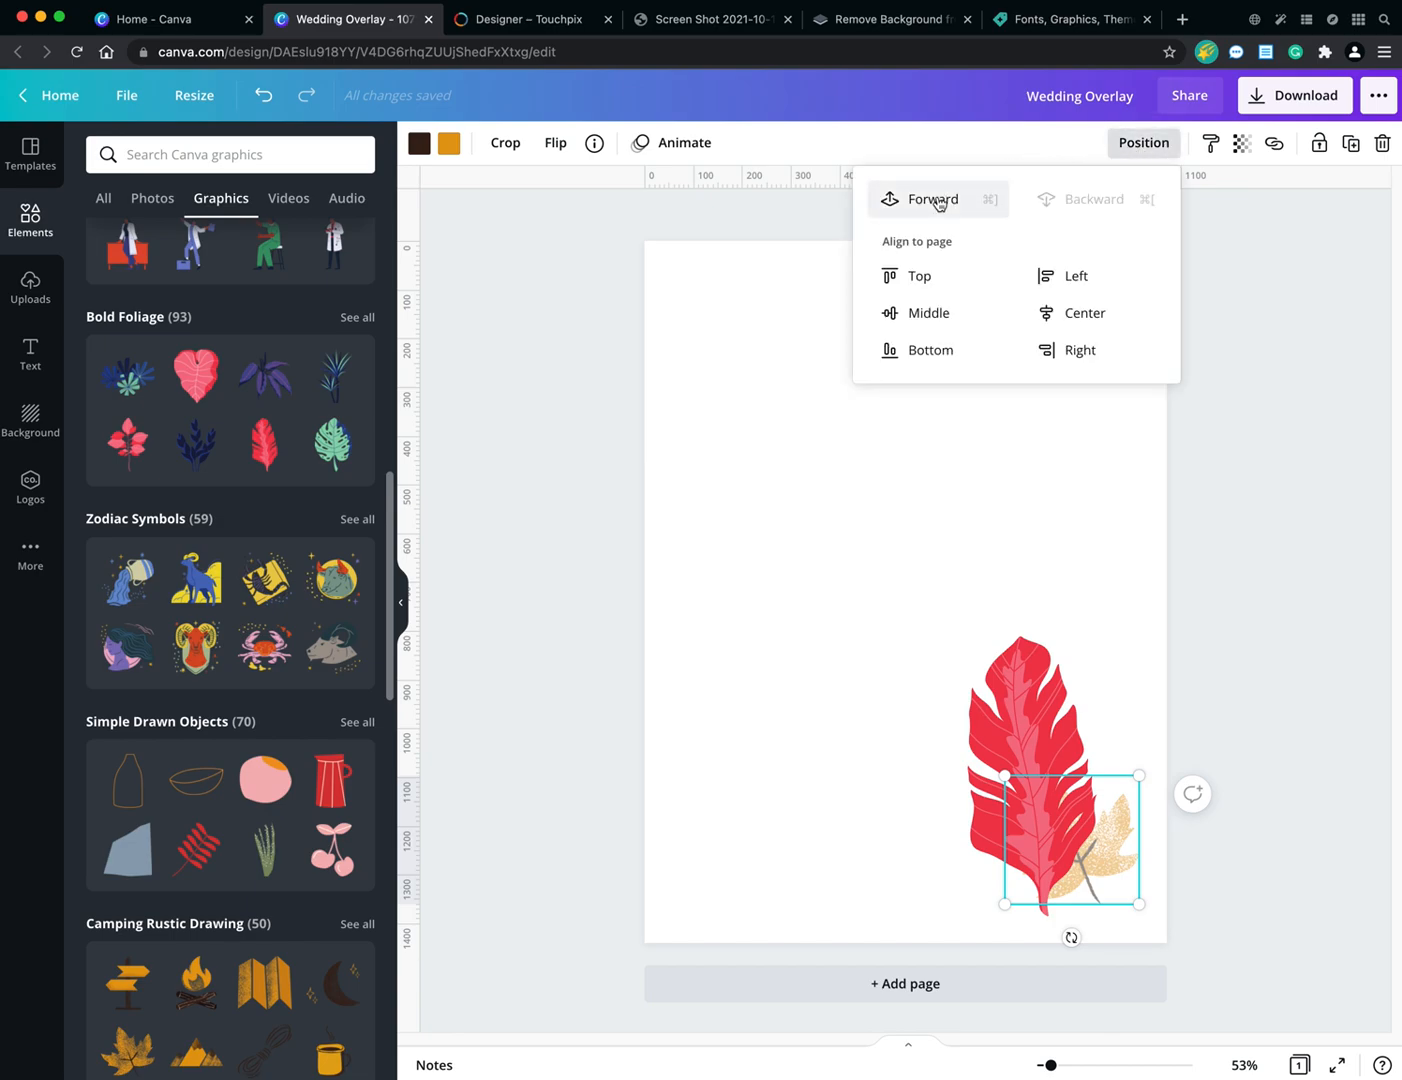
pyautogui.click(932, 199)
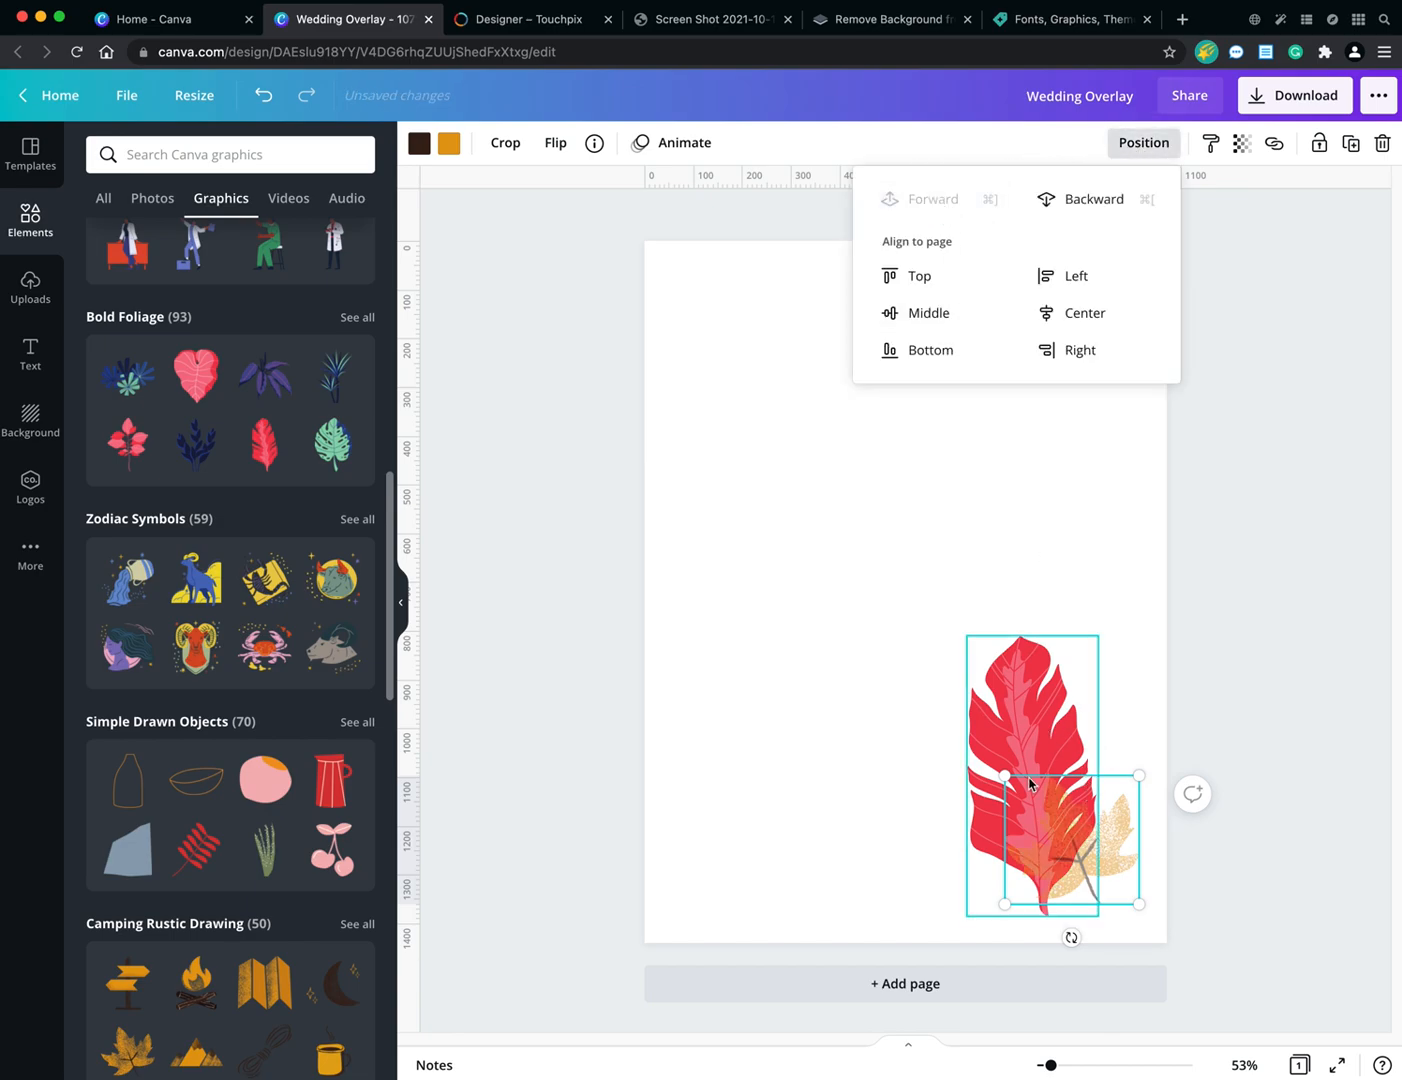
pyautogui.click(1241, 142)
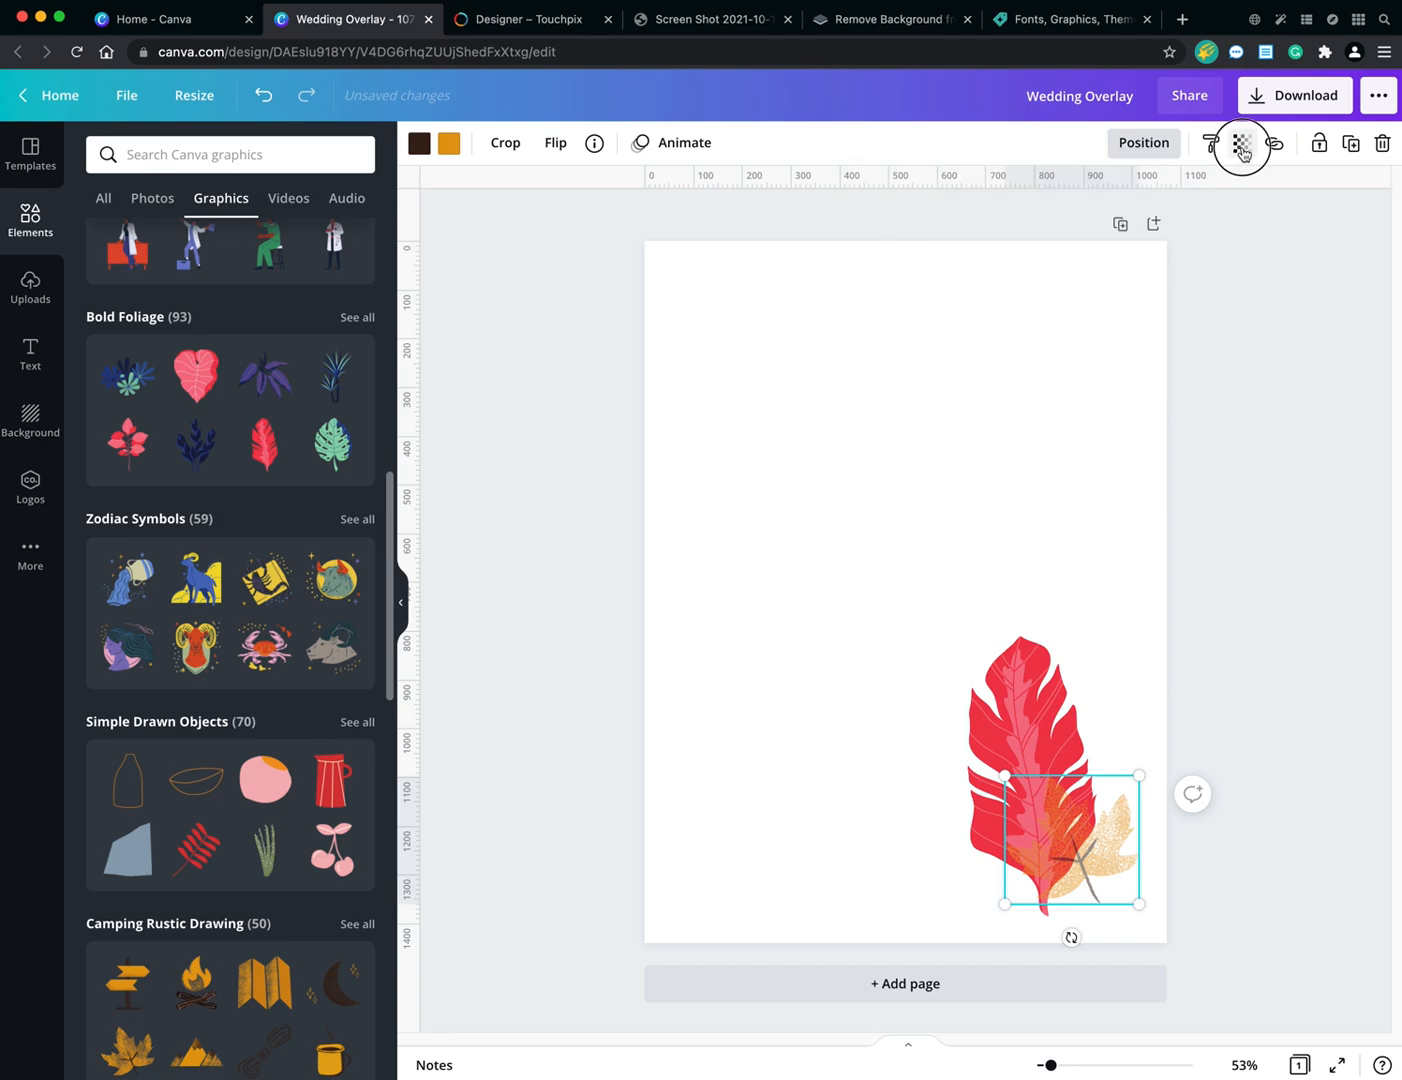
# Restore the orange leaf to full opacity and move it to the red leaf's lower left.
pyautogui.click(1241, 143)
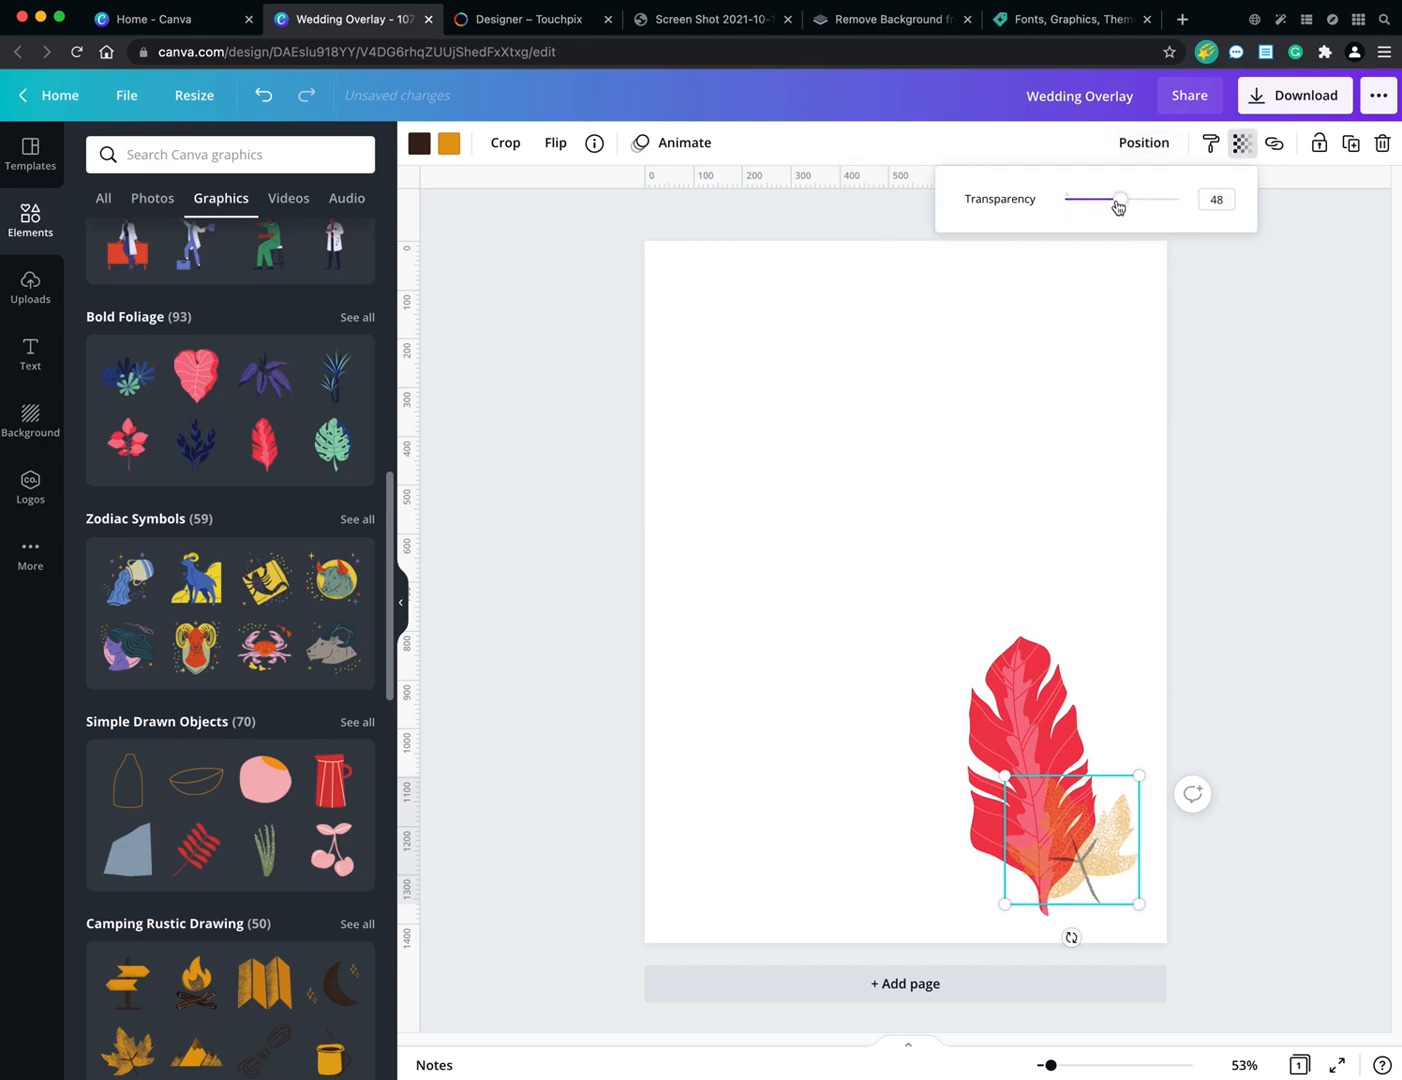
pyautogui.moveTo(1120, 199); pyautogui.dragTo(1179, 199)
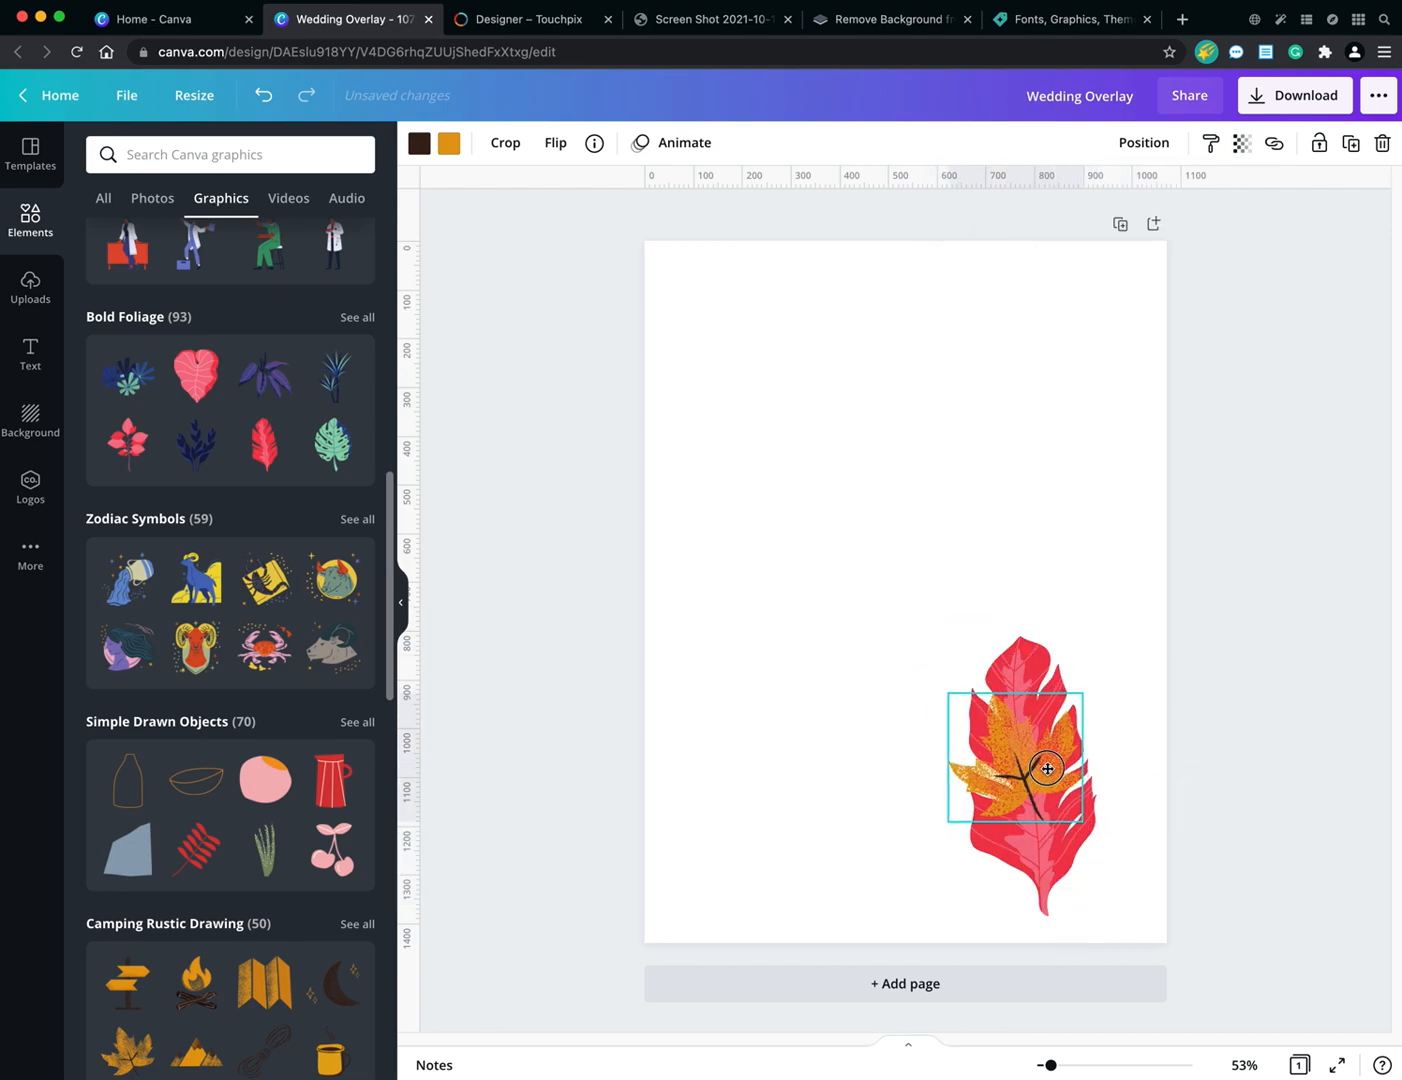
pyautogui.moveTo(1047, 768); pyautogui.dragTo(984, 830)
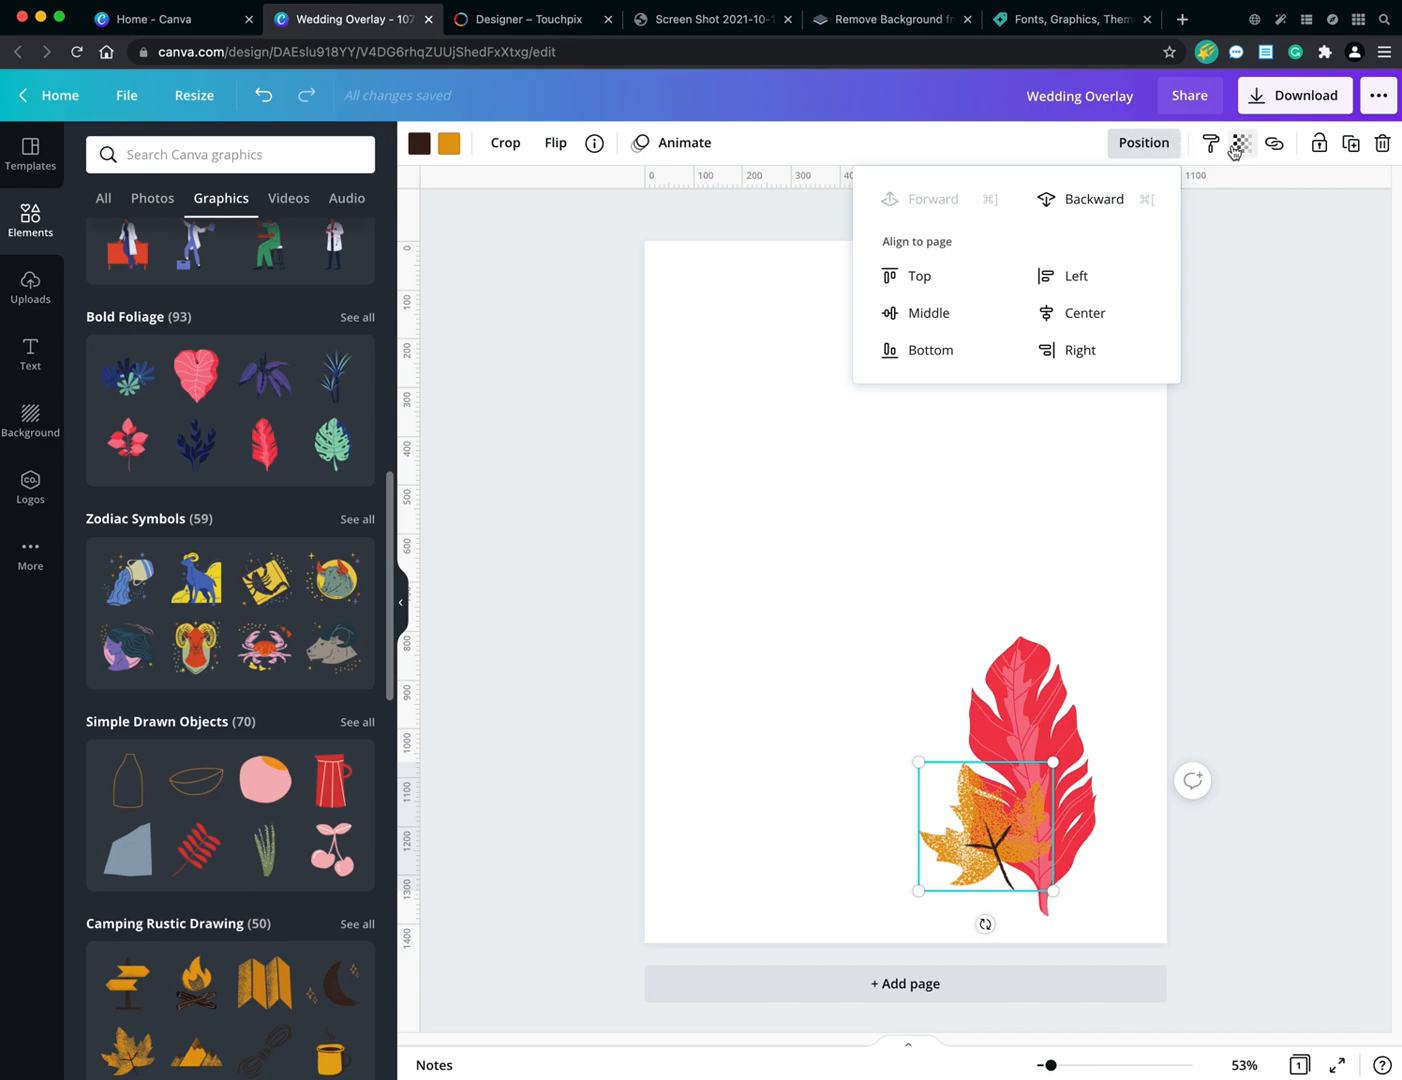
pyautogui.click(1240, 143)
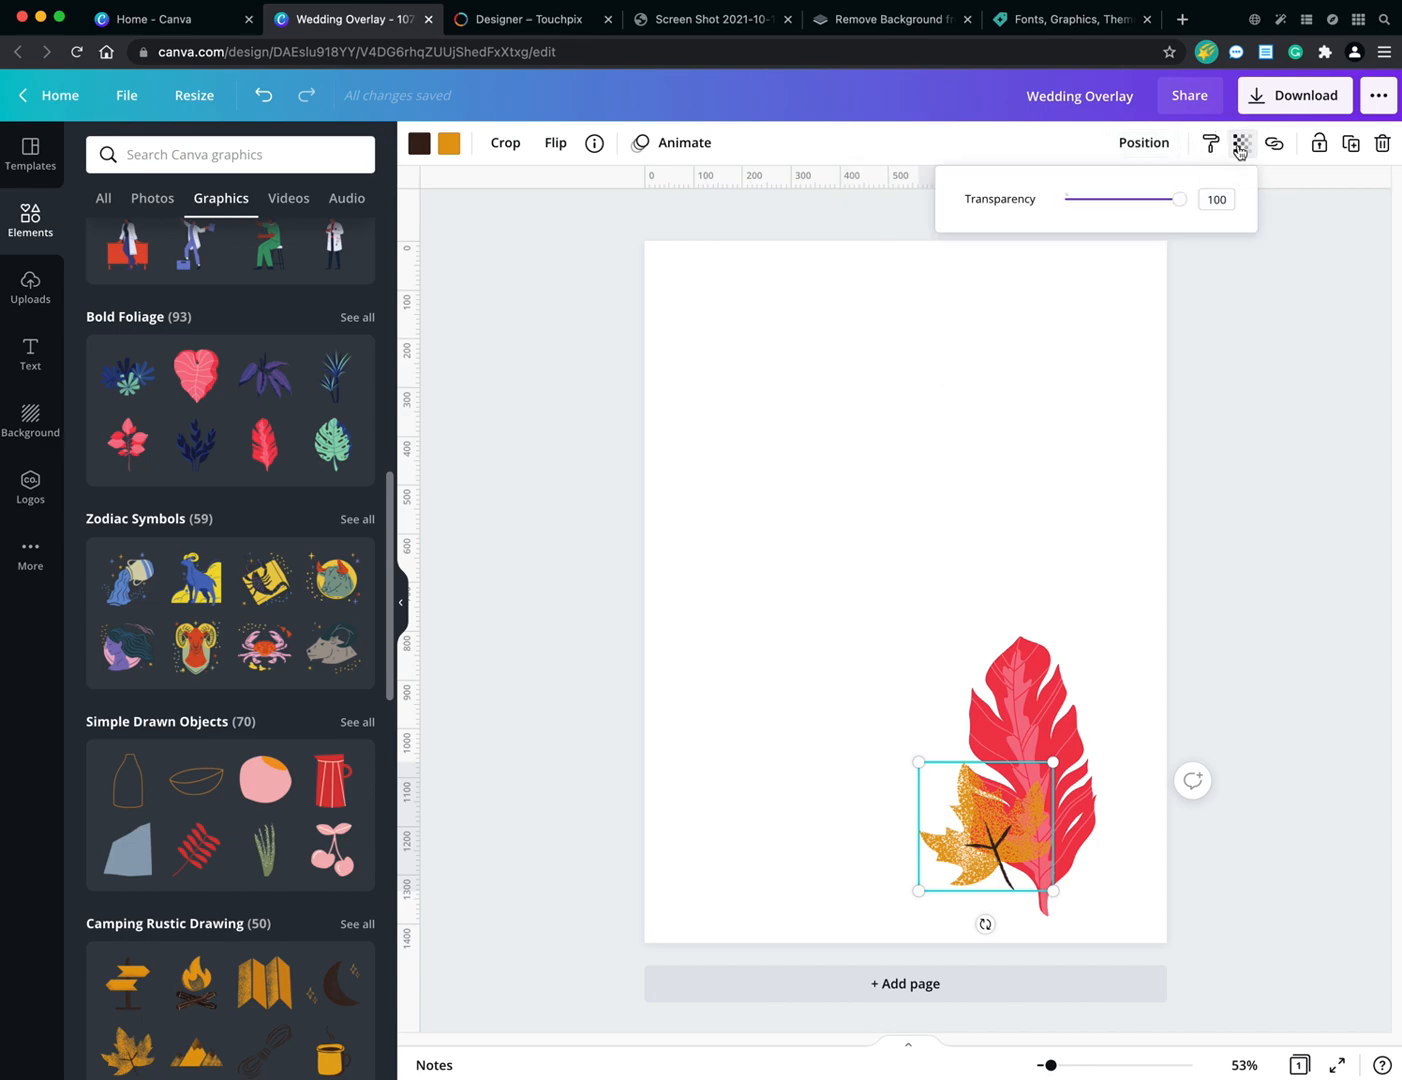
pyautogui.moveTo(1210, 143)
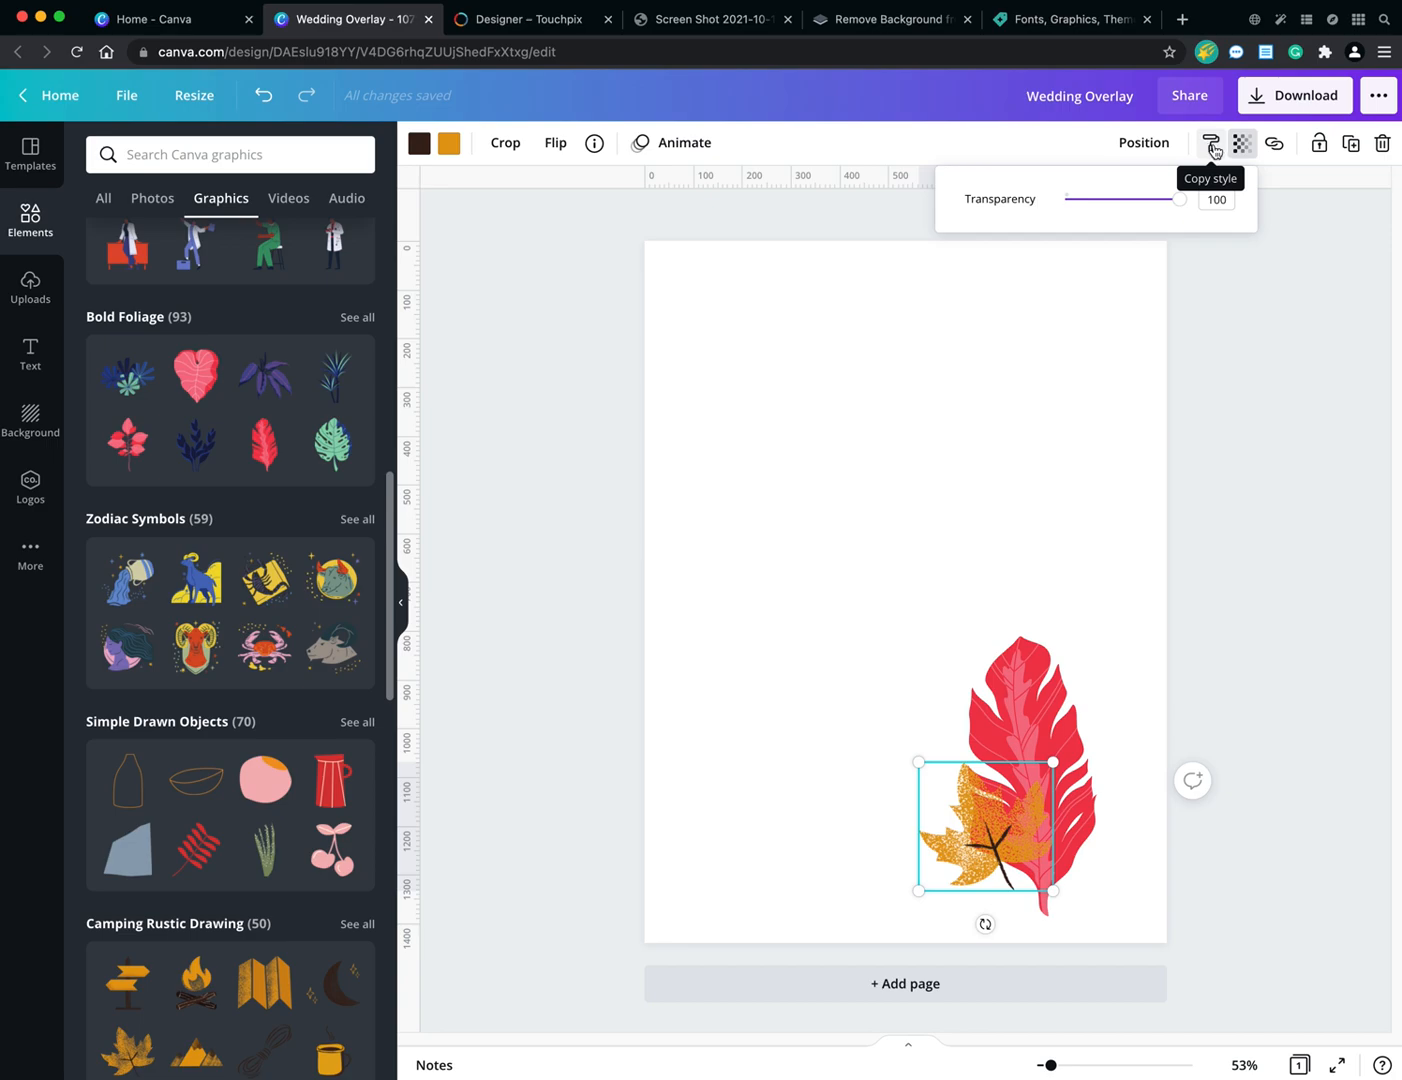
pyautogui.moveTo(1205, 158)
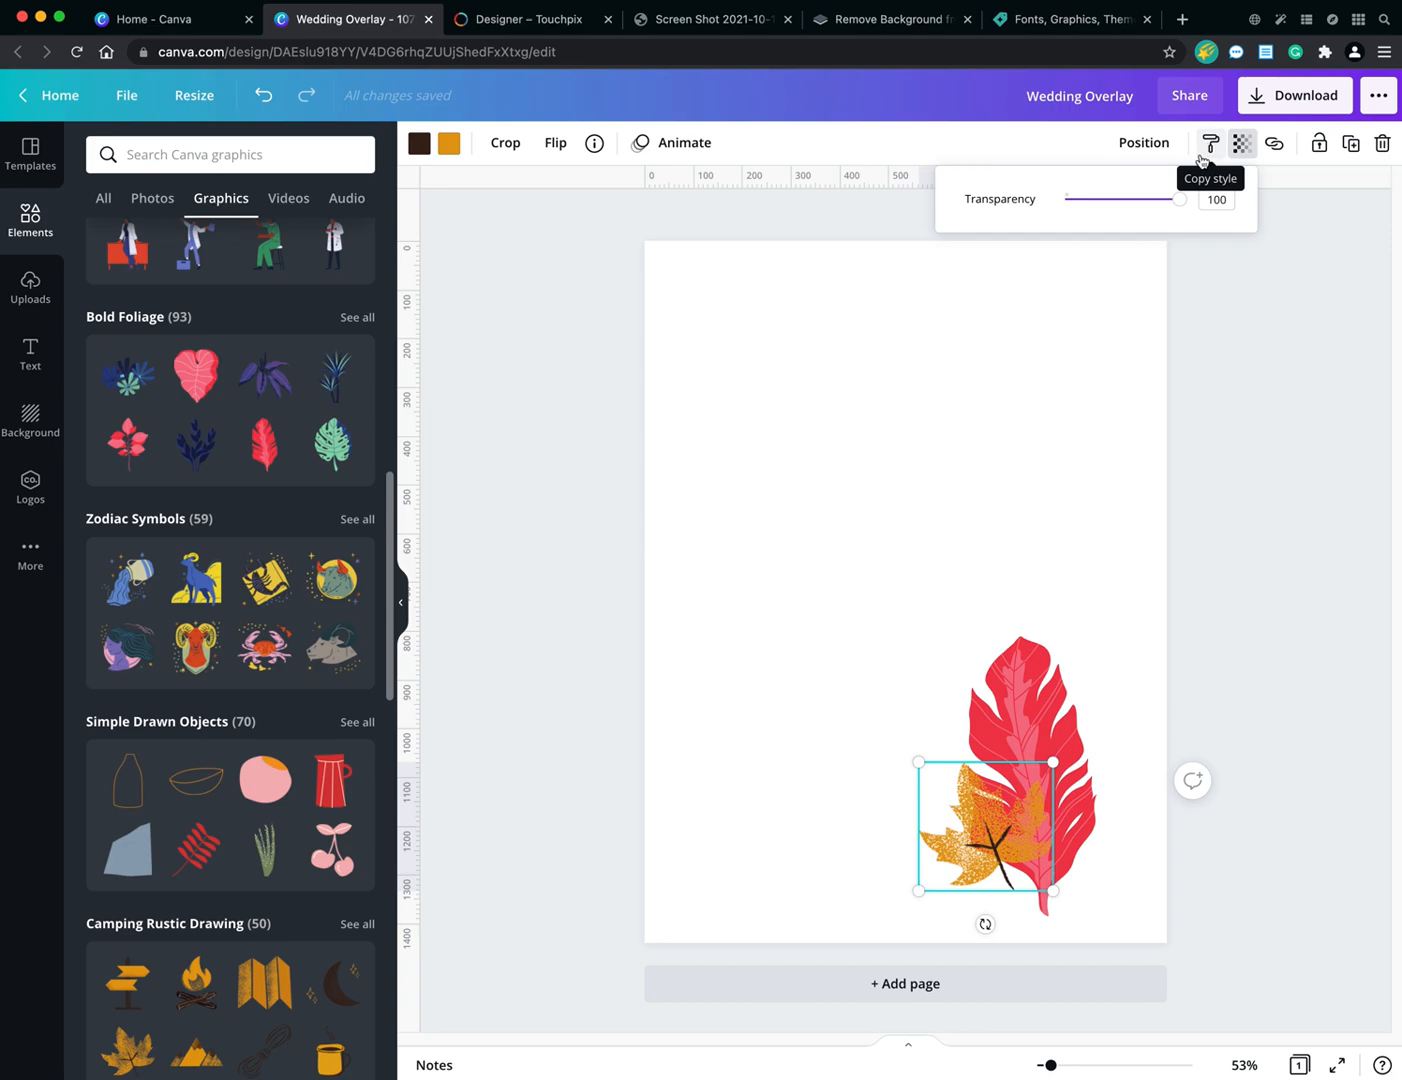
pyautogui.moveTo(1274, 143)
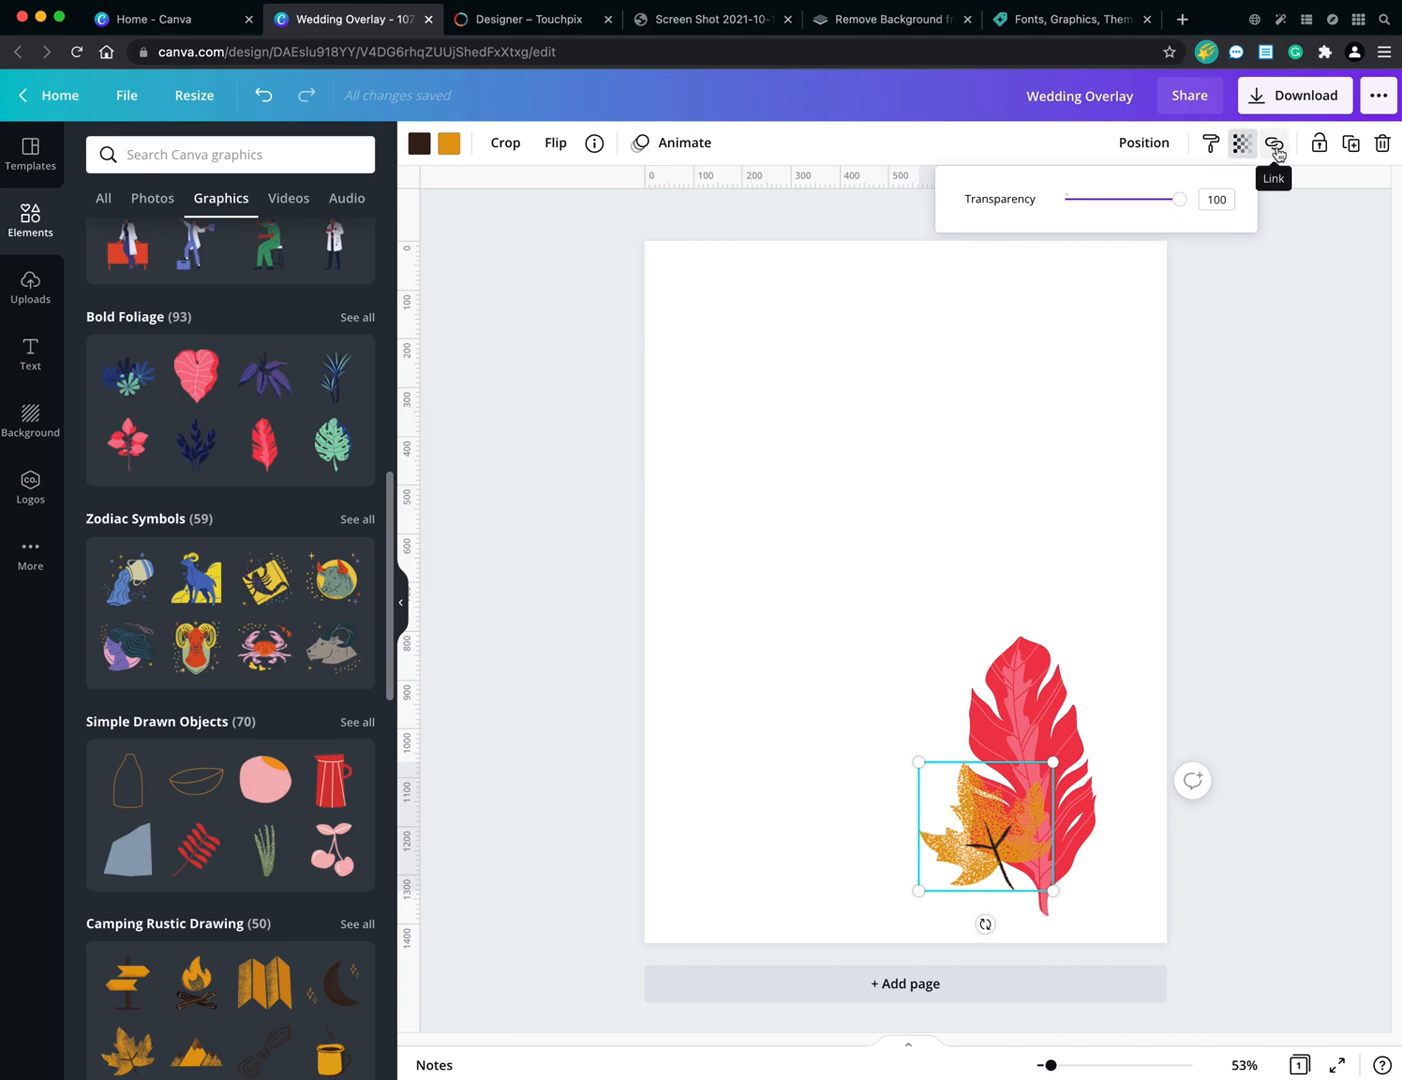
pyautogui.moveTo(1319, 143)
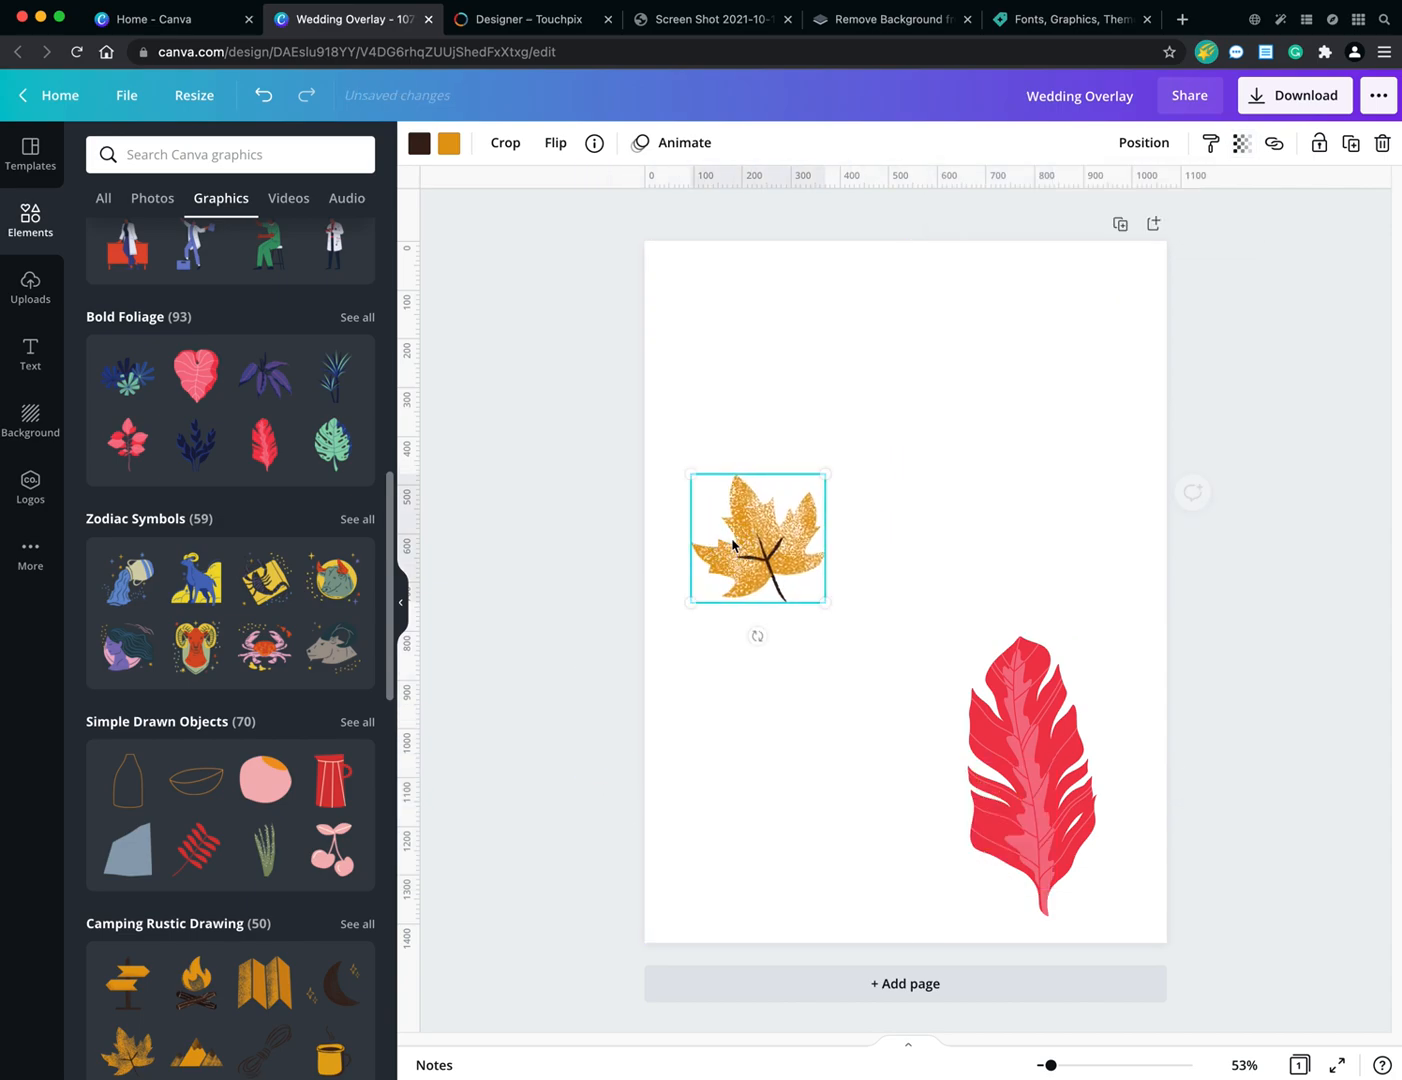
# Move the orange leaf beside the red leaf and lock it in place.
pyautogui.moveTo(757, 538); pyautogui.dragTo(880, 698)
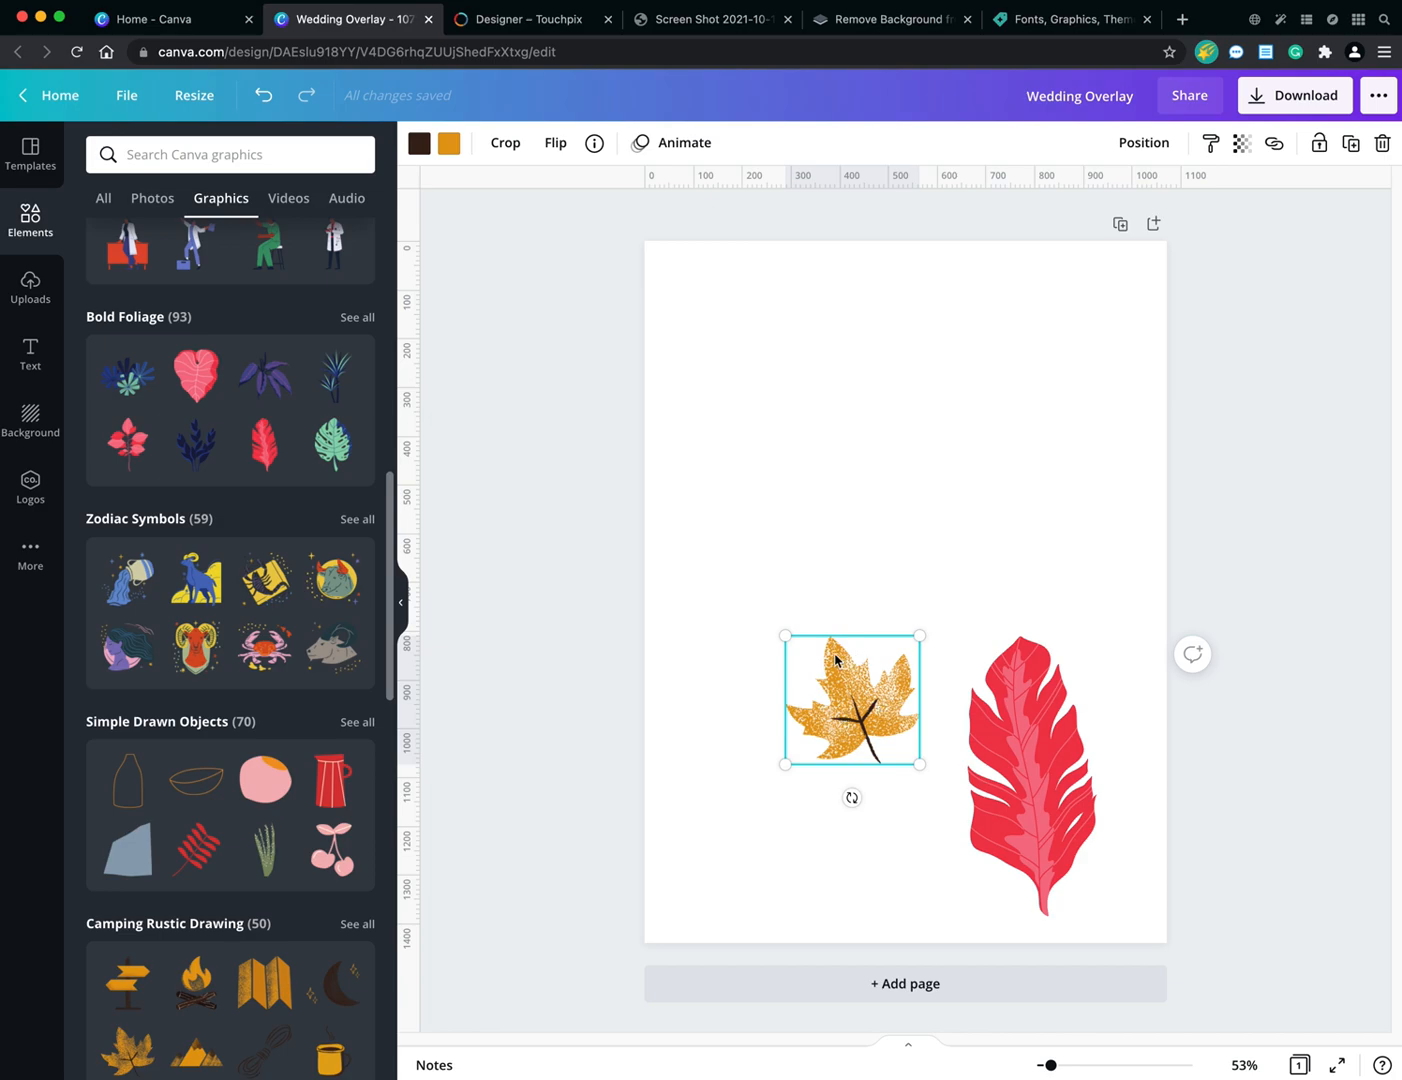
pyautogui.moveTo(1272, 168)
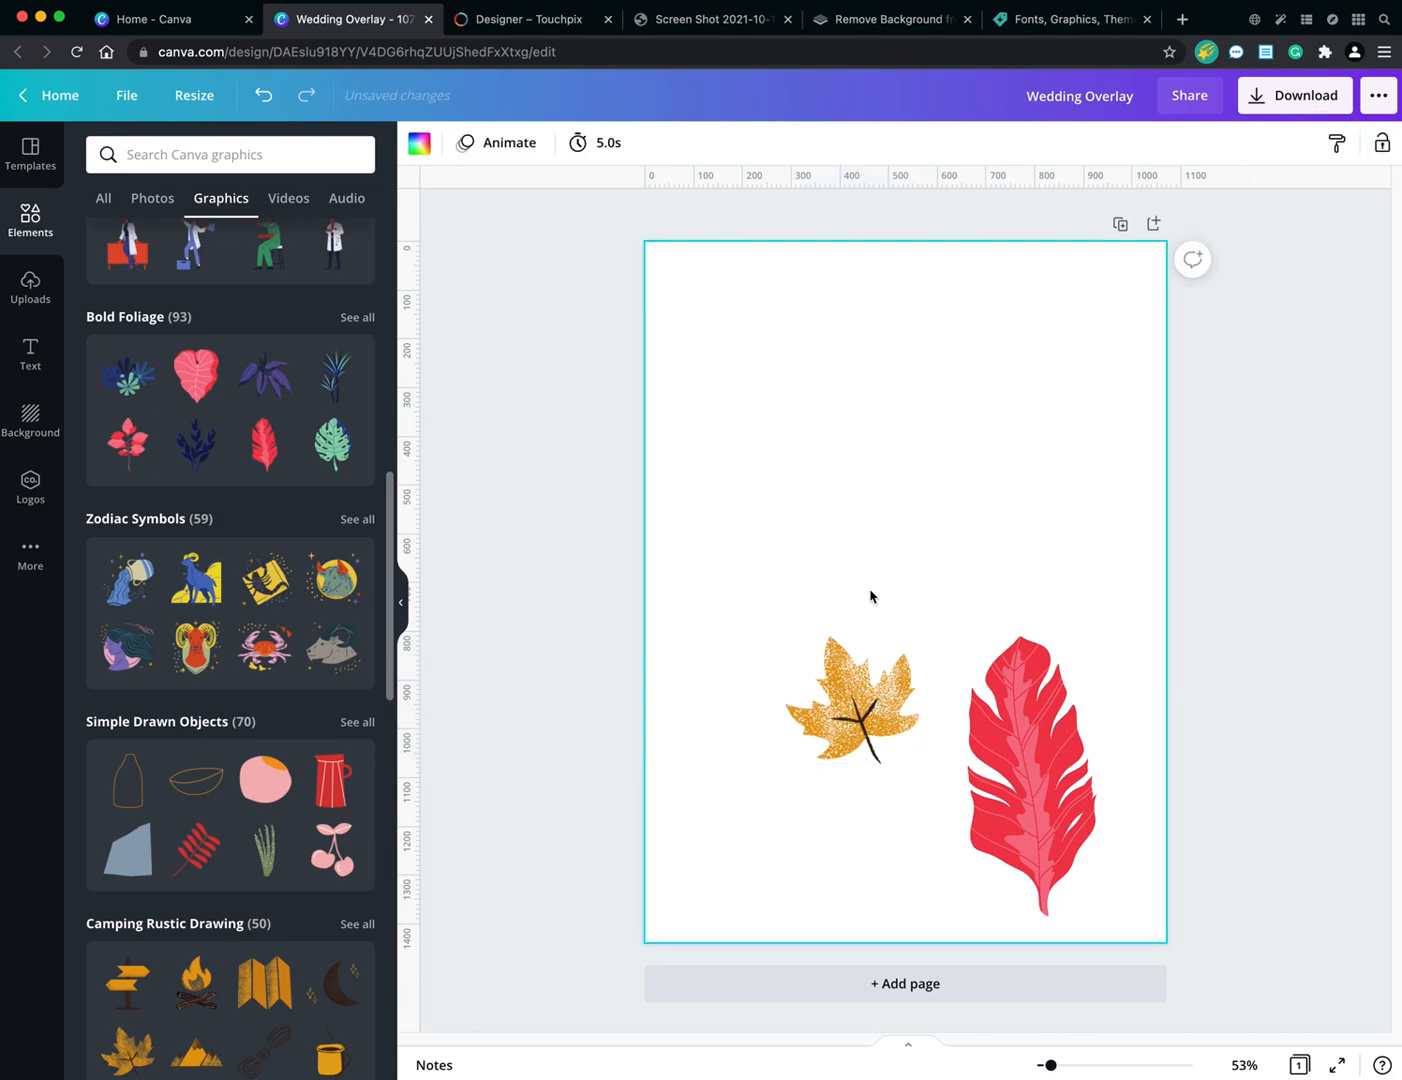
pyautogui.click(851, 699)
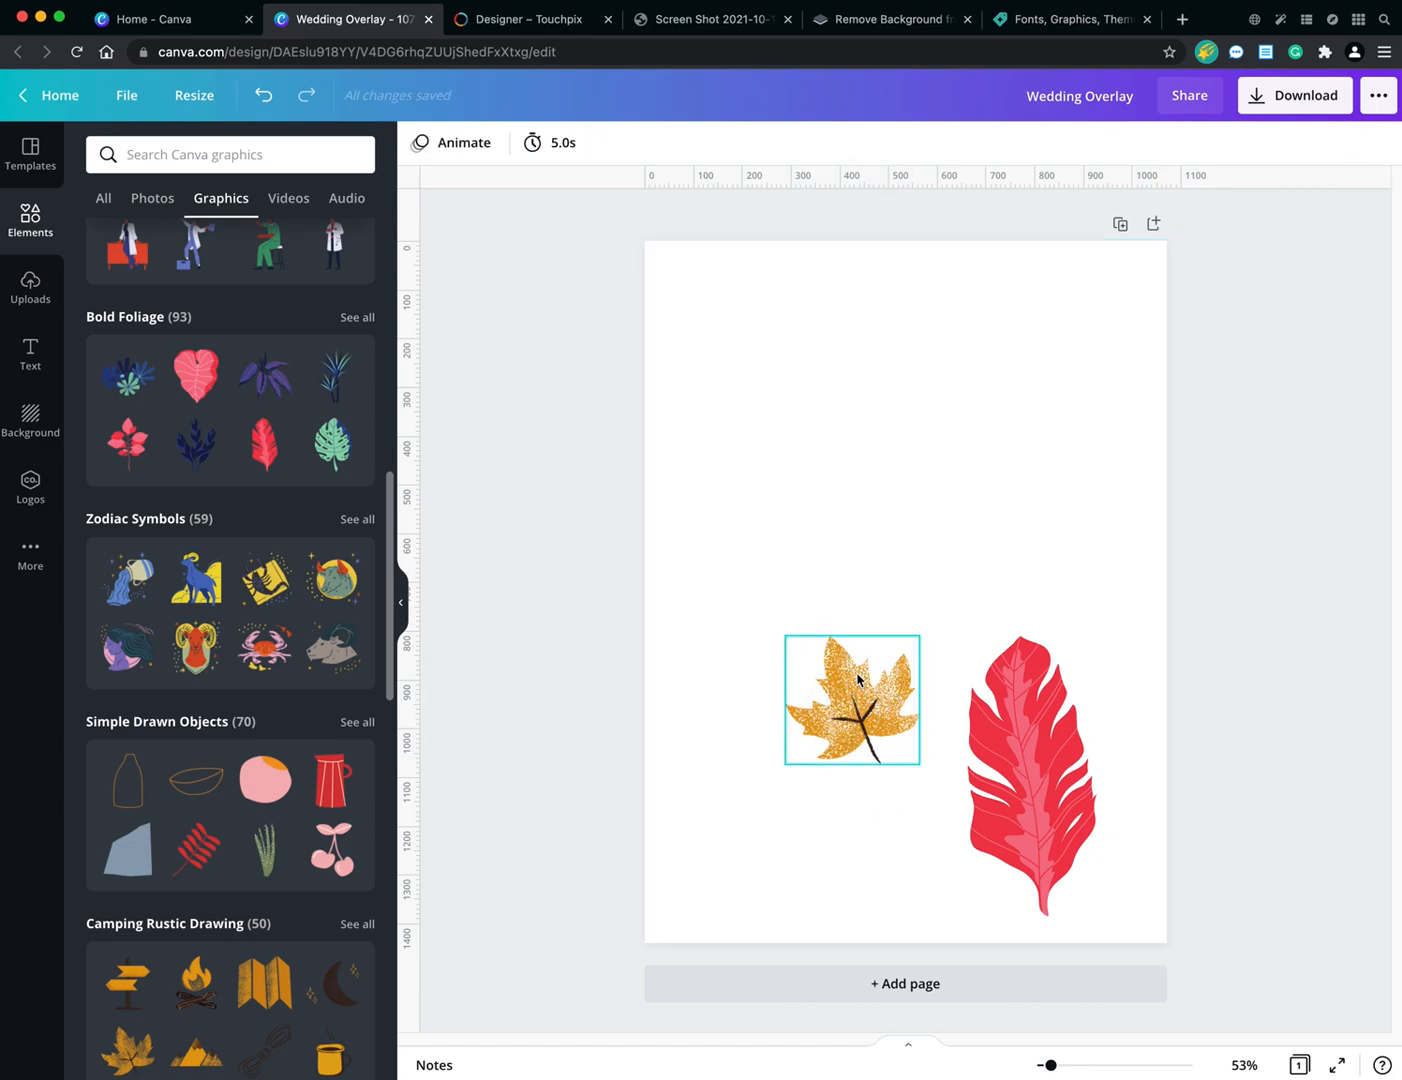
pyautogui.click(828, 799)
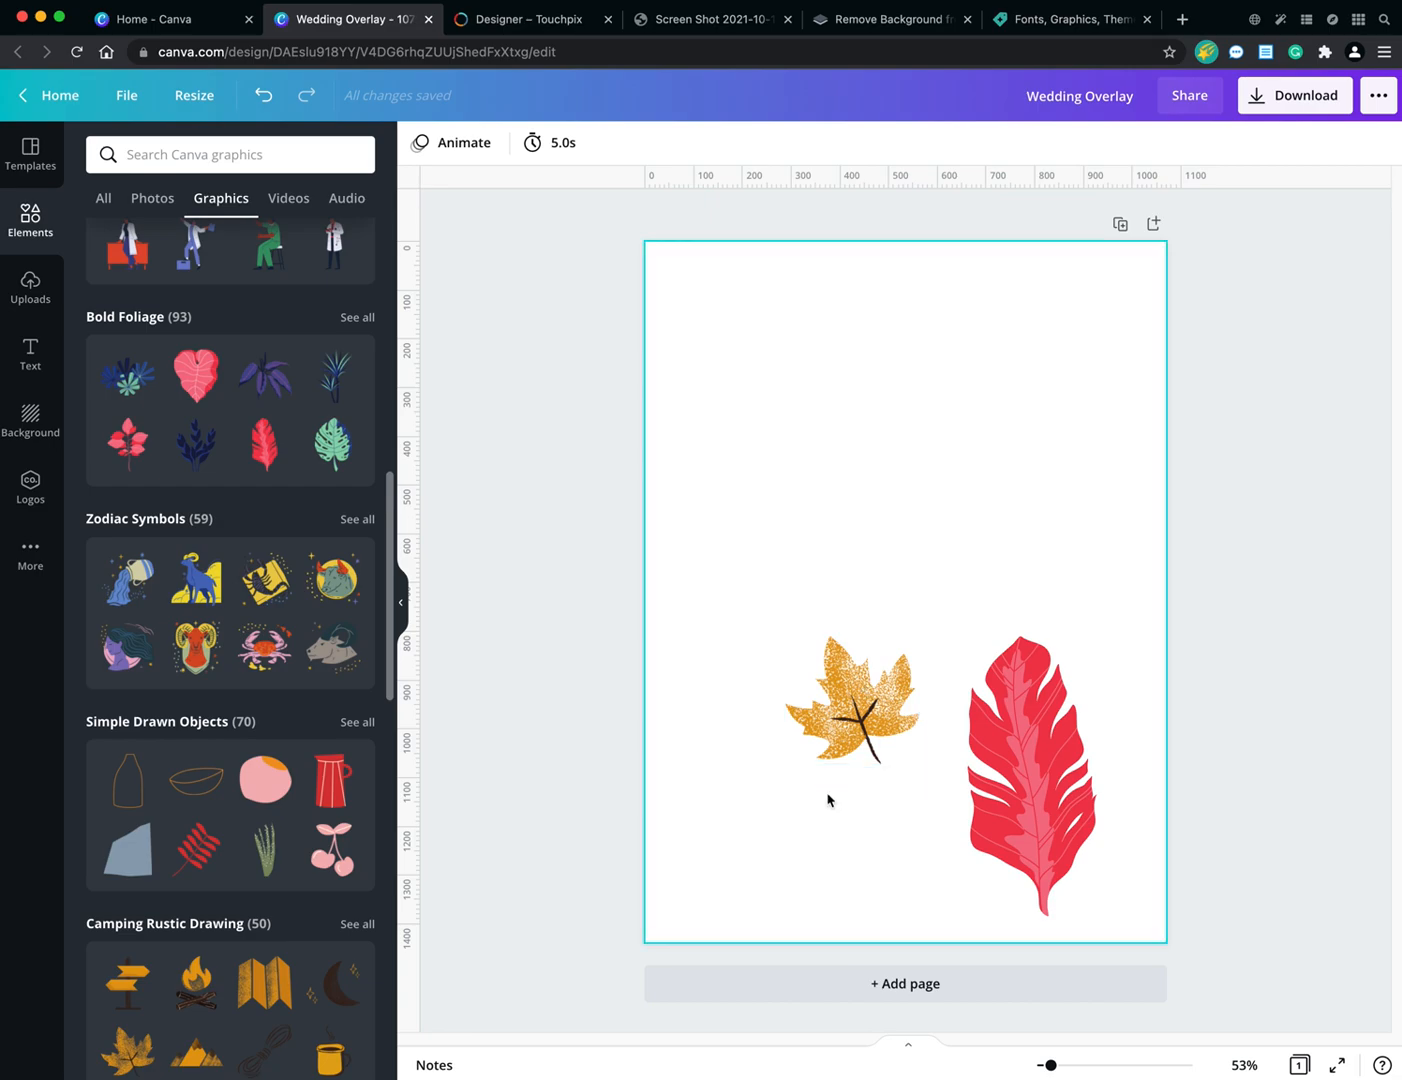
pyautogui.click(1032, 770)
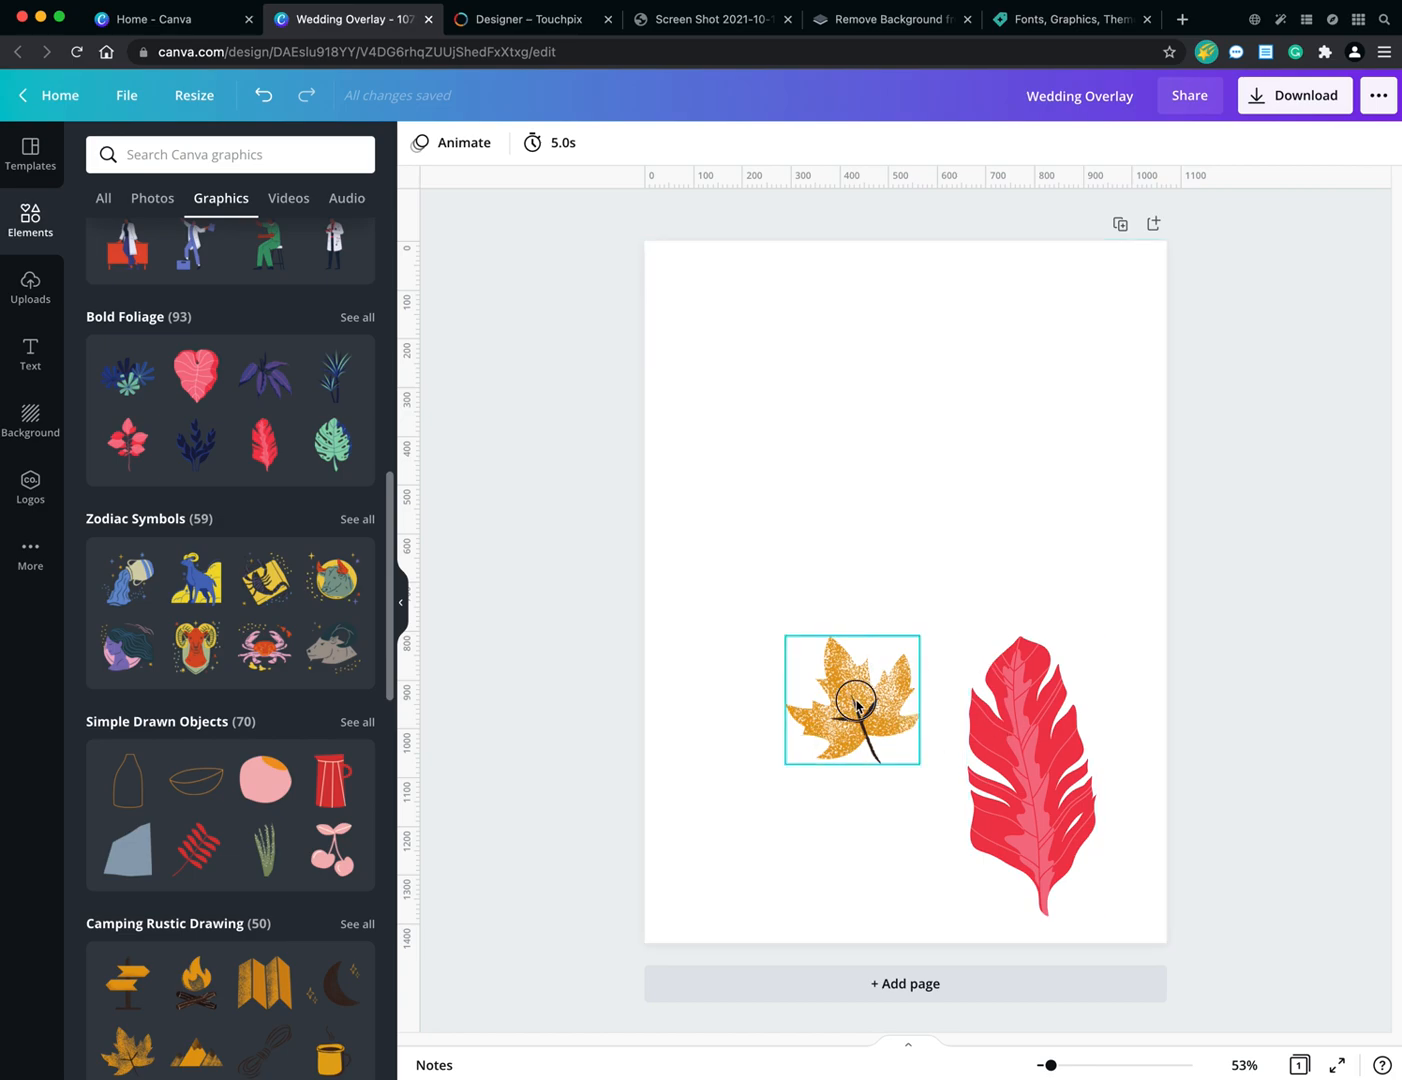
pyautogui.click(852, 699)
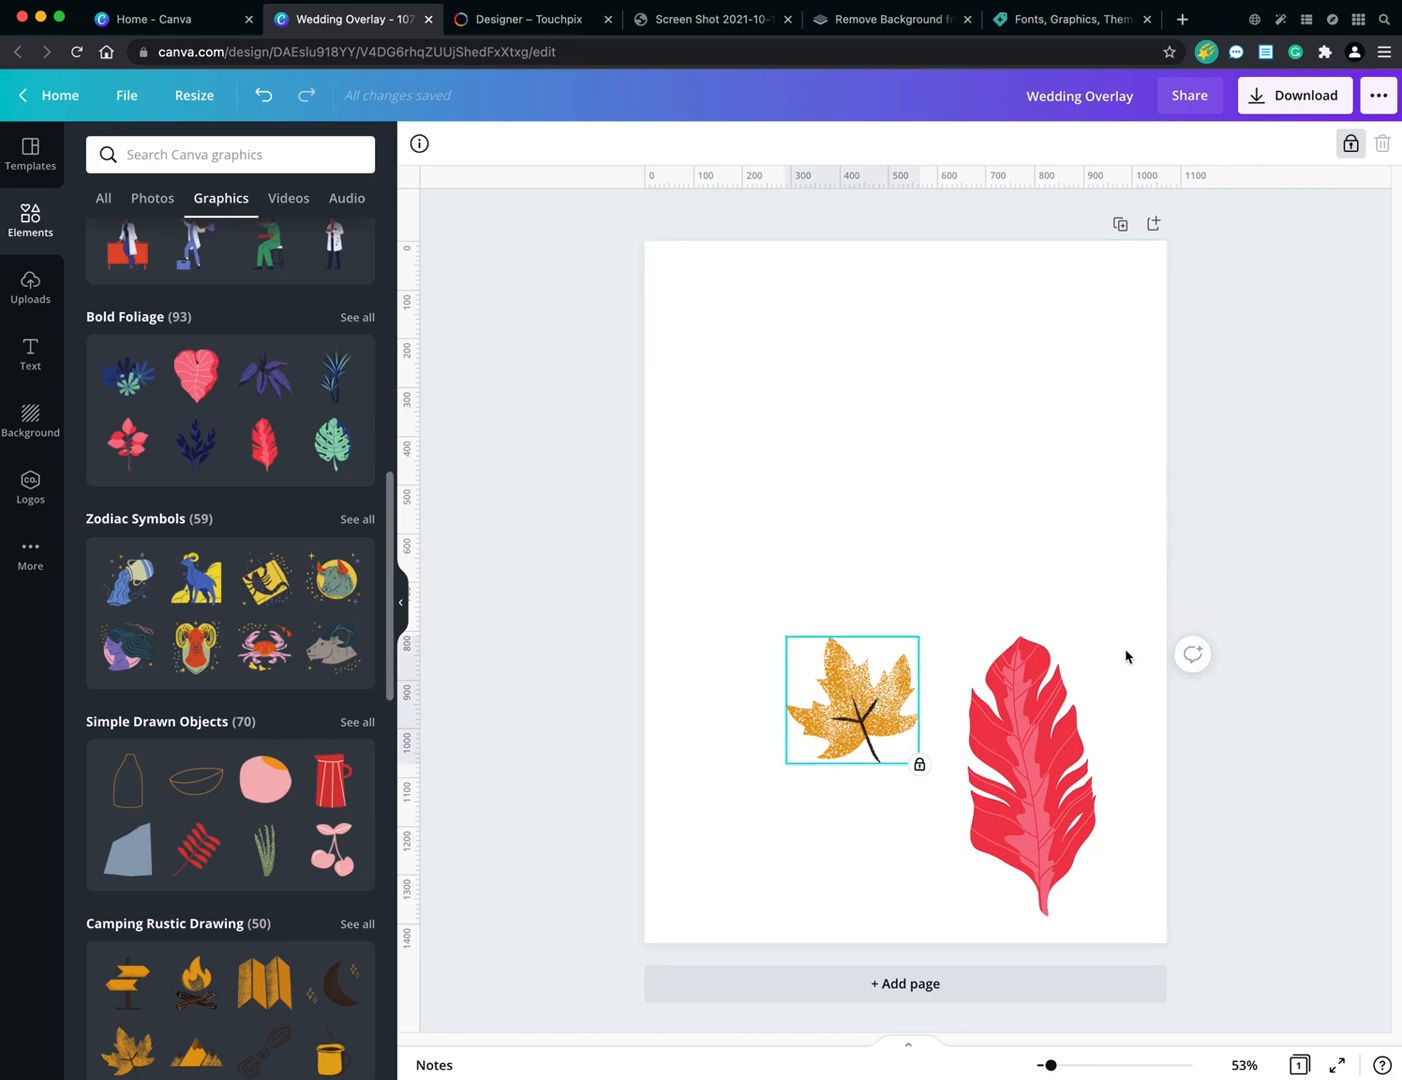
pyautogui.click(1032, 773)
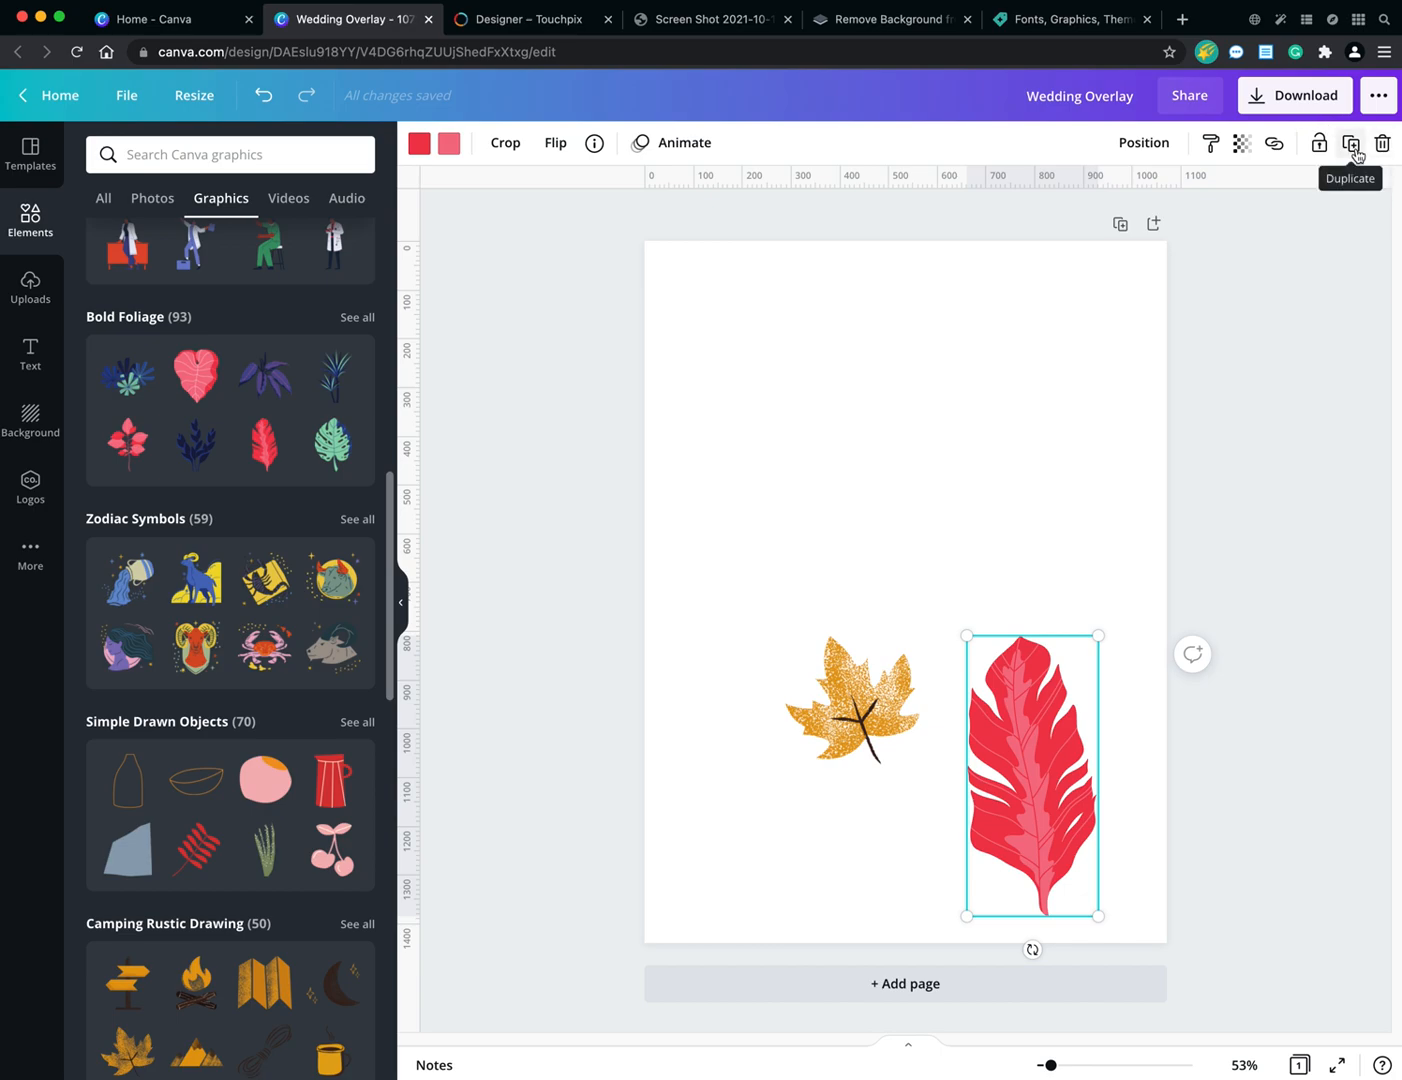
# Move the red leaf partly behind the orange leaf and try a small tilted copy.
pyautogui.moveTo(1032, 775); pyautogui.dragTo(751, 622)
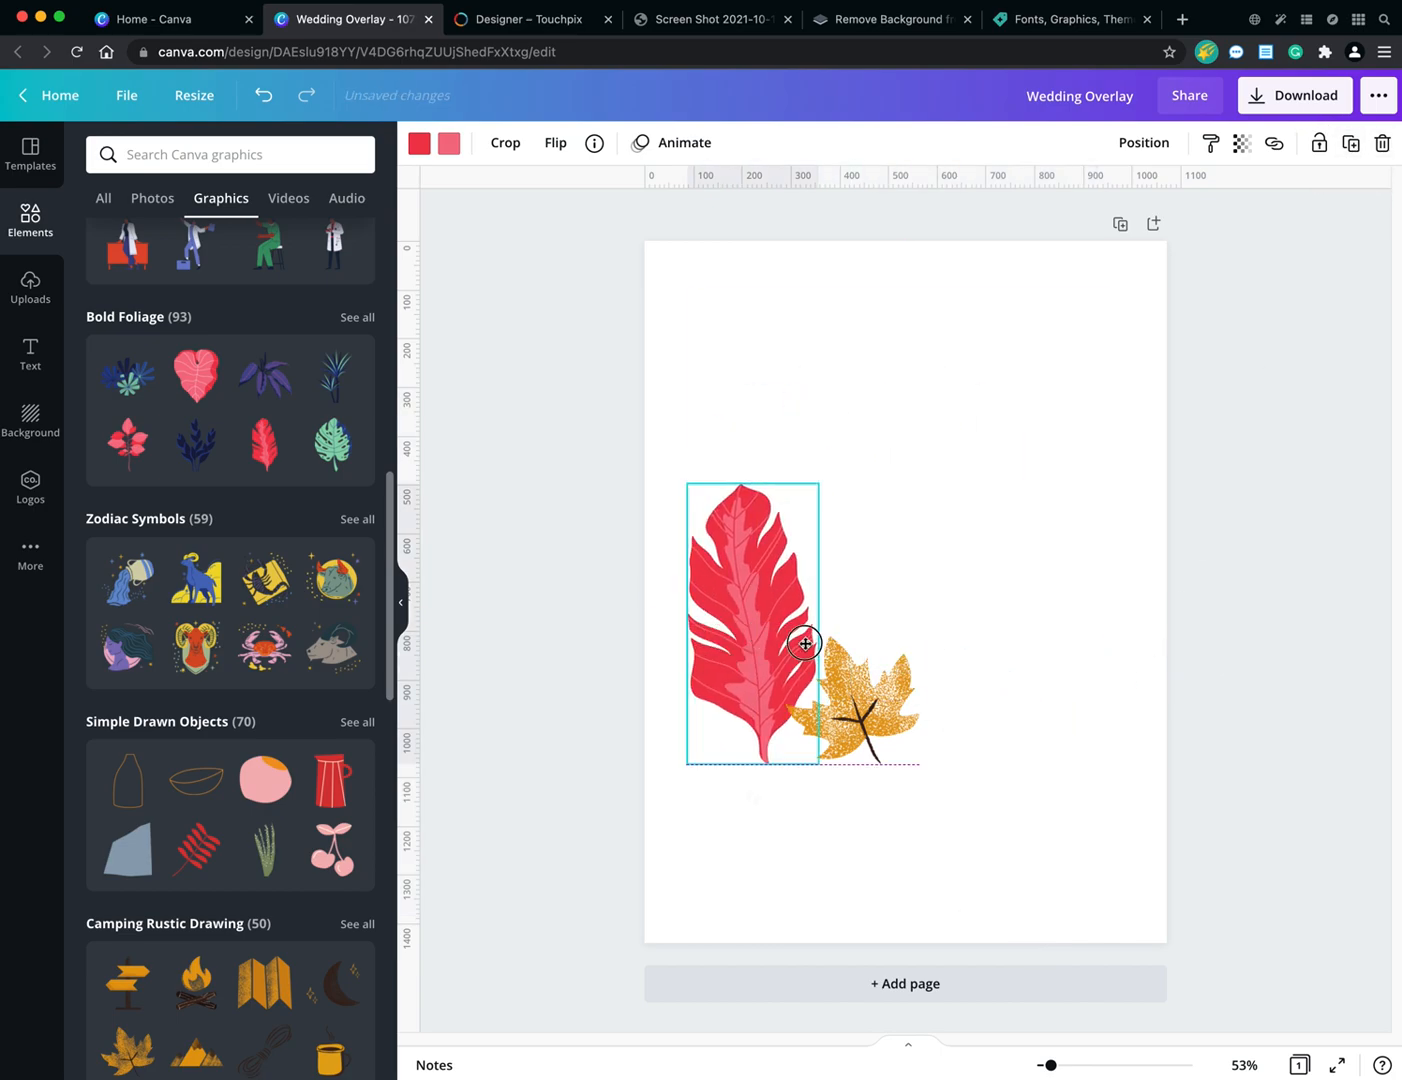
pyautogui.moveTo(805, 645); pyautogui.dragTo(760, 675)
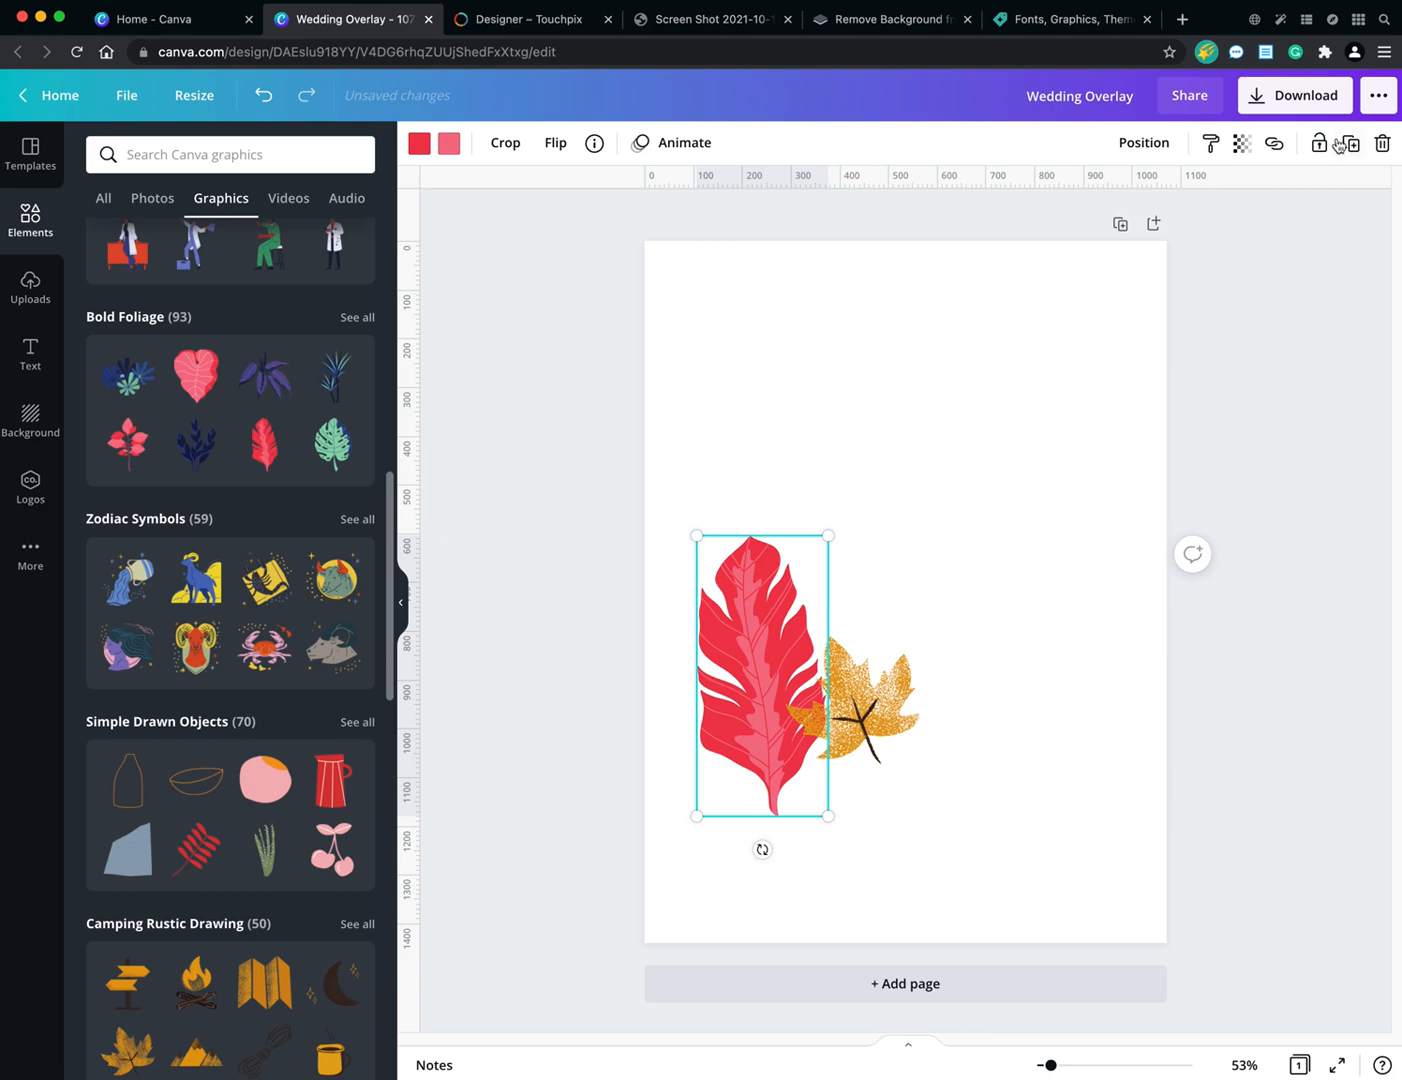
pyautogui.moveTo(762, 675); pyautogui.dragTo(772, 685)
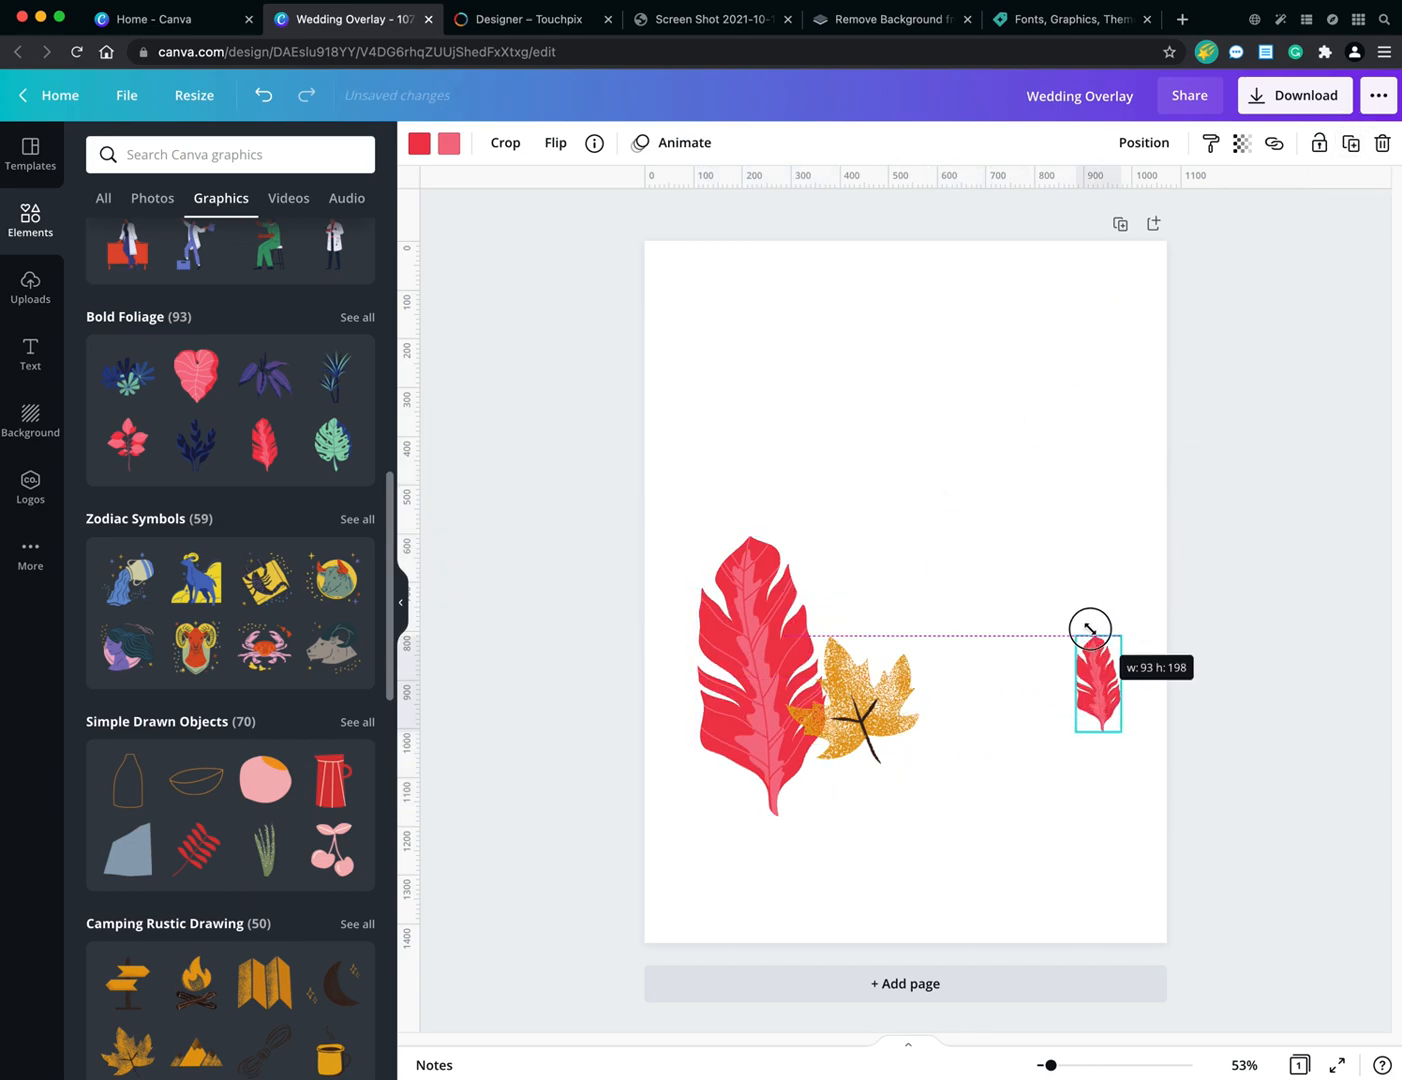
pyautogui.moveTo(1098, 685); pyautogui.dragTo(910, 738)
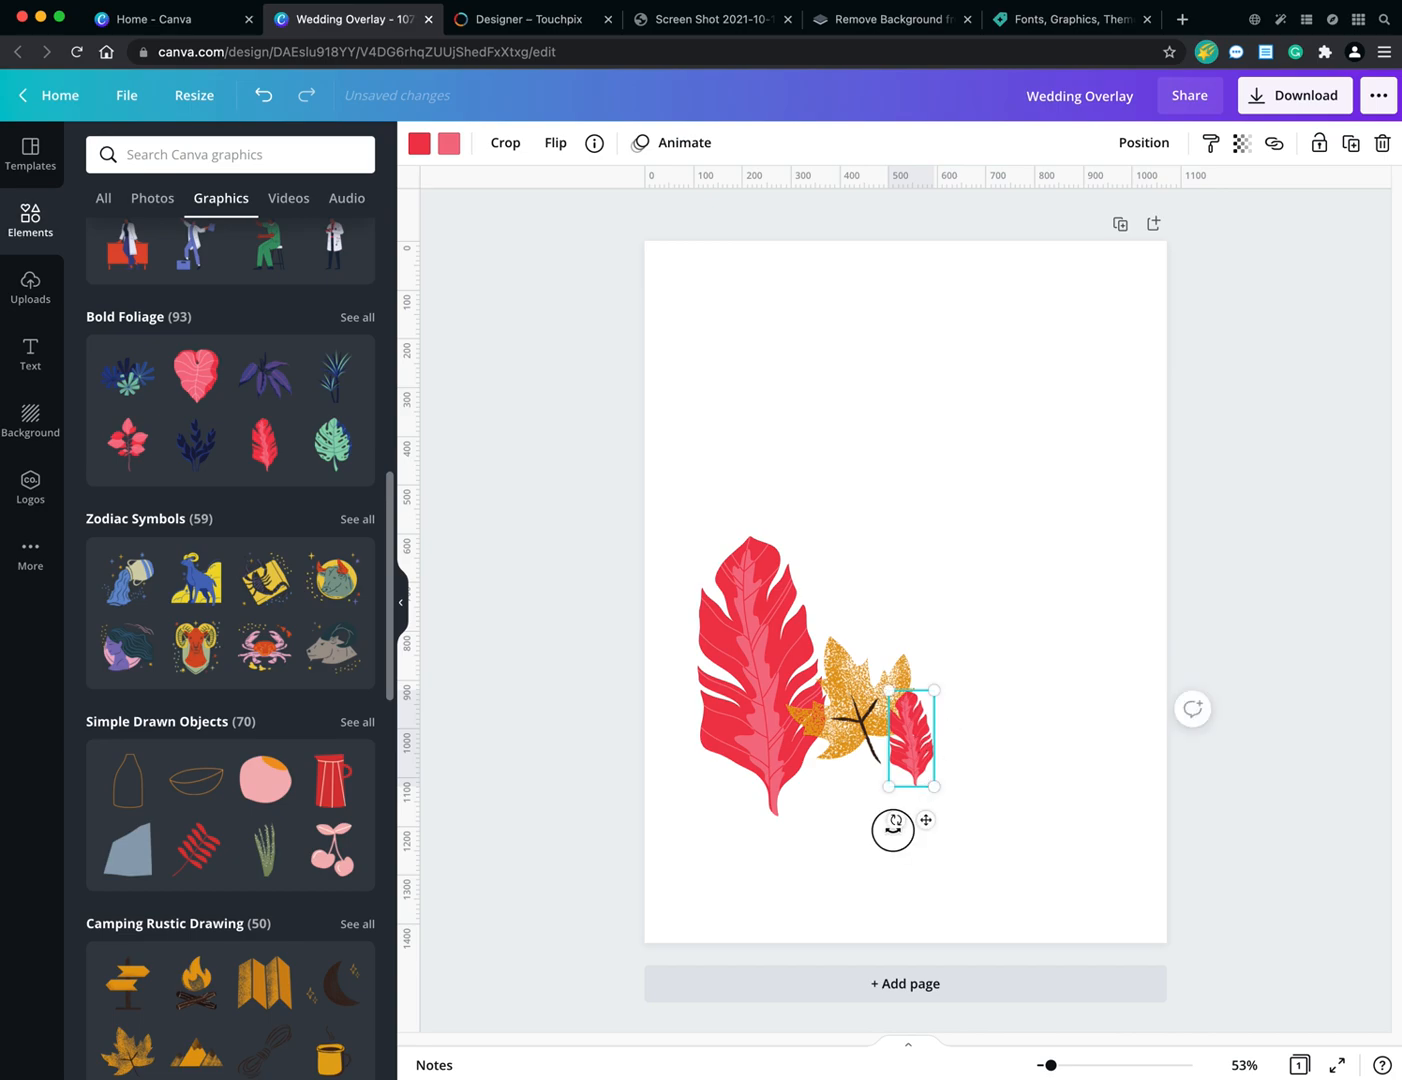
pyautogui.moveTo(893, 829); pyautogui.dragTo(992, 803)
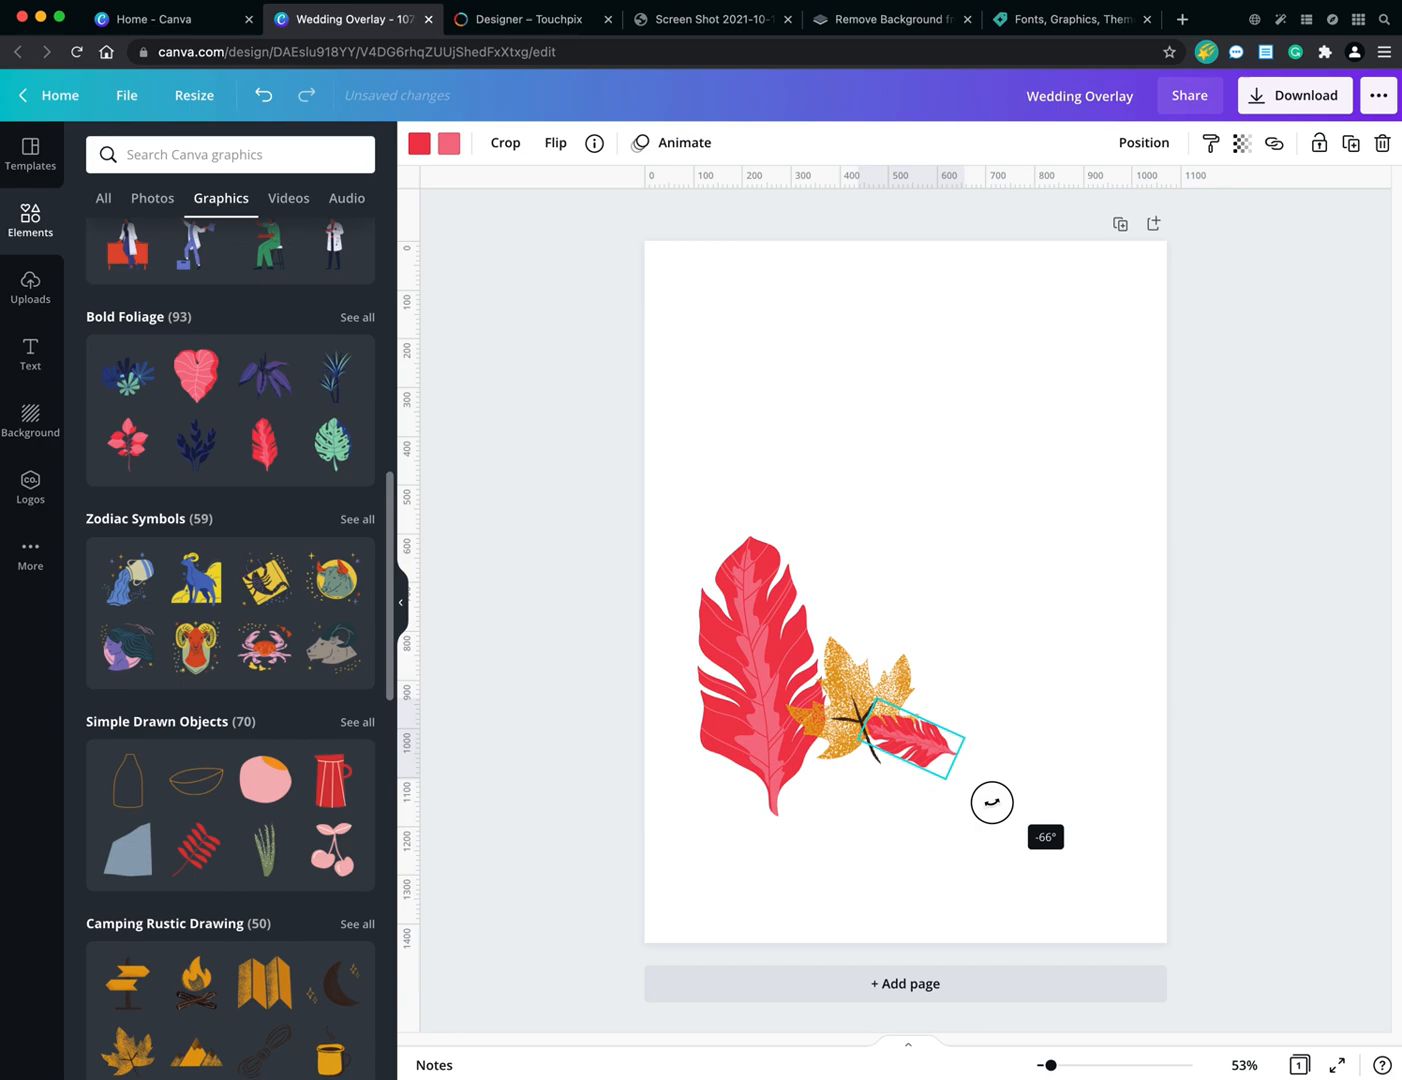
pyautogui.moveTo(991, 802); pyautogui.dragTo(865, 807)
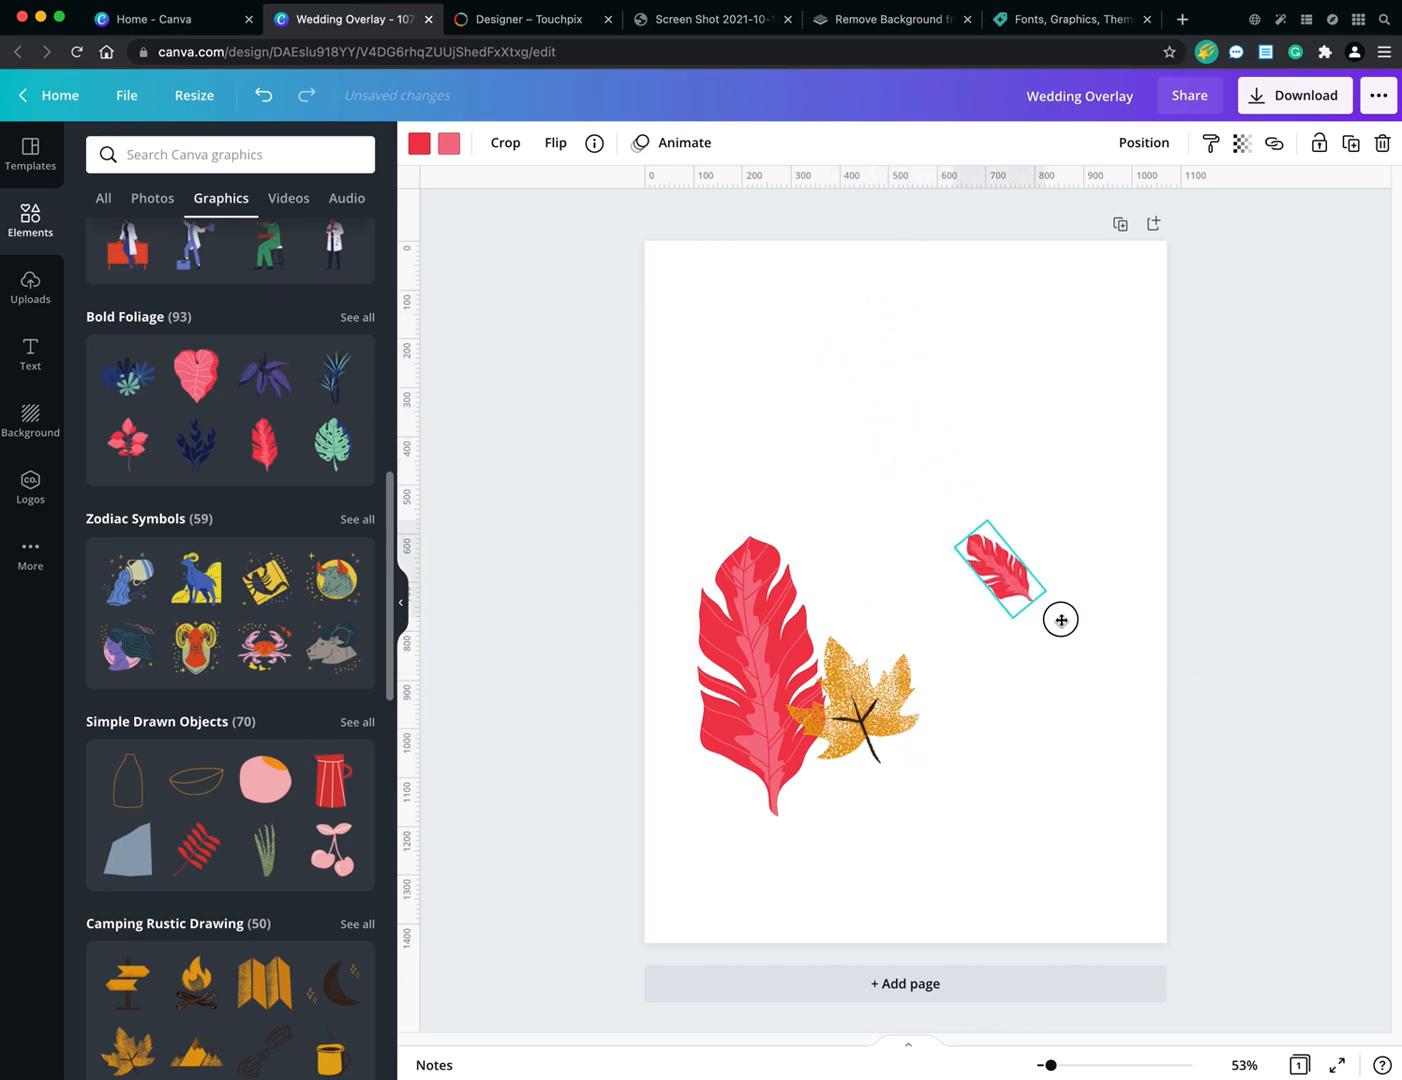
pyautogui.moveTo(1060, 620); pyautogui.dragTo(1005, 672)
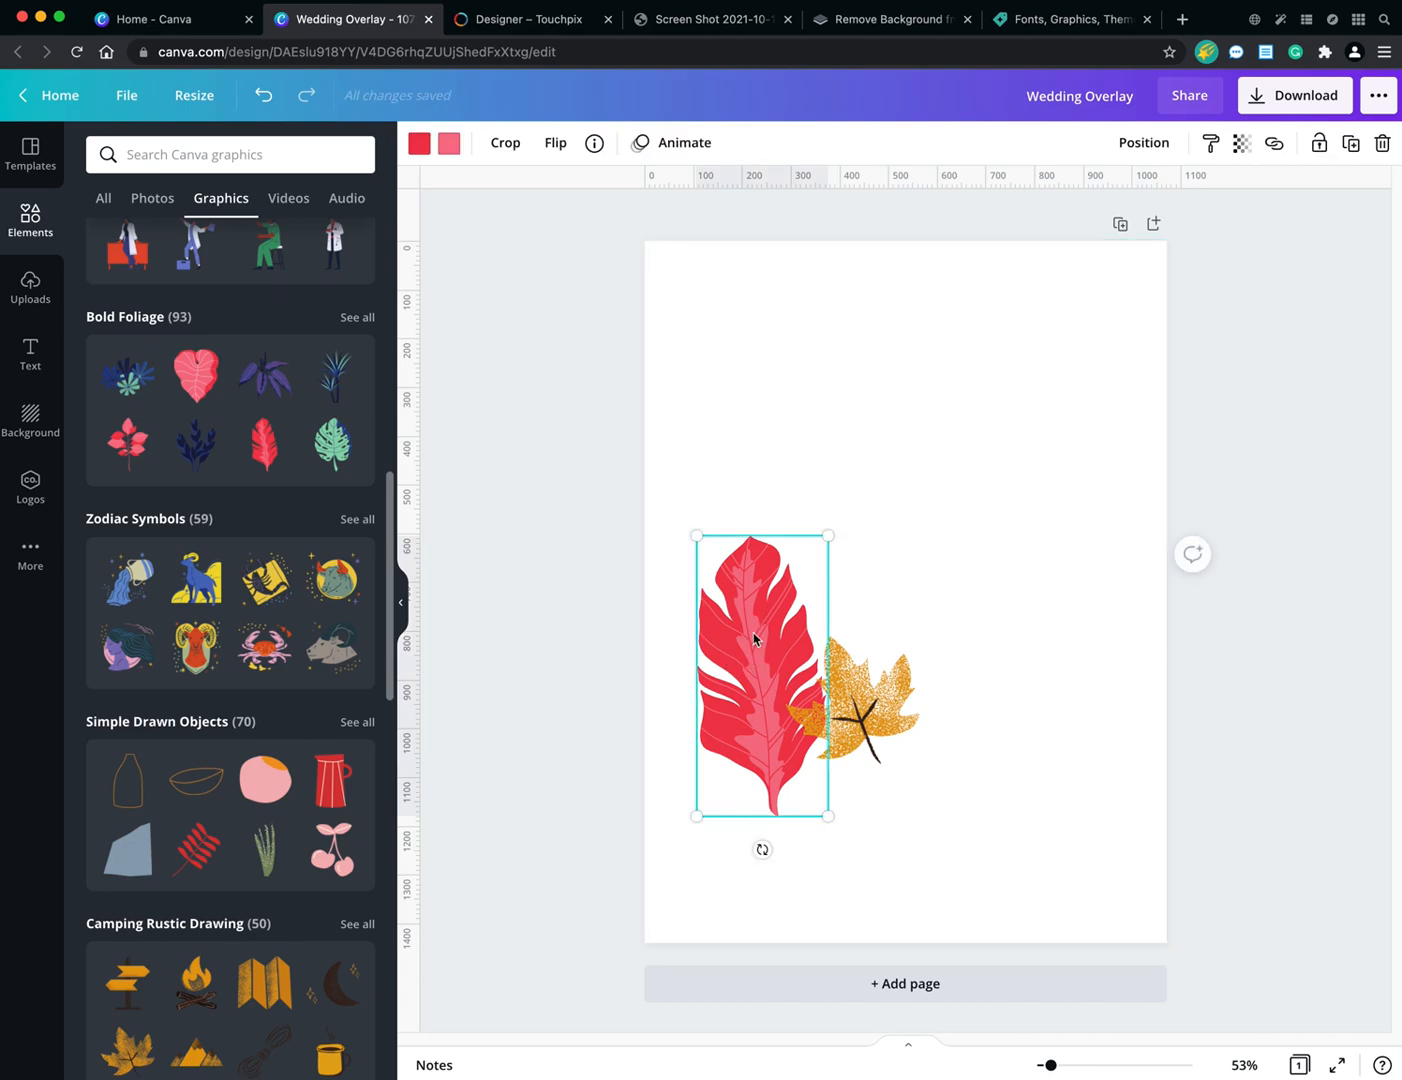
pyautogui.moveTo(505, 142)
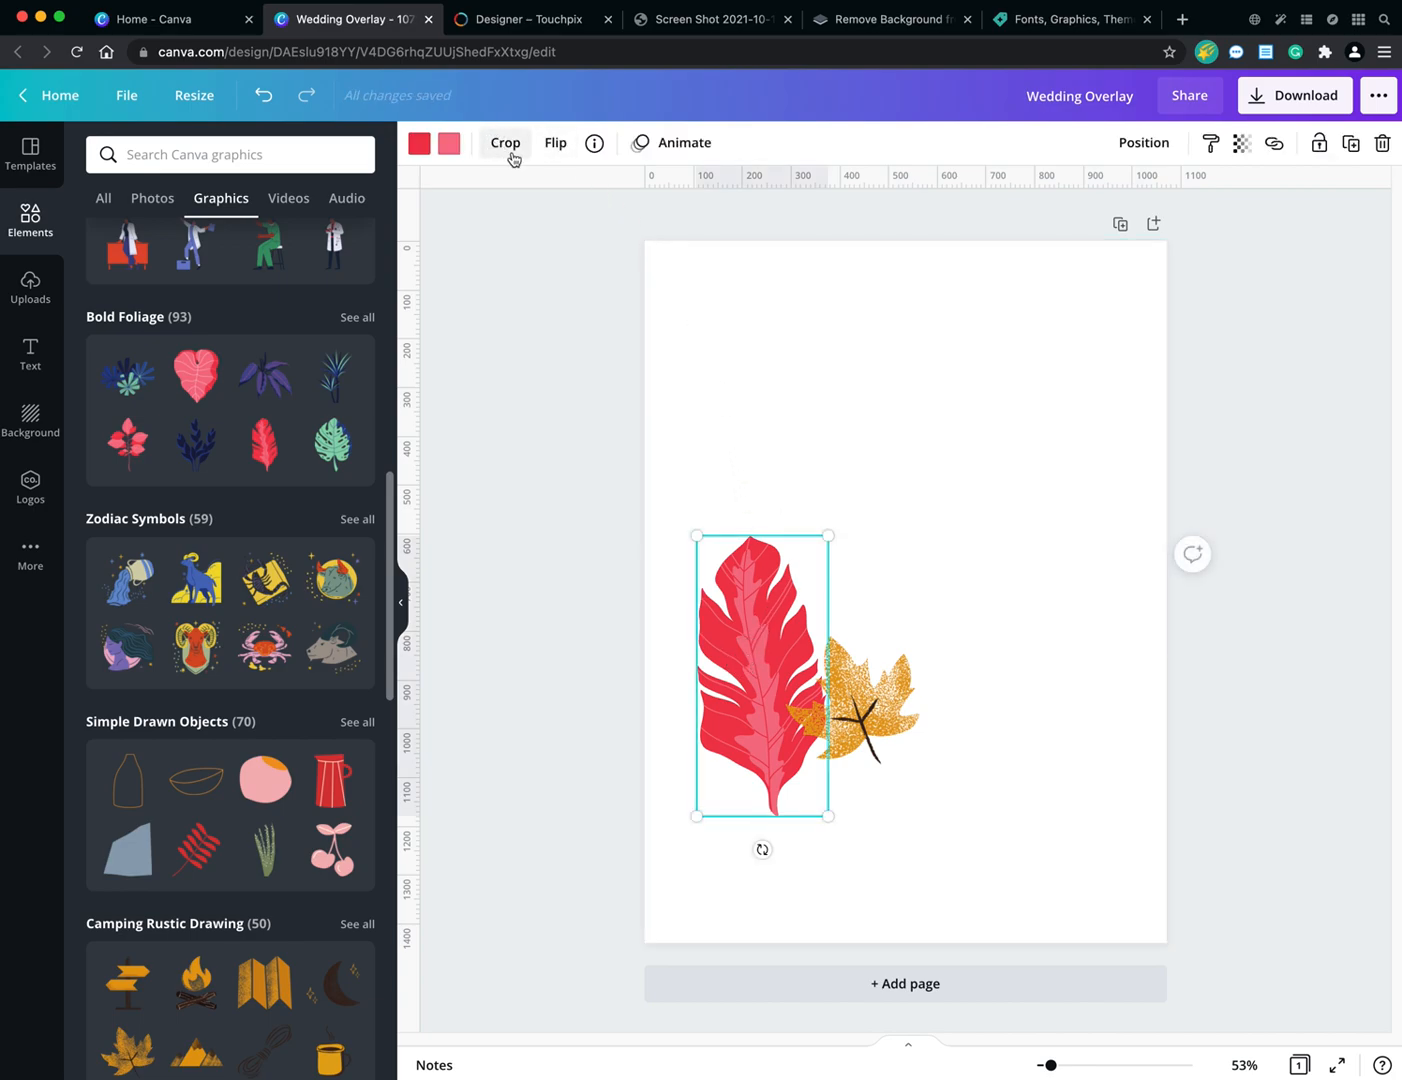
pyautogui.moveTo(554, 142)
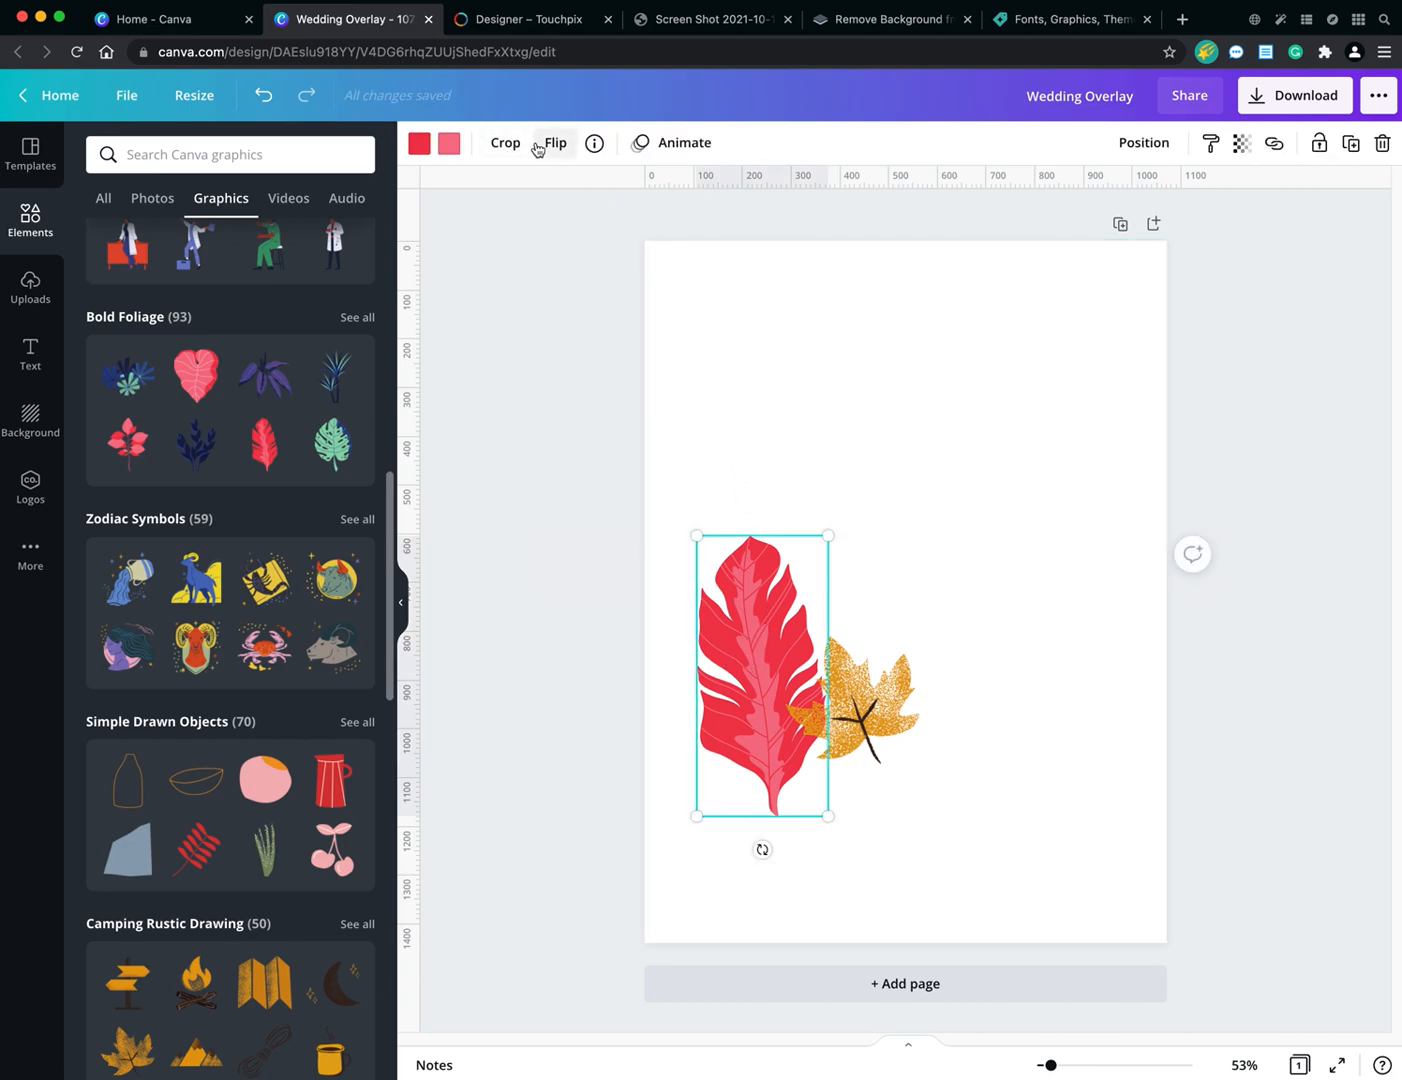
# Flip the red leaf horizontally.
pyautogui.click(555, 142)
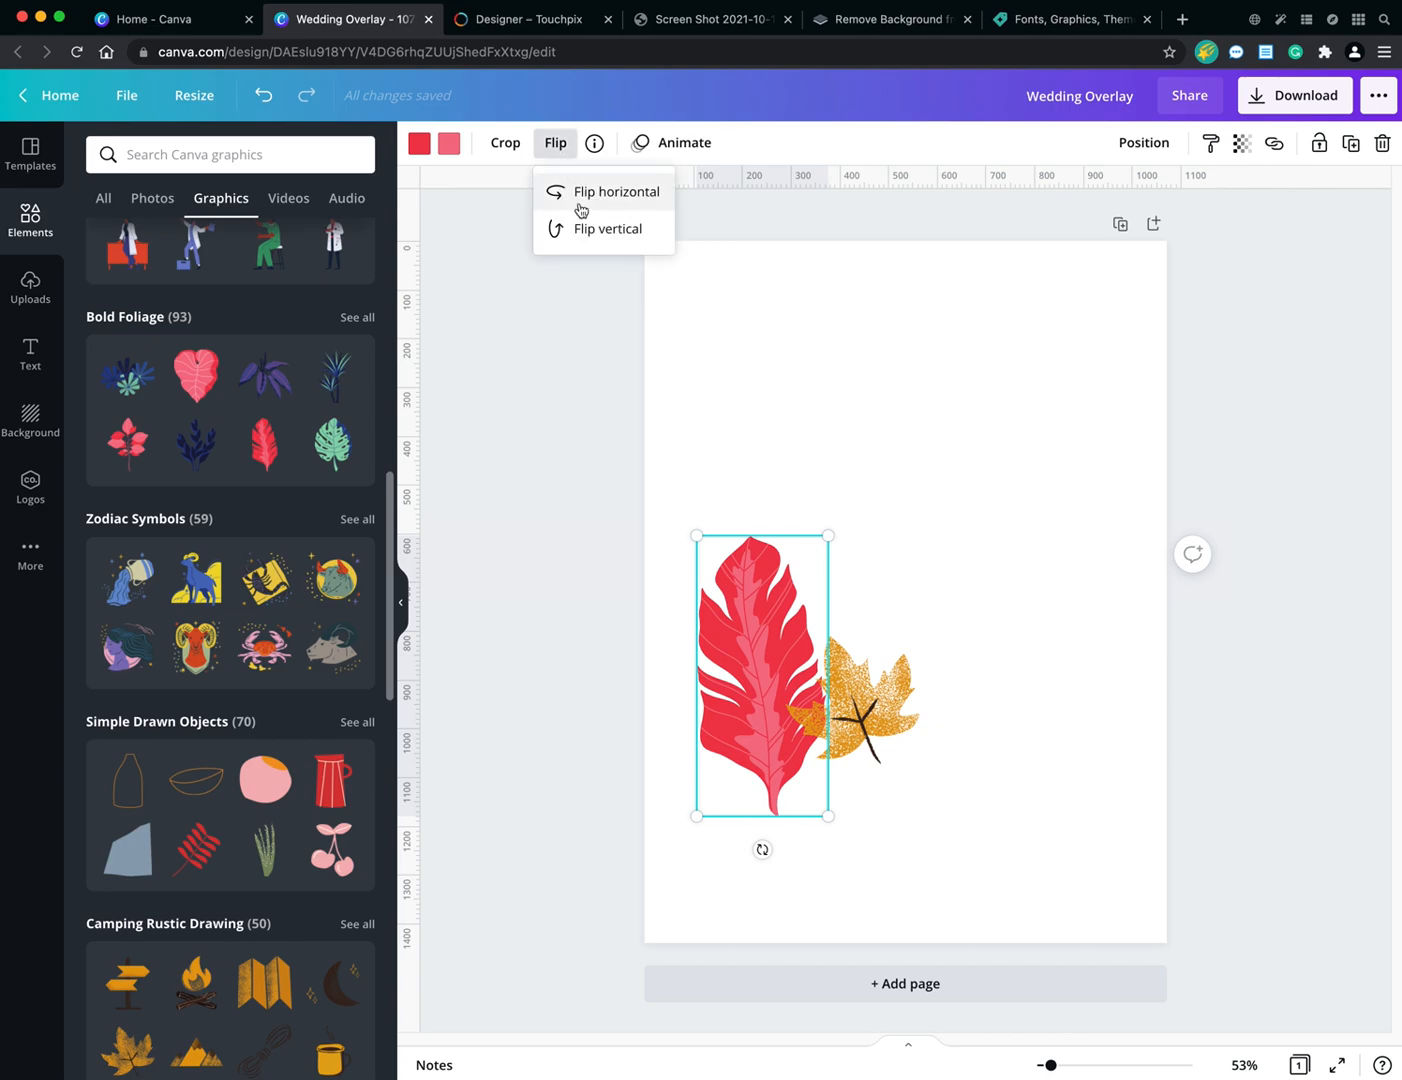
pyautogui.click(606, 228)
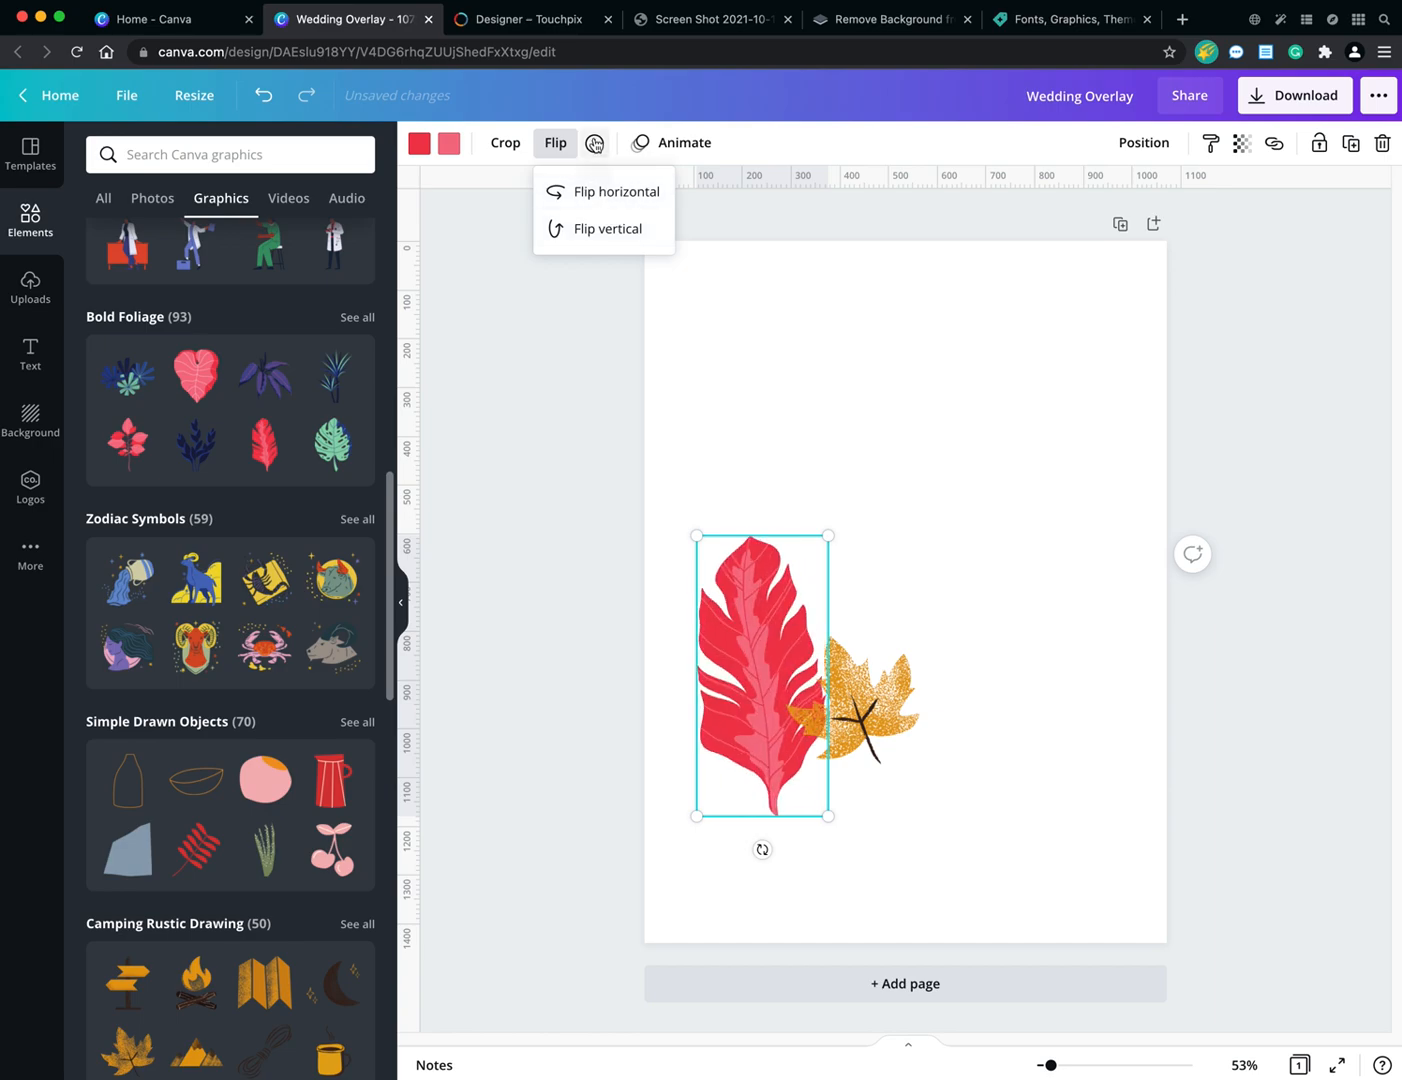
pyautogui.moveTo(596, 142)
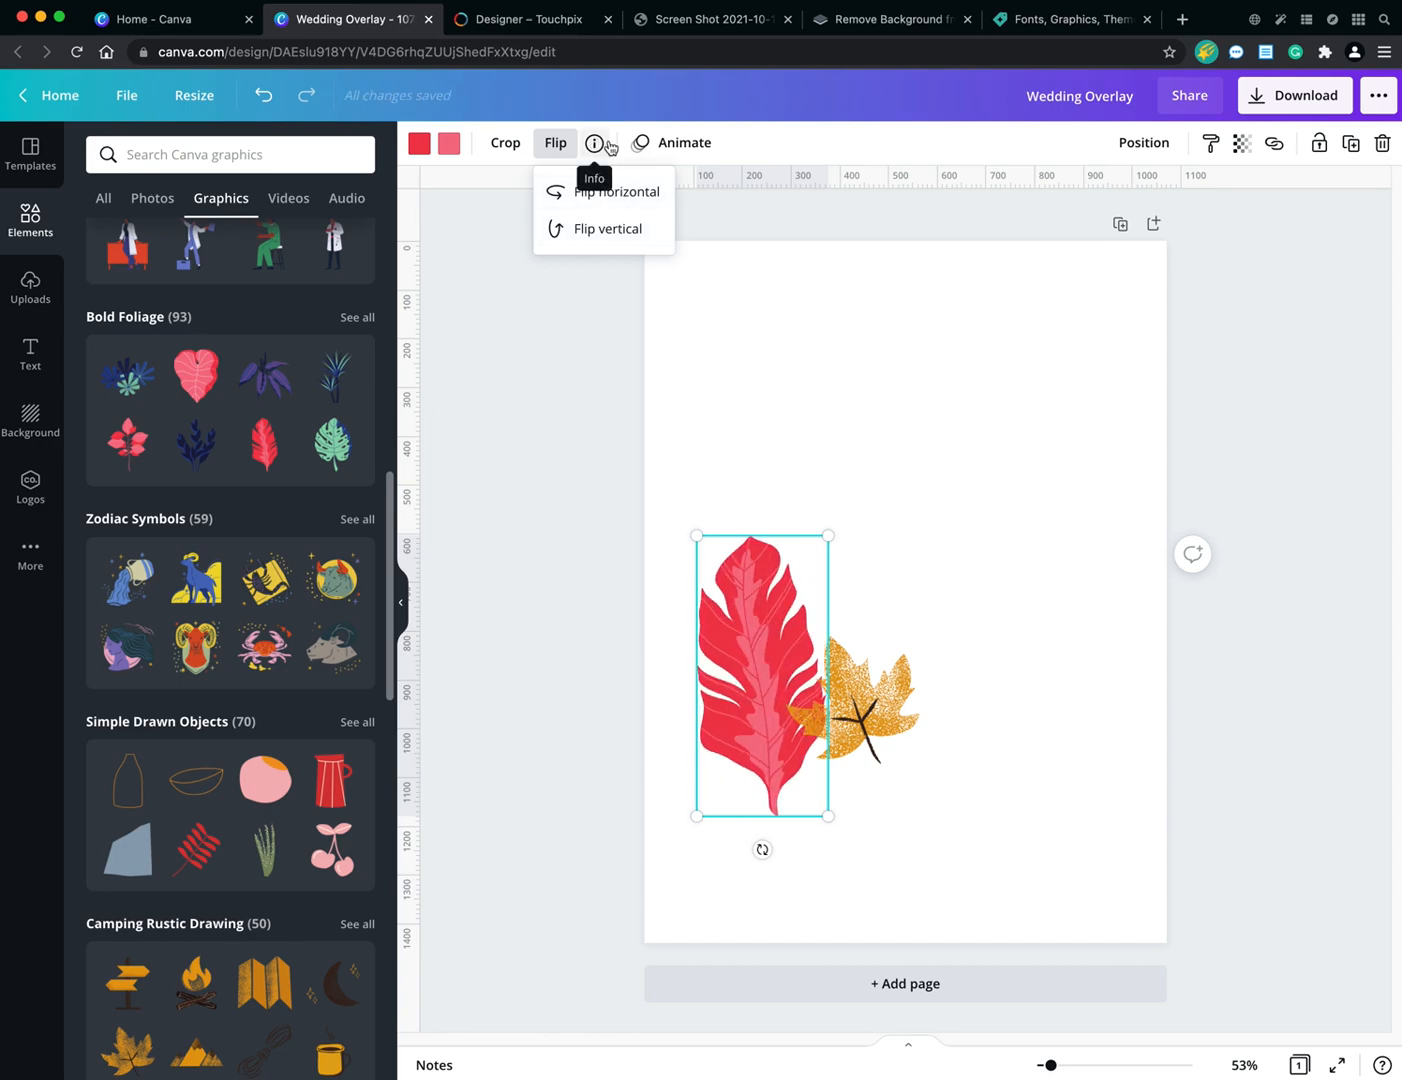
# Preview the Tumble, Tectonic and Fade animations, then apply Pan to the red leaf.
pyautogui.click(683, 142)
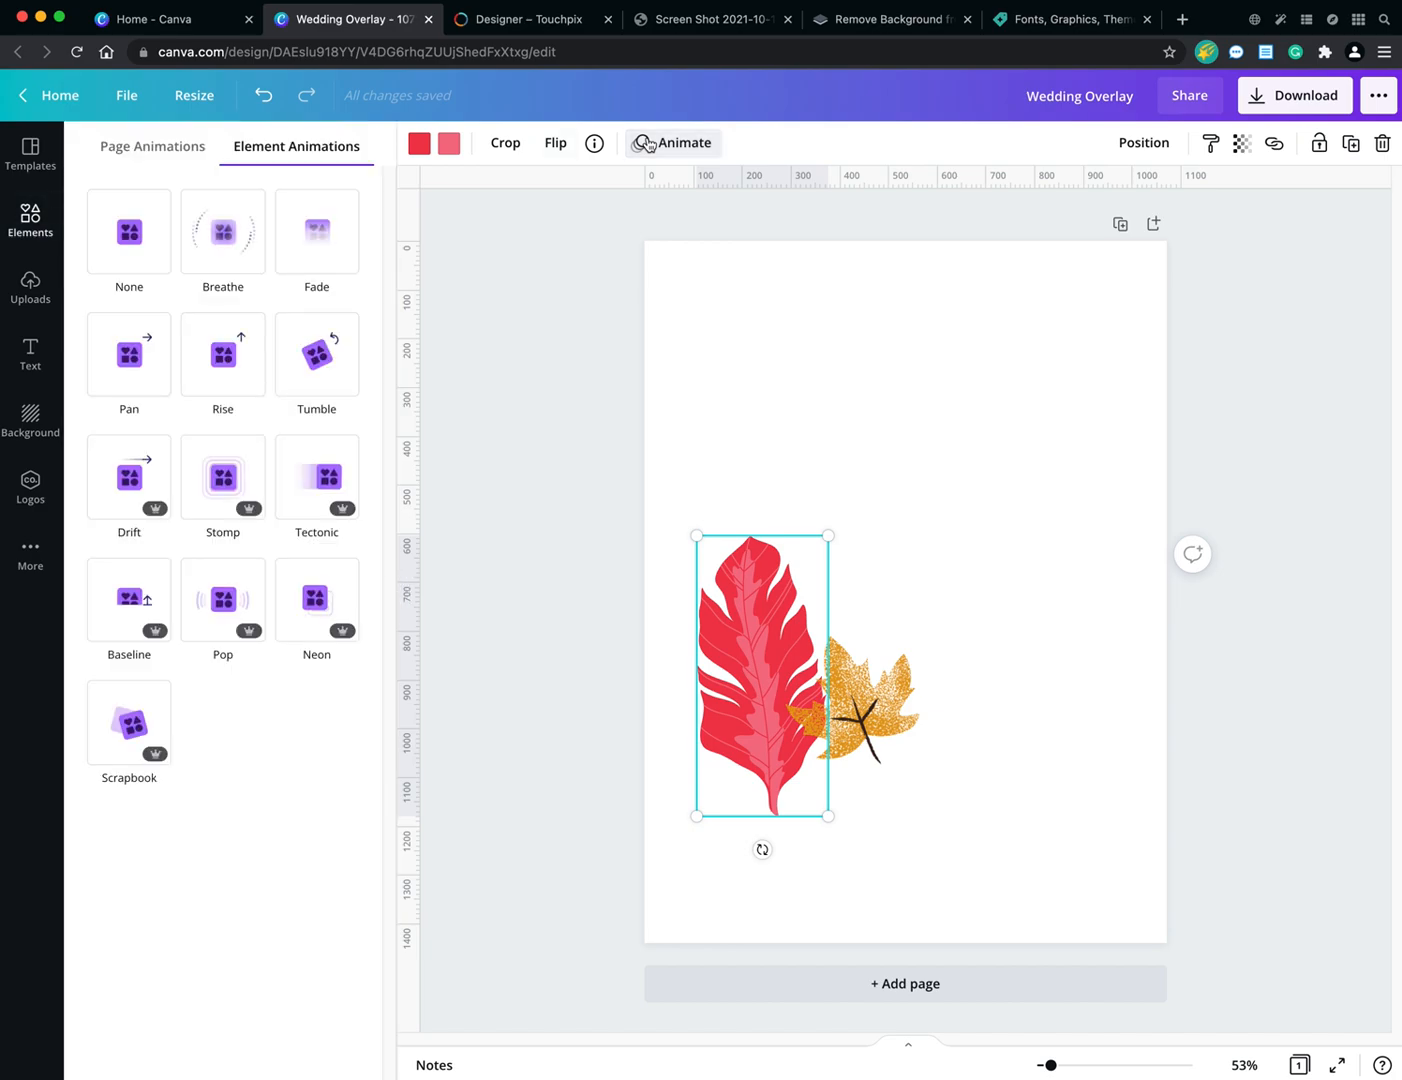
pyautogui.click(316, 354)
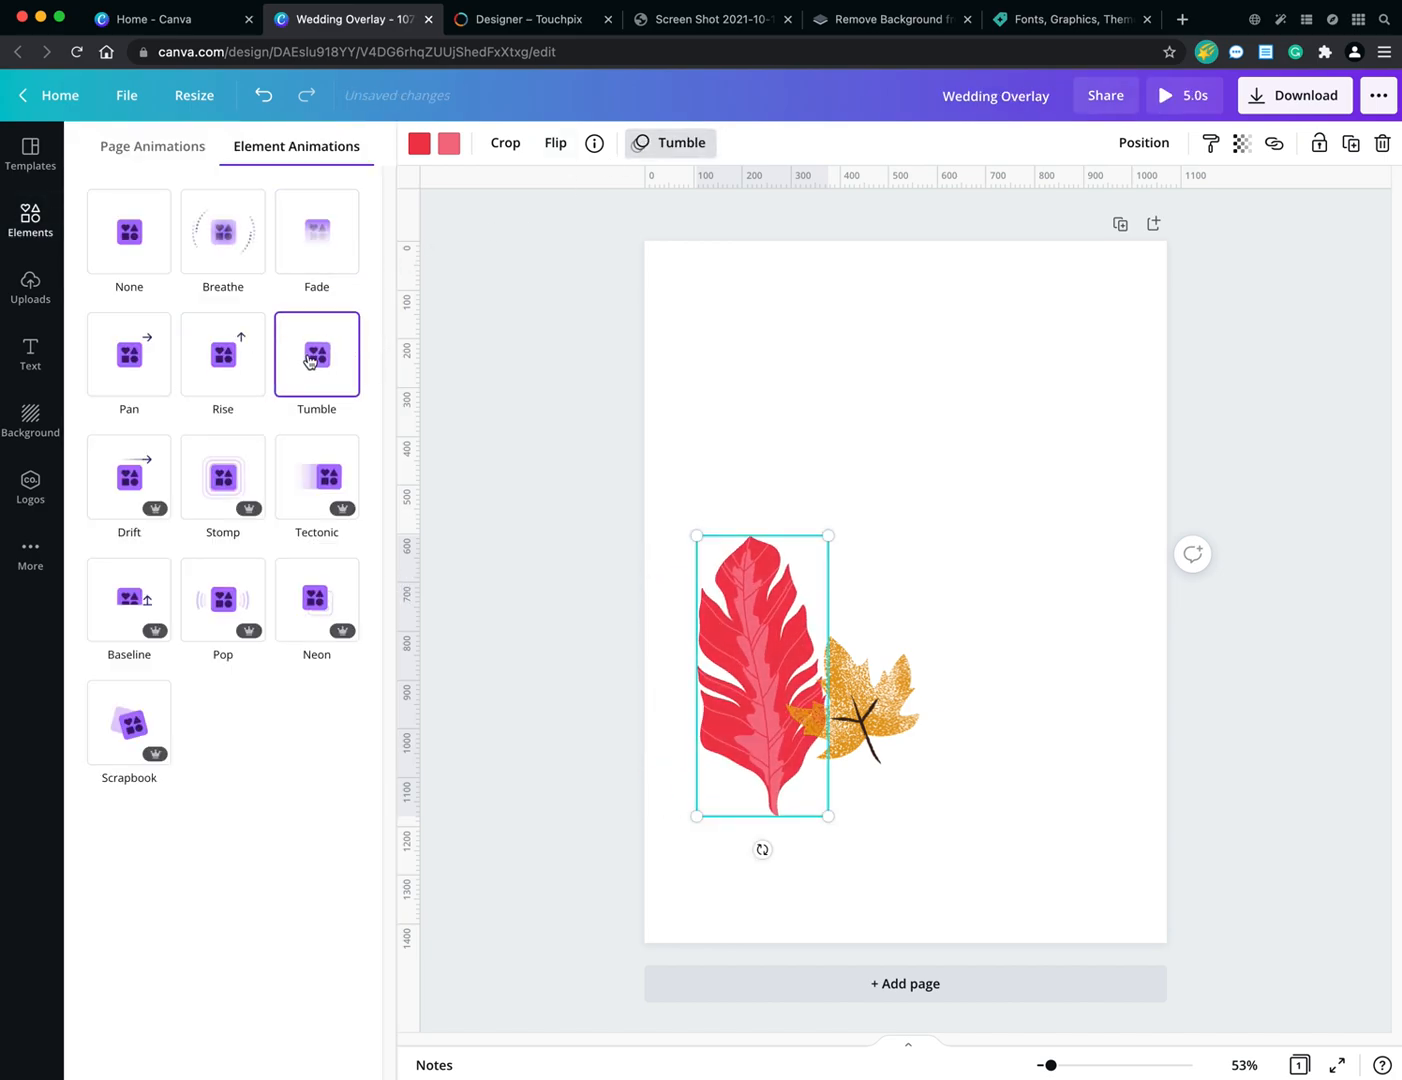
pyautogui.click(316, 477)
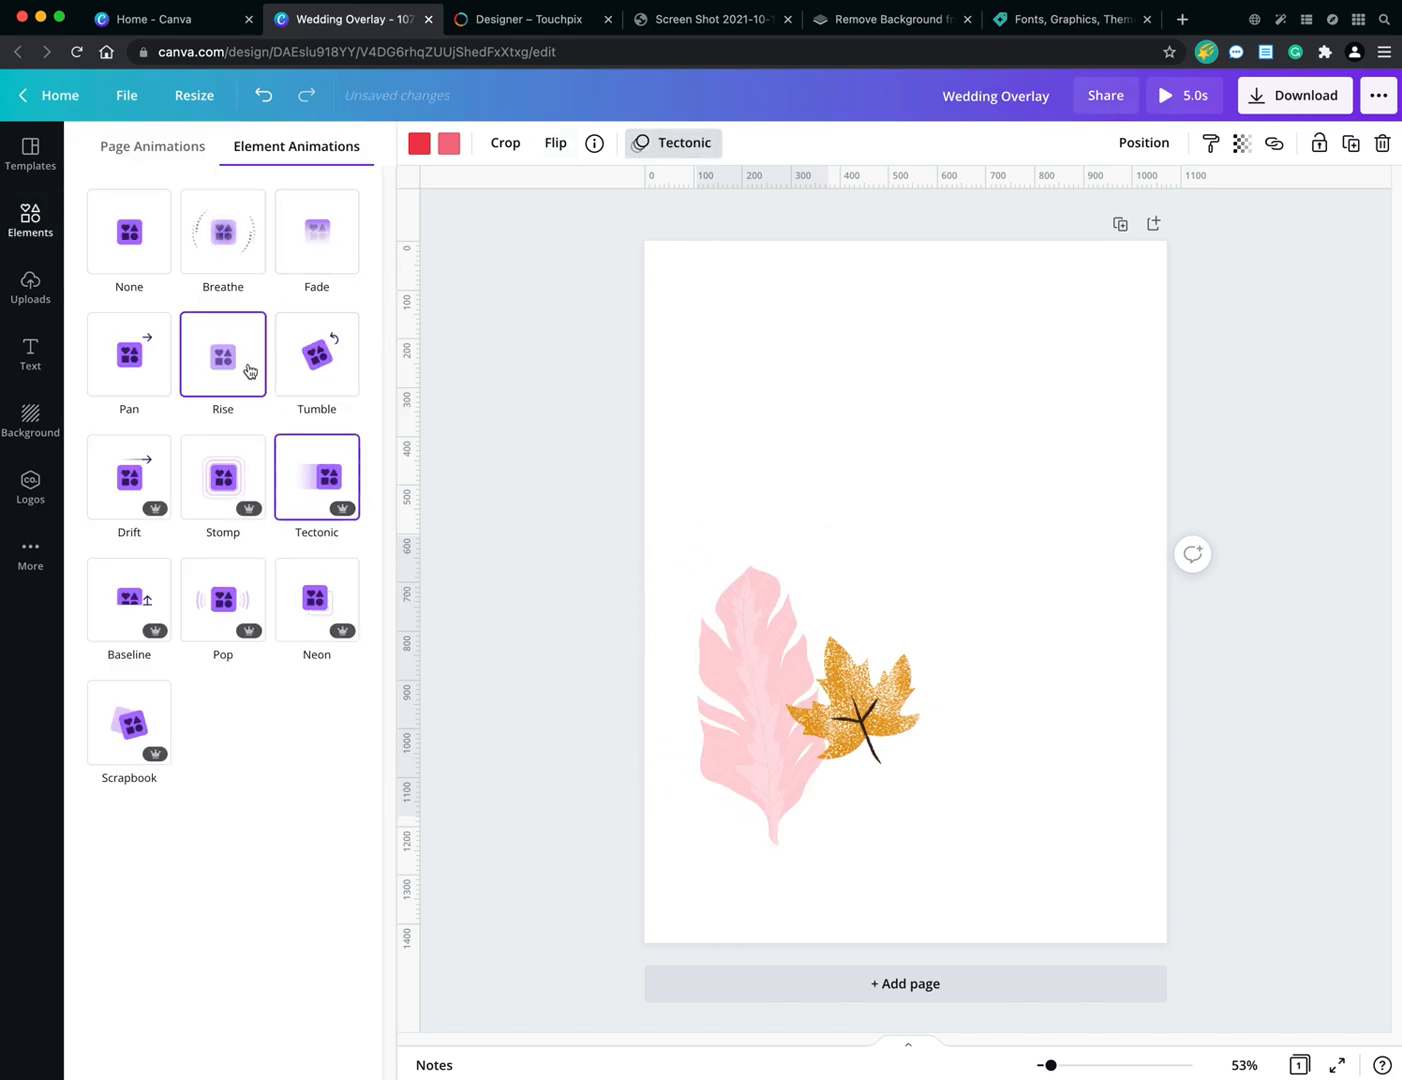
pyautogui.click(316, 232)
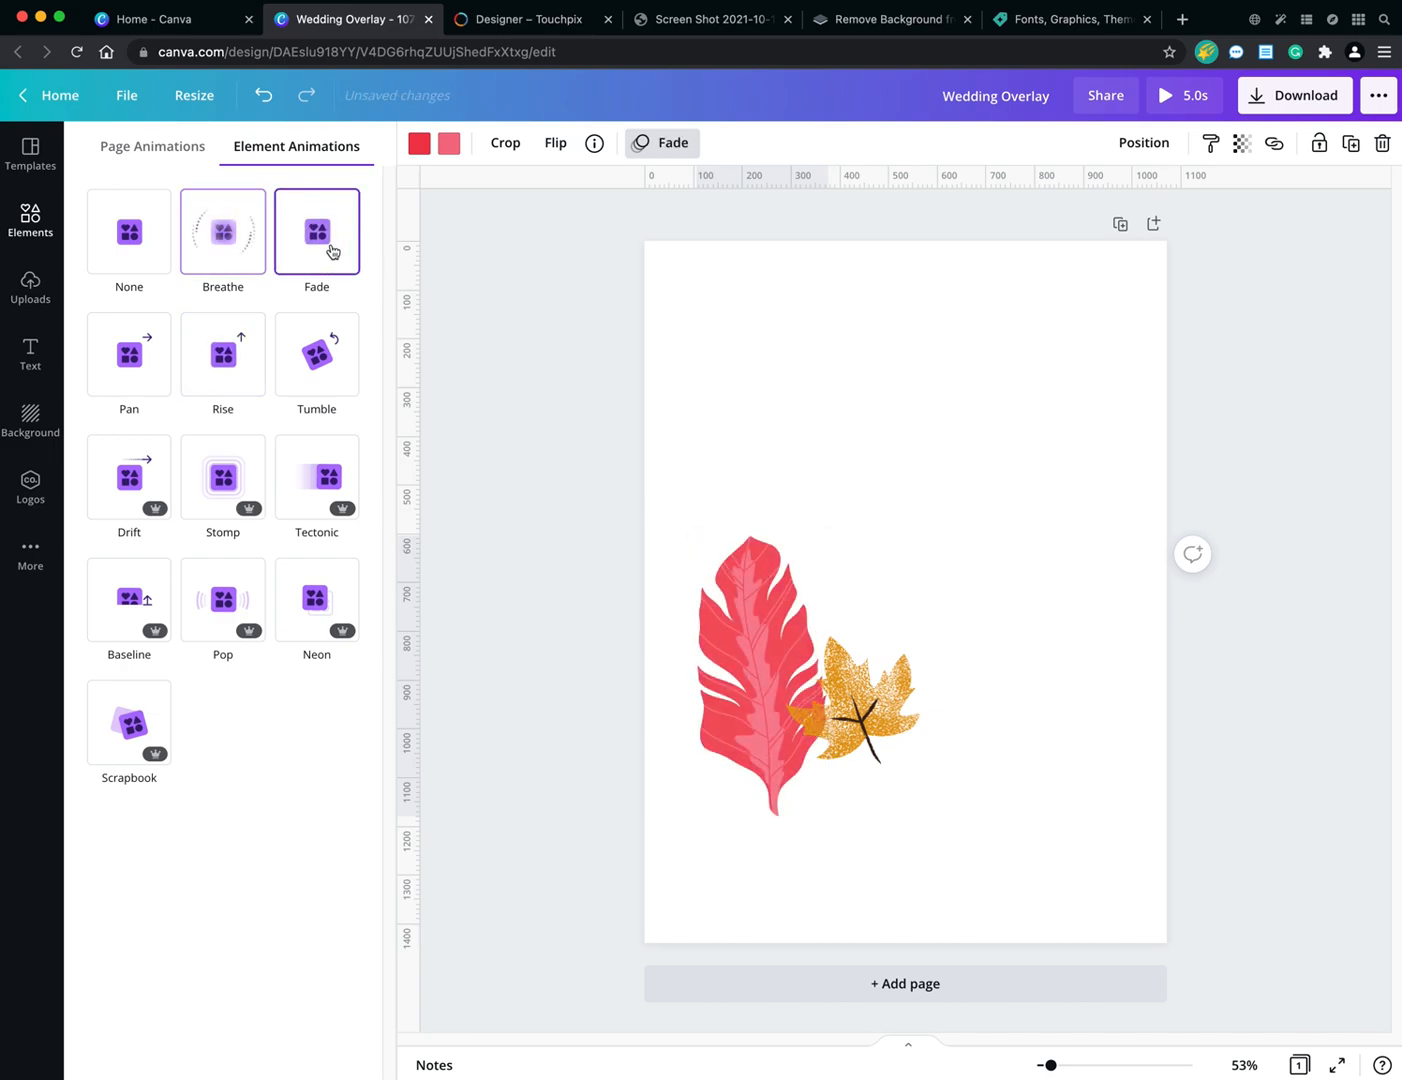
pyautogui.click(128, 231)
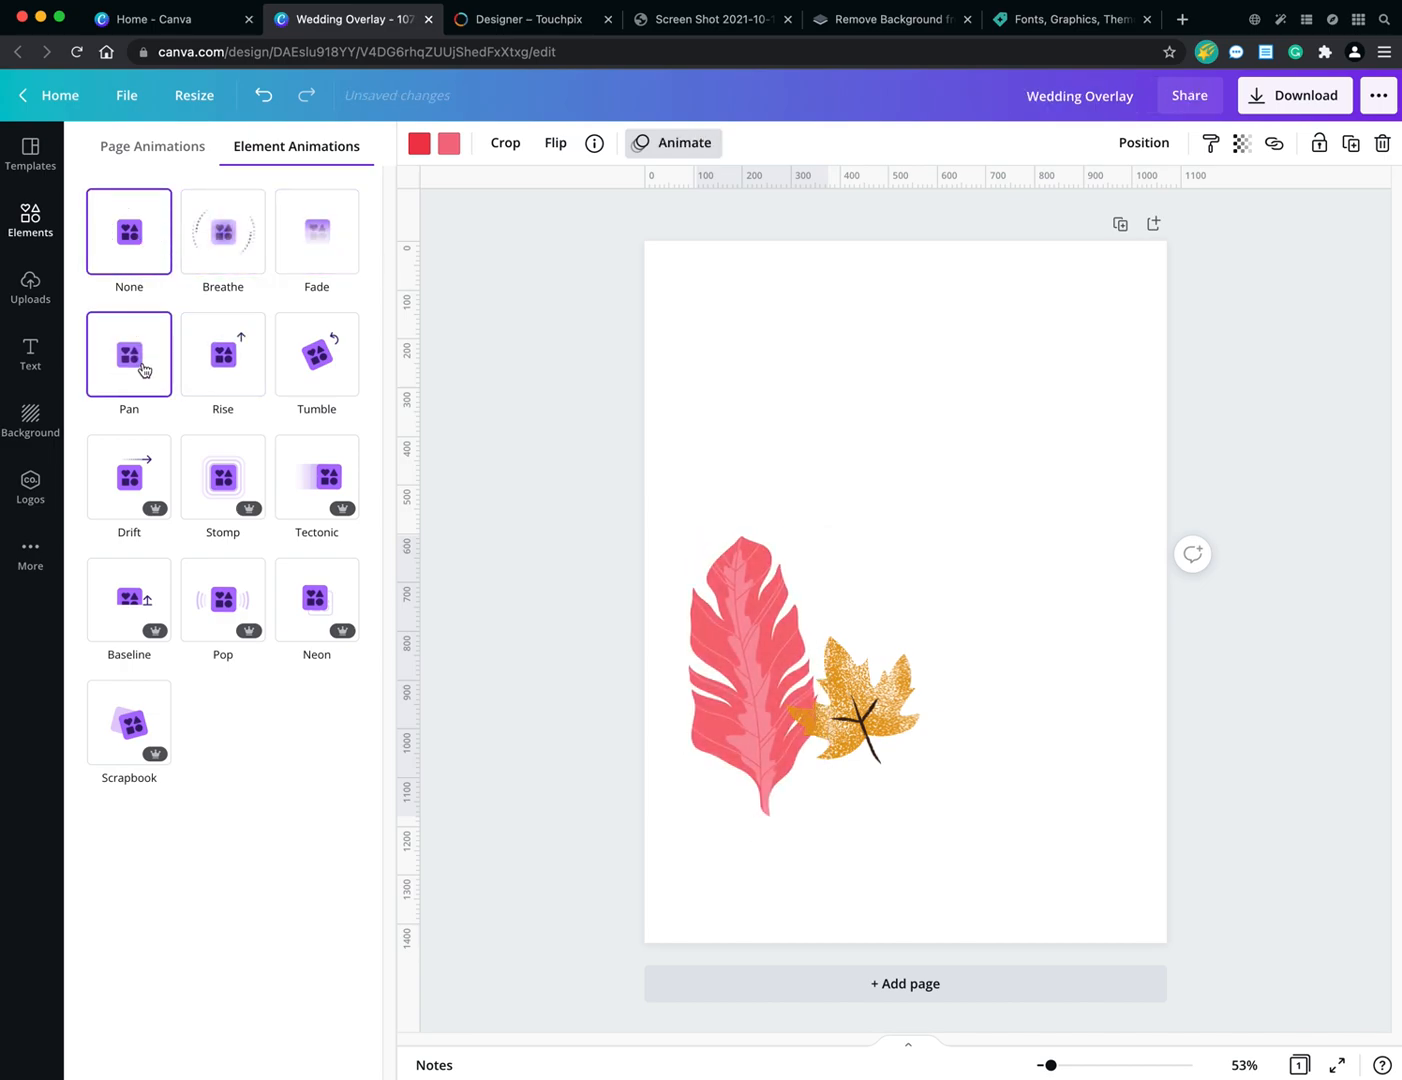
pyautogui.click(128, 355)
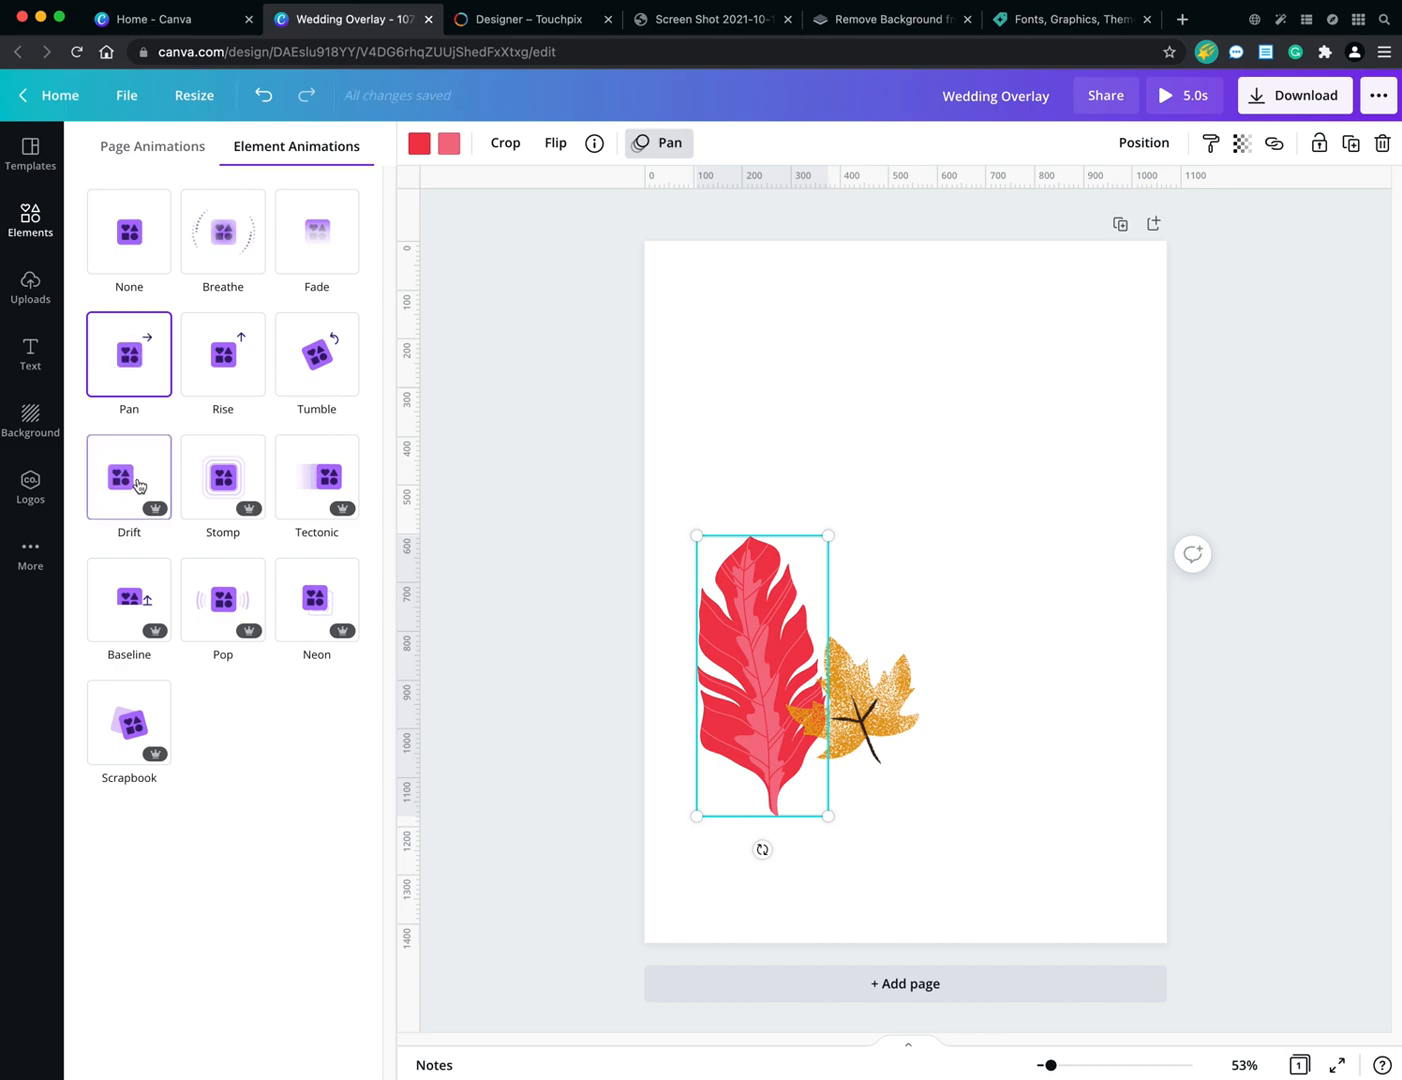
# Close the animations panel and return to the graphics collections.
pyautogui.click(128, 722)
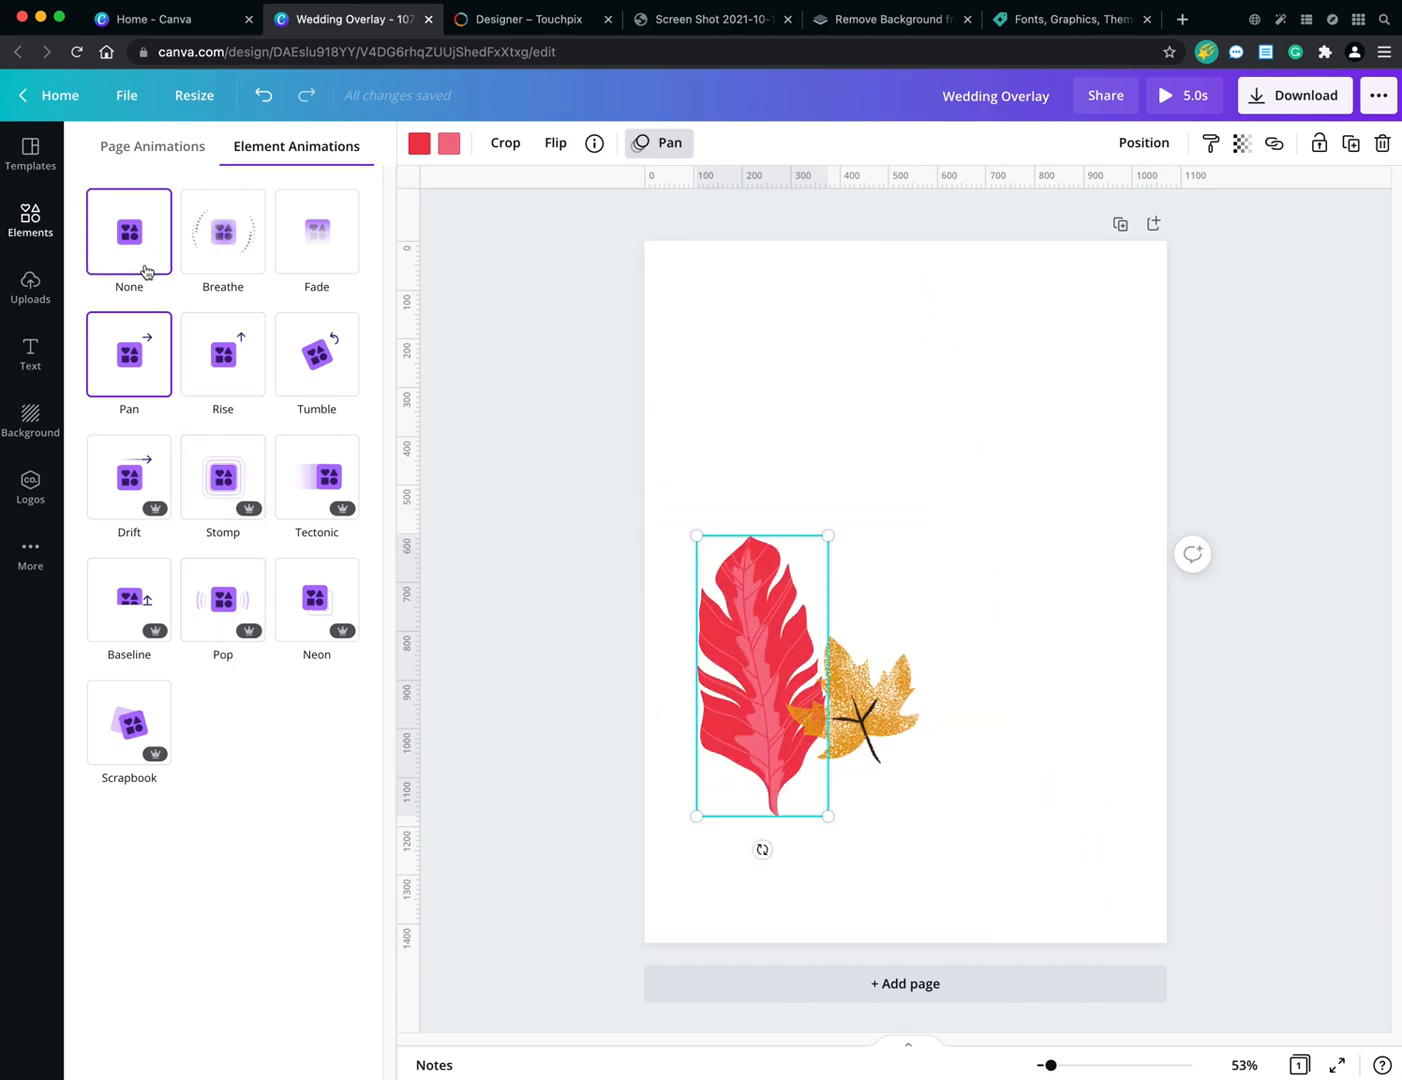
pyautogui.click(222, 232)
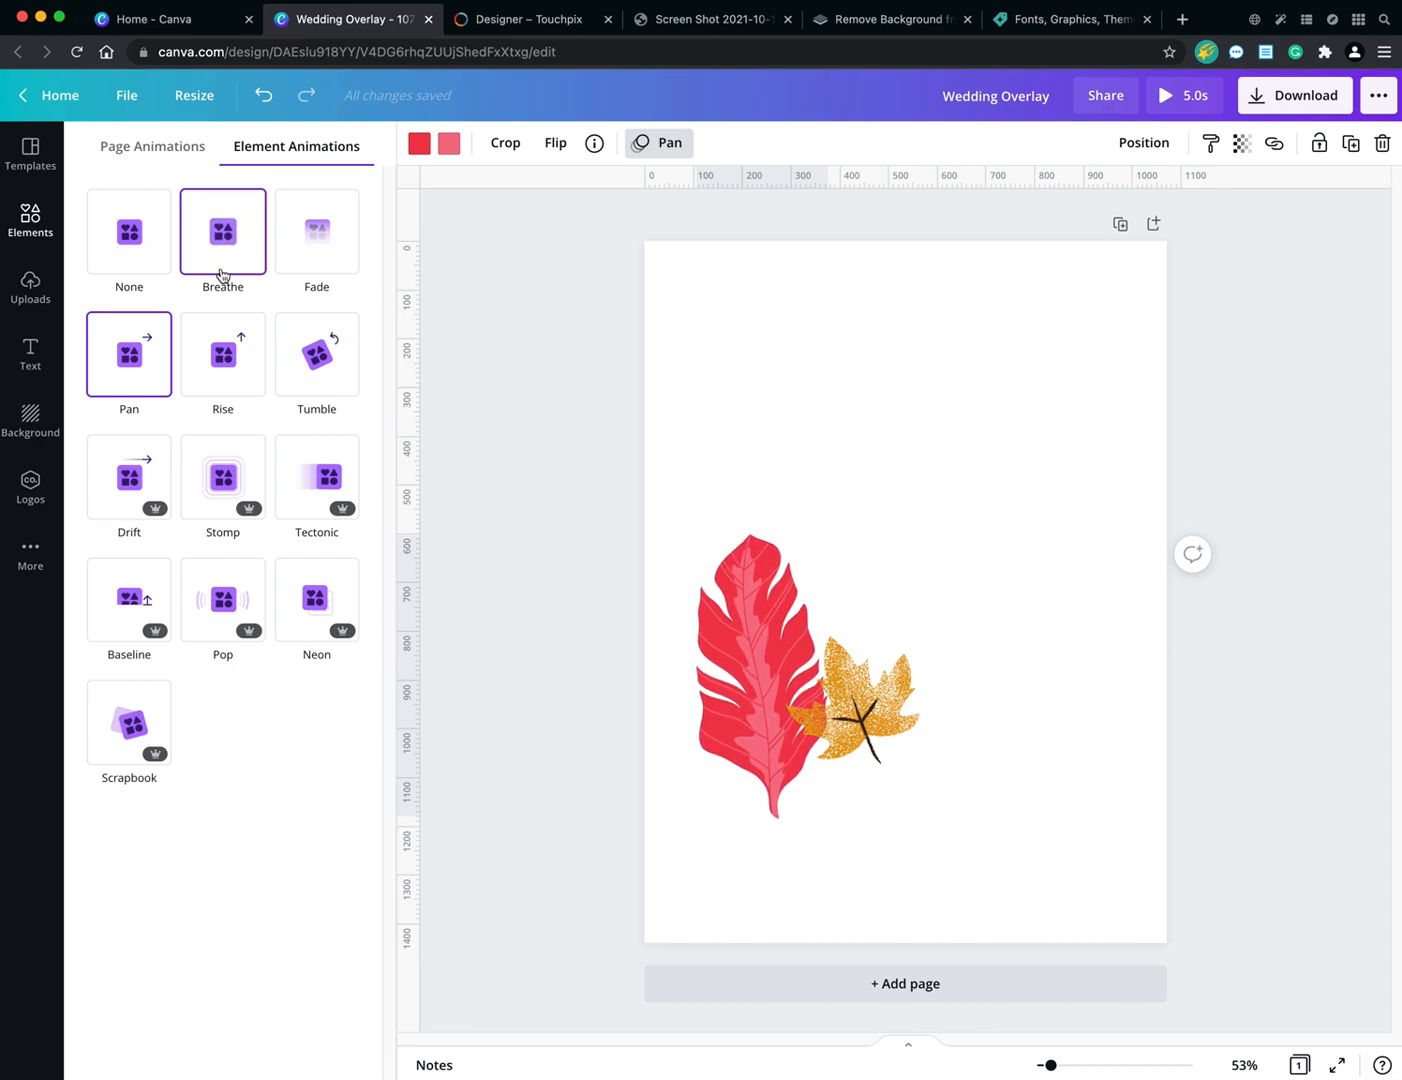
pyautogui.click(760, 680)
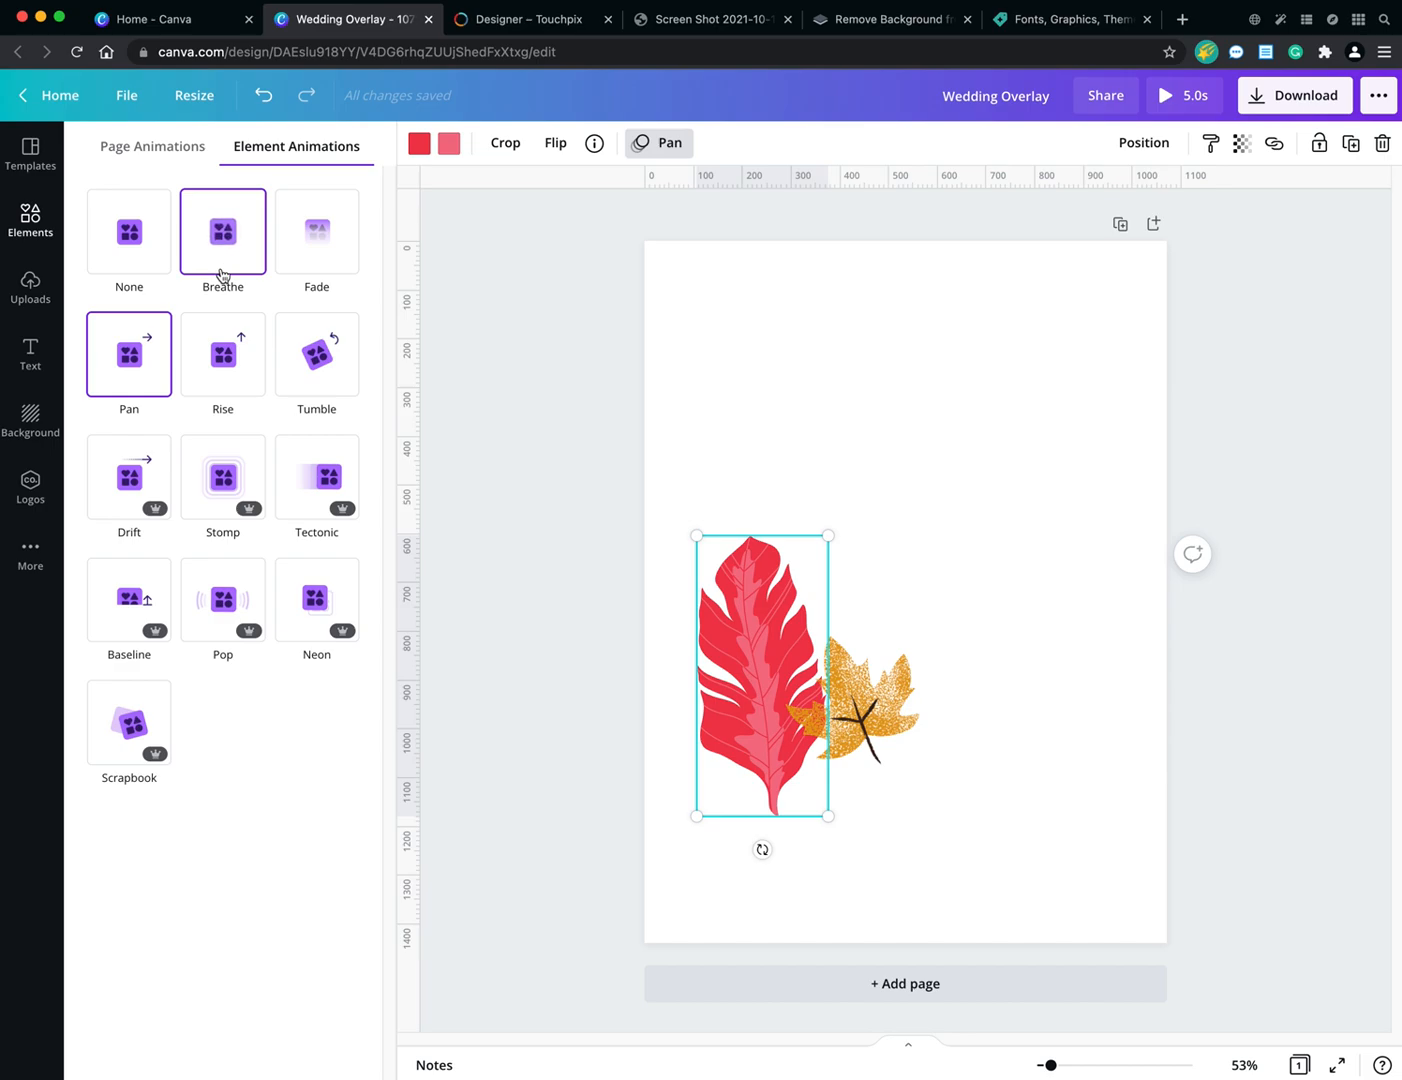
pyautogui.click(152, 146)
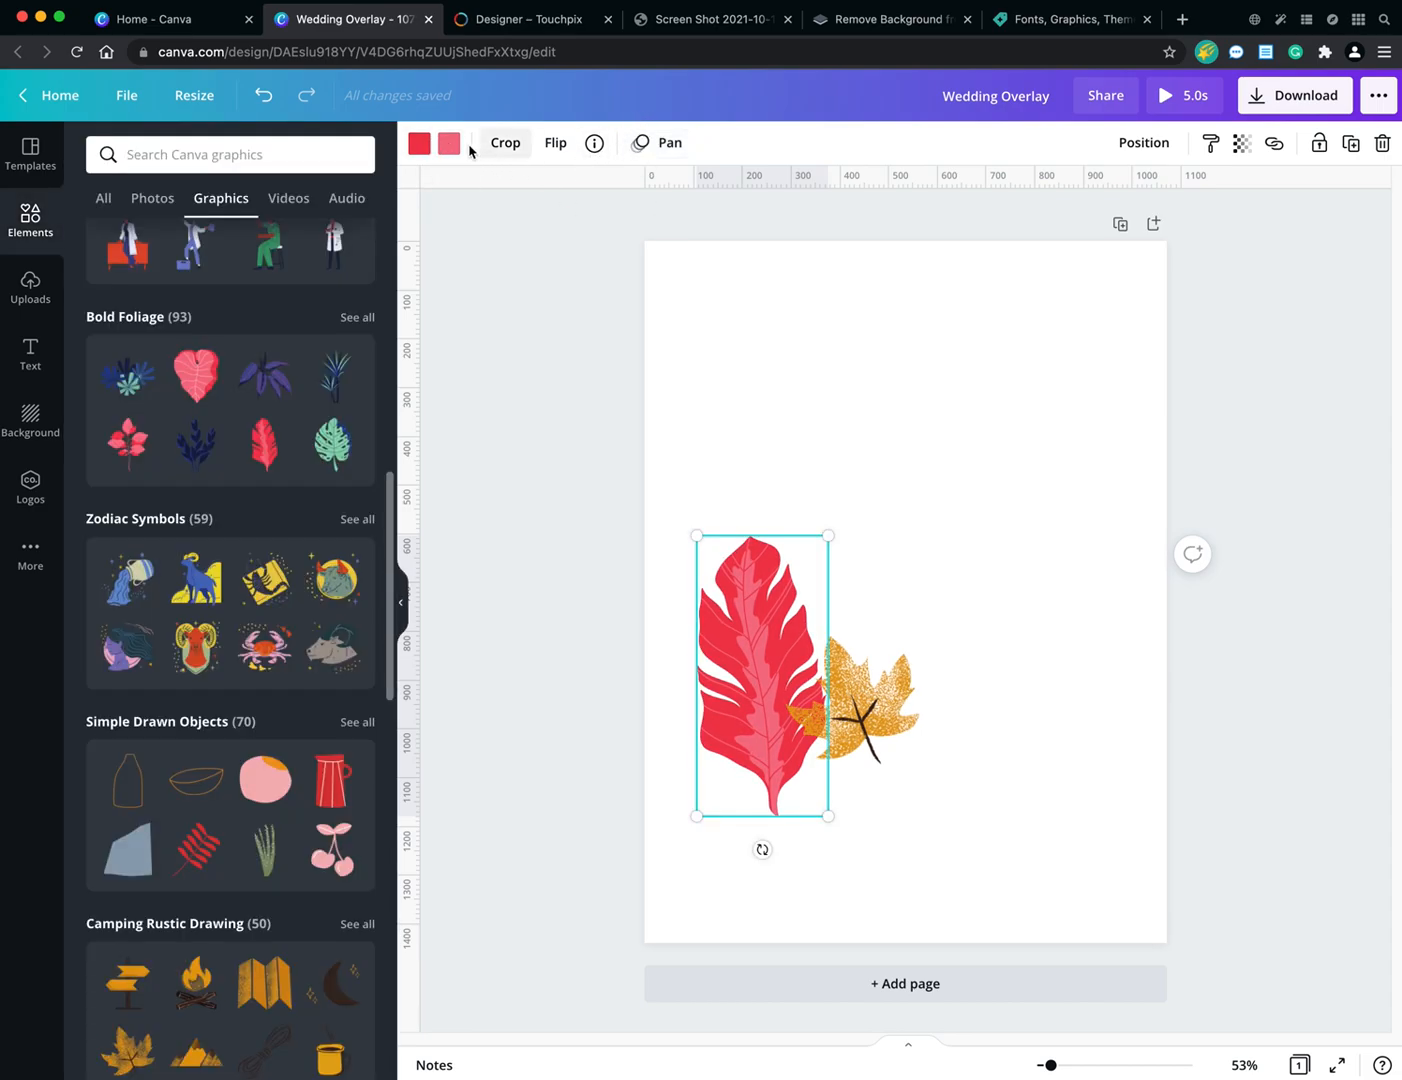
# Try grey, then pink, for the leaf's lighter inner colour.
pyautogui.click(449, 142)
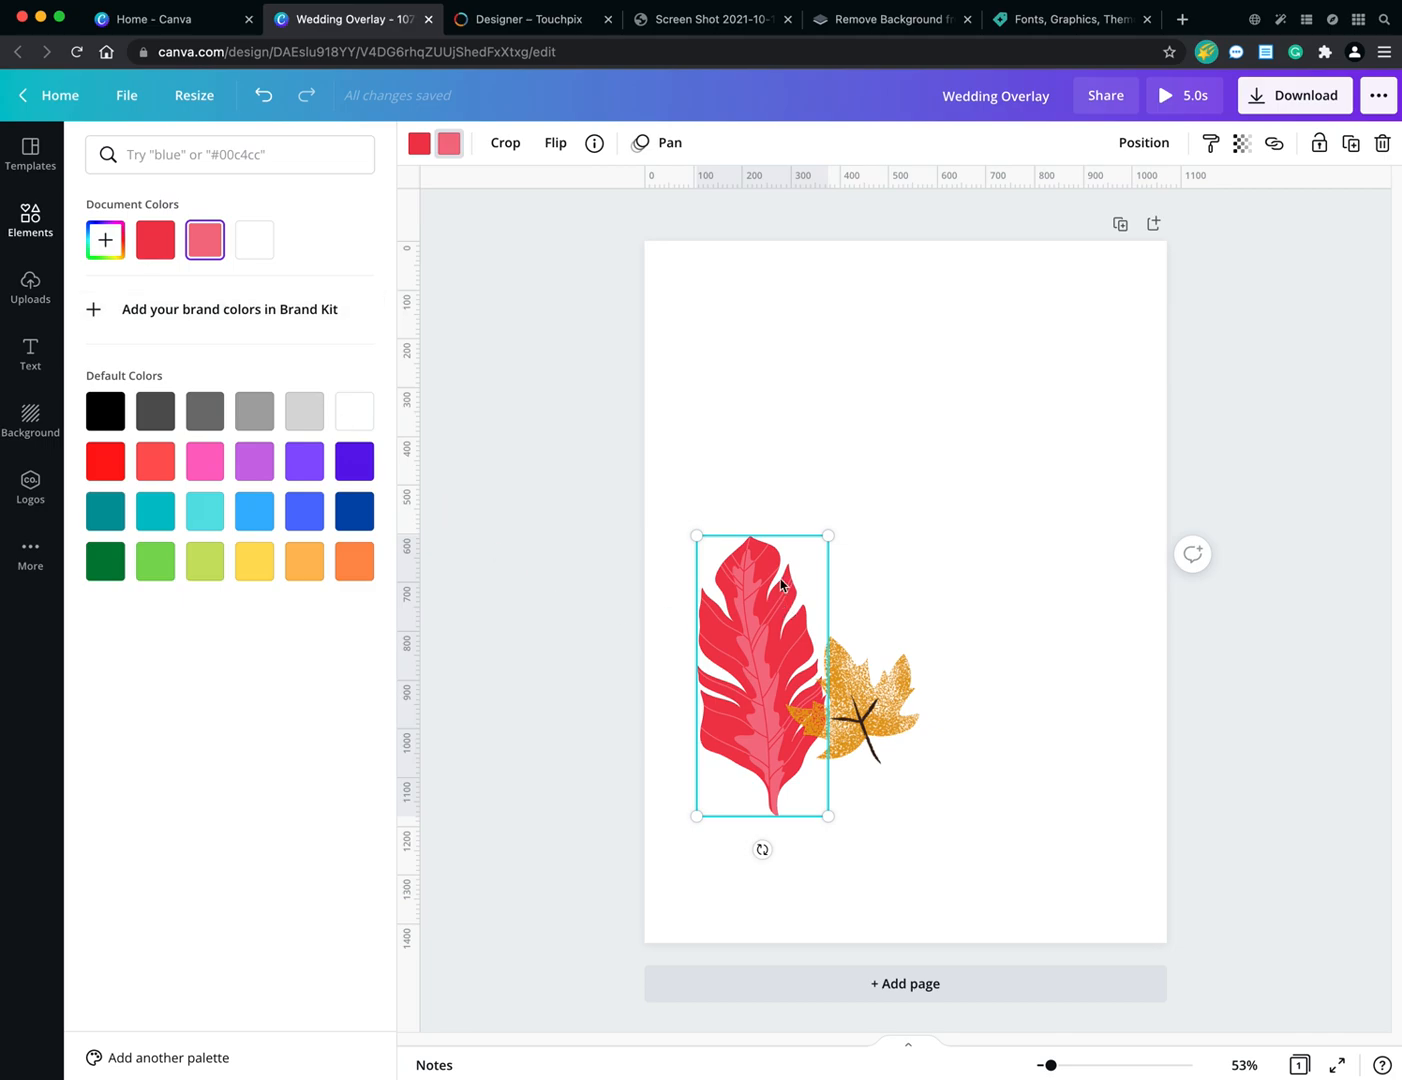
pyautogui.click(254, 411)
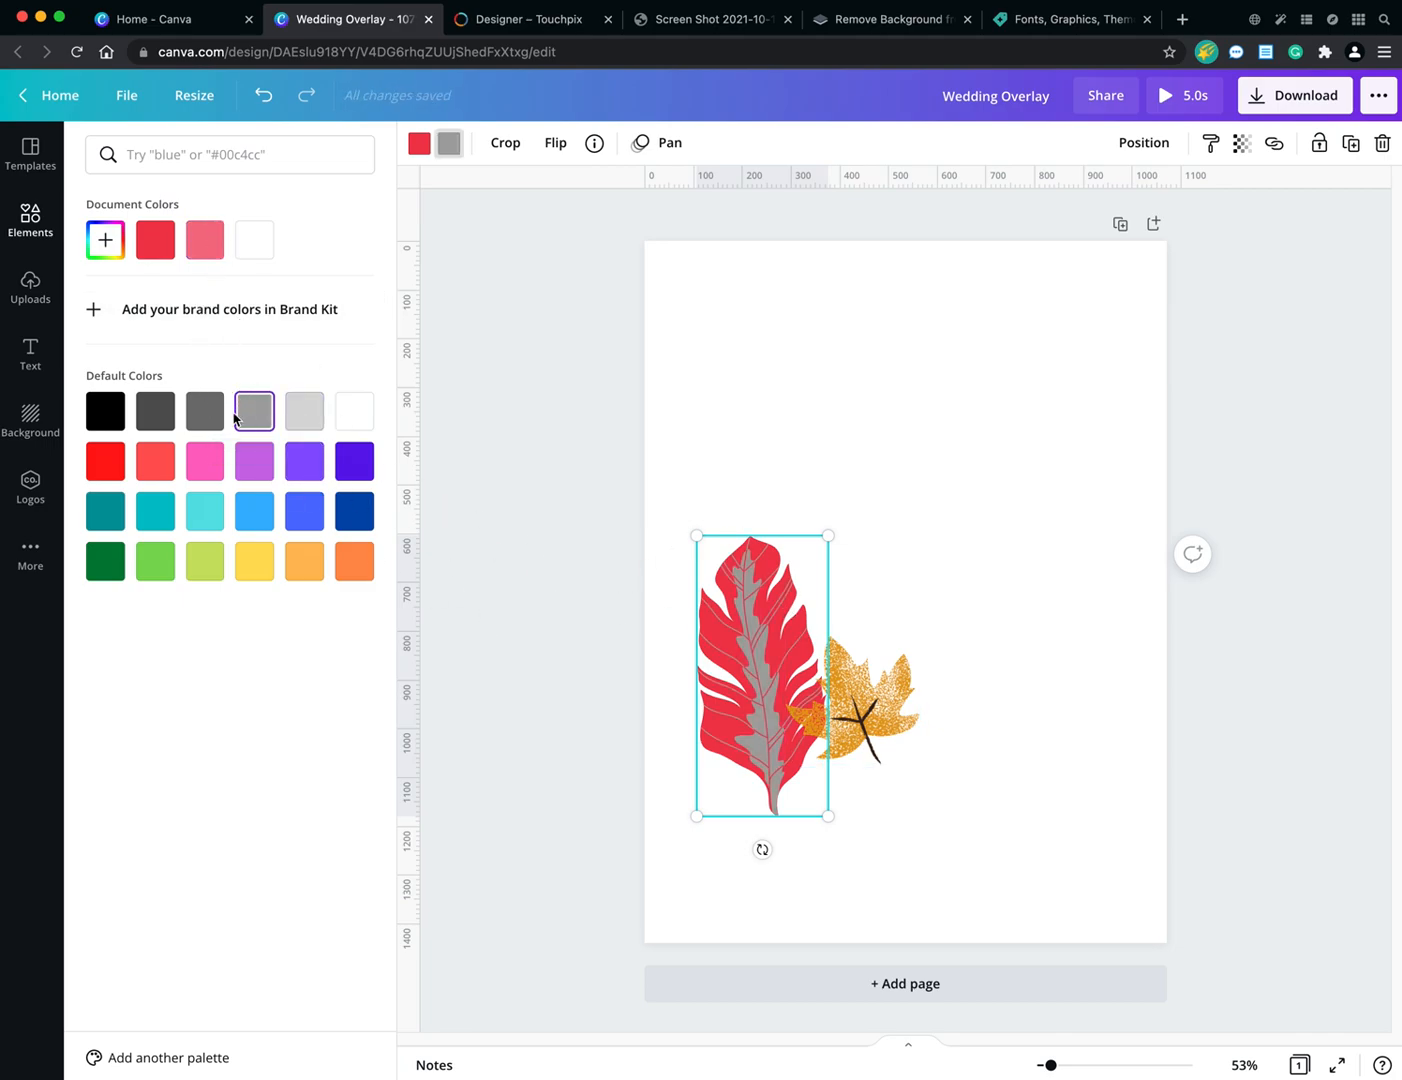
pyautogui.click(155, 239)
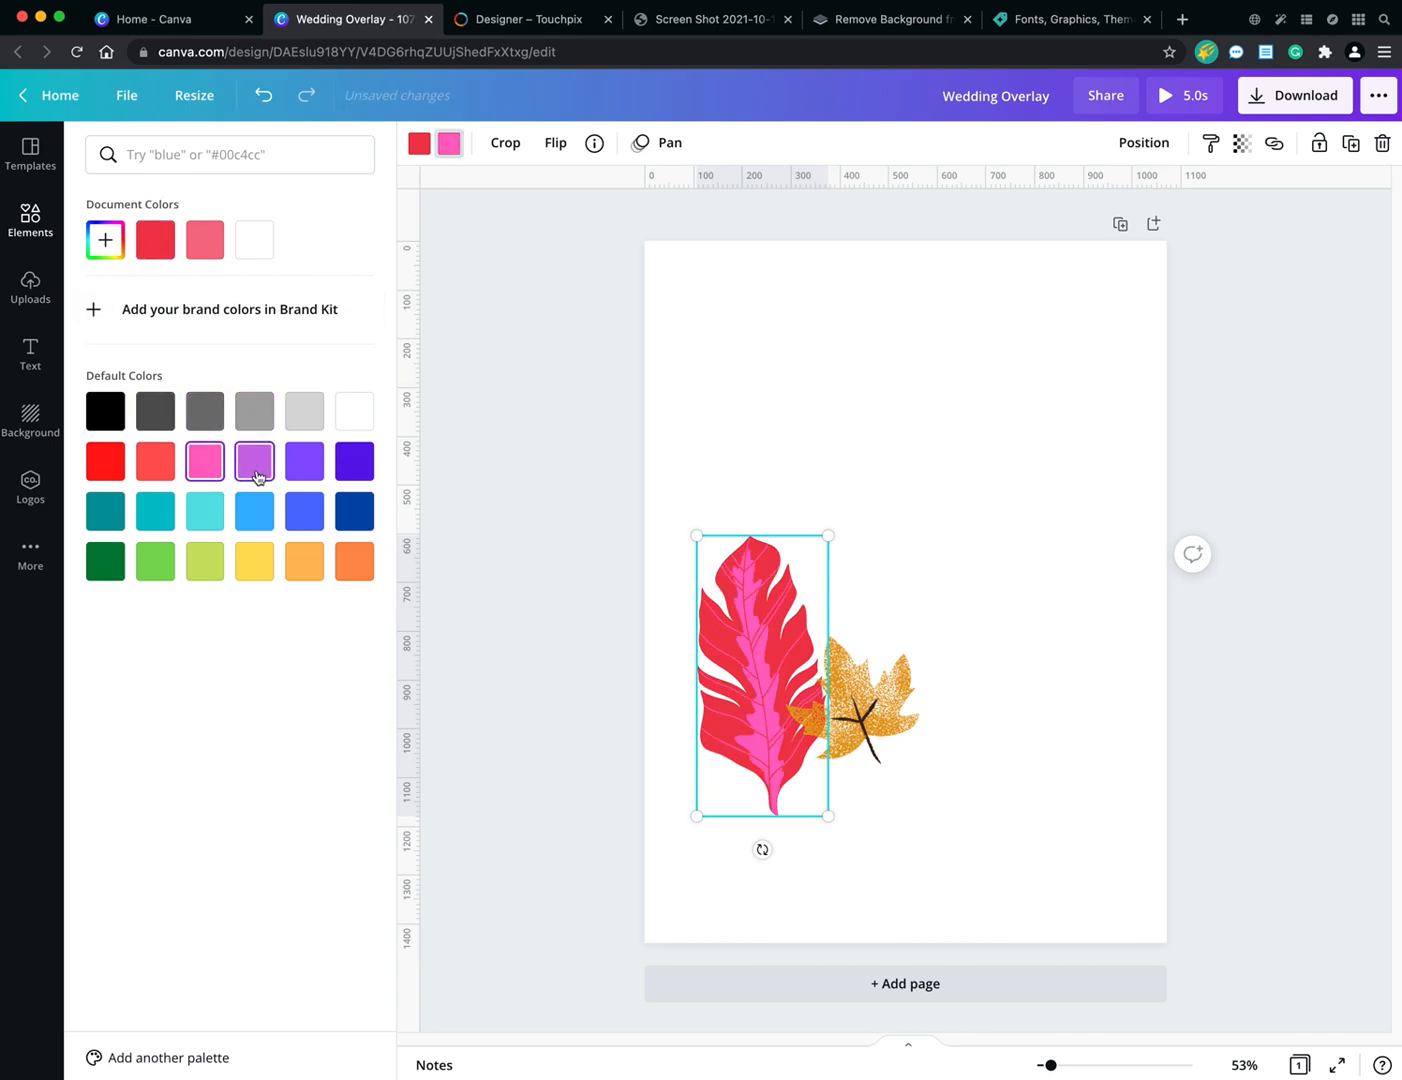
# Turn the leaf's red part teal #008080.
pyautogui.click(304, 461)
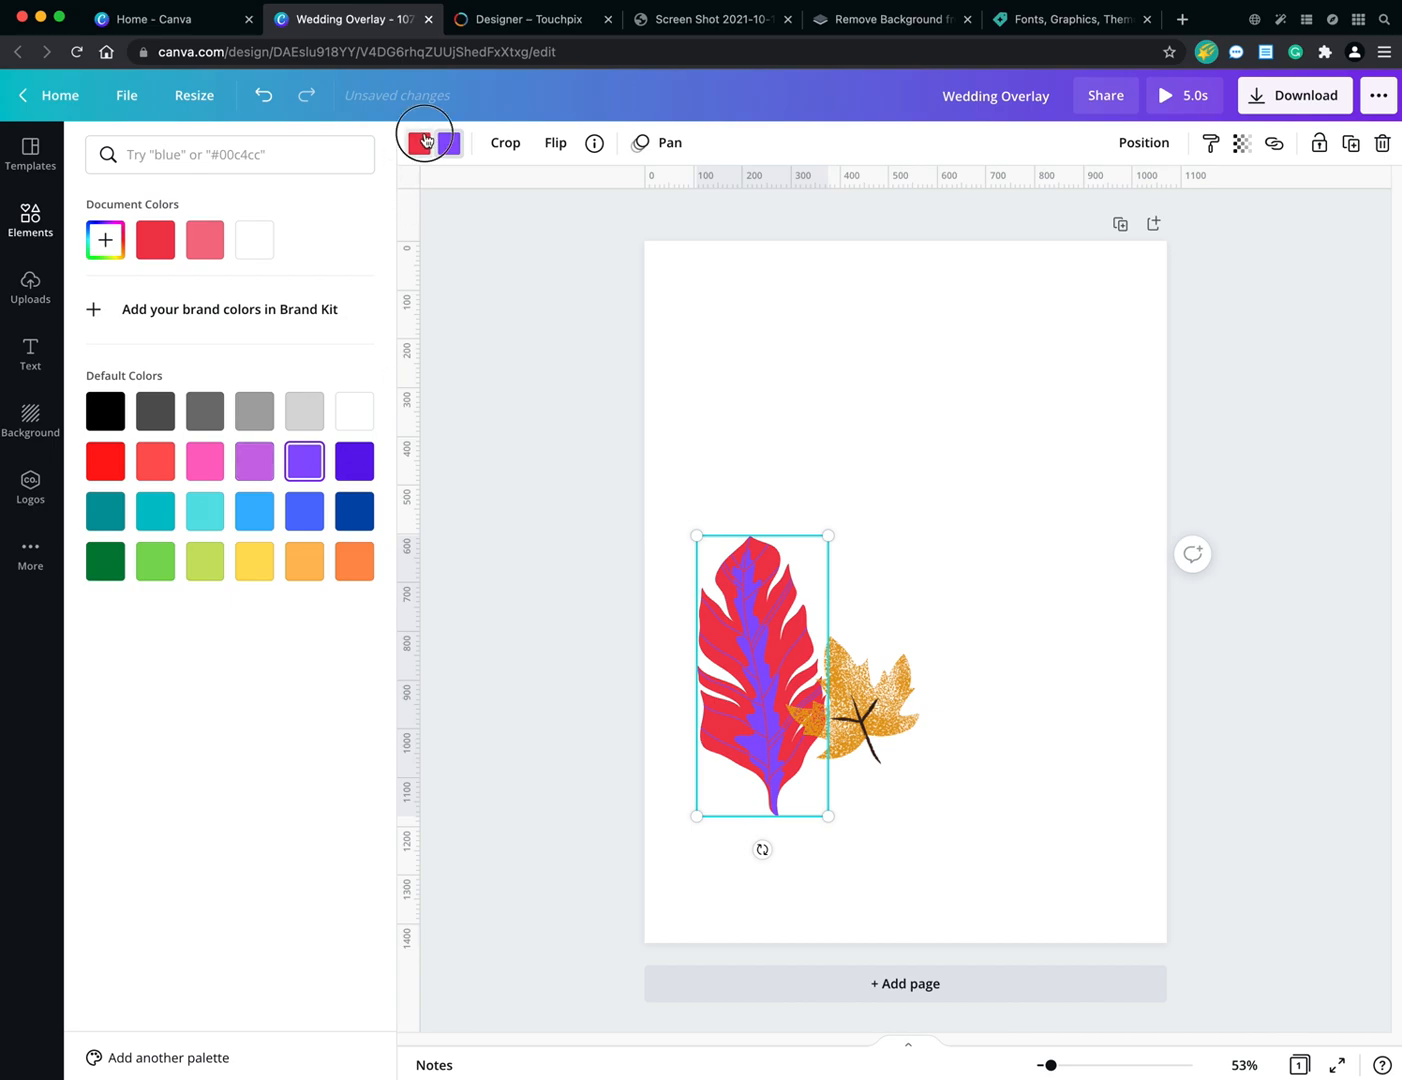
pyautogui.click(204, 511)
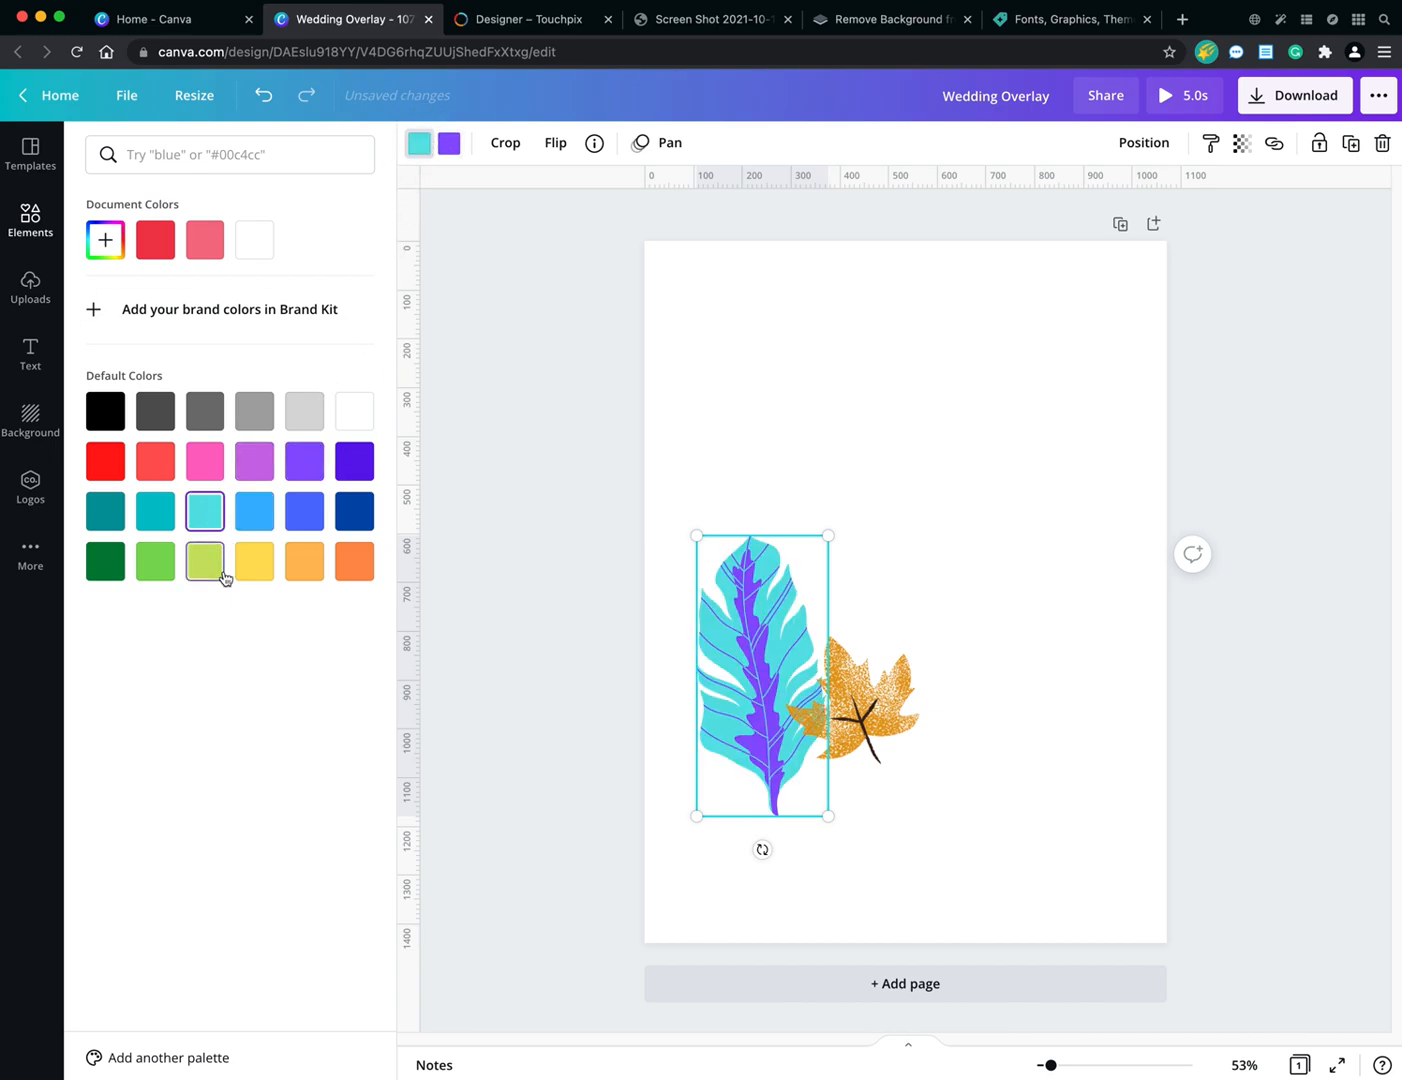
pyautogui.moveTo(228, 560)
pyautogui.write('#008080')
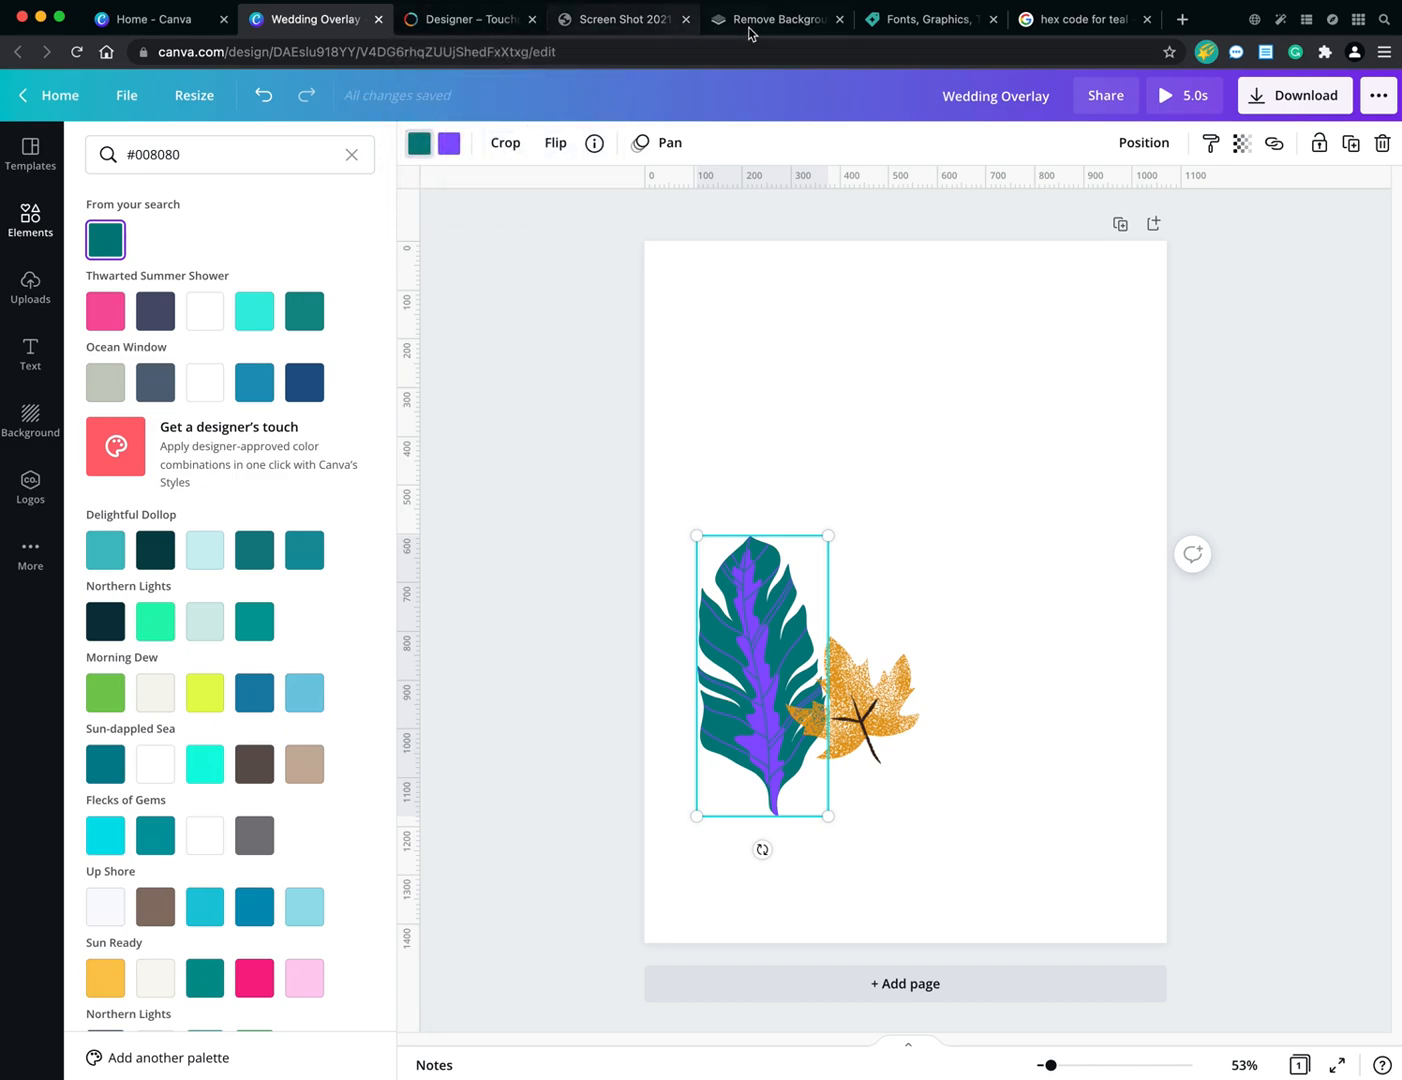
pyautogui.click(777, 19)
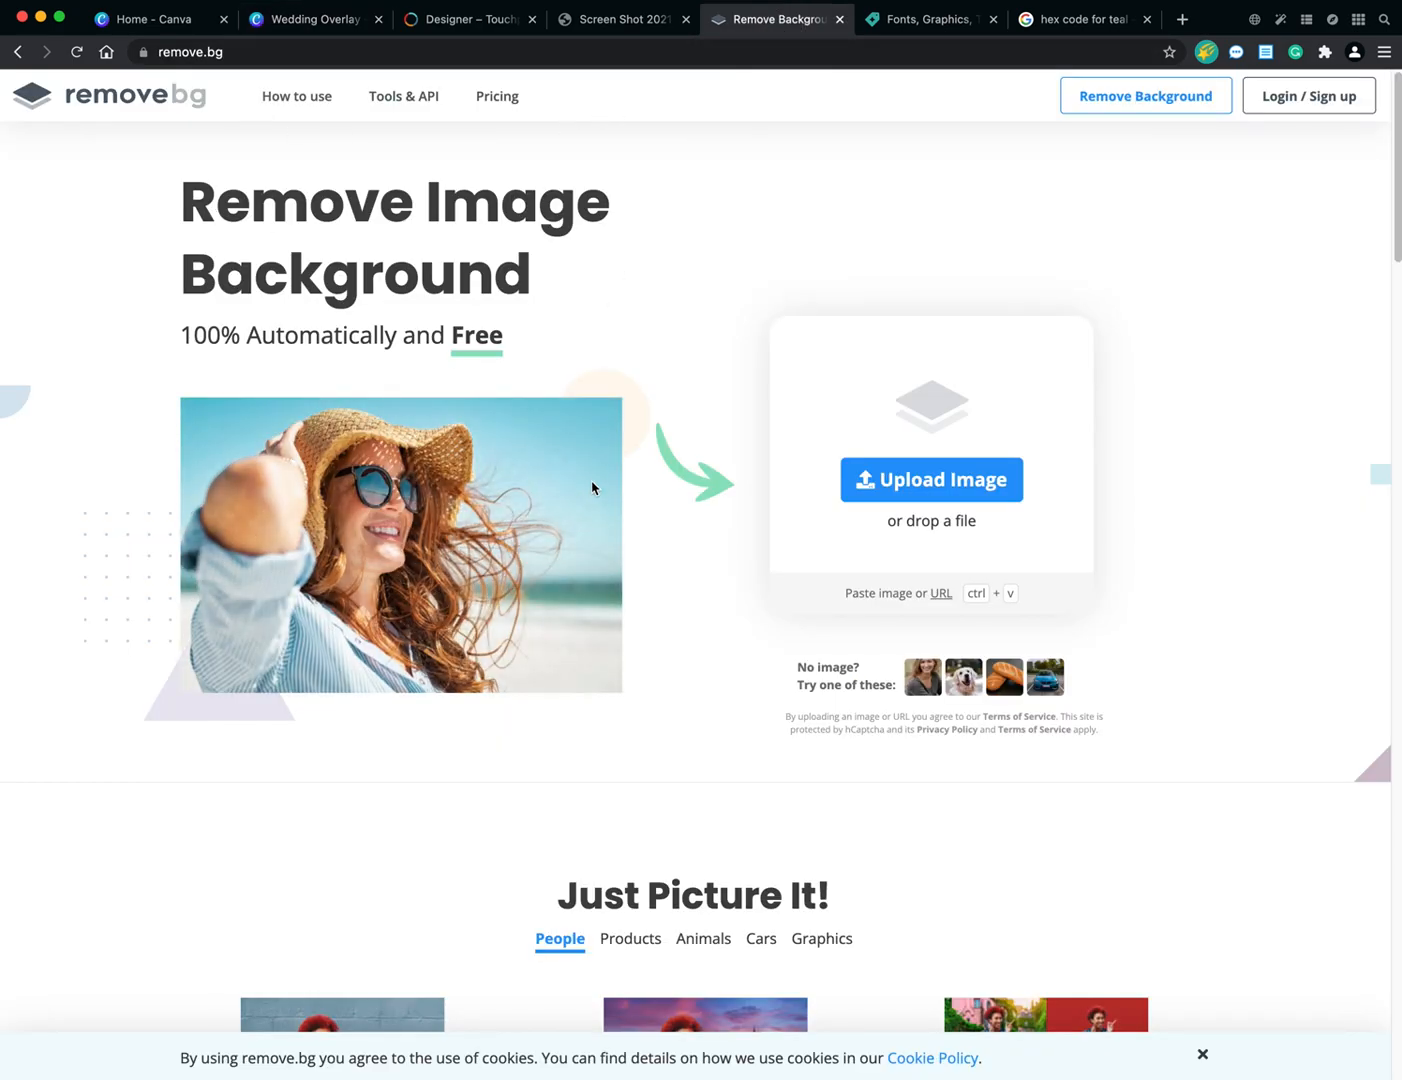
pyautogui.scroll(-3)
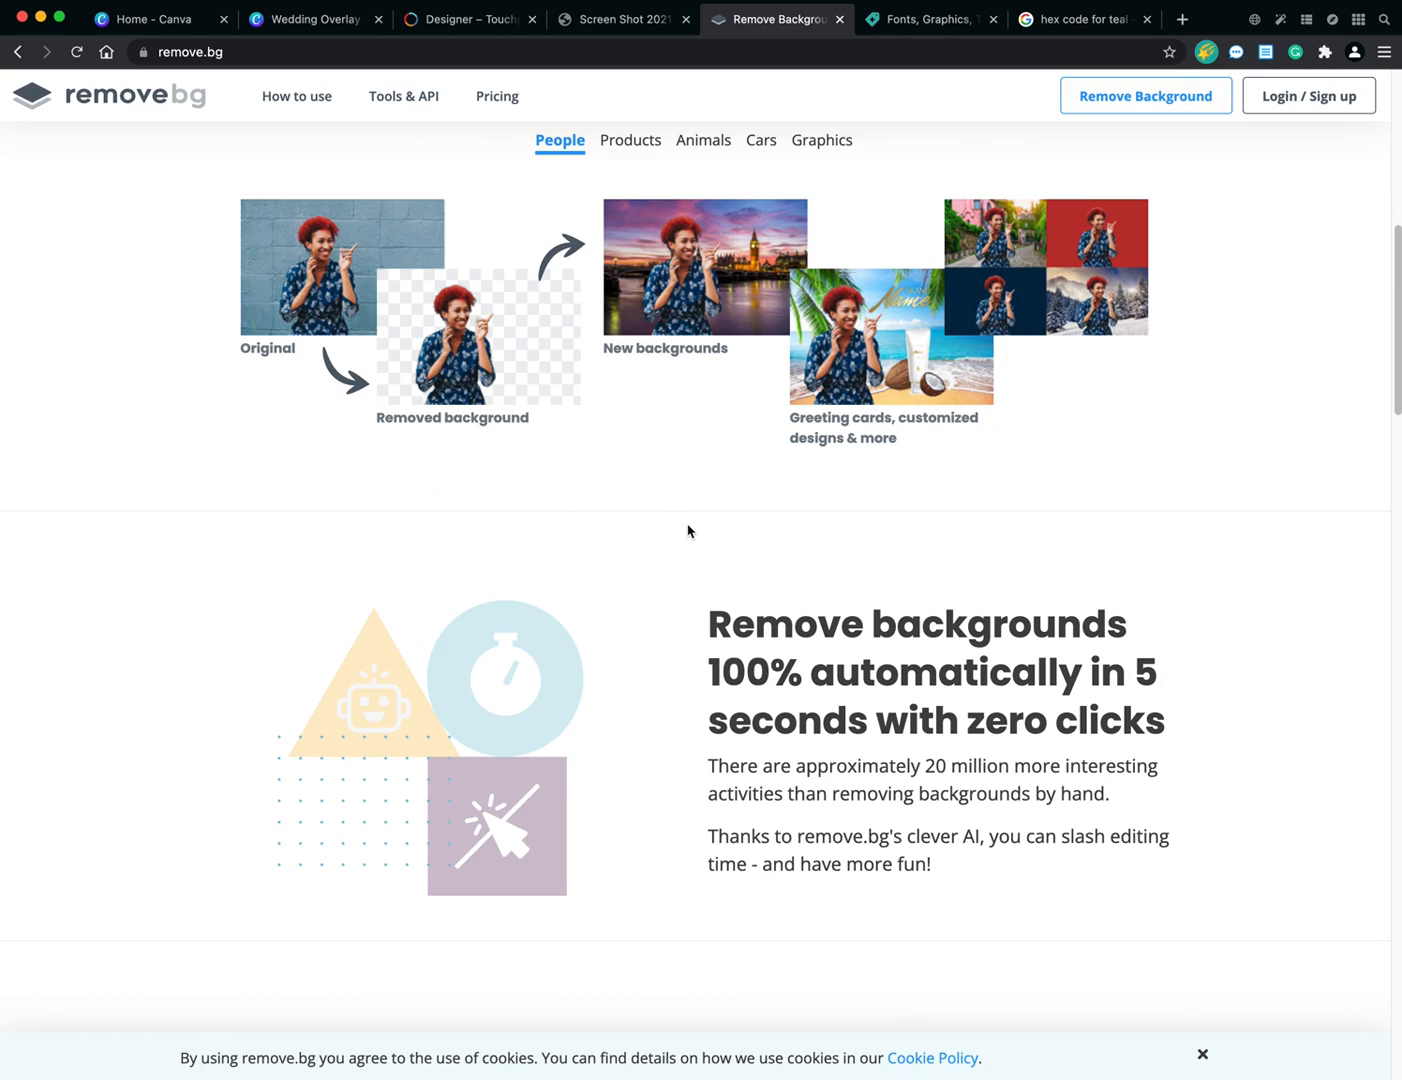
pyautogui.scroll(3)
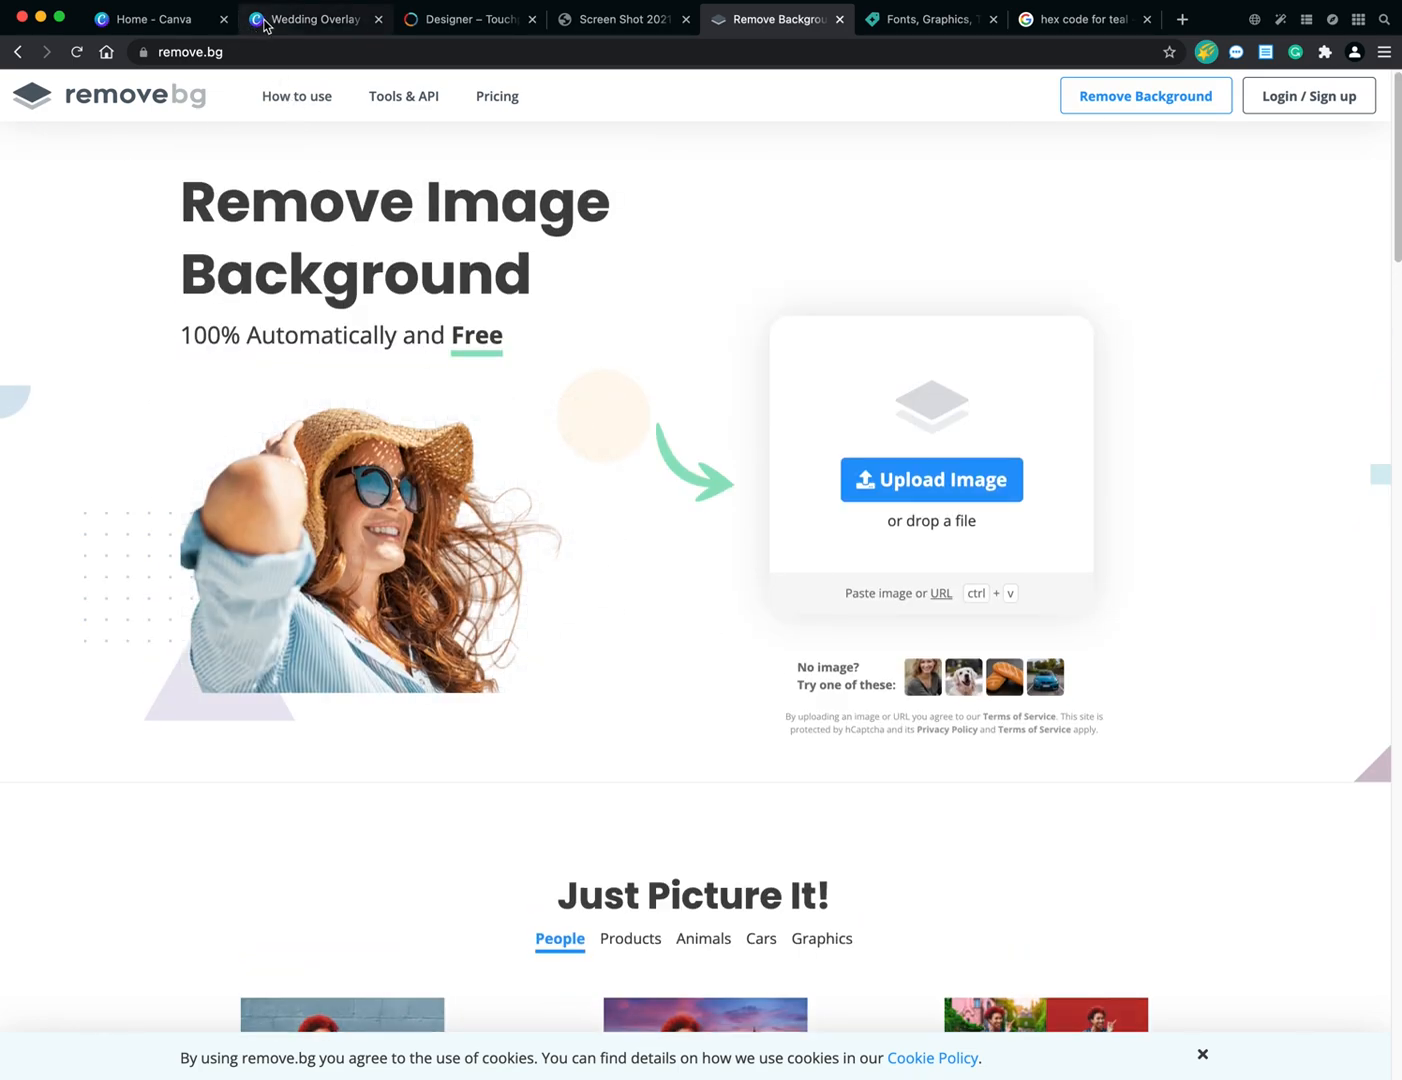
pyautogui.click(315, 19)
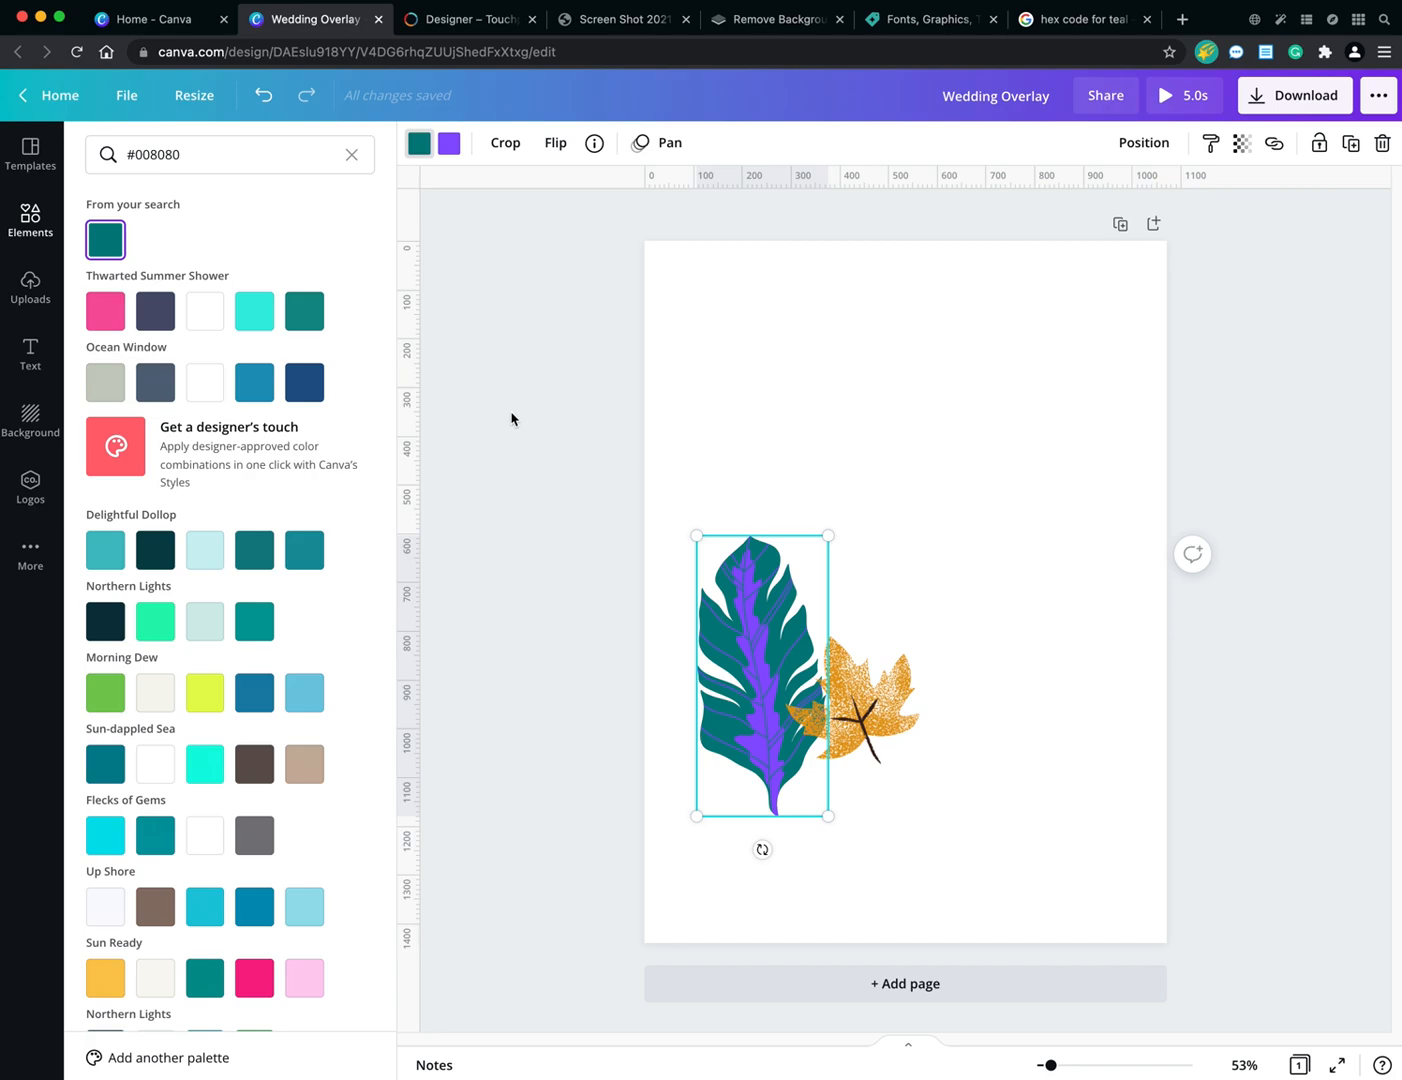
pyautogui.moveTo(535, 210)
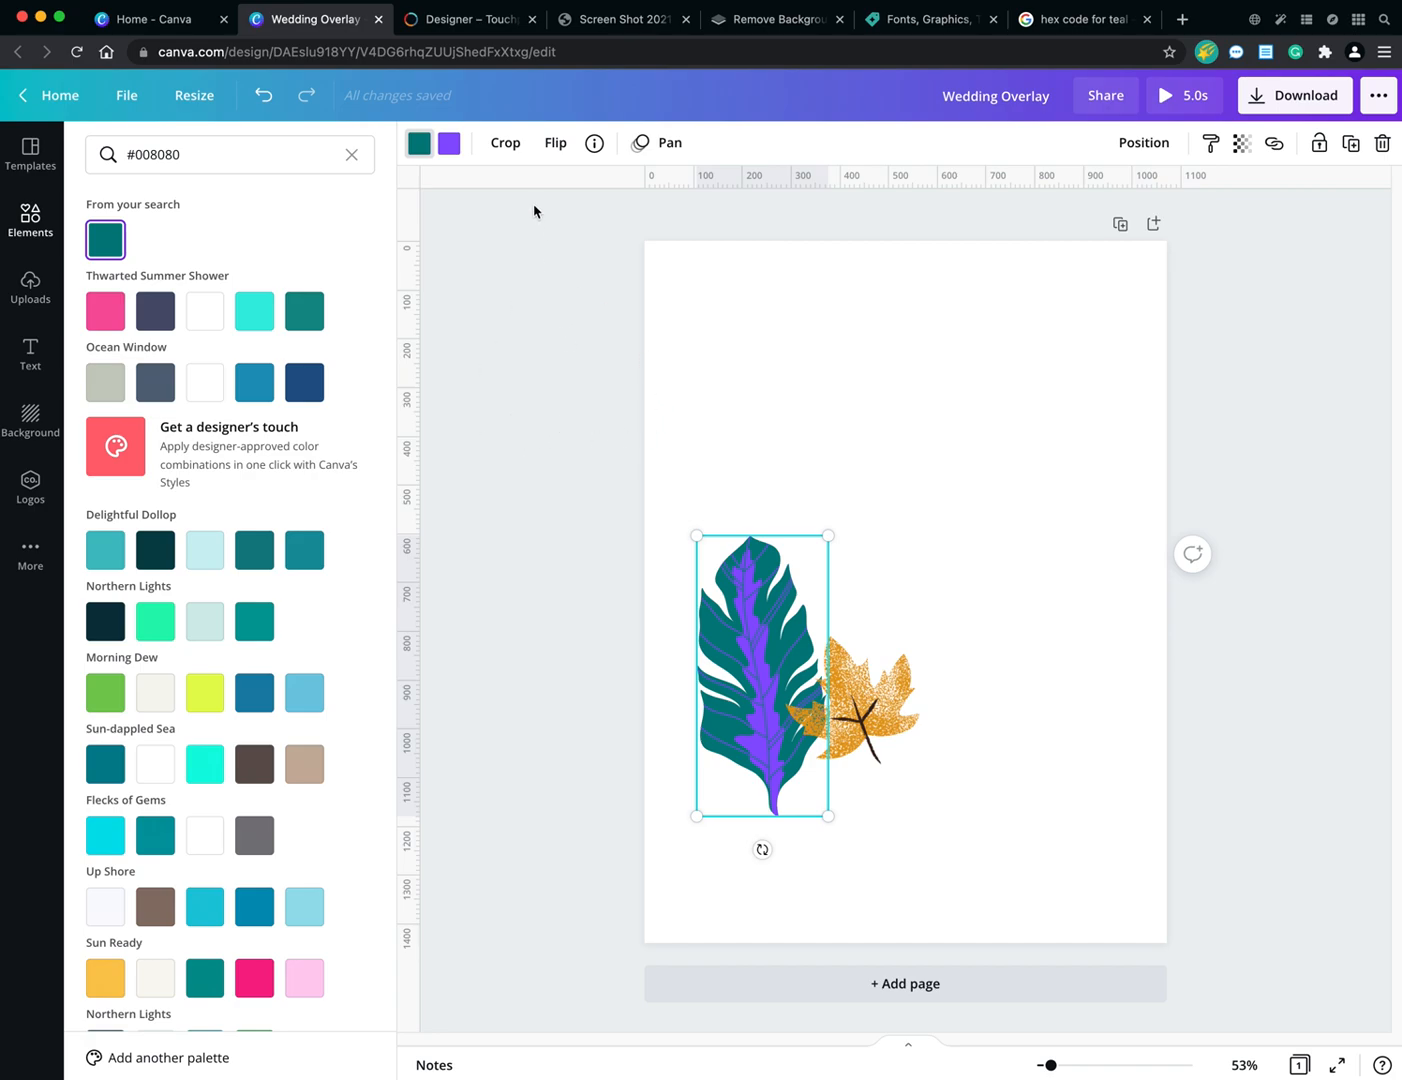
pyautogui.click(777, 19)
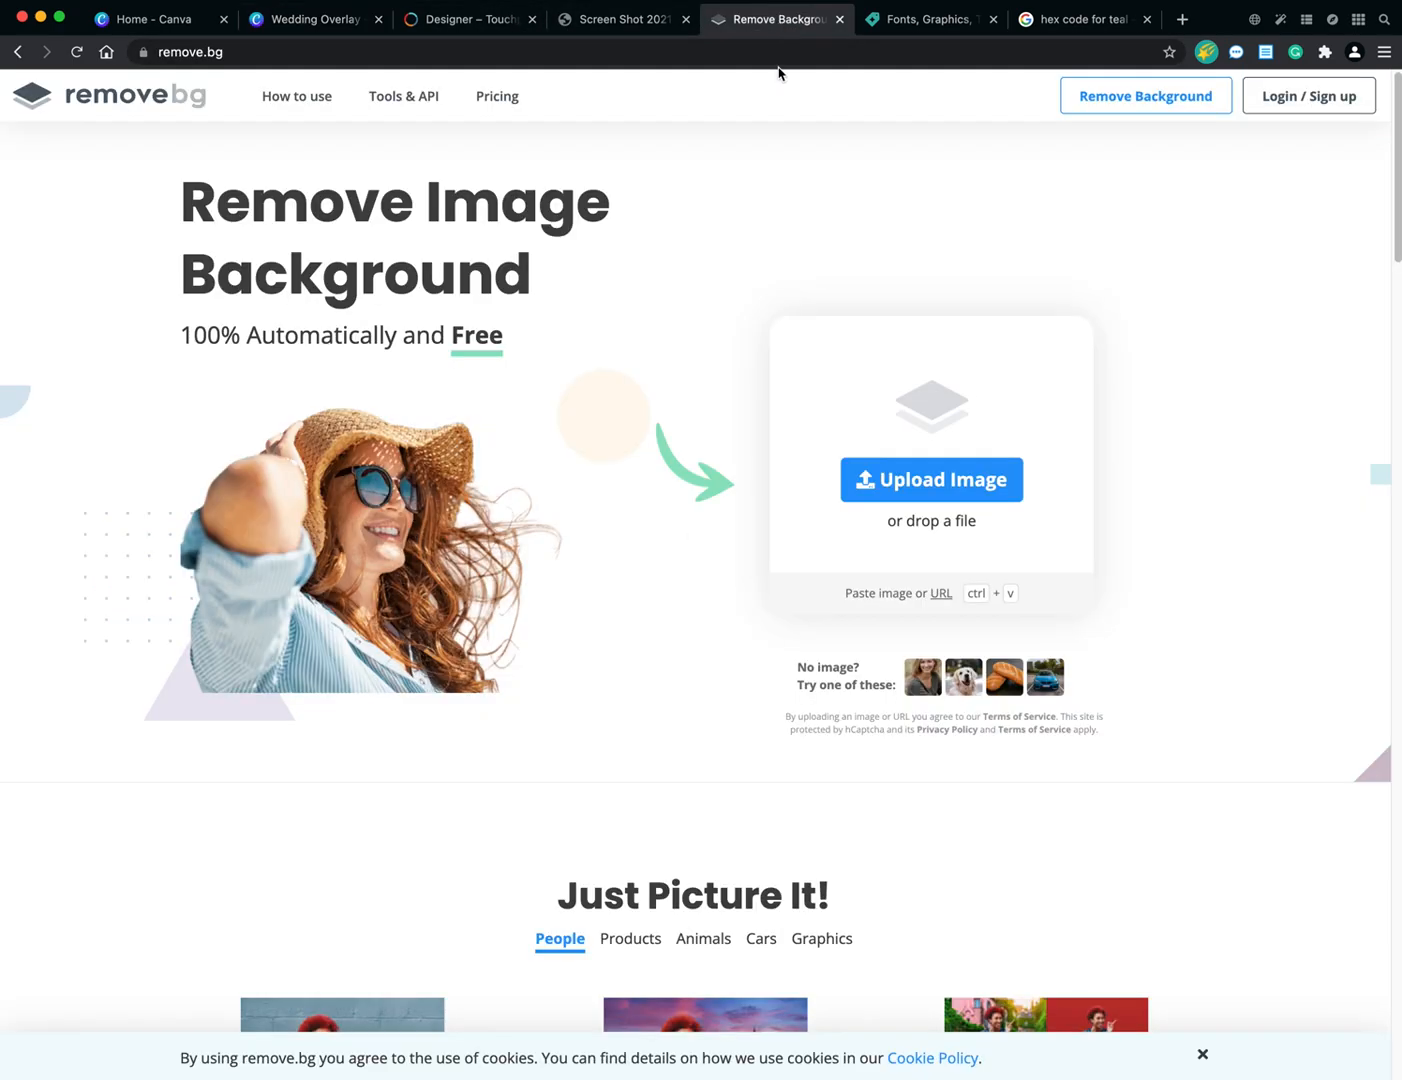
pyautogui.scroll(-3)
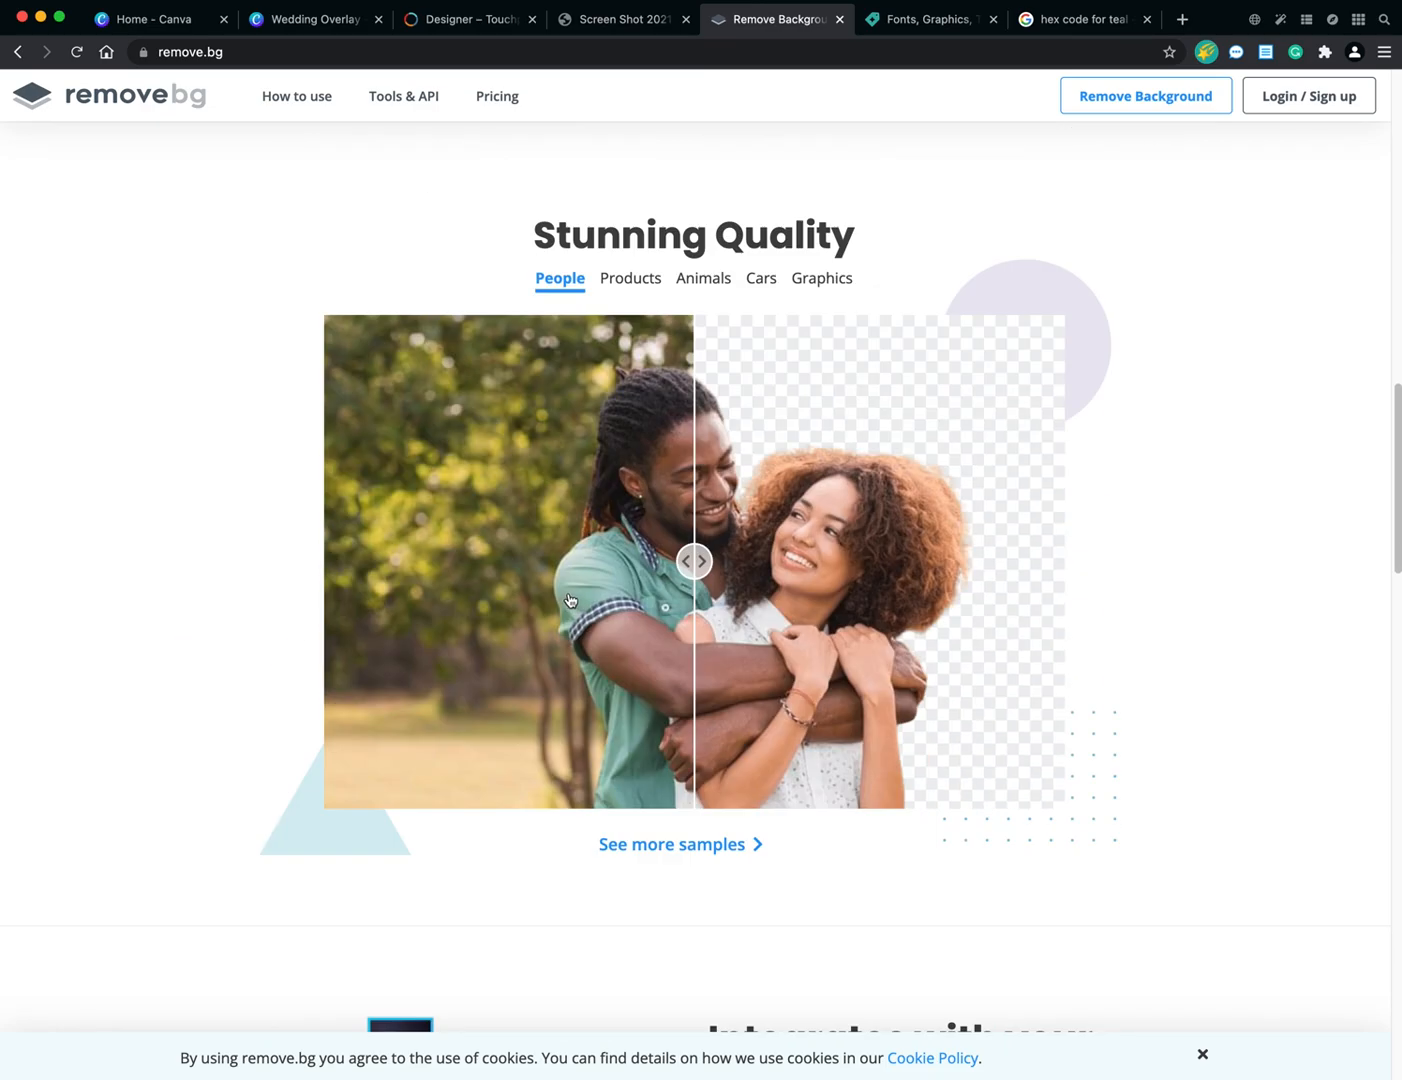
pyautogui.scroll(3)
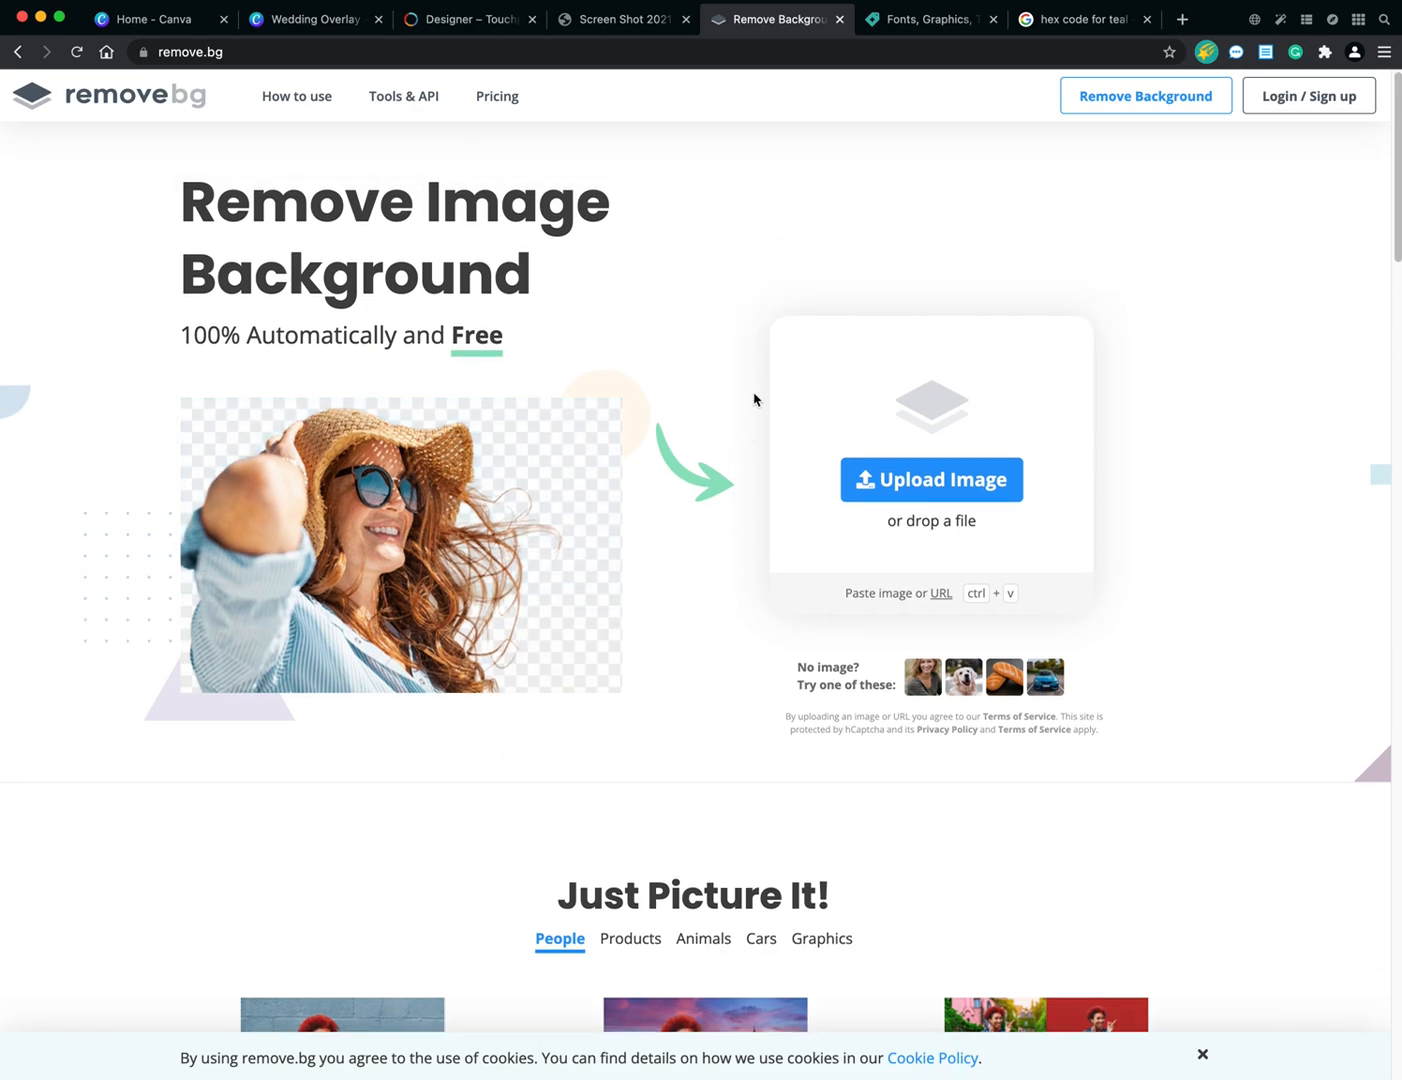
pyautogui.moveTo(848, 318)
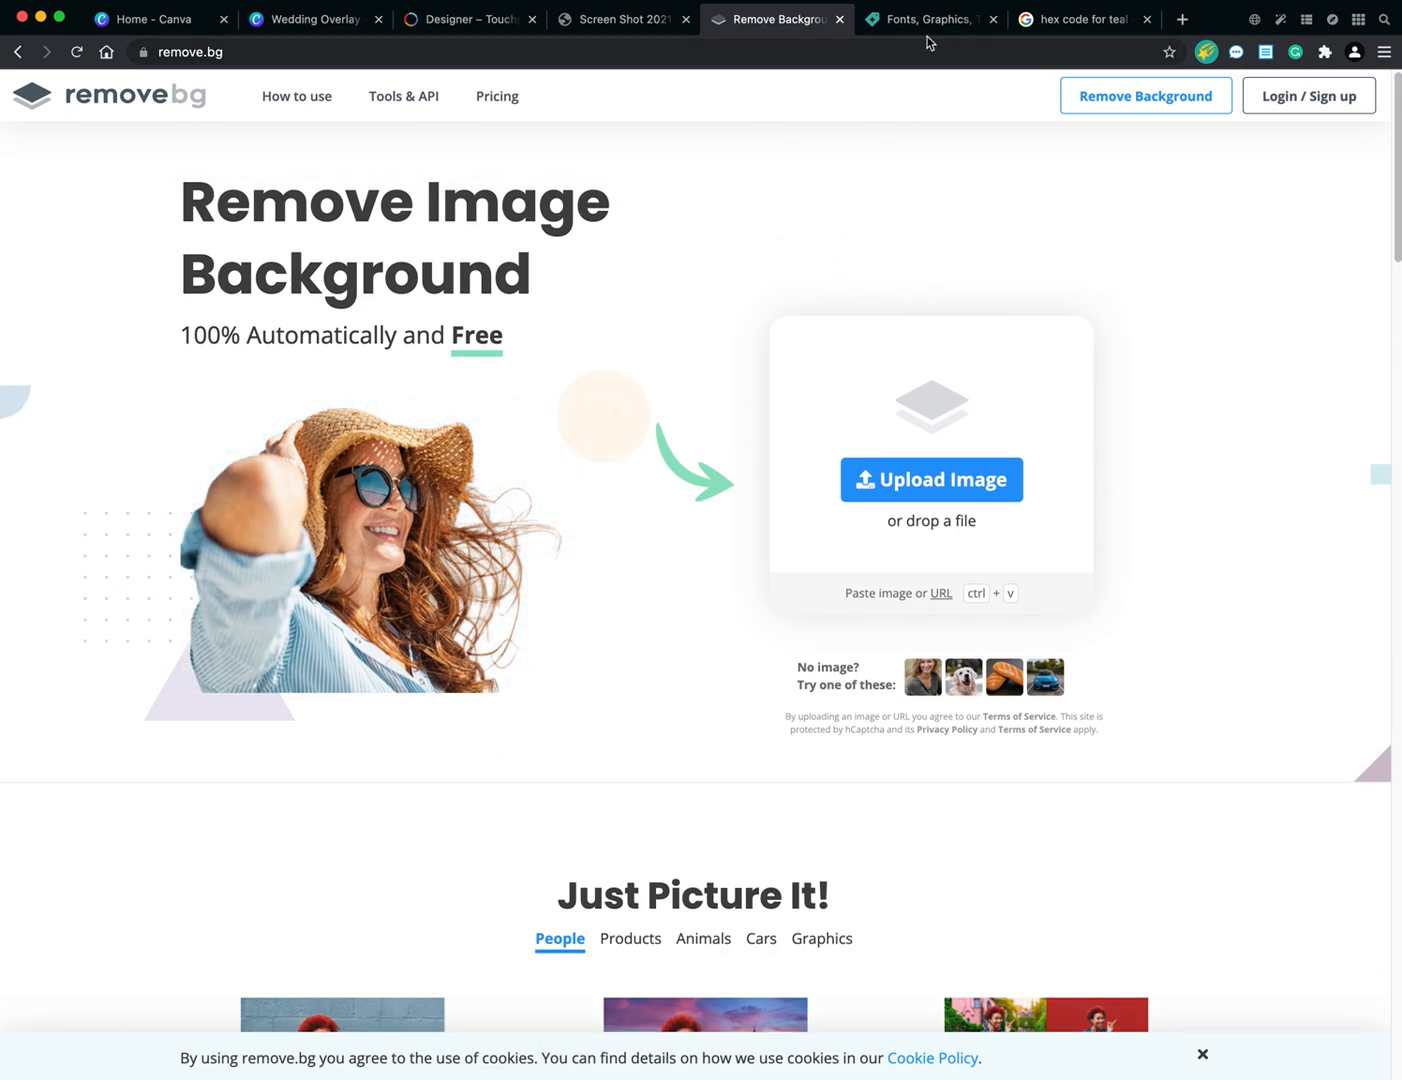
# Scroll Creative Market's home page through Popular Graphics and Popular Fonts, then return to Wedding Overlay.
pyautogui.click(930, 19)
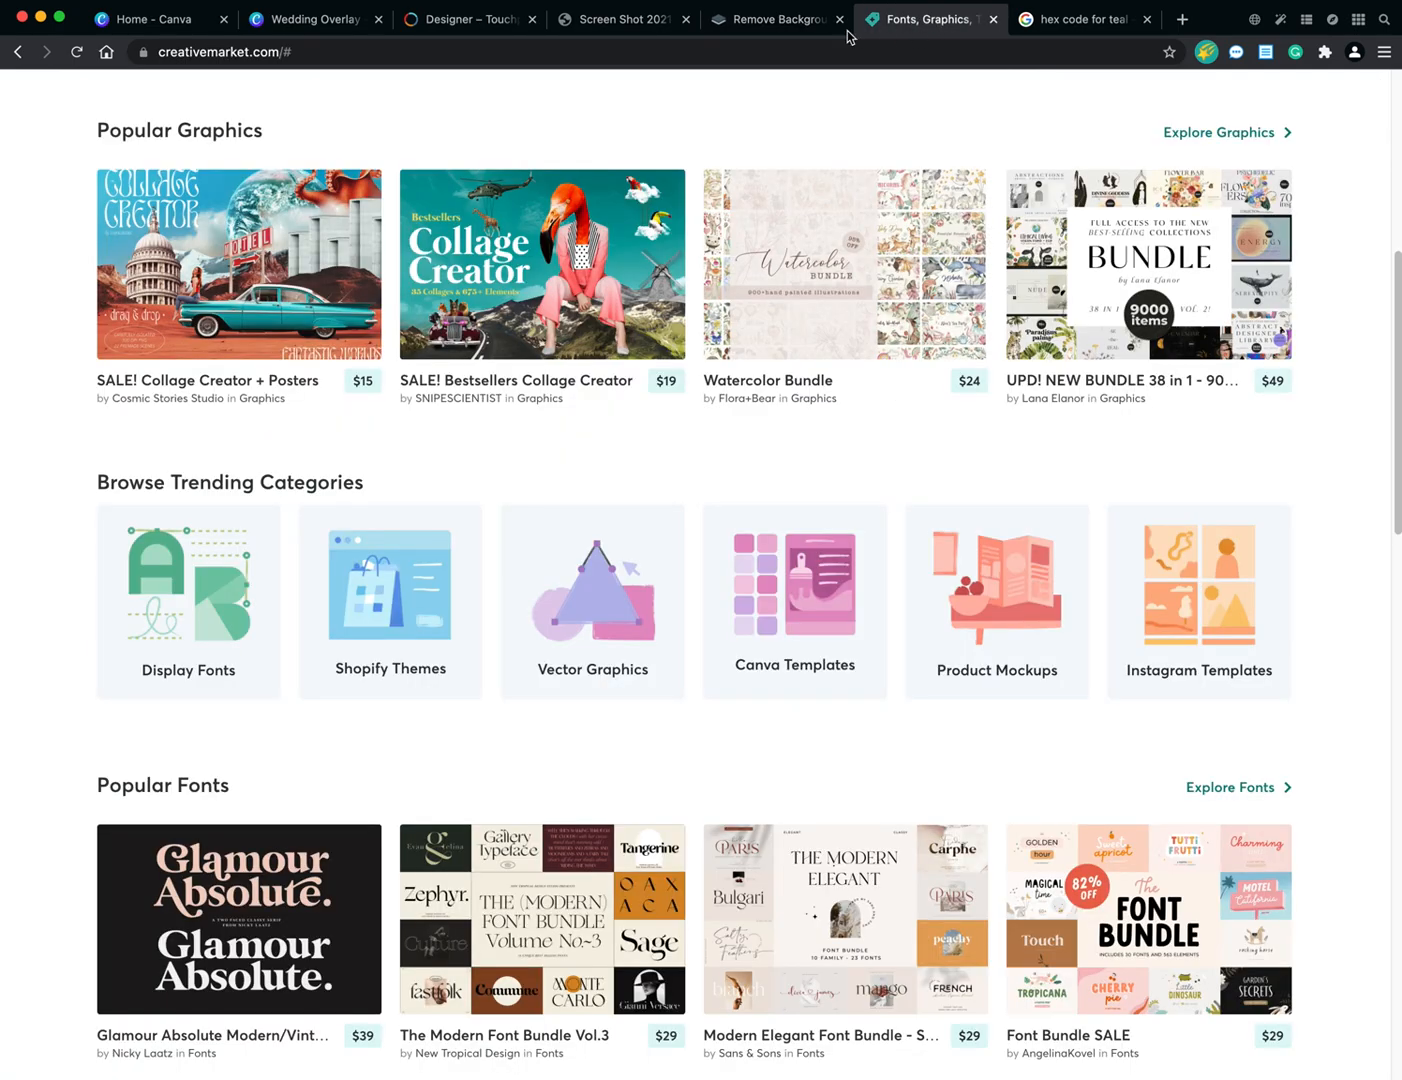
pyautogui.click(315, 19)
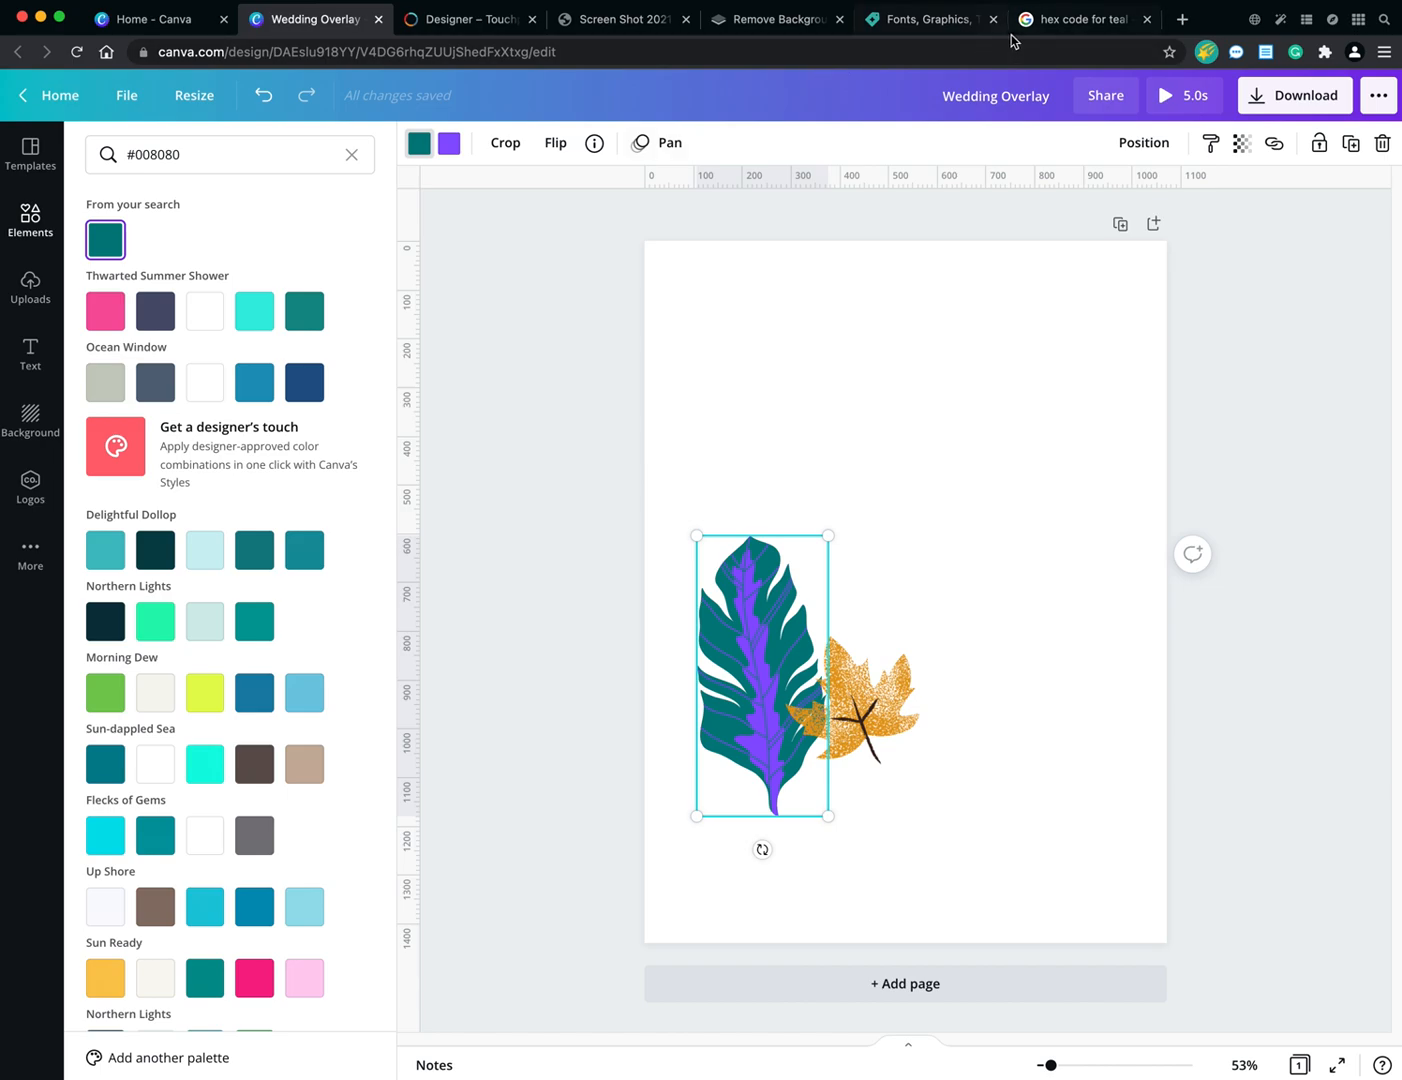
pyautogui.click(921, 19)
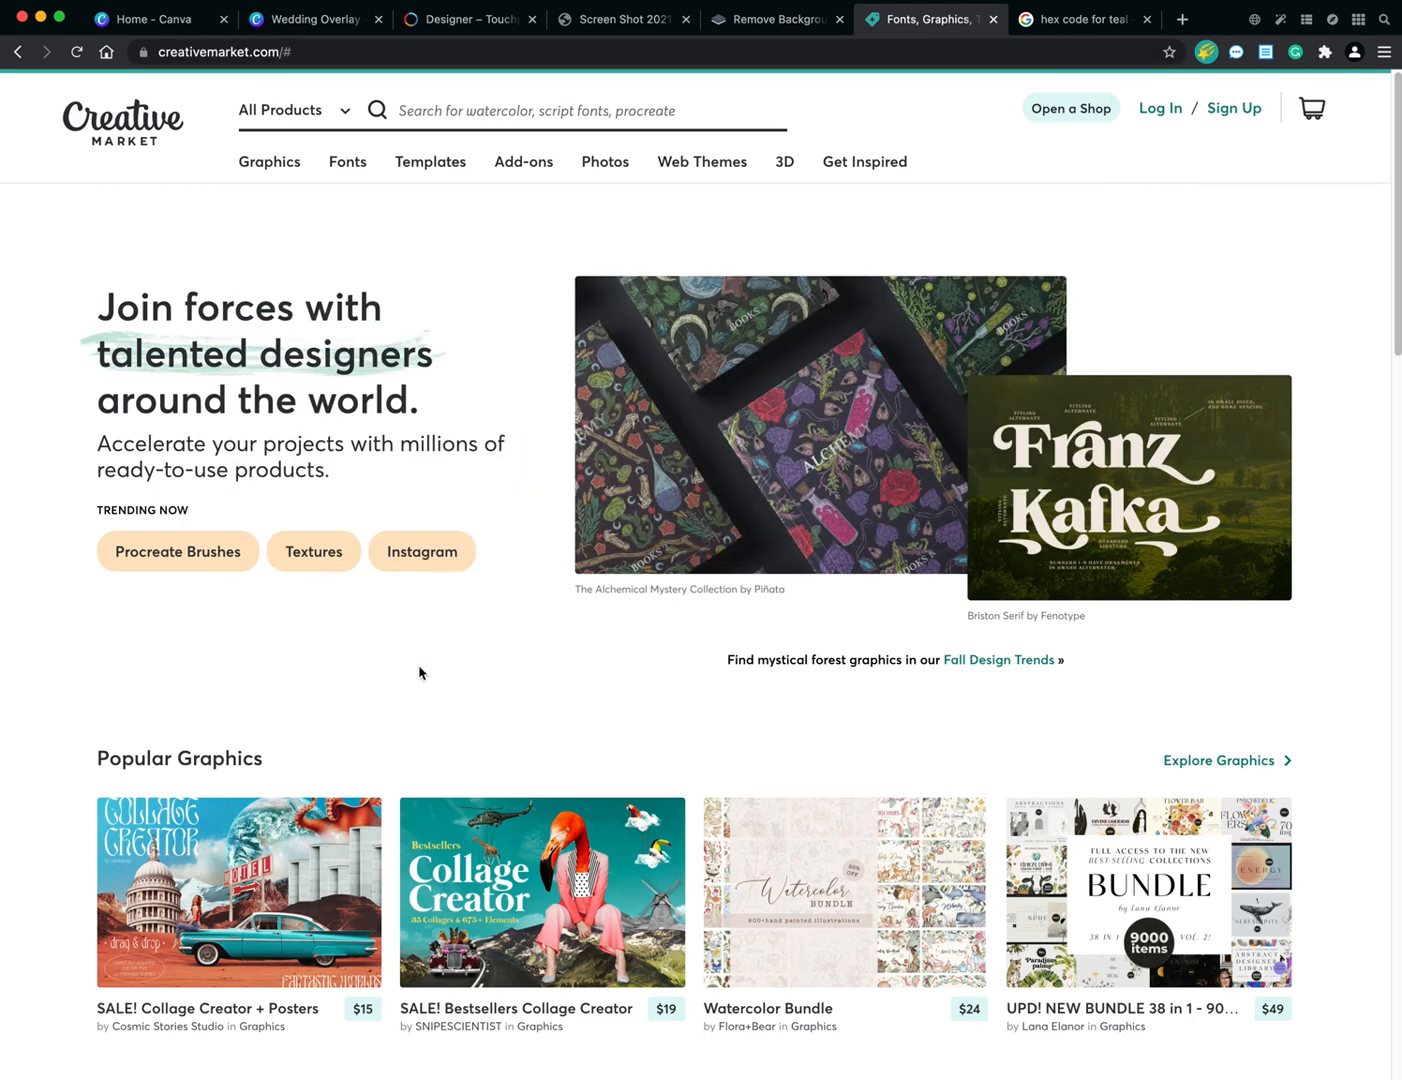
pyautogui.moveTo(407, 649)
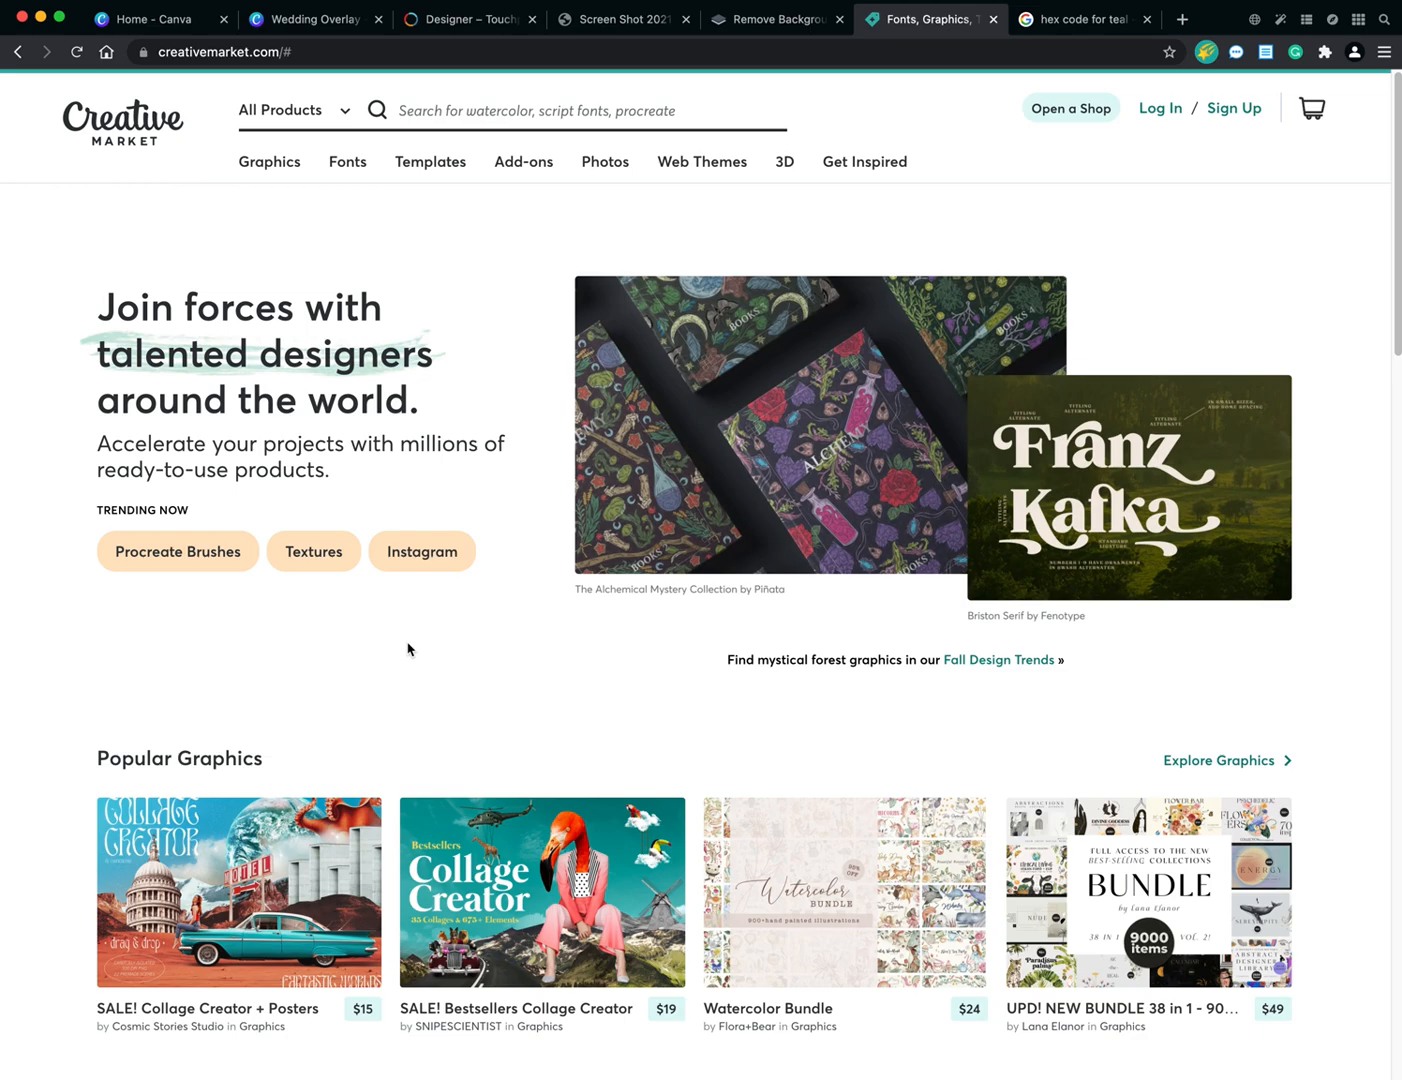
pyautogui.moveTo(465, 736)
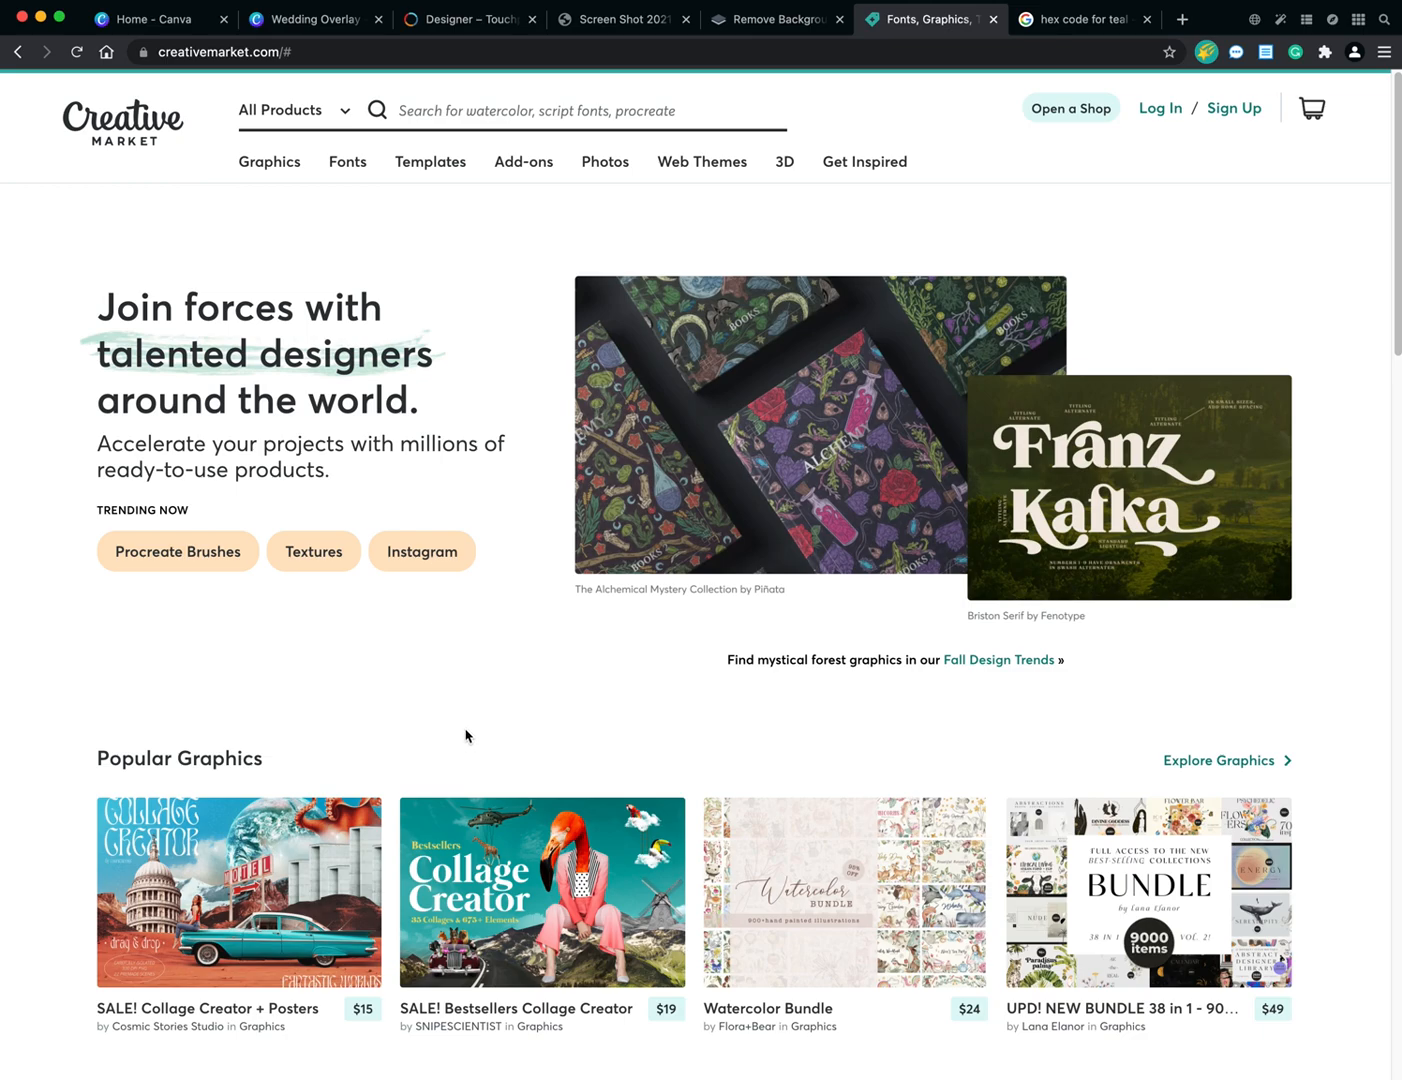
pyautogui.moveTo(357, 235)
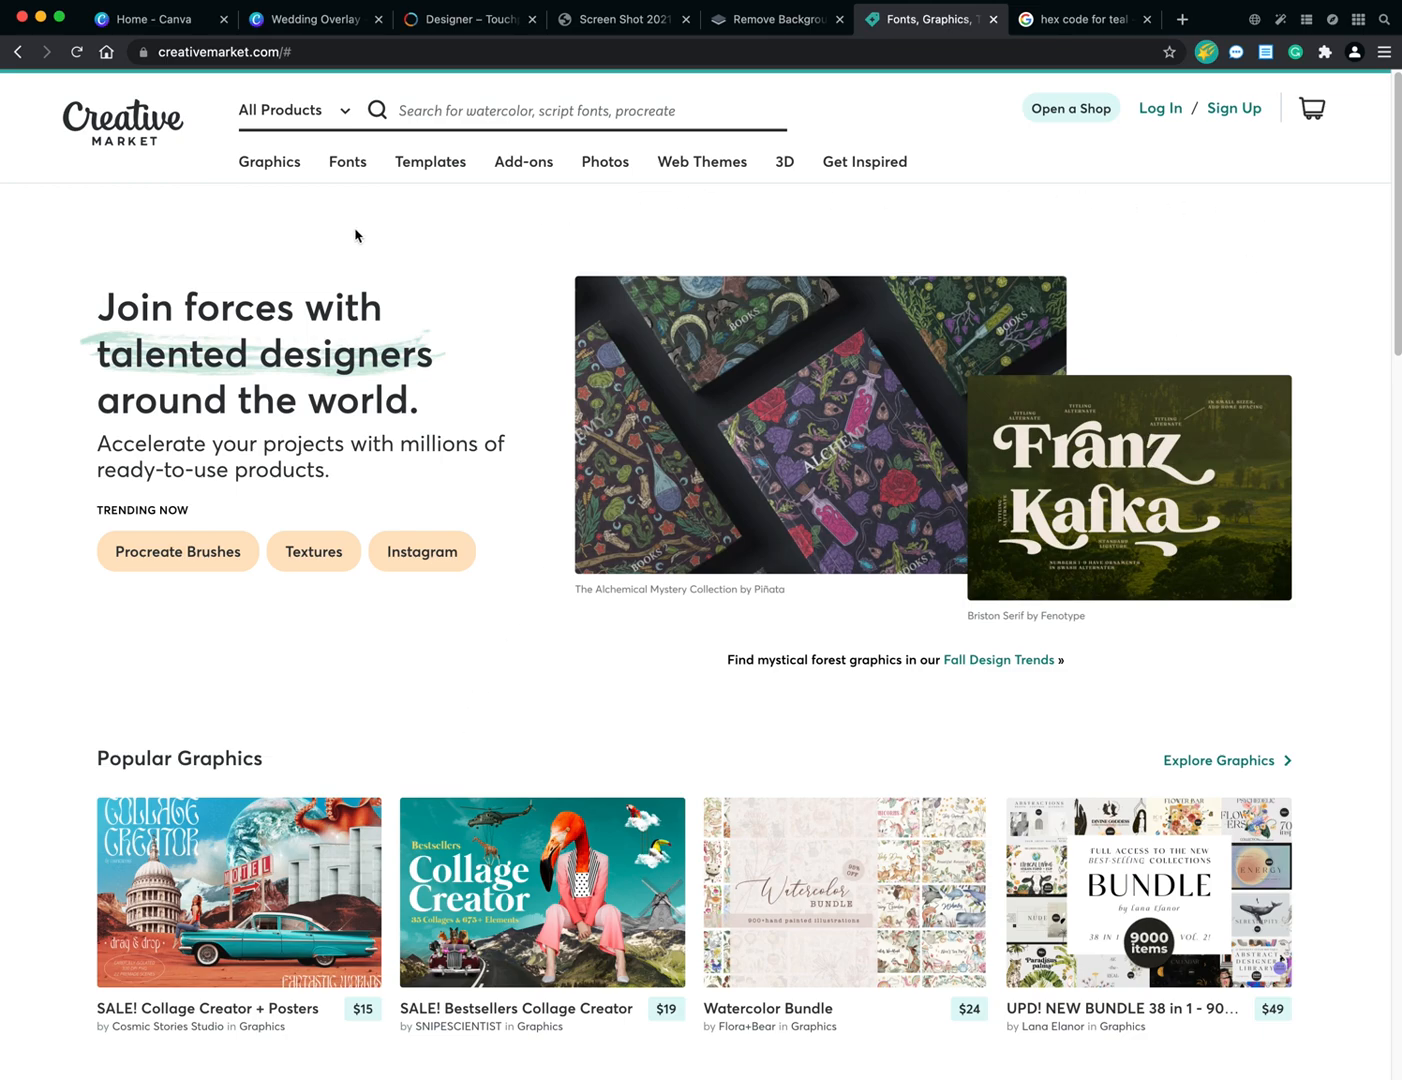
pyautogui.moveTo(703, 731)
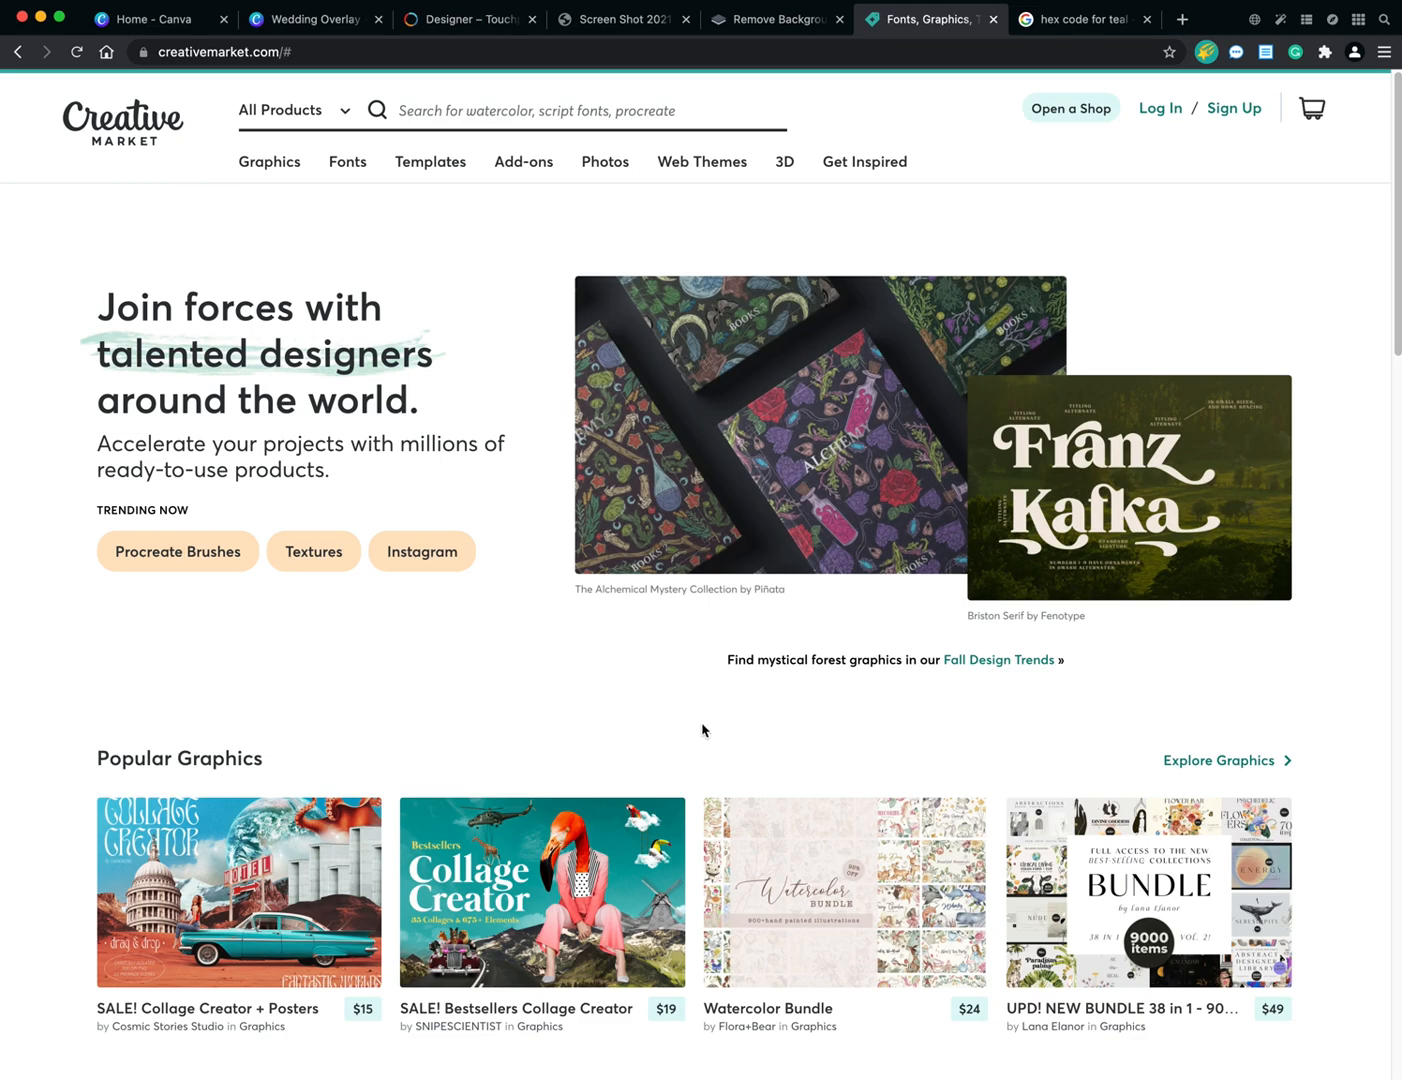
pyautogui.moveTo(688, 897)
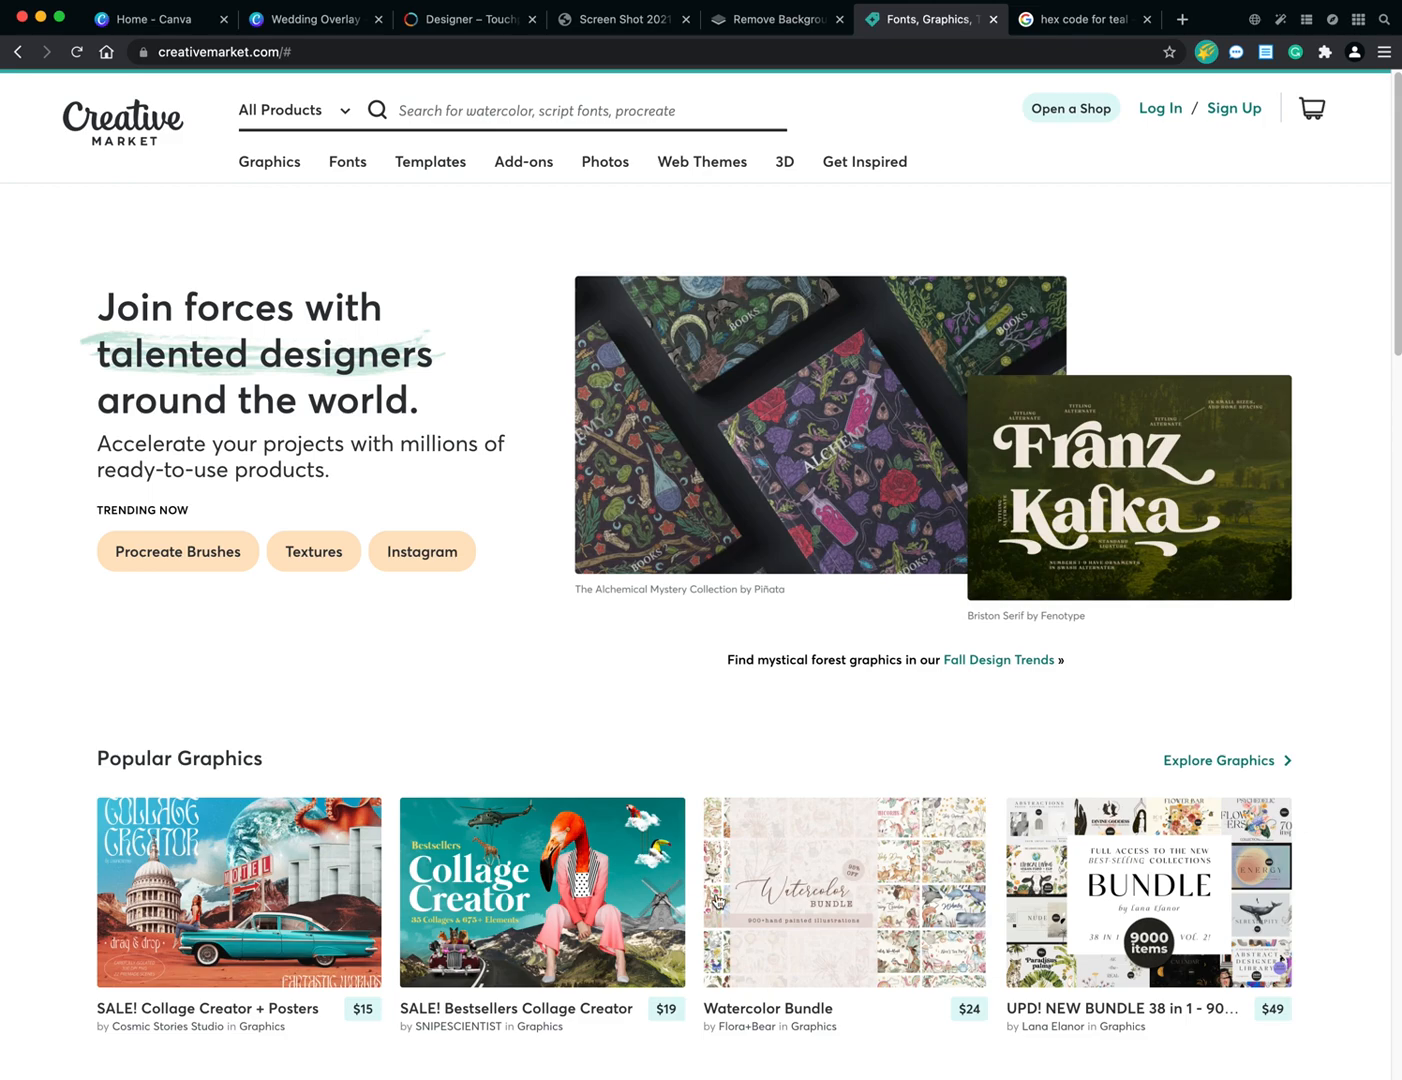
pyautogui.scroll(-3)
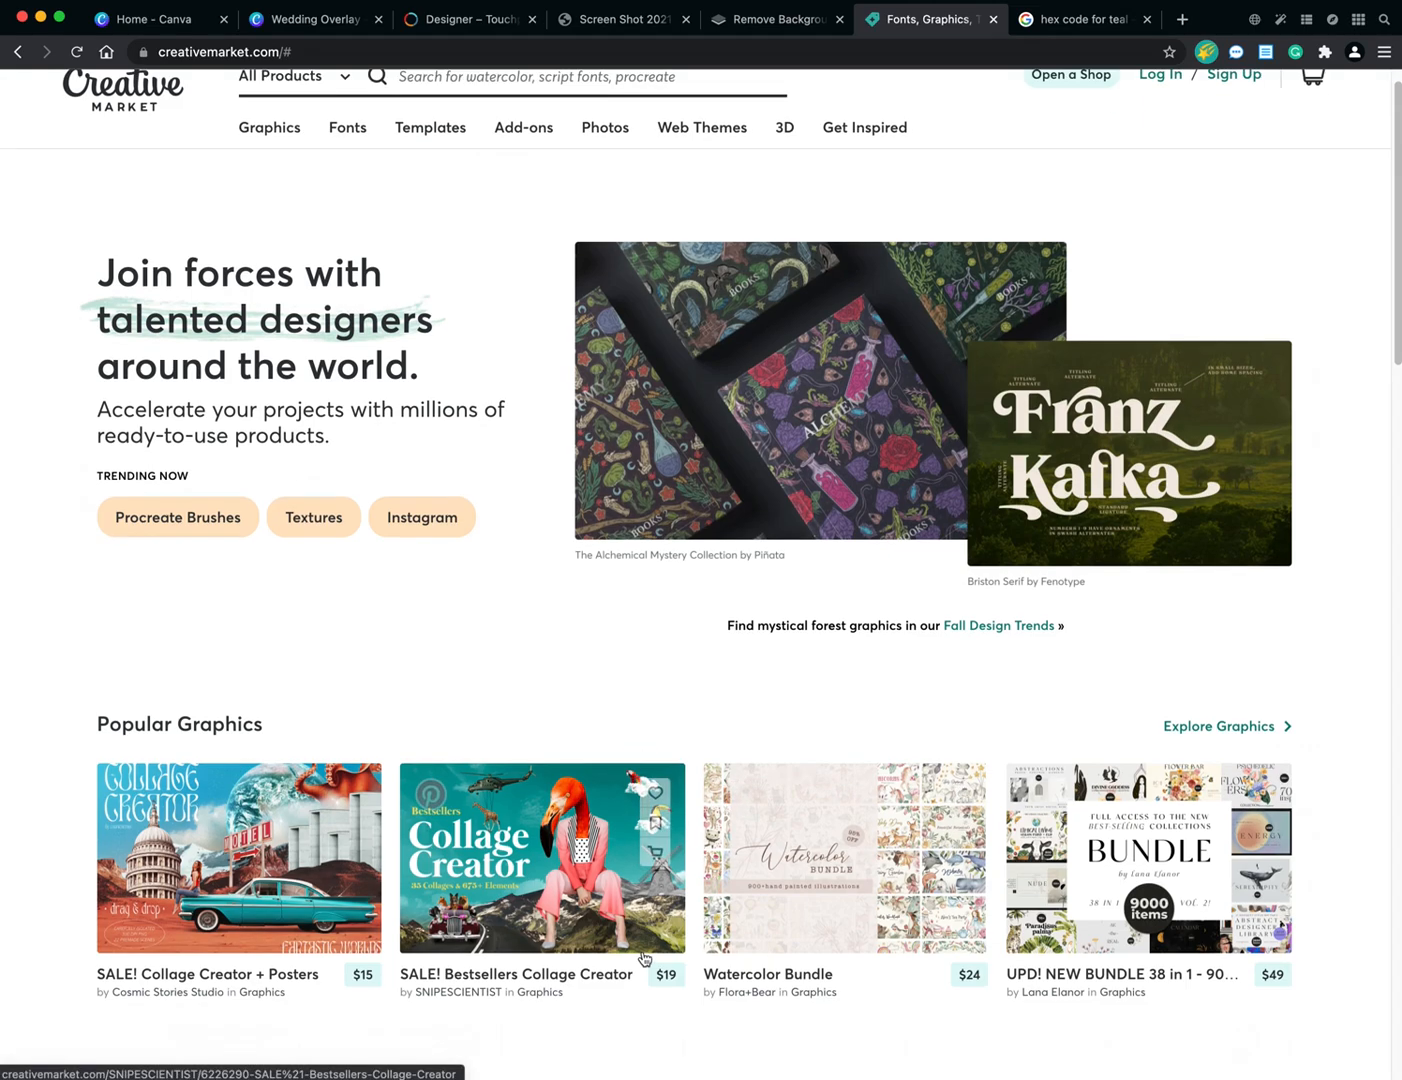
pyautogui.scroll(-3)
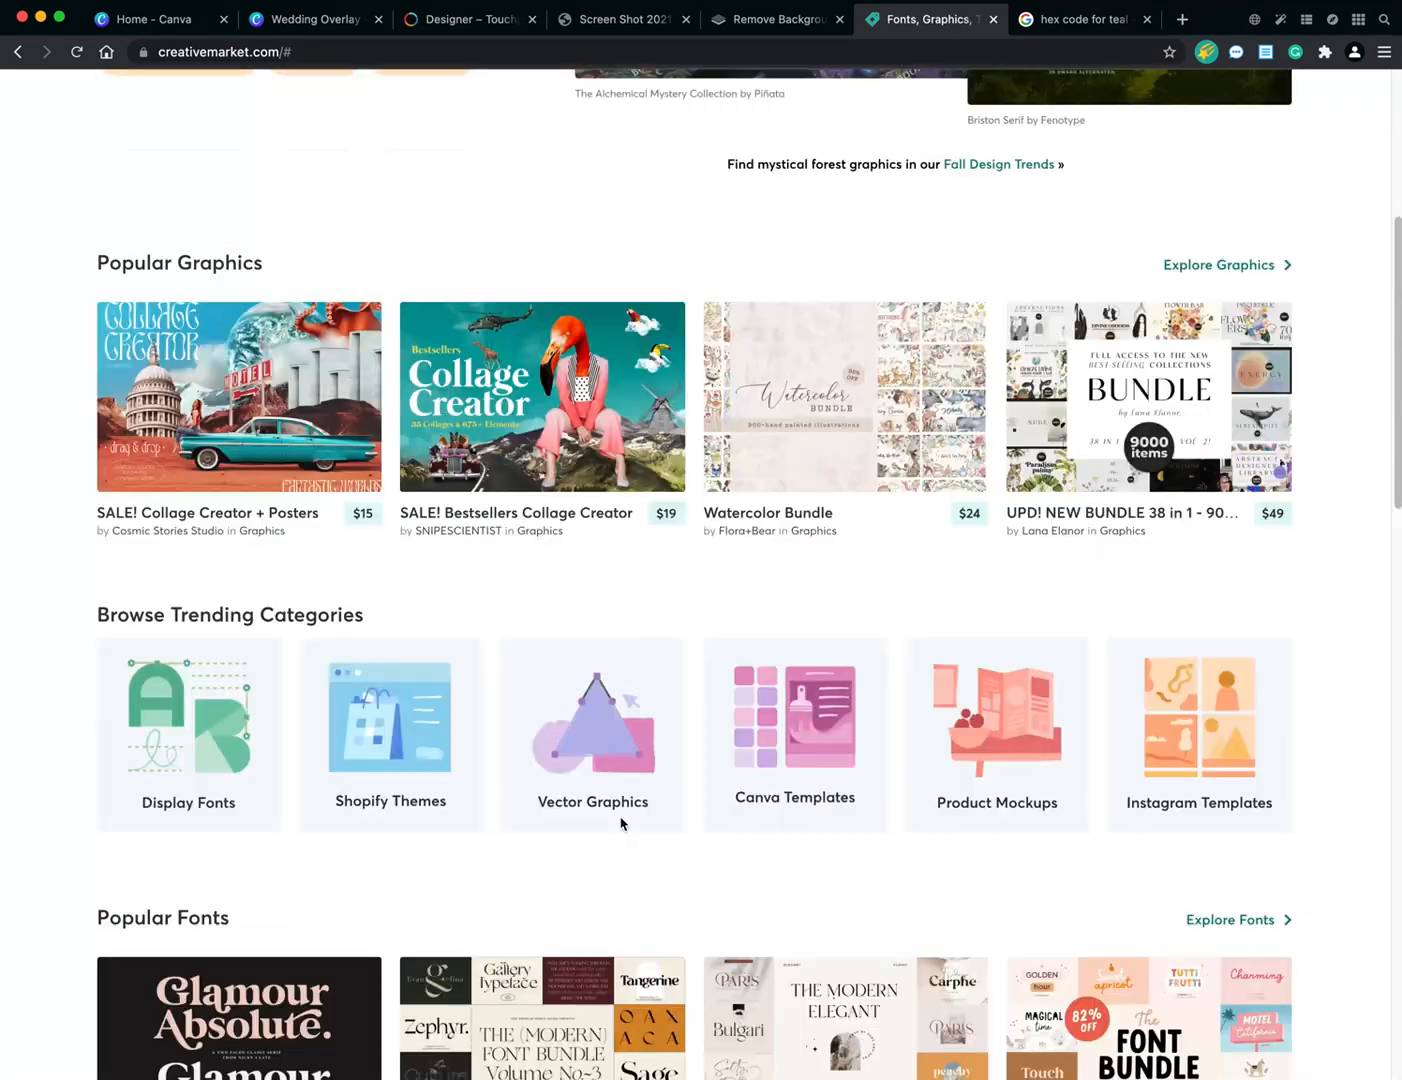
pyautogui.scroll(3)
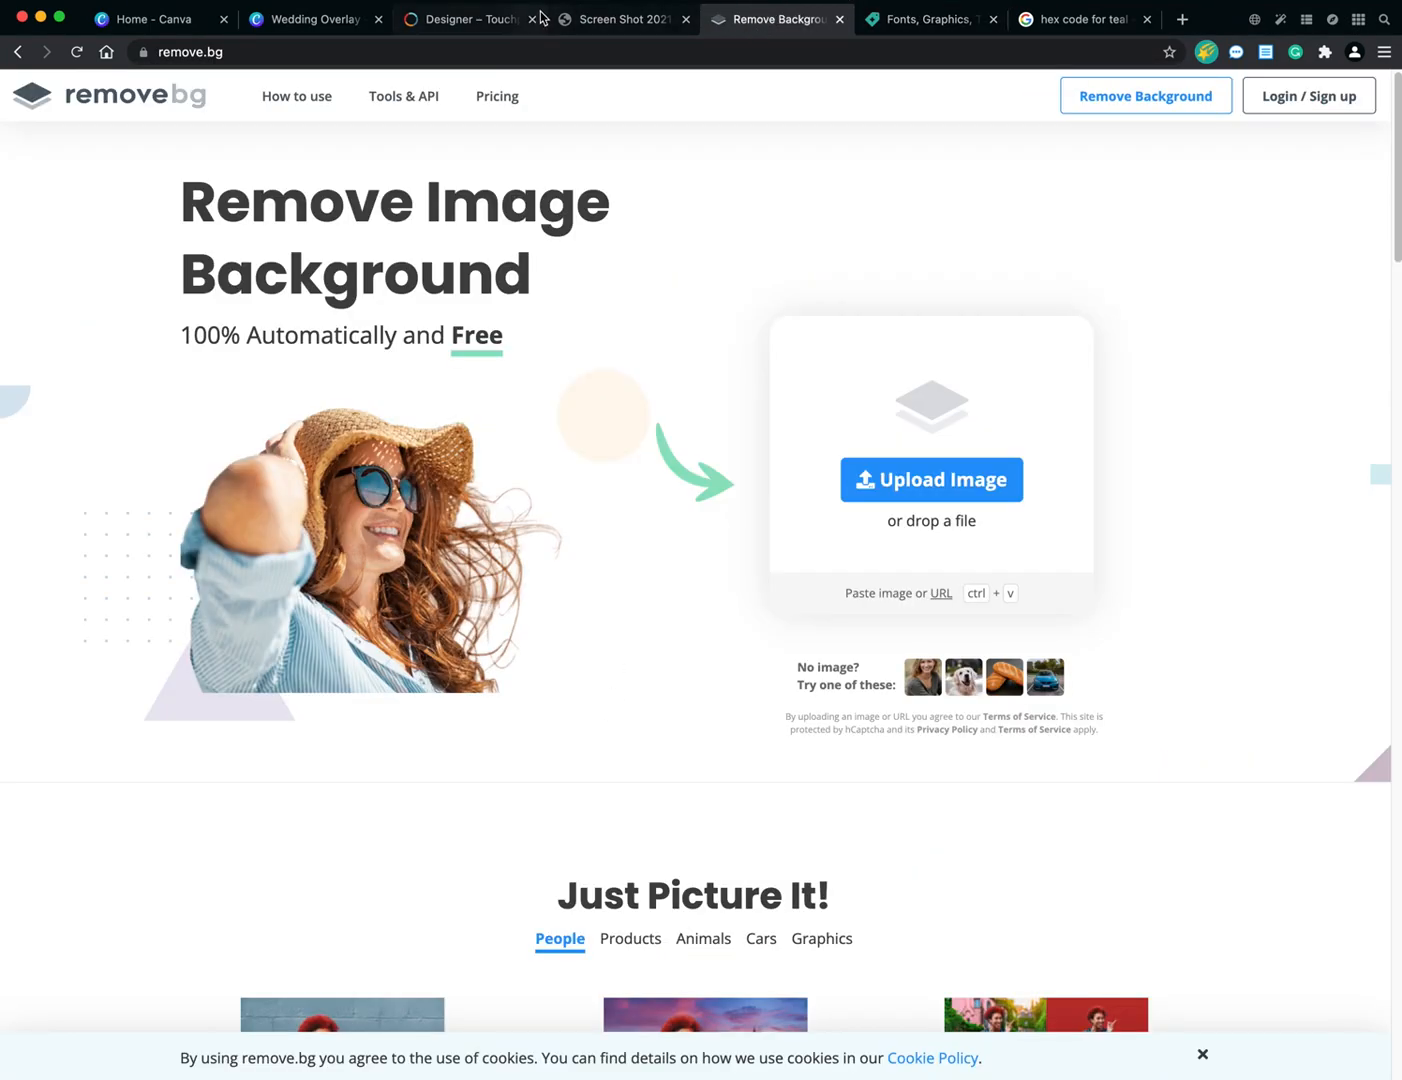
pyautogui.click(315, 19)
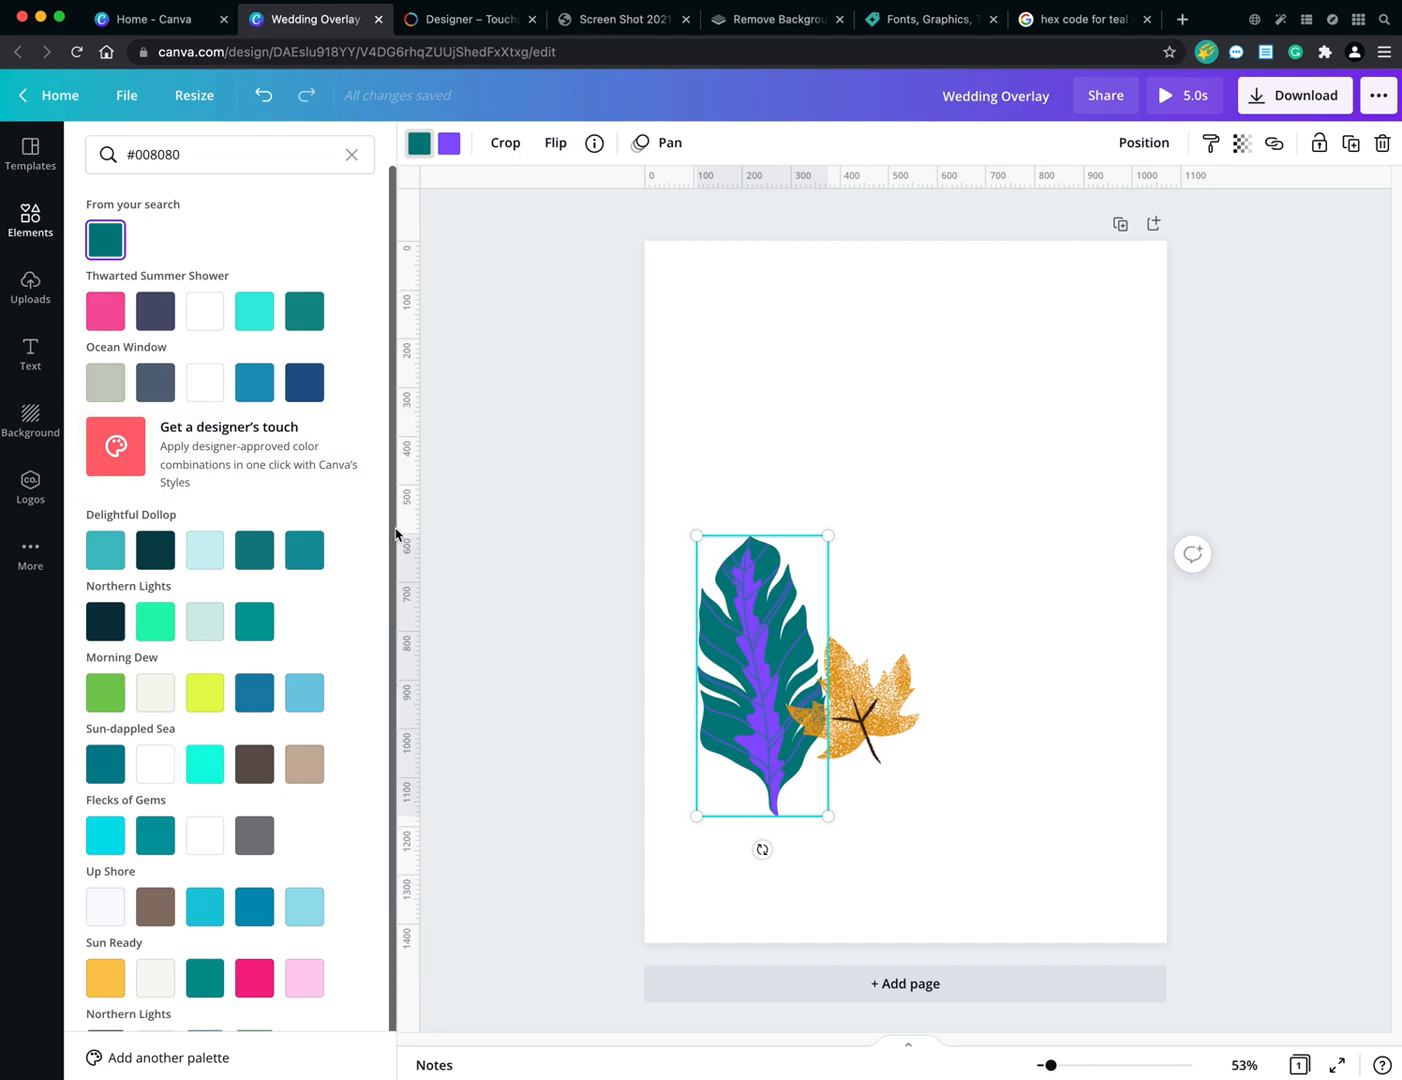
pyautogui.moveTo(408, 538)
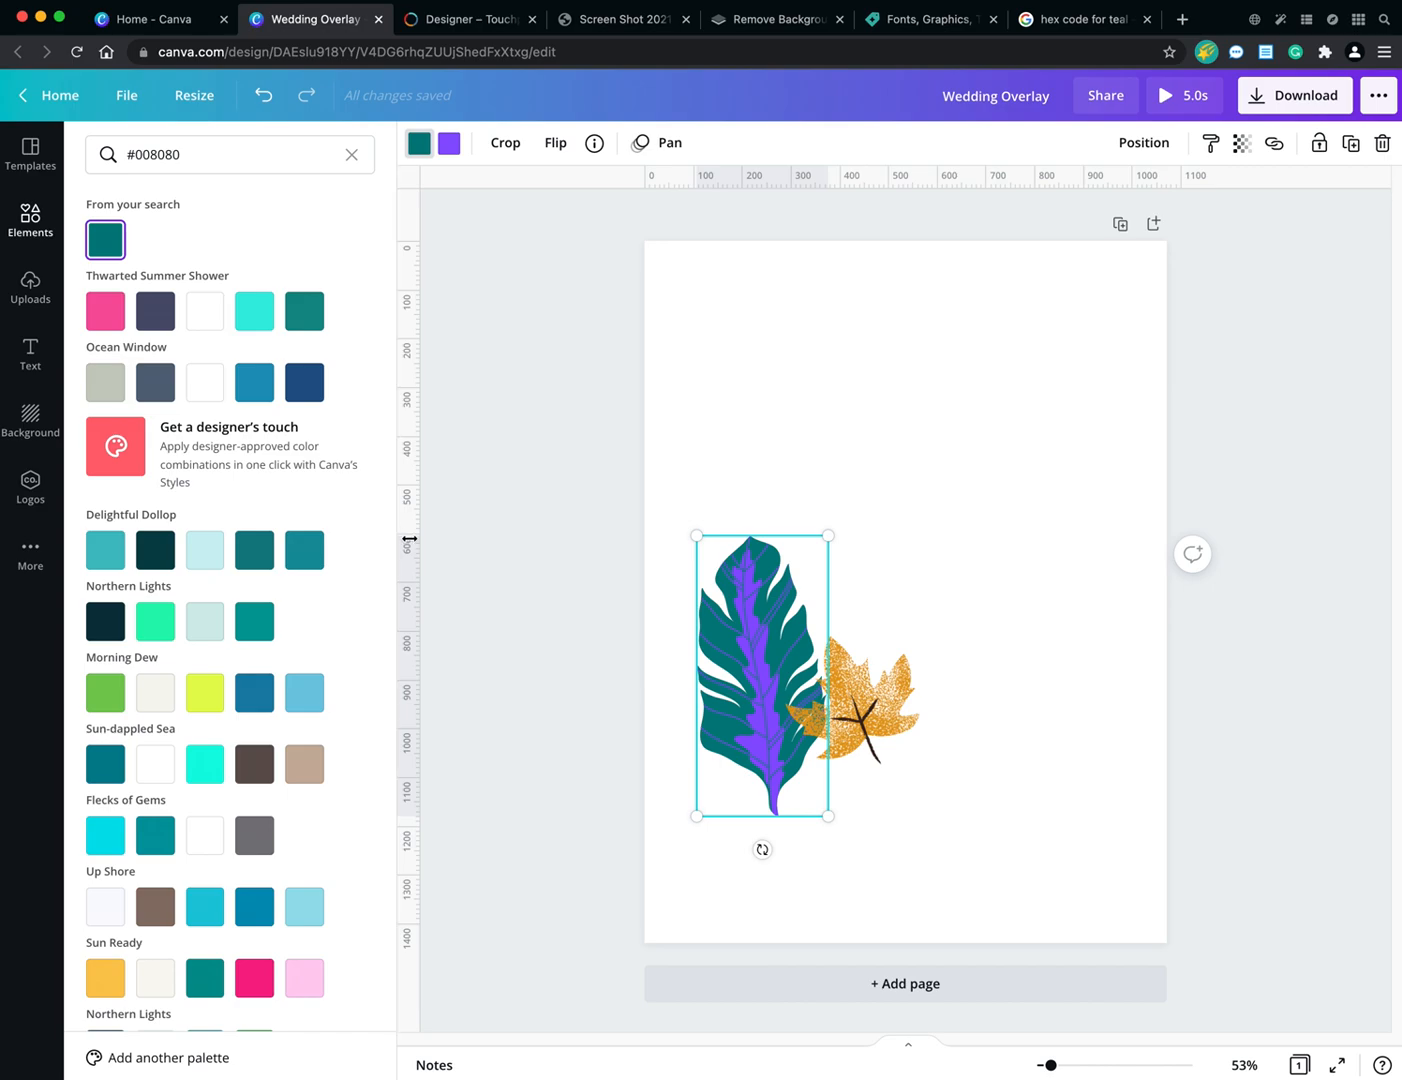
pyautogui.moveTo(496, 630)
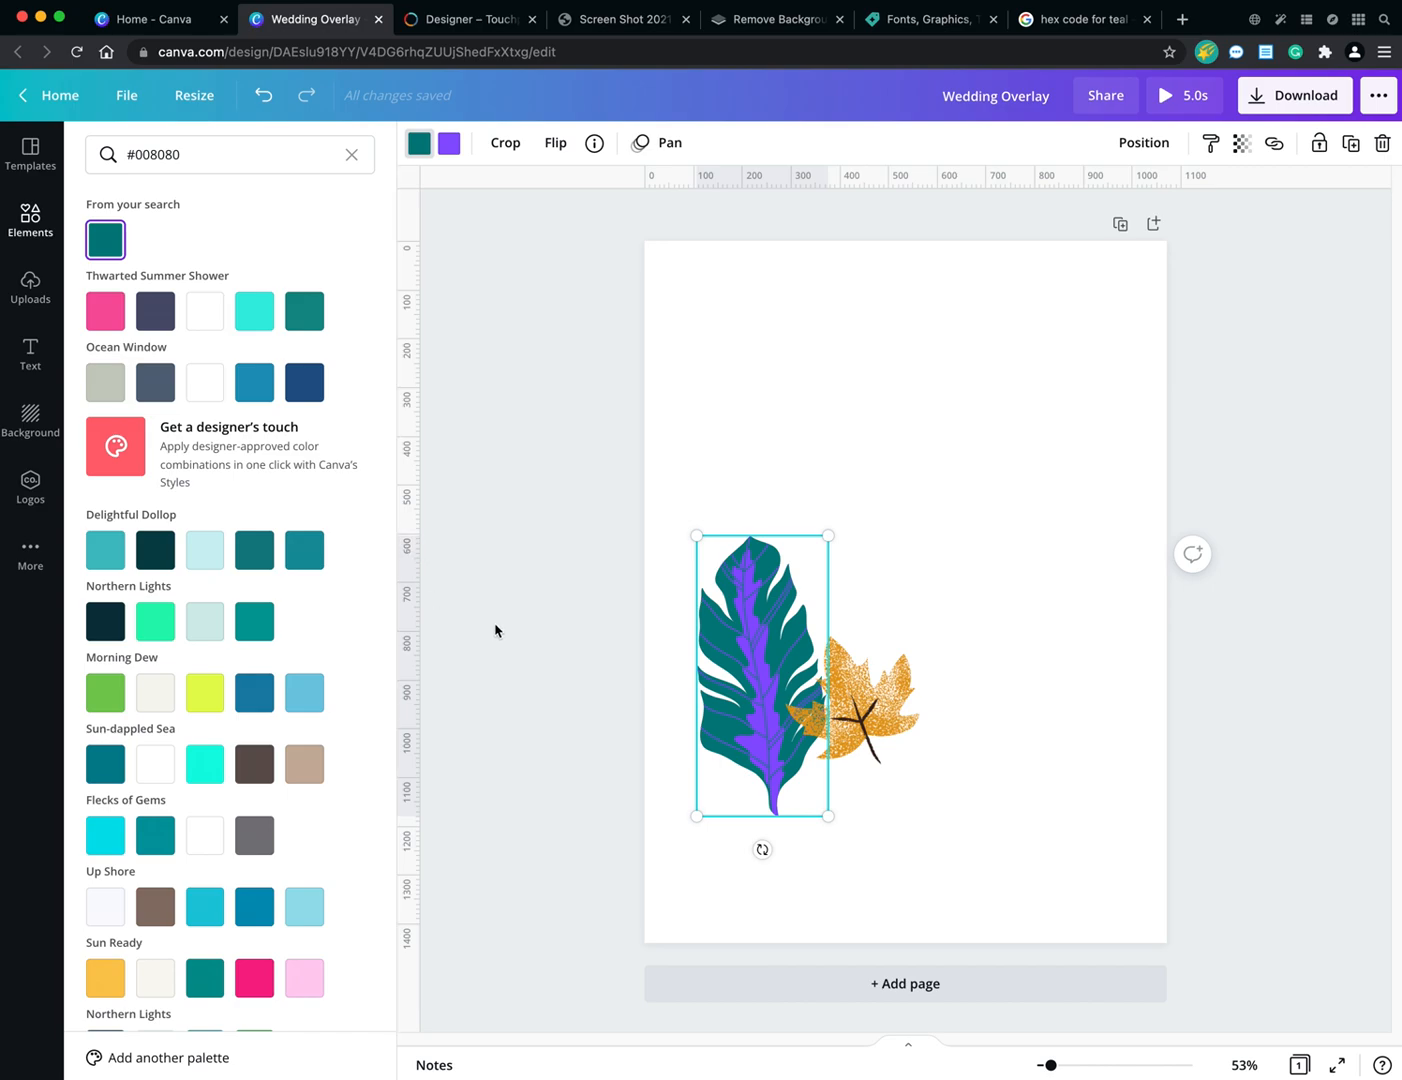